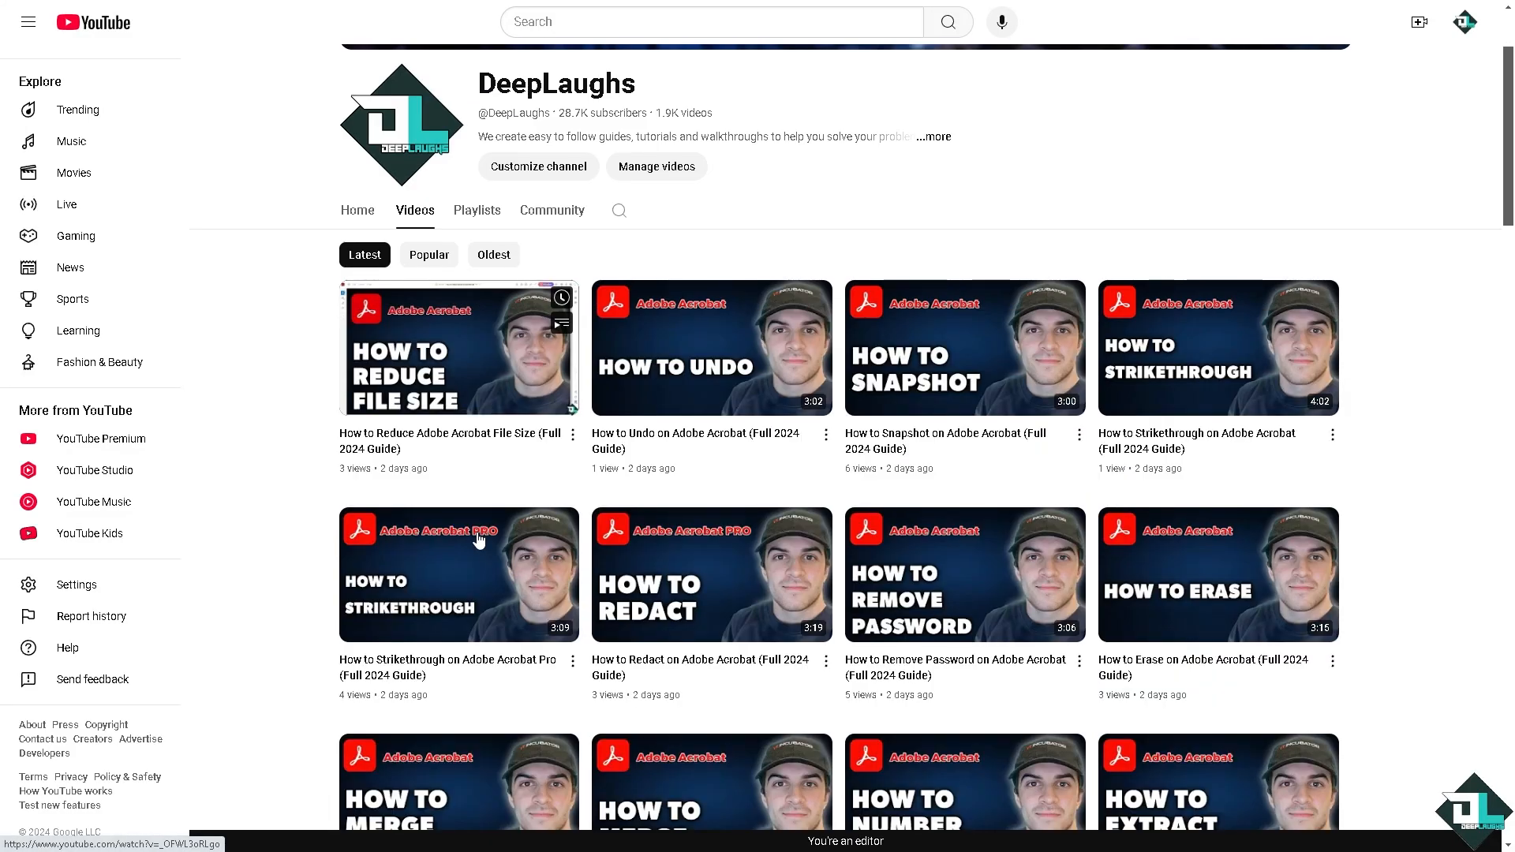
Step: Scroll down through the YouTube channel's Videos list before leaving for the Dropbox teams page
scroll(down, 3)
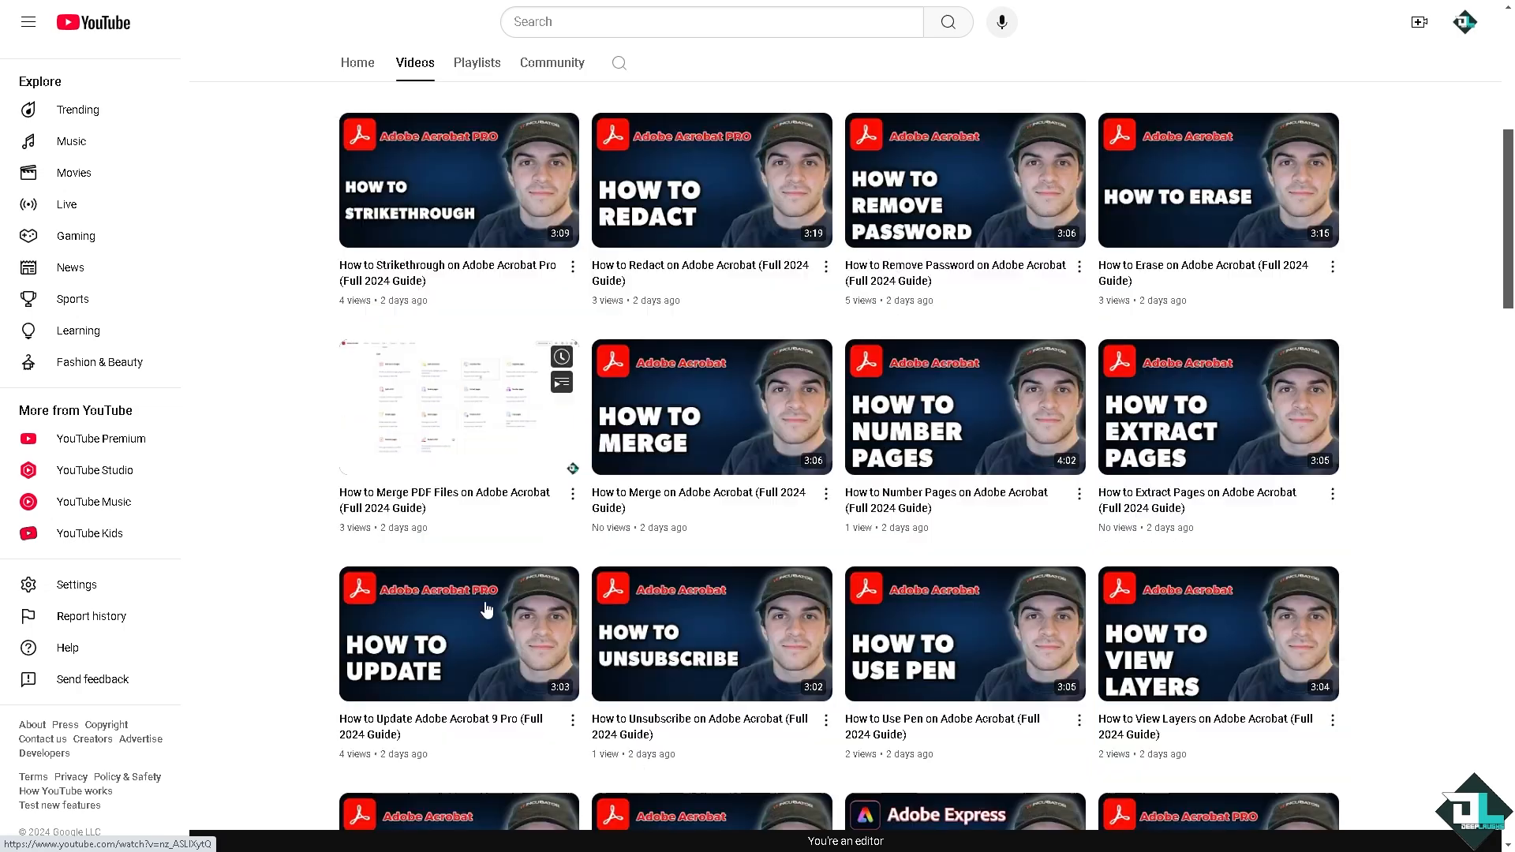
scroll(down, 3)
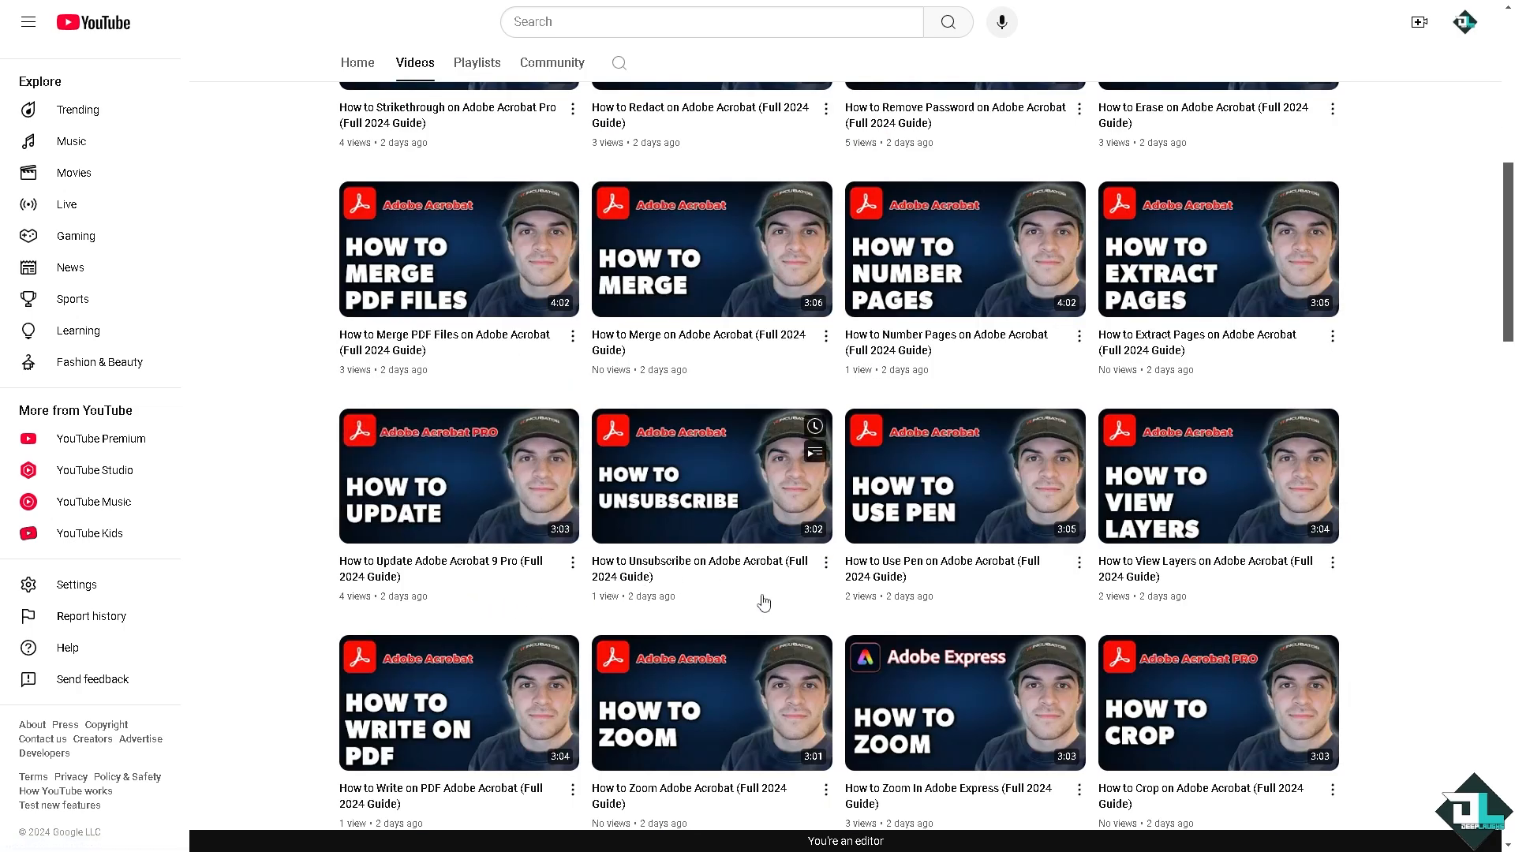
mouse_move(717, 605)
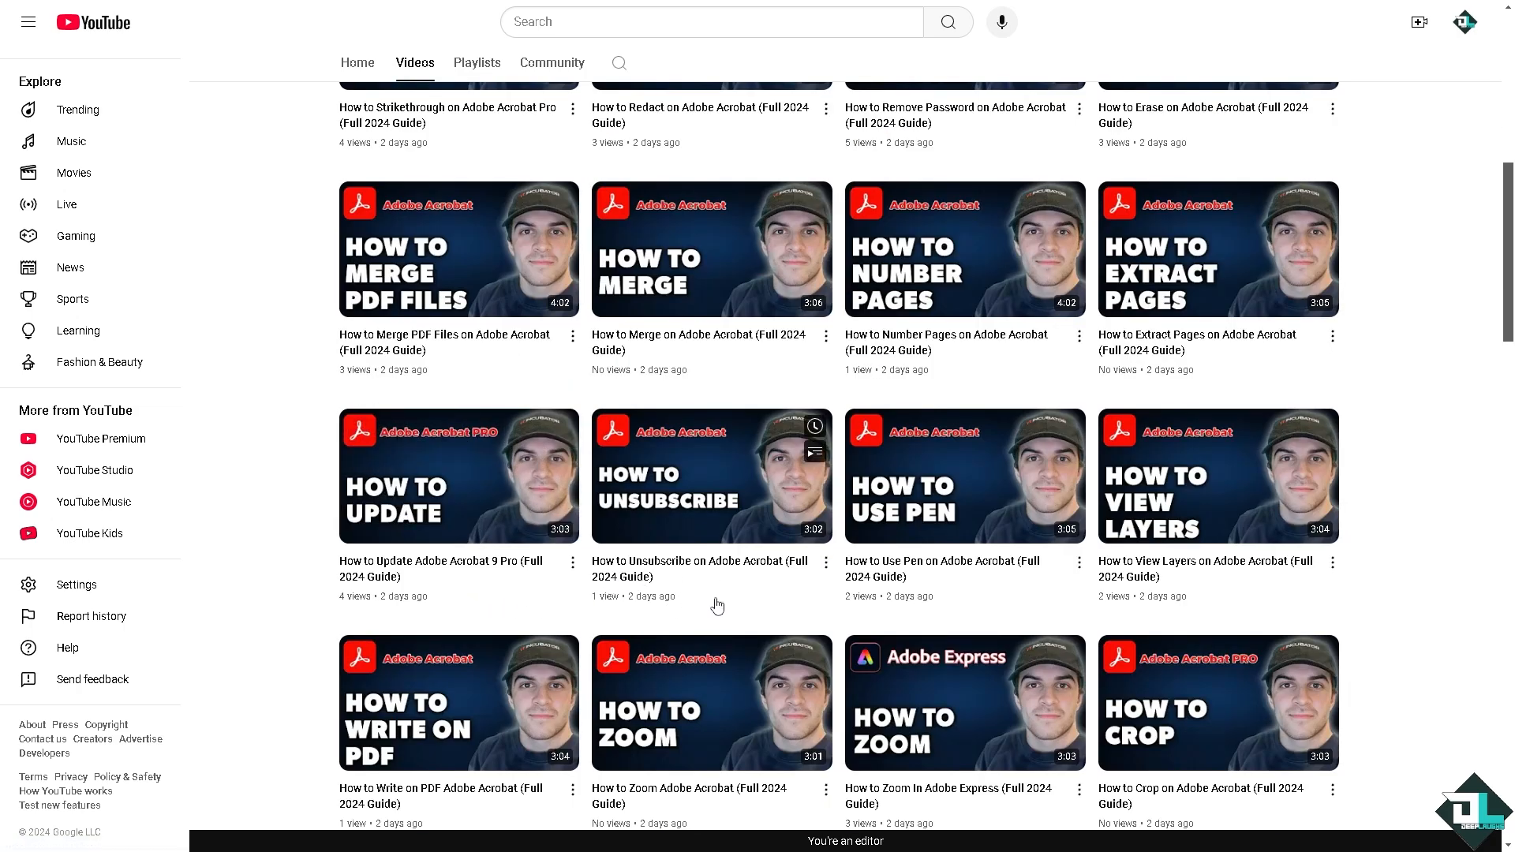
scroll(down, 3)
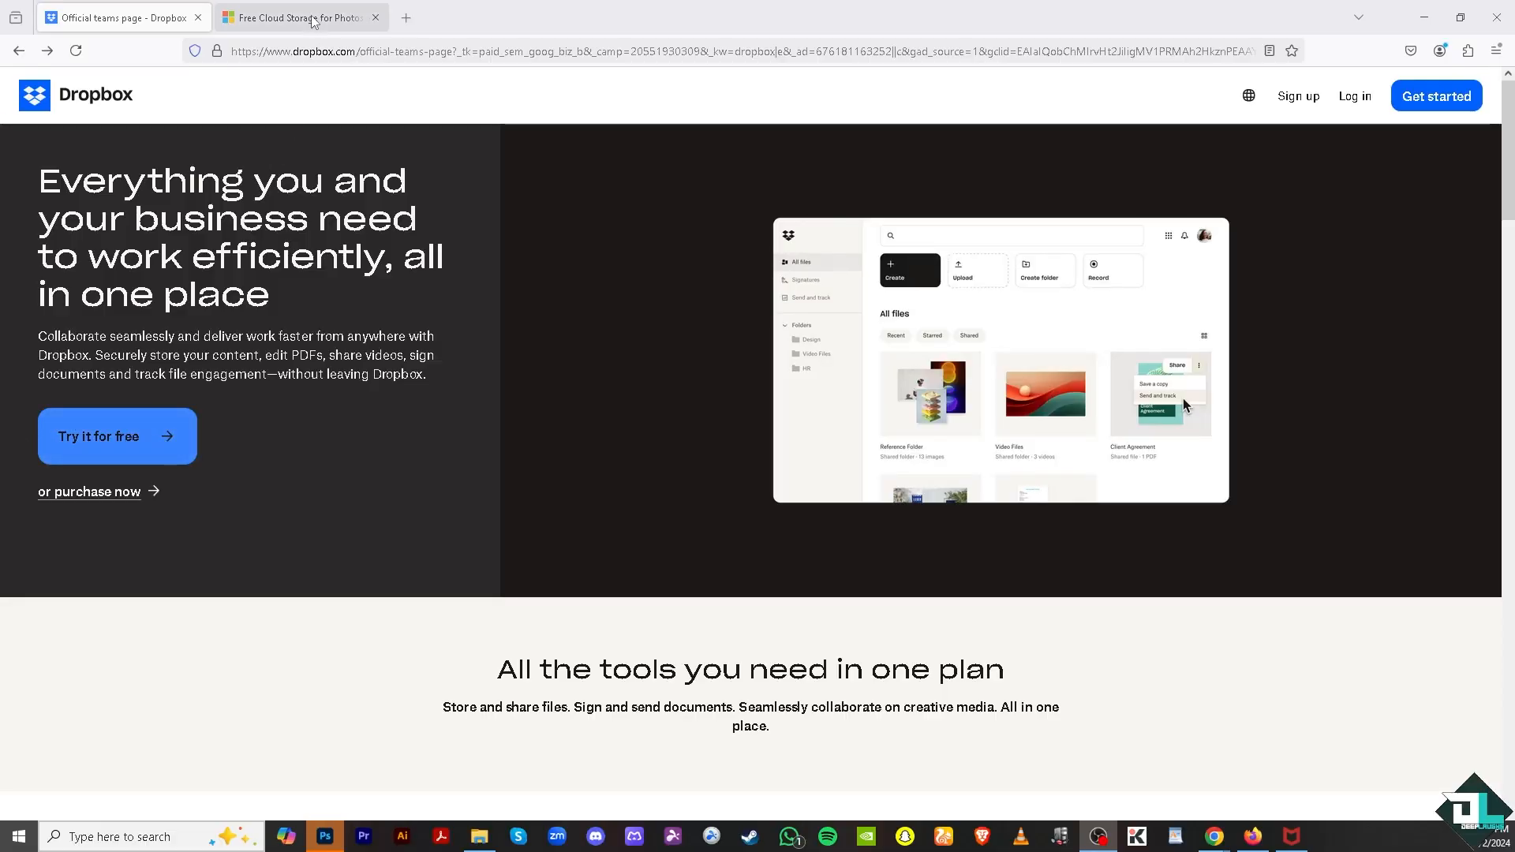
Step: Review the OneDrive page down to For Home plans: Free, Basic $19.99, Personal $69.99, Family $99.99 per year
click(300, 17)
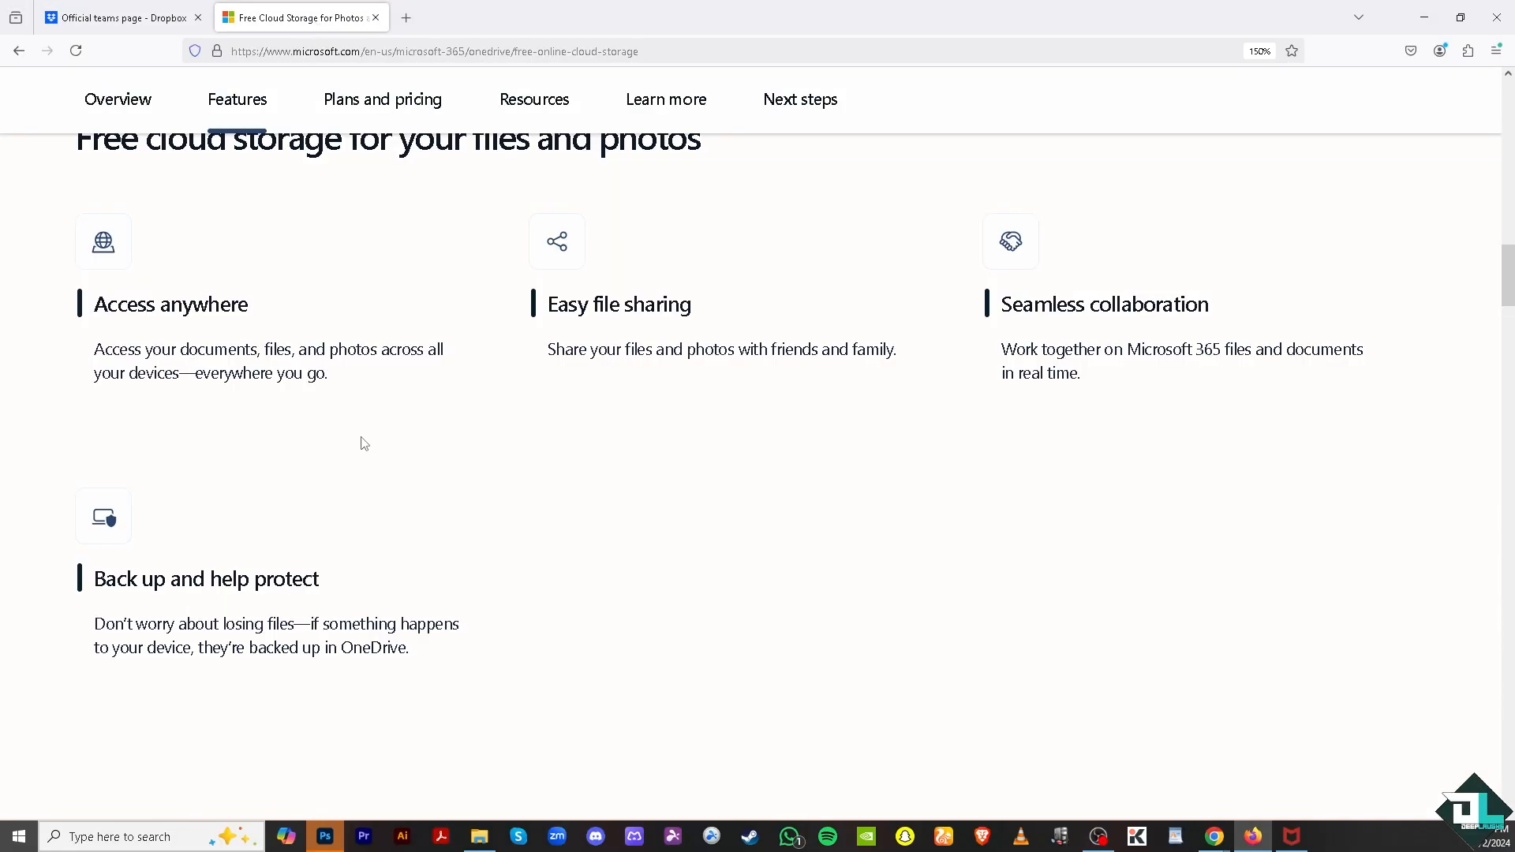
scroll(up, 3)
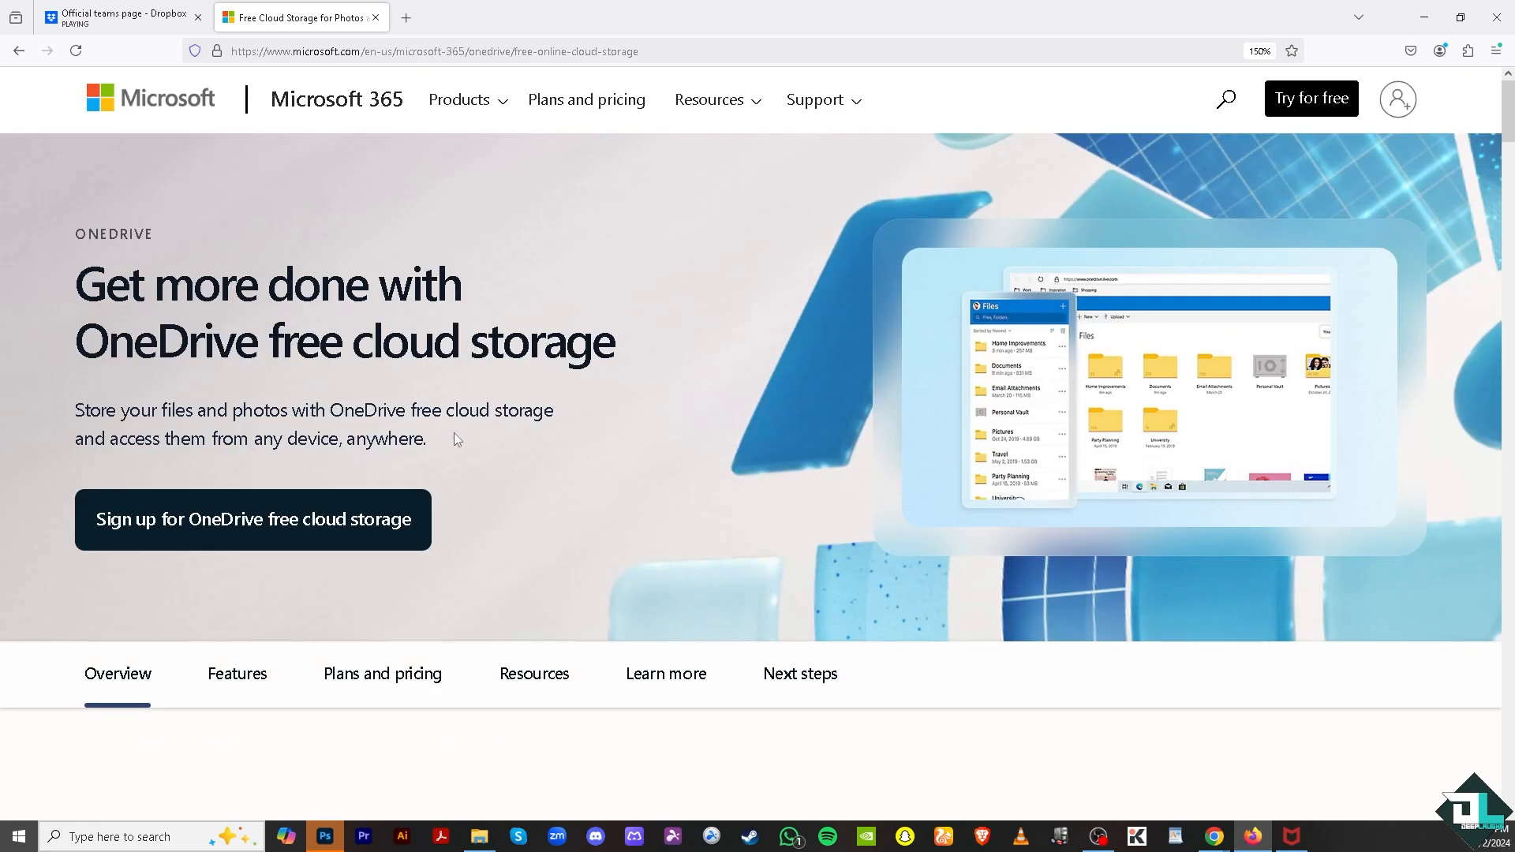
scroll(down, 3)
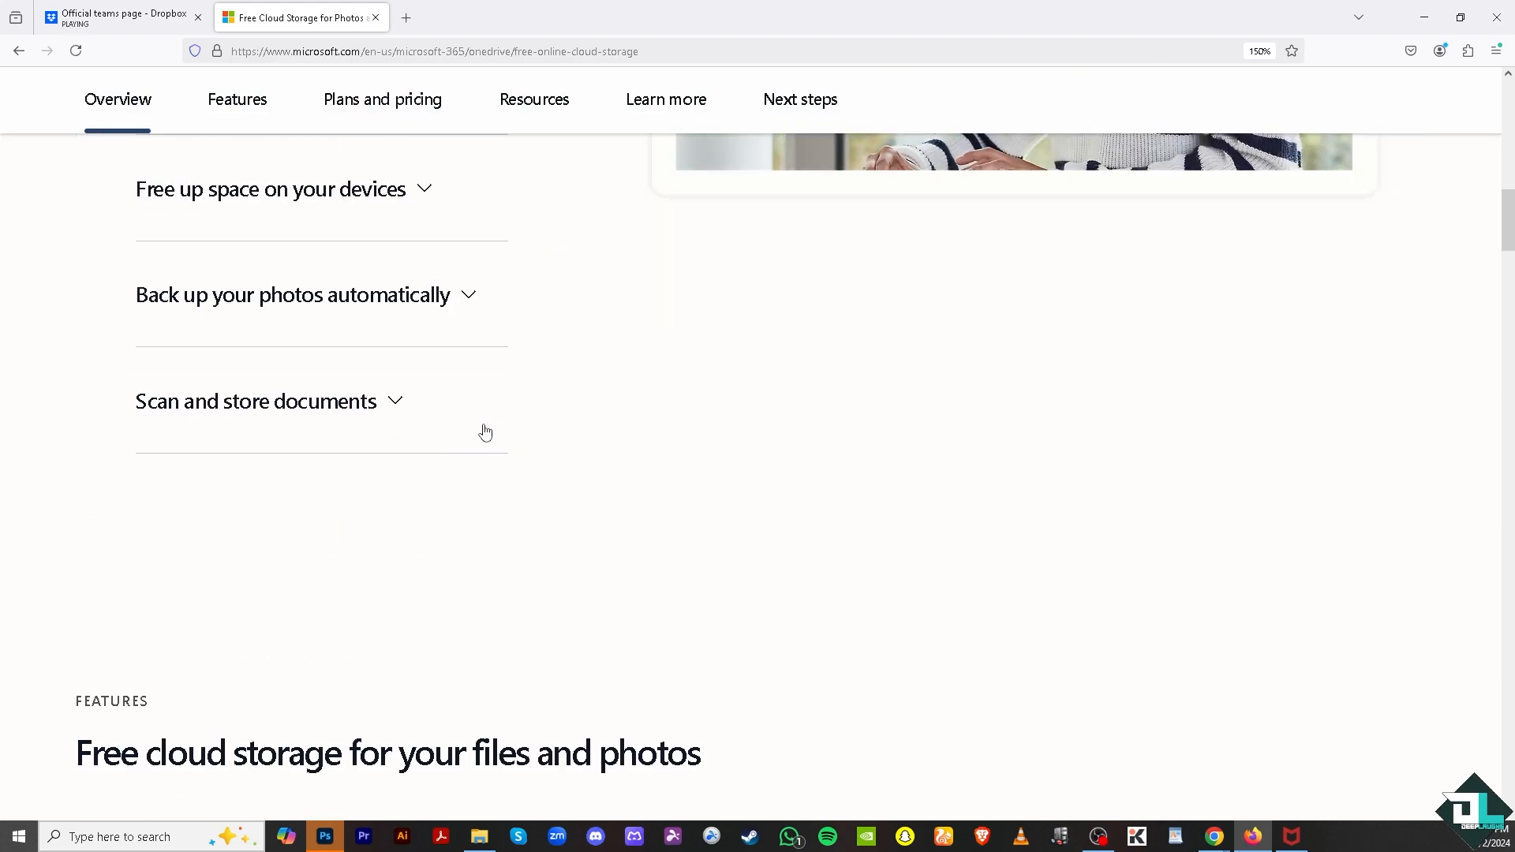
scroll(down, 3)
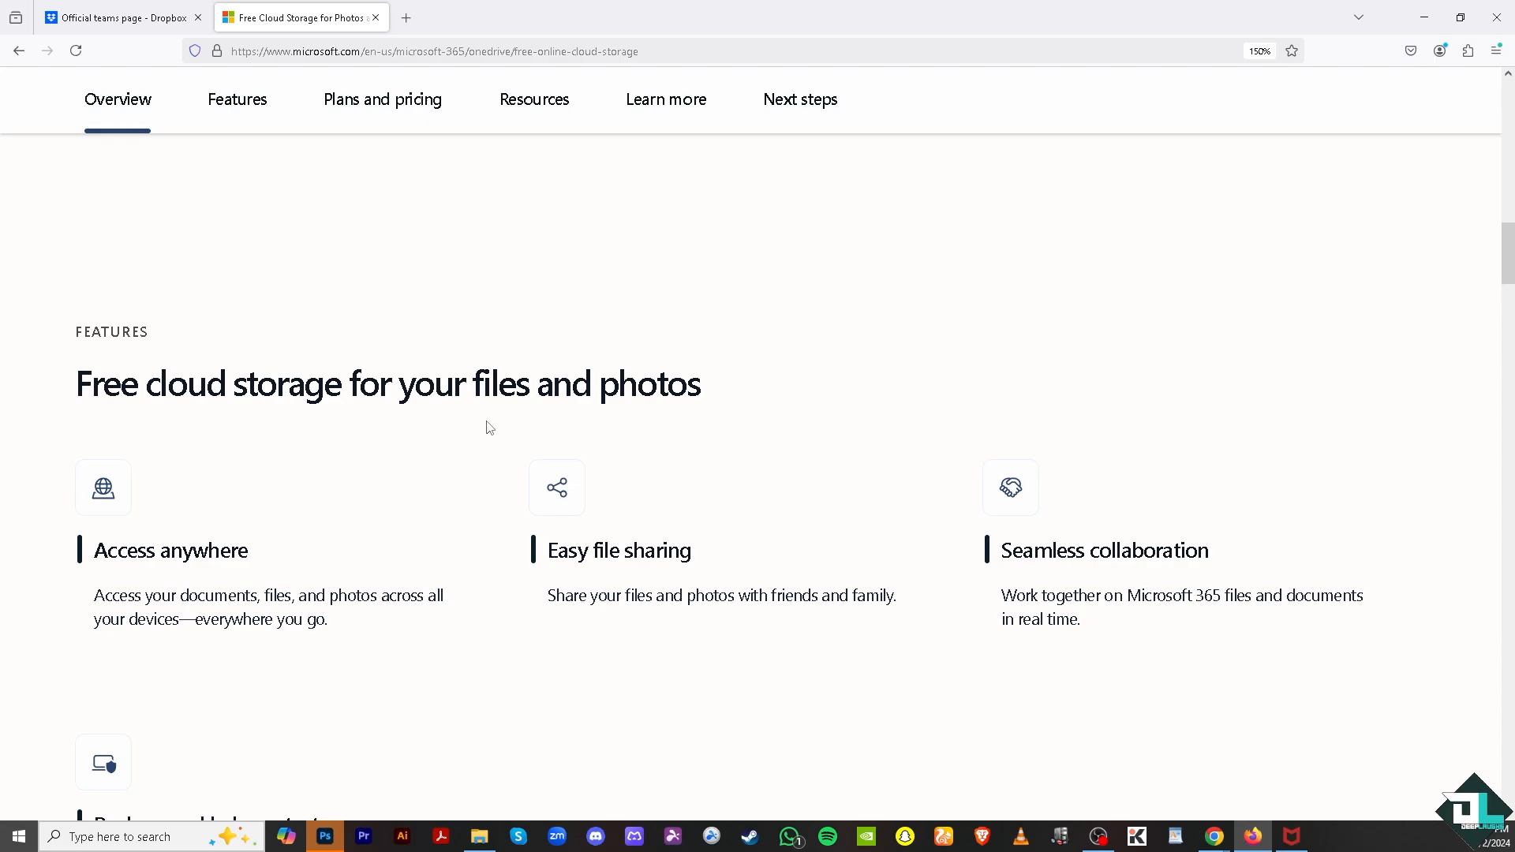
scroll(down, 3)
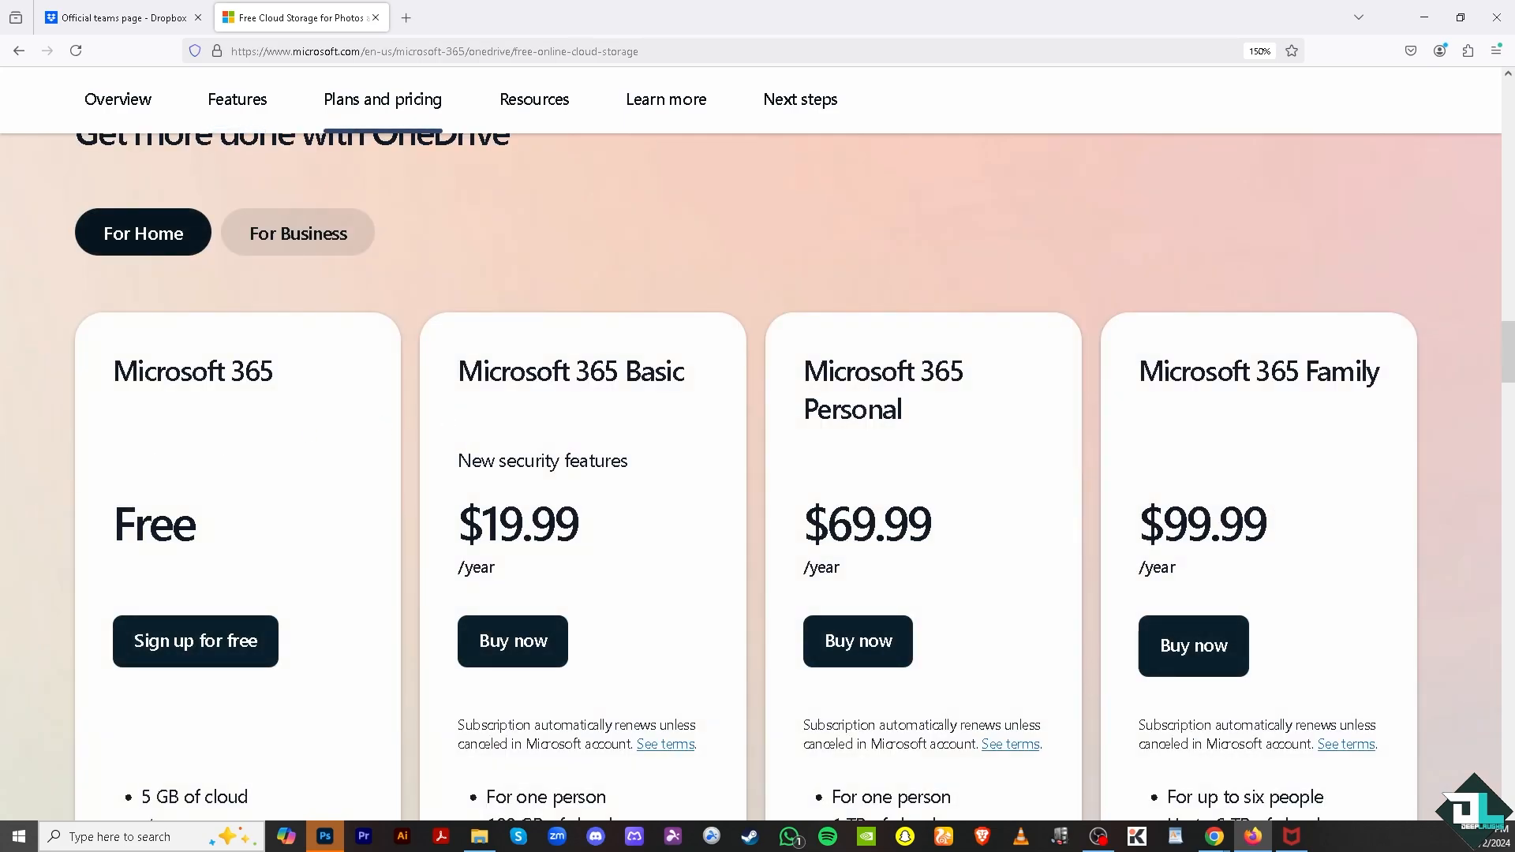
Step: Return to the Dropbox teams page with its all-in-one-place headline and yearly billing option
click(116, 17)
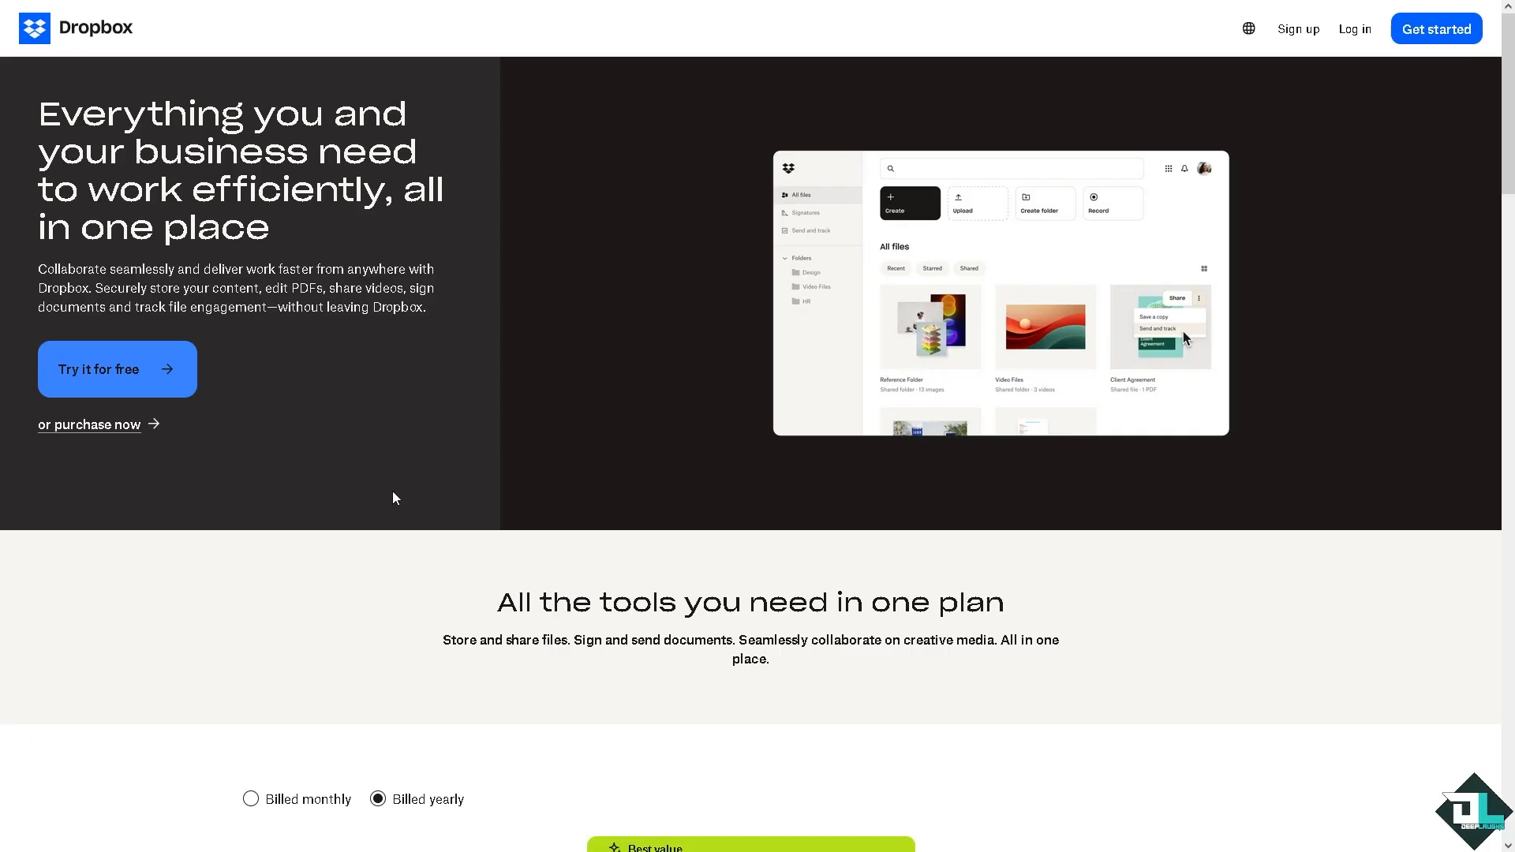
mouse_move(267, 551)
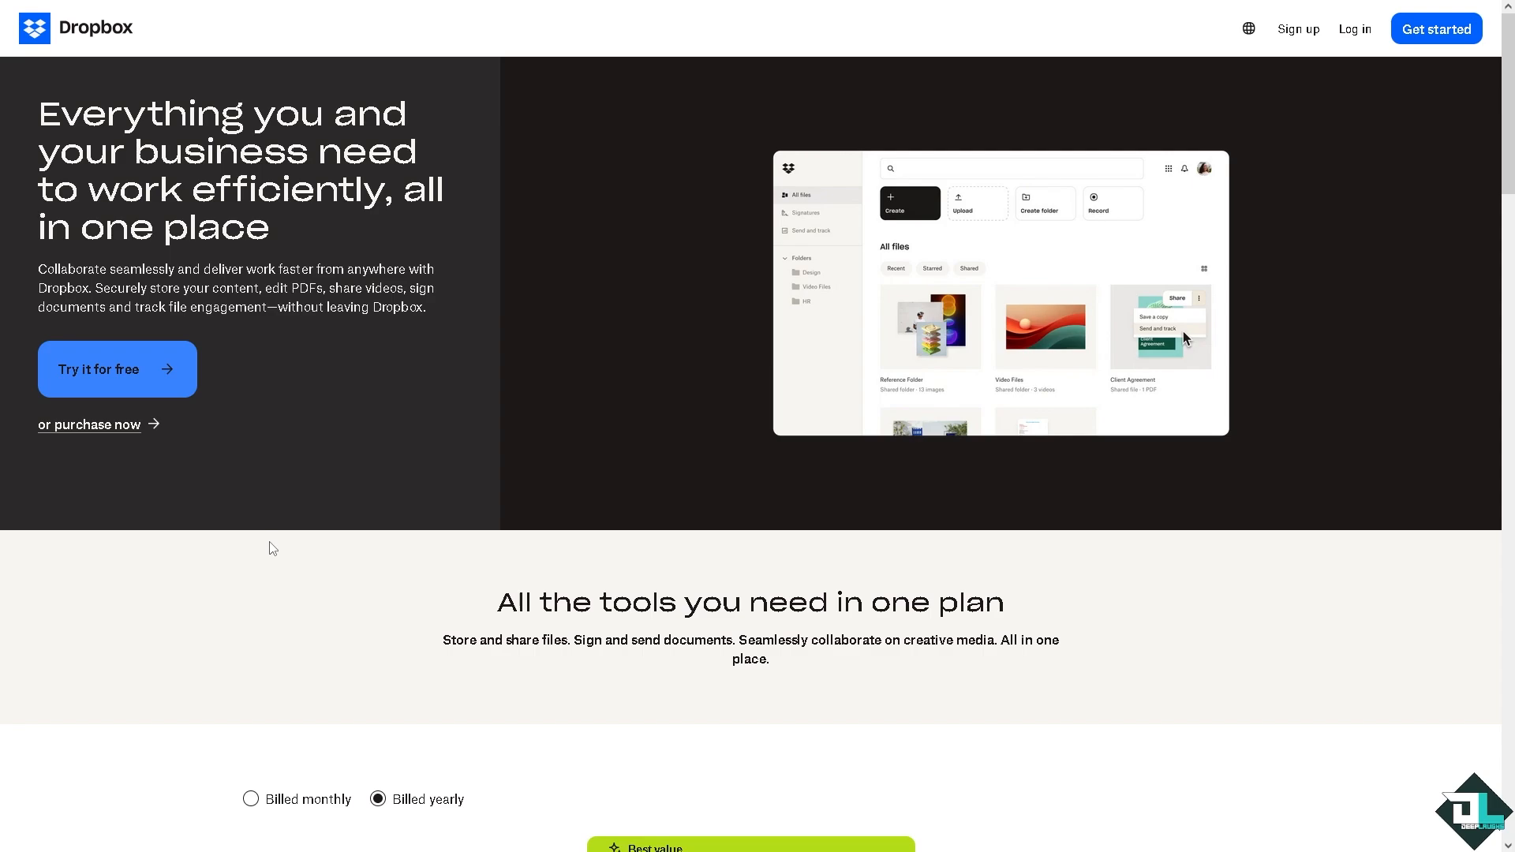
mouse_move(318, 530)
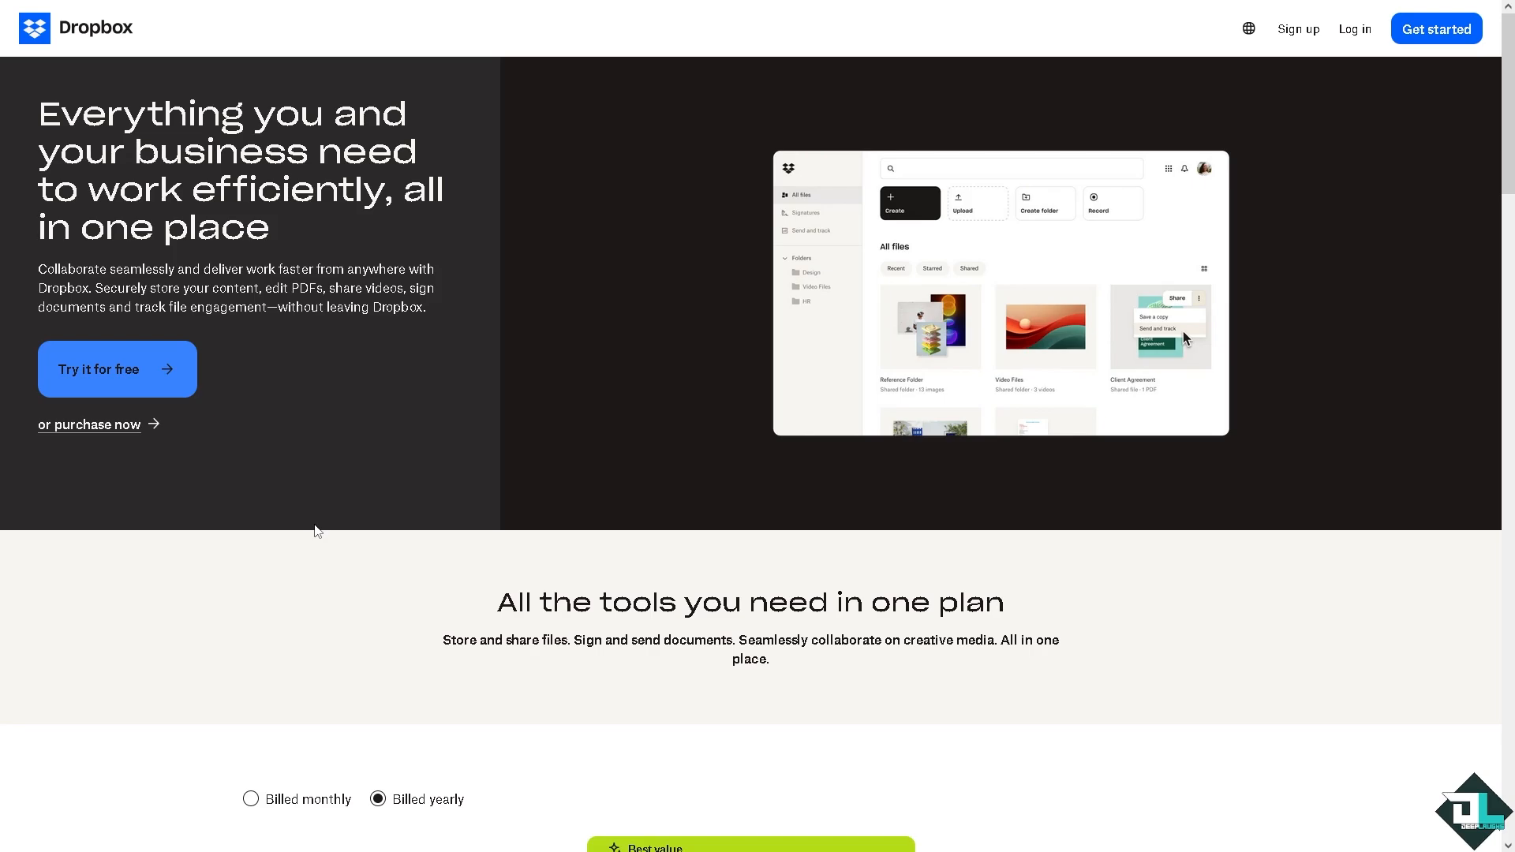
Step: Scroll to the yearly pricing cards: Essentials $16.58/month, Business $15/user, Business Plus $24/user
scroll(down, 3)
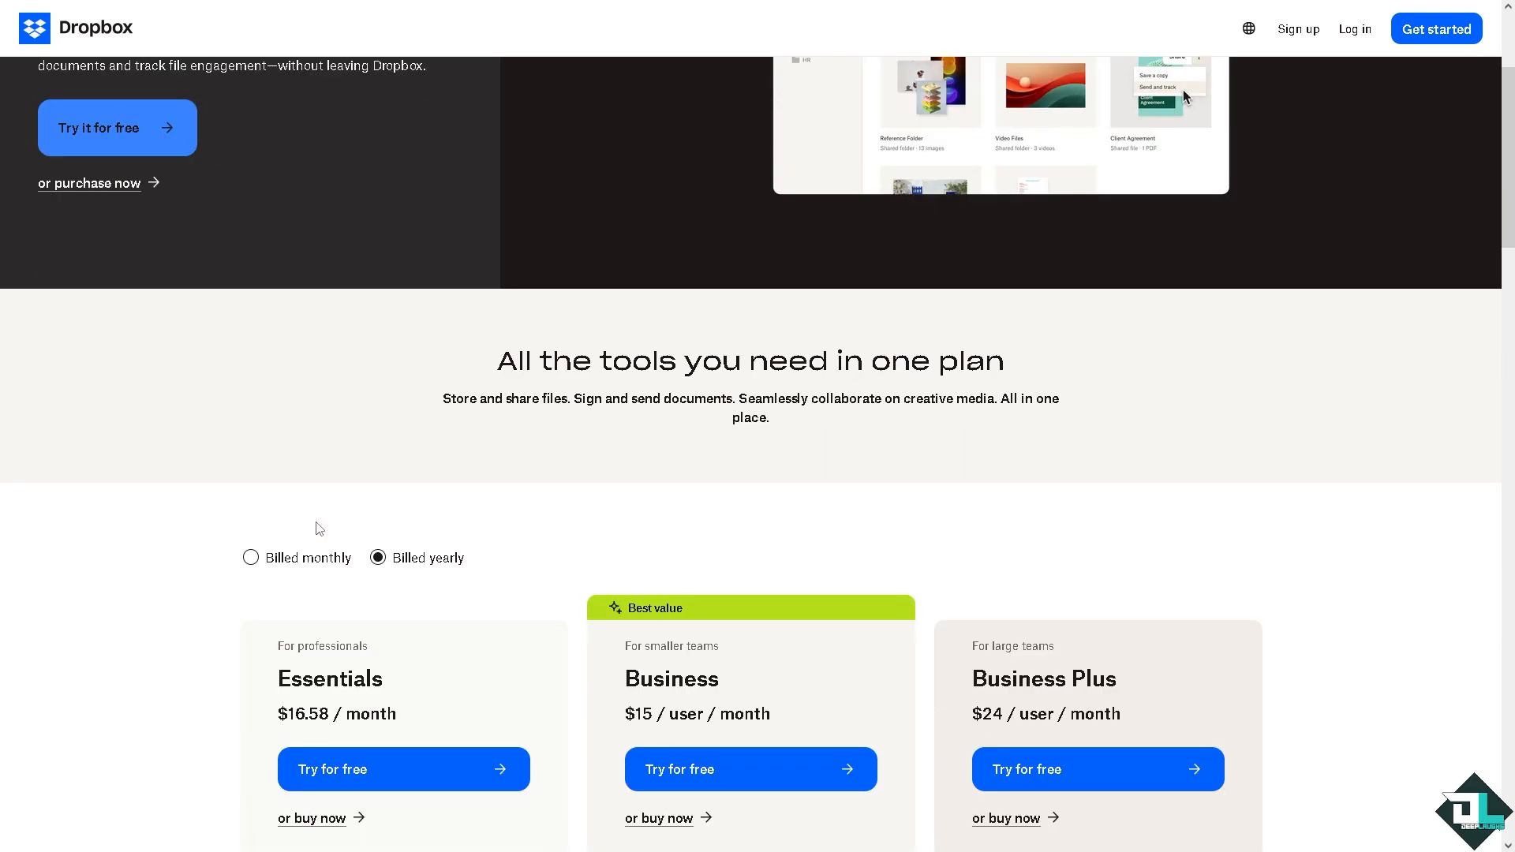
mouse_move(311, 534)
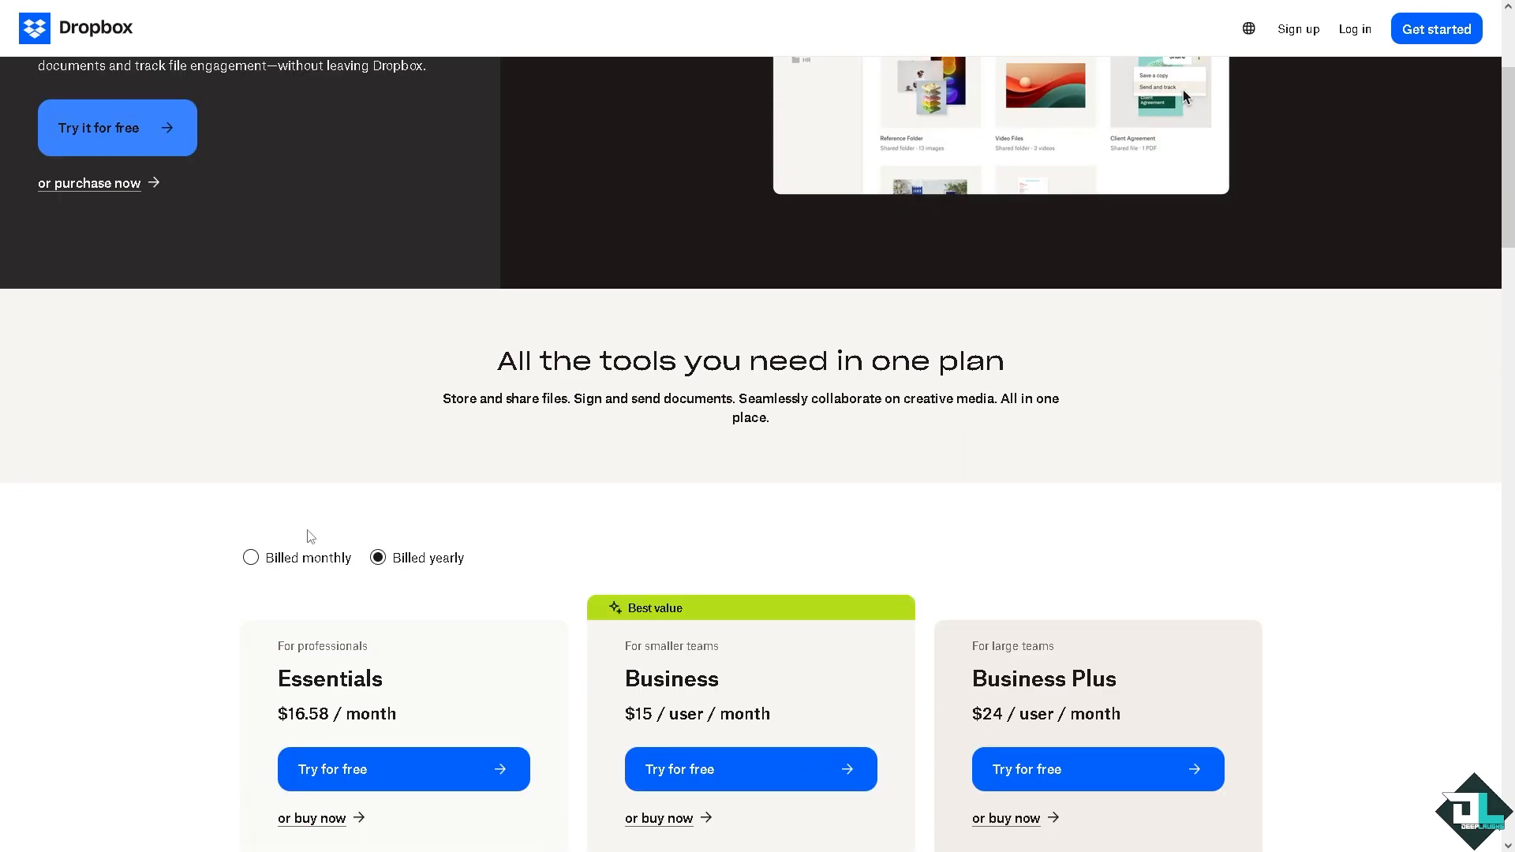
scroll(down, 3)
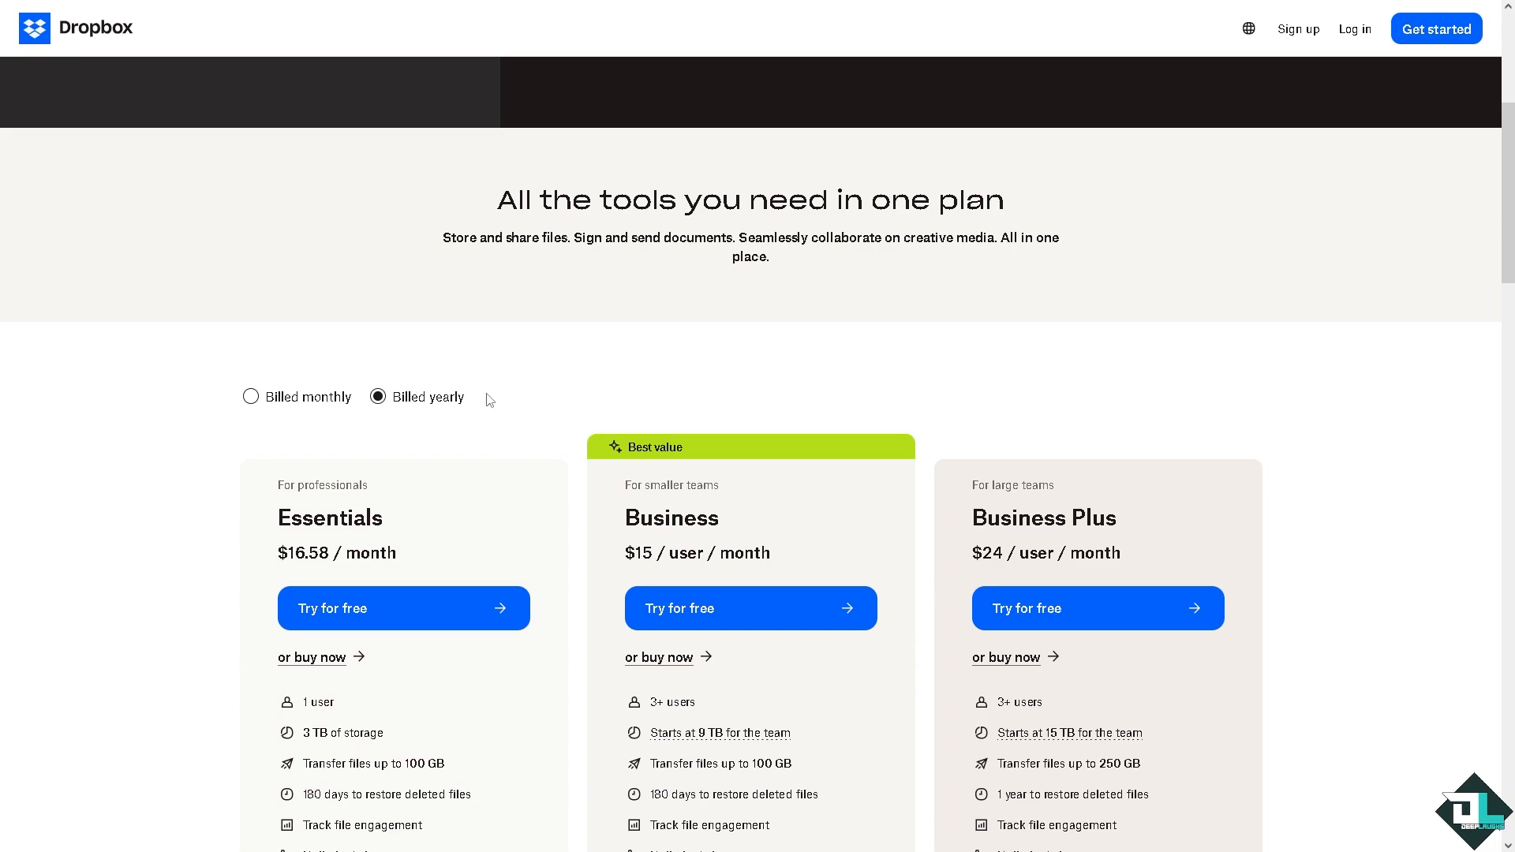
mouse_move(301, 410)
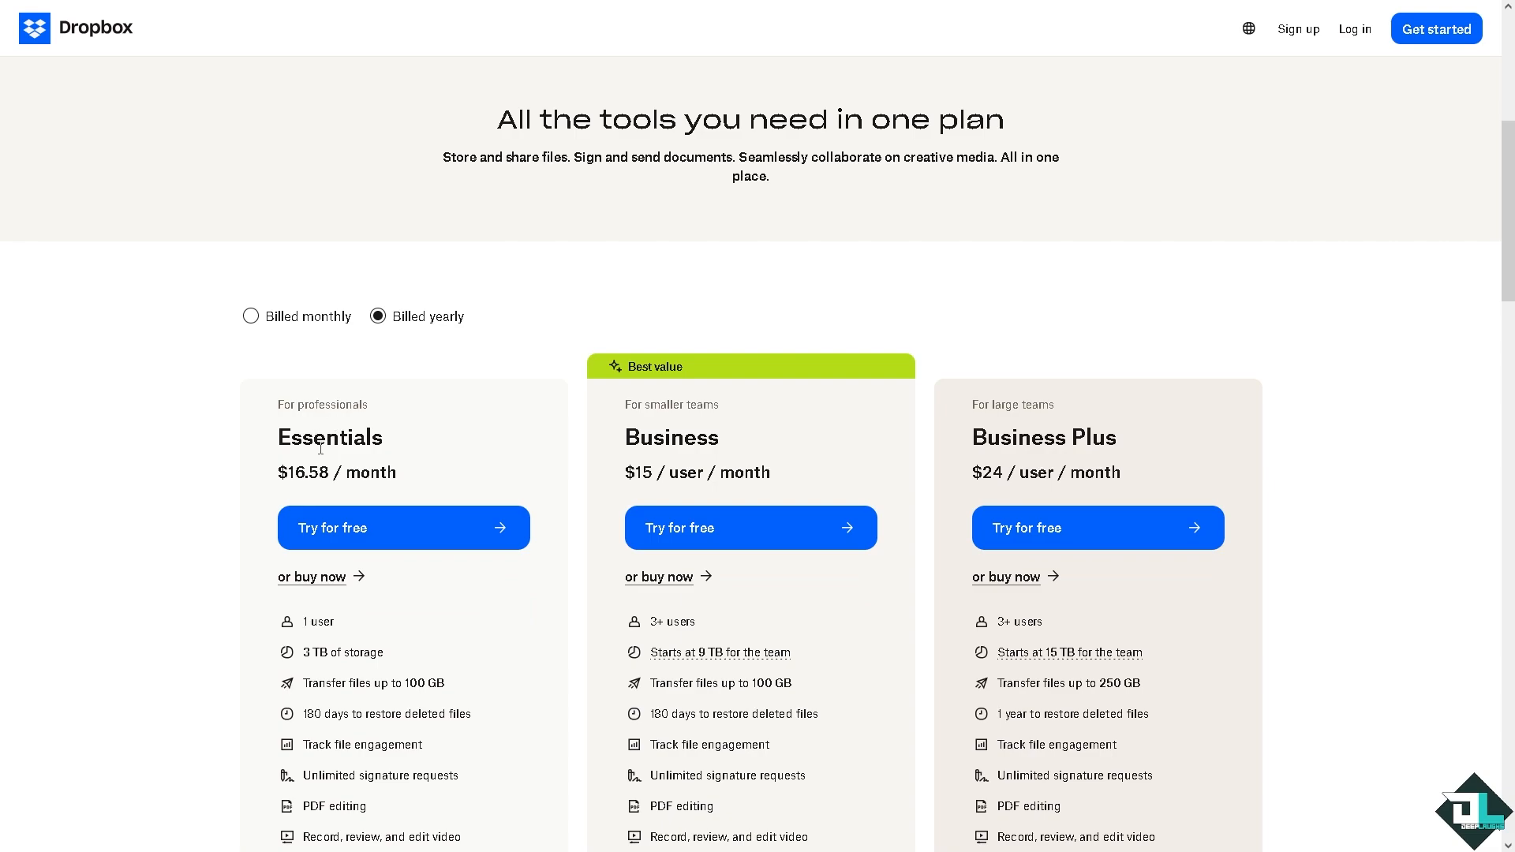
mouse_move(245, 454)
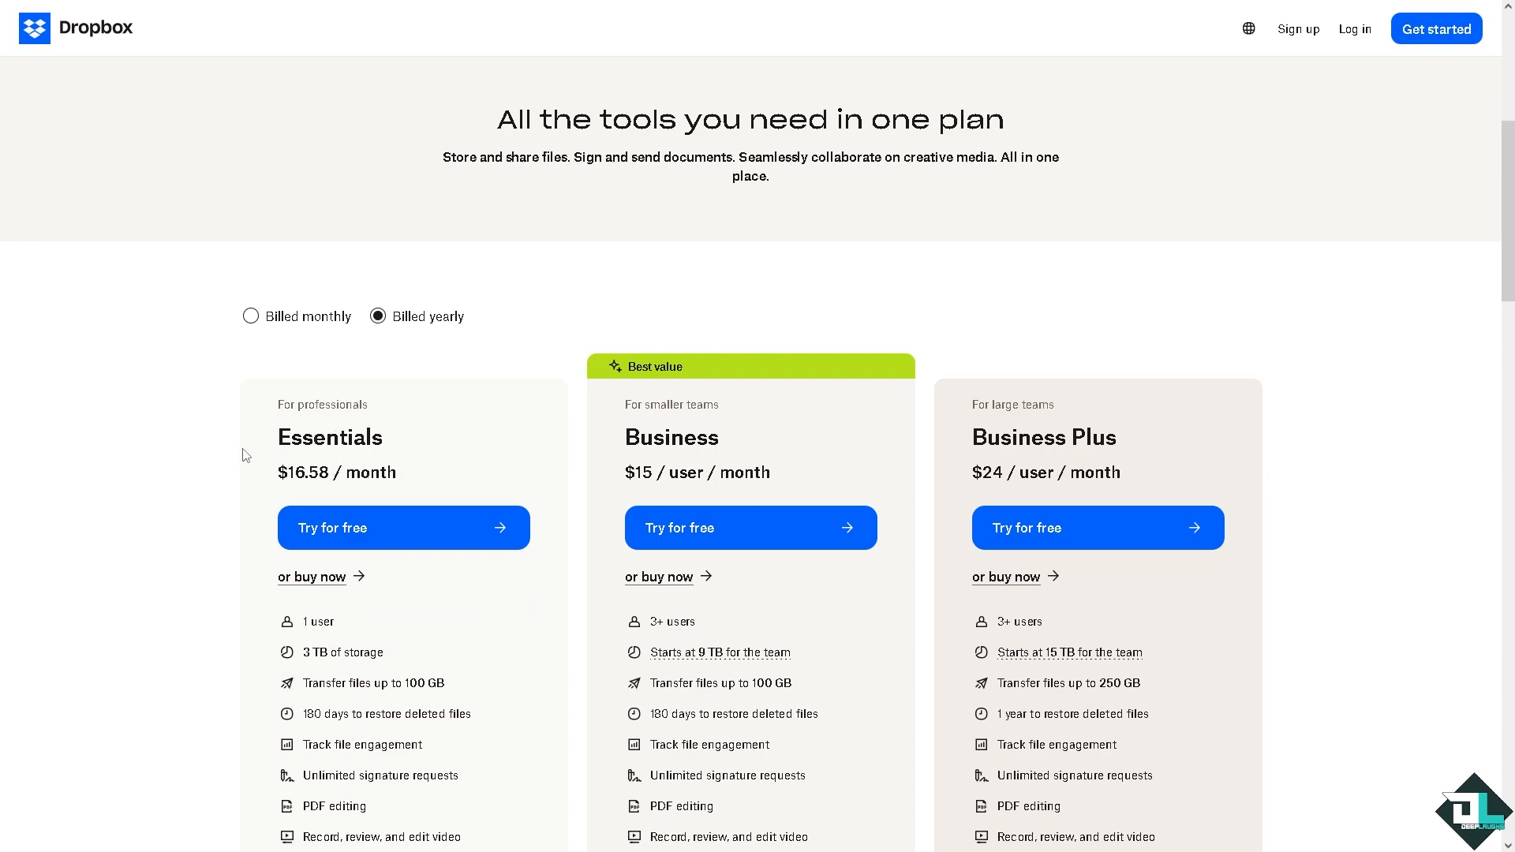
mouse_move(401, 531)
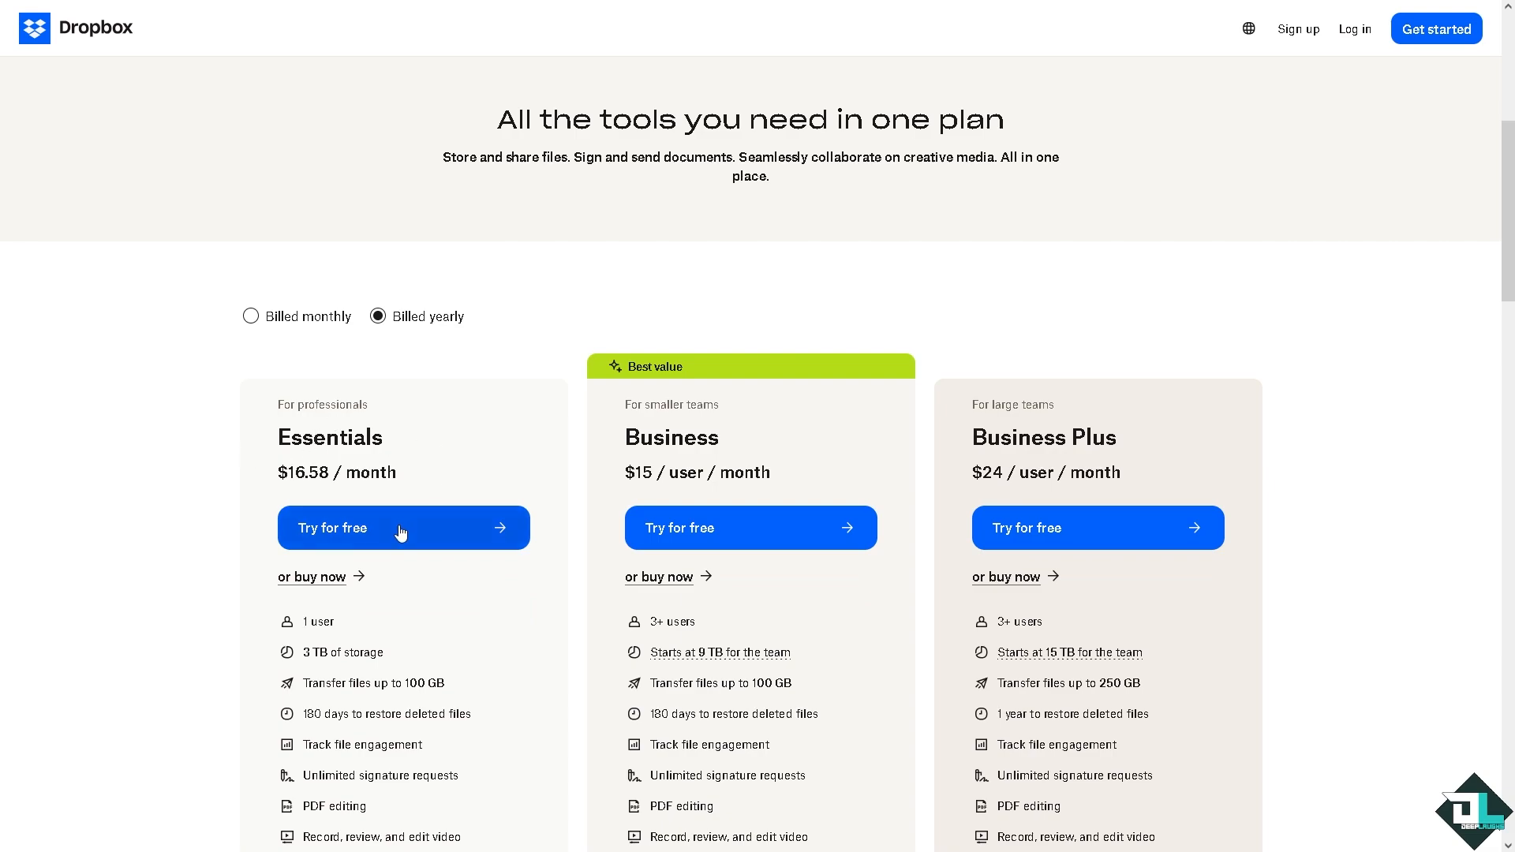
mouse_move(780, 386)
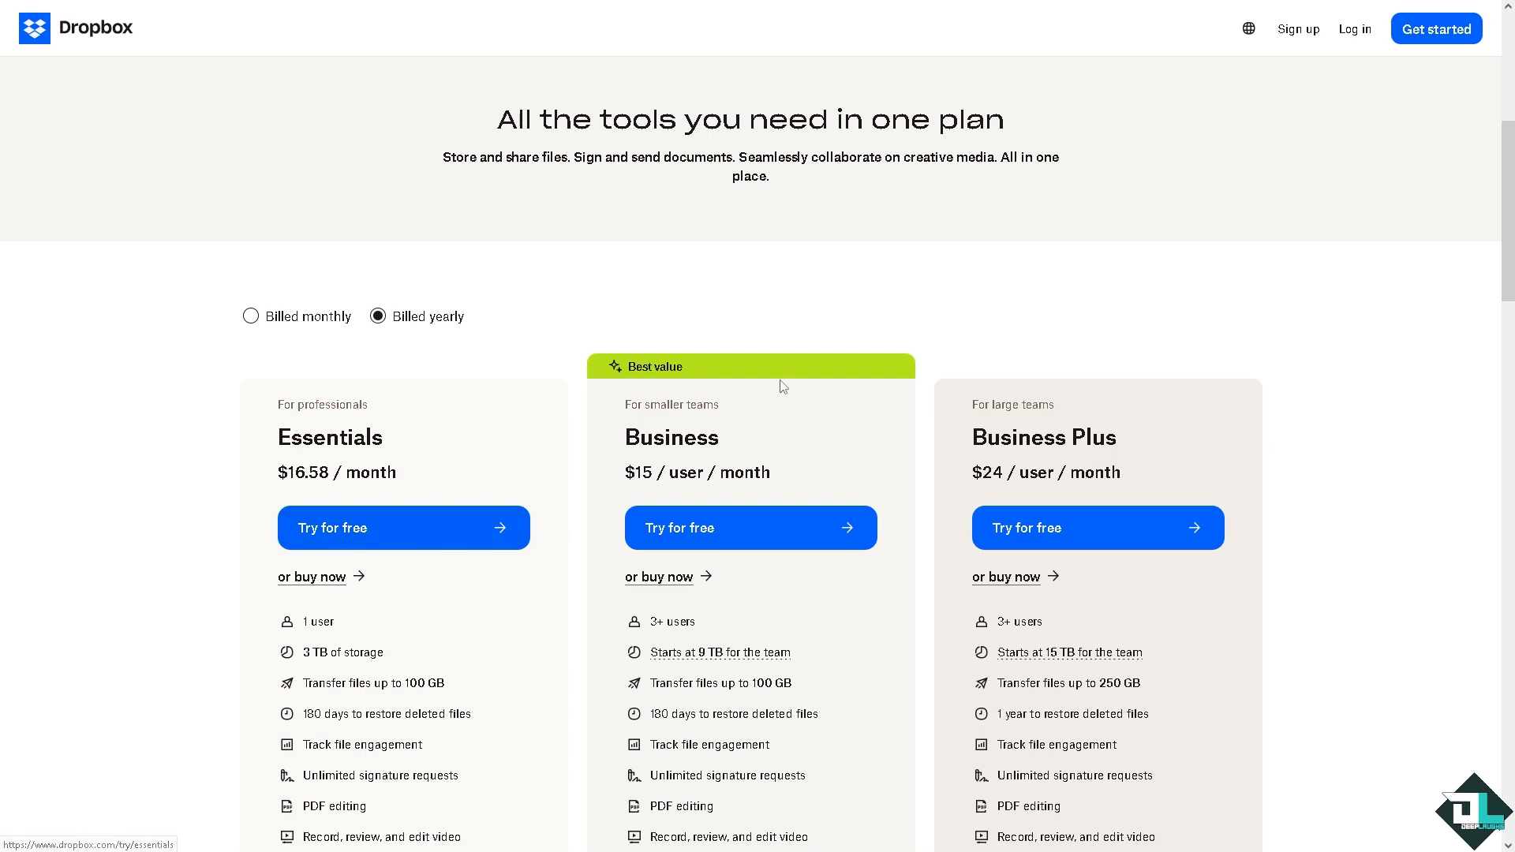
mouse_move(700, 445)
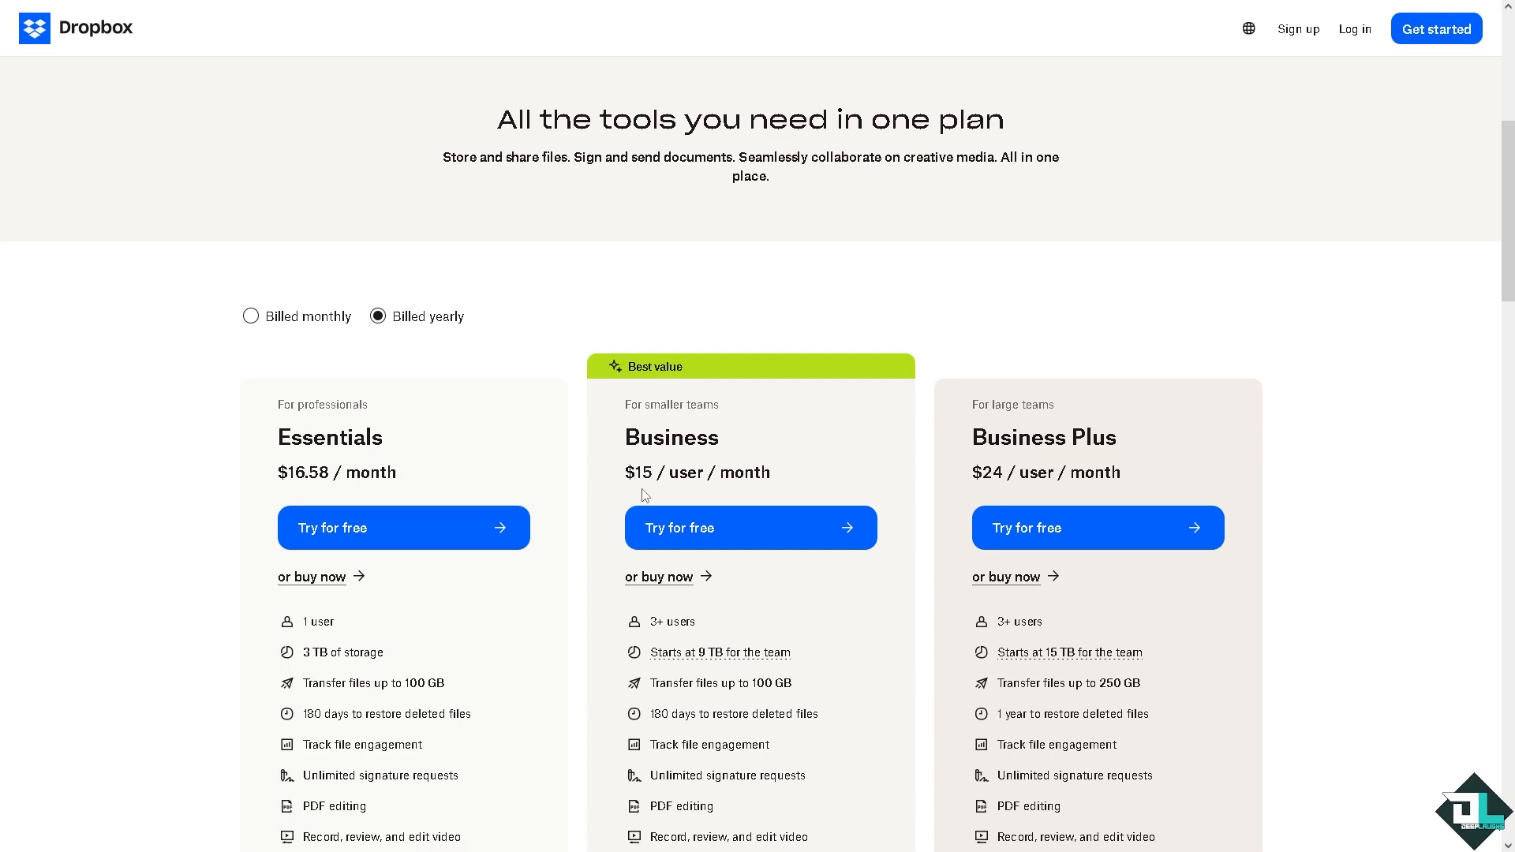
scroll(down, 3)
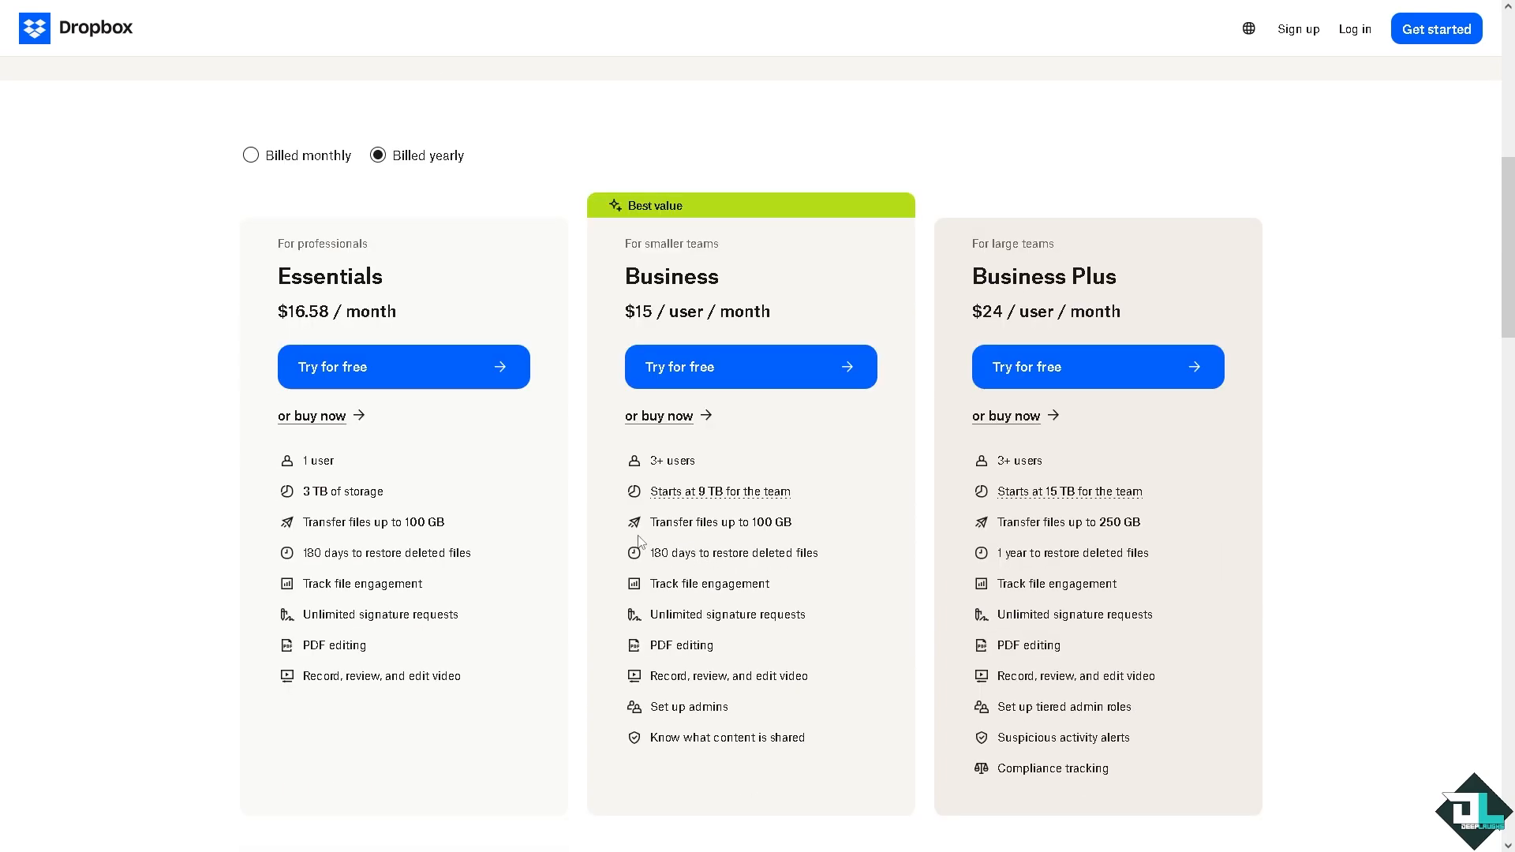
mouse_move(405, 479)
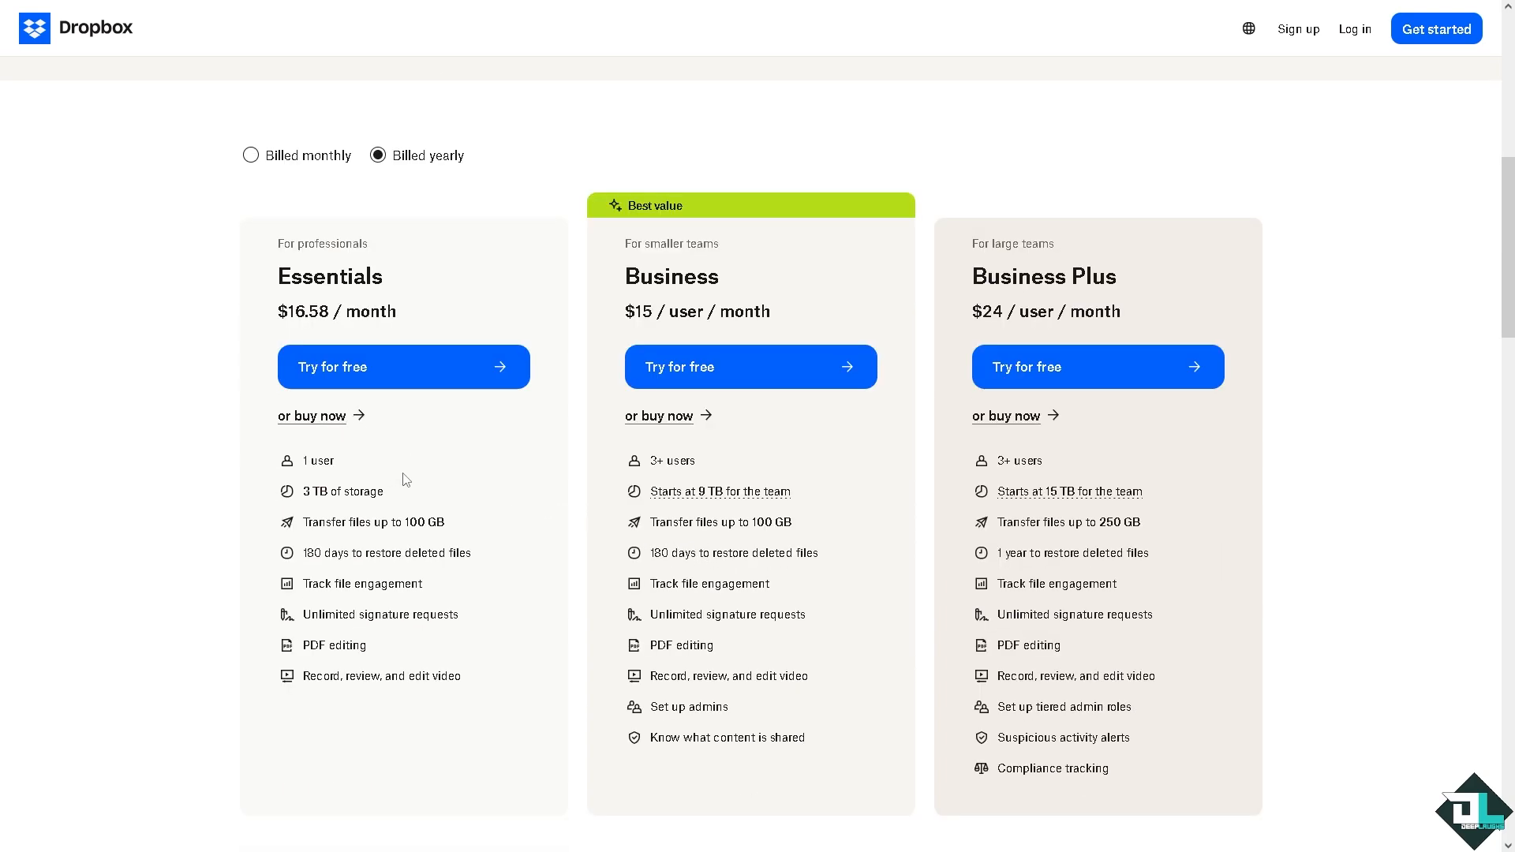
mouse_move(826, 456)
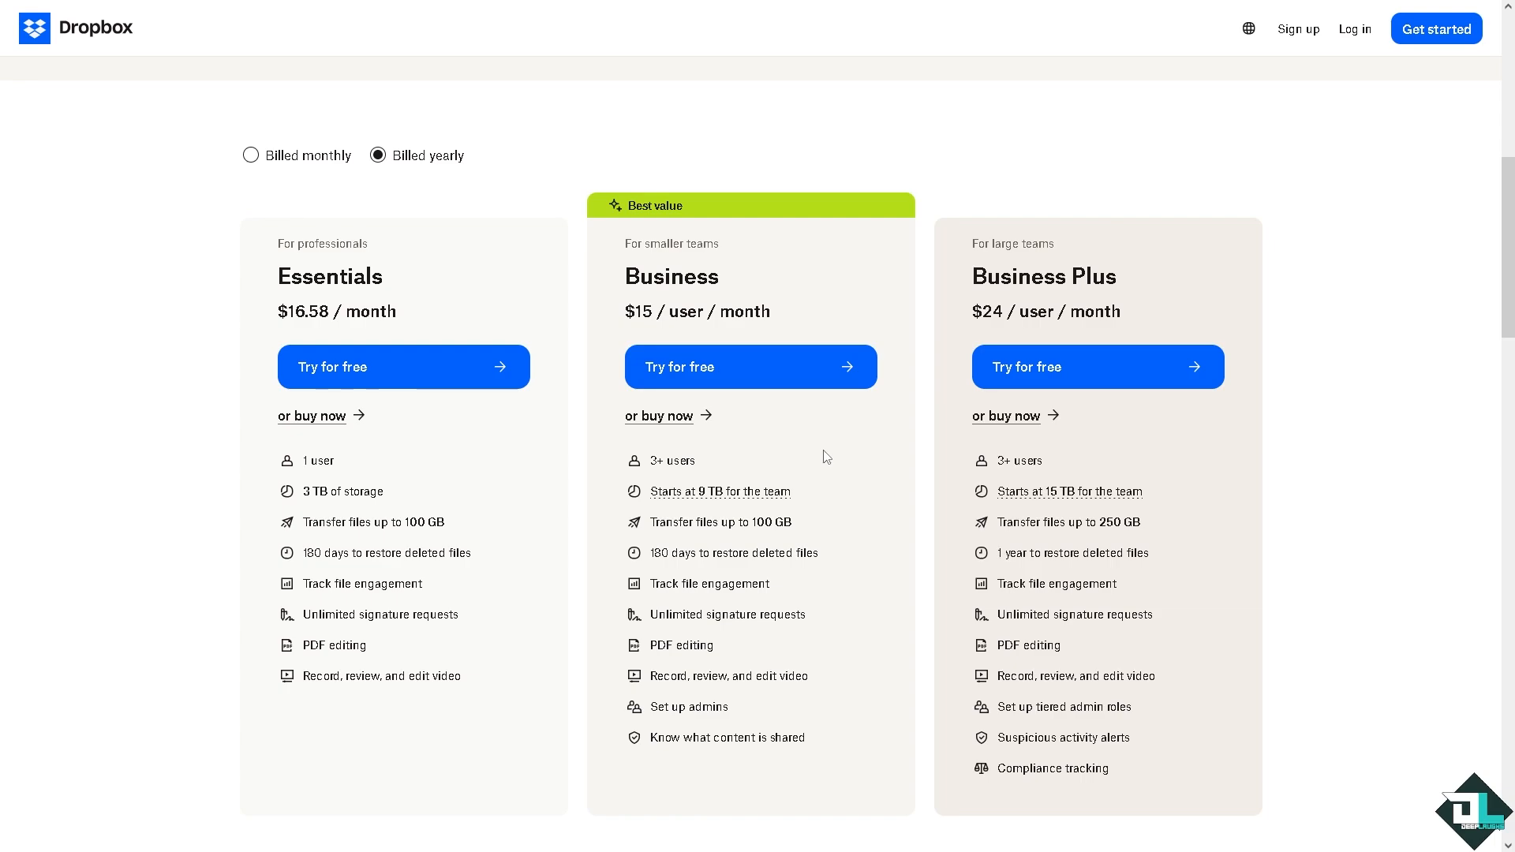
mouse_move(1221, 405)
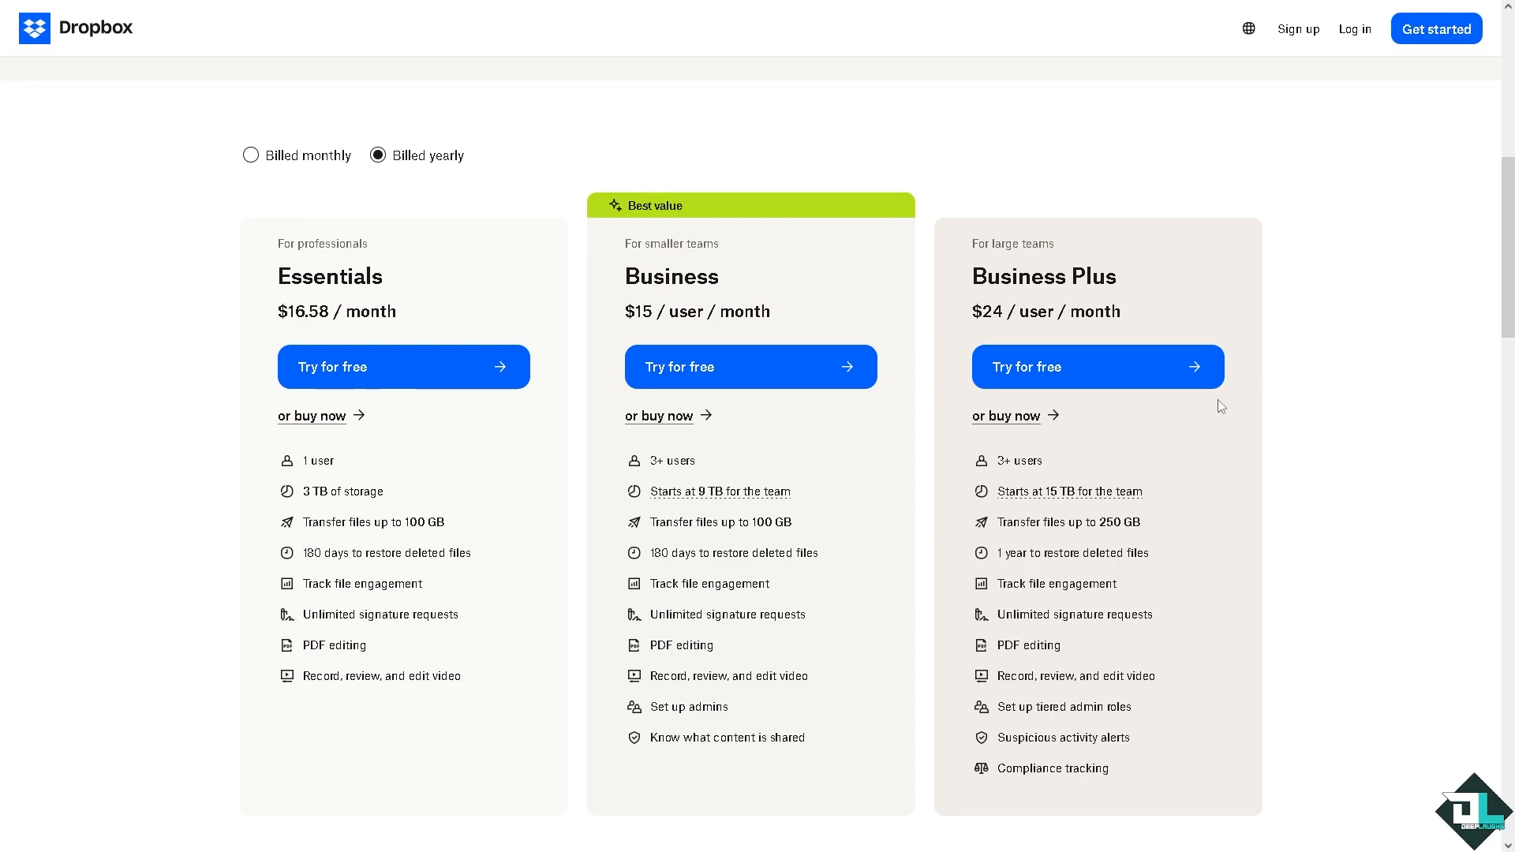
mouse_move(1031, 328)
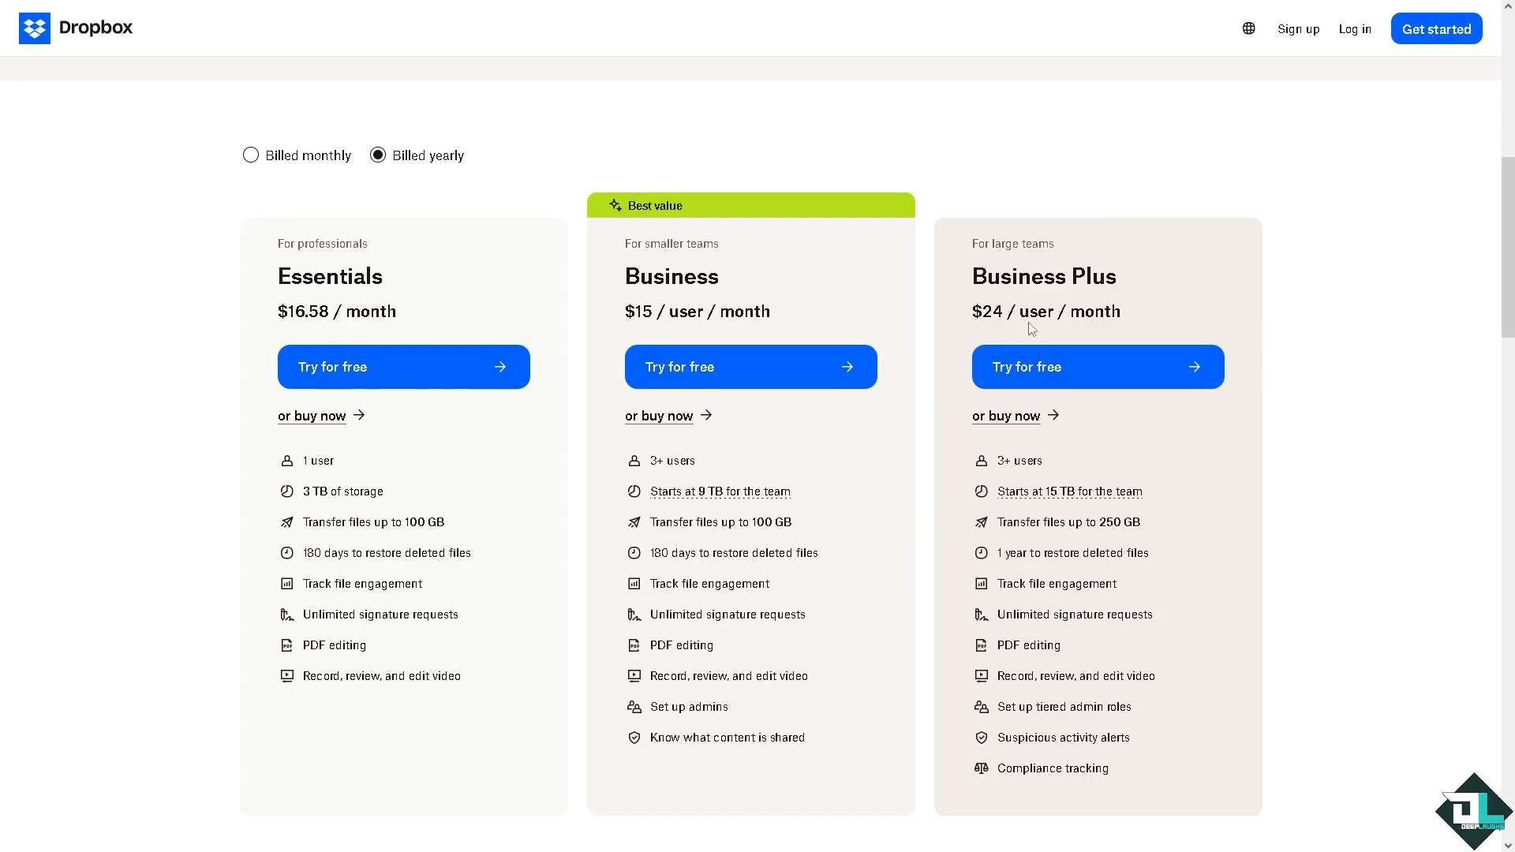
mouse_move(1183, 327)
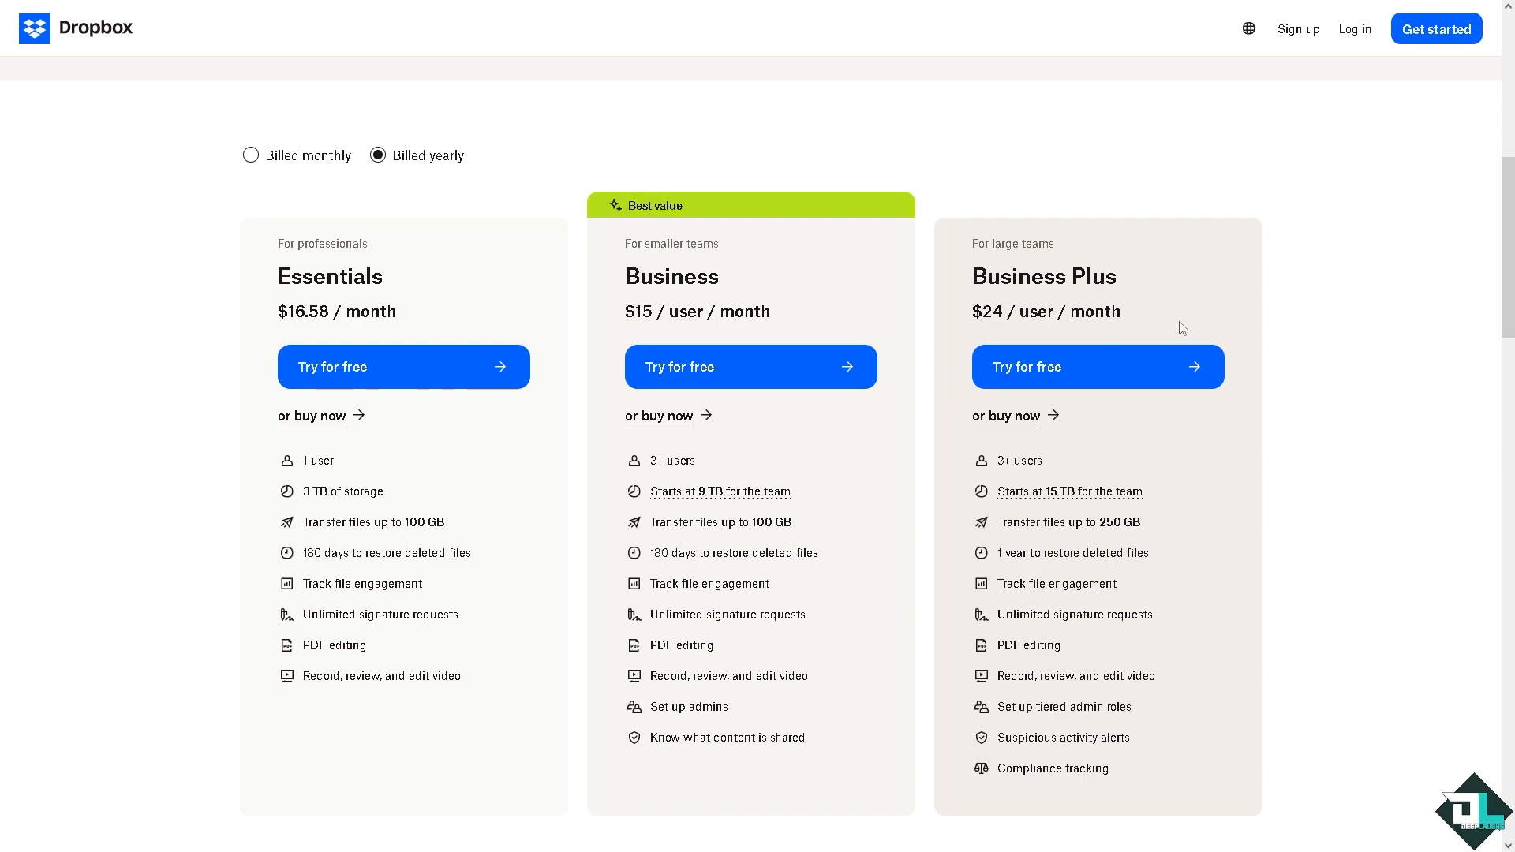
mouse_move(560, 341)
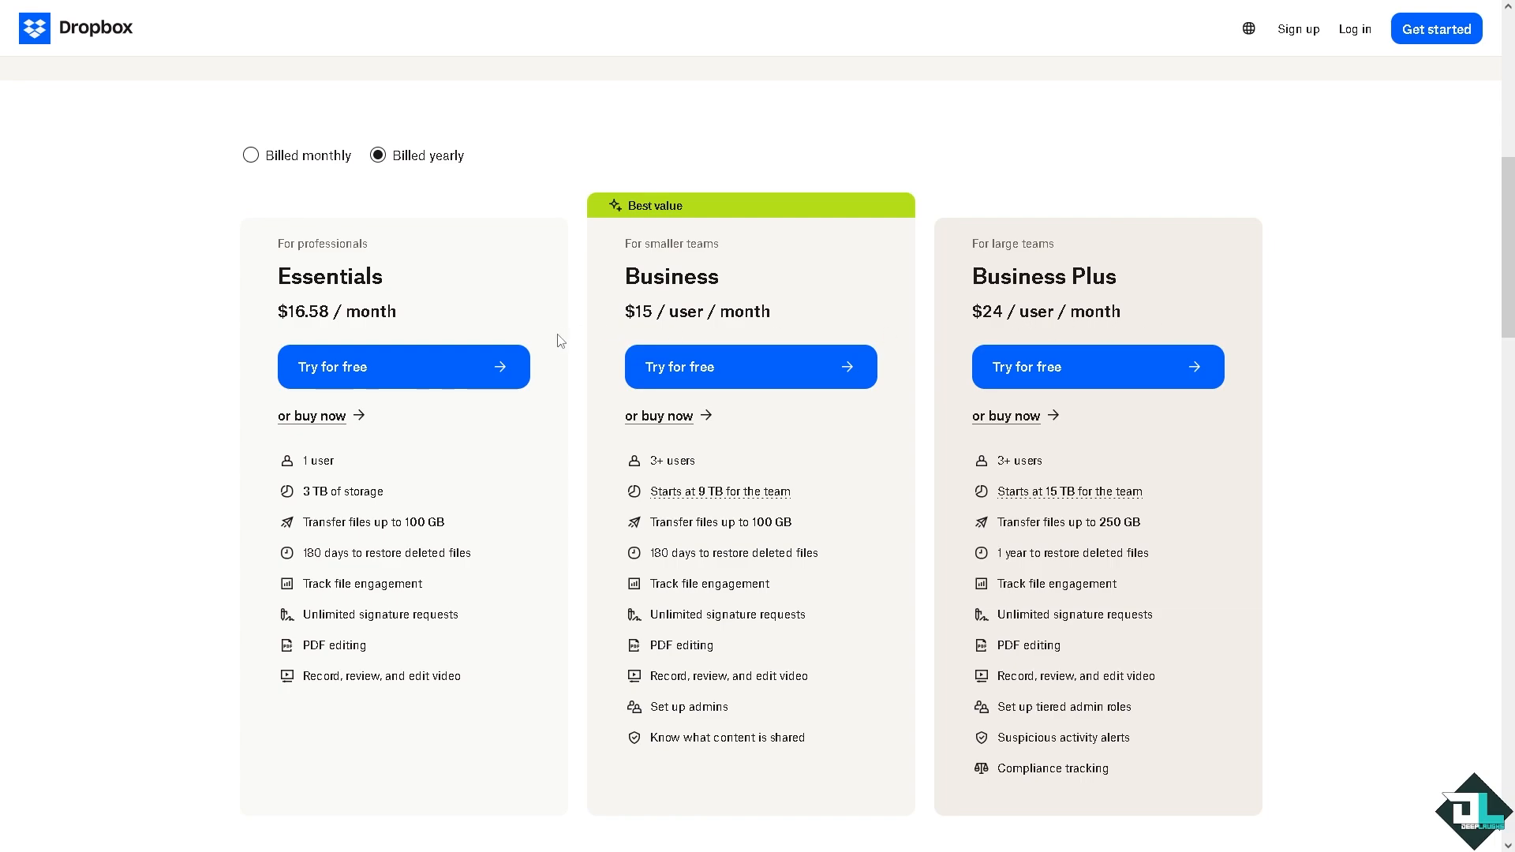
mouse_move(410, 373)
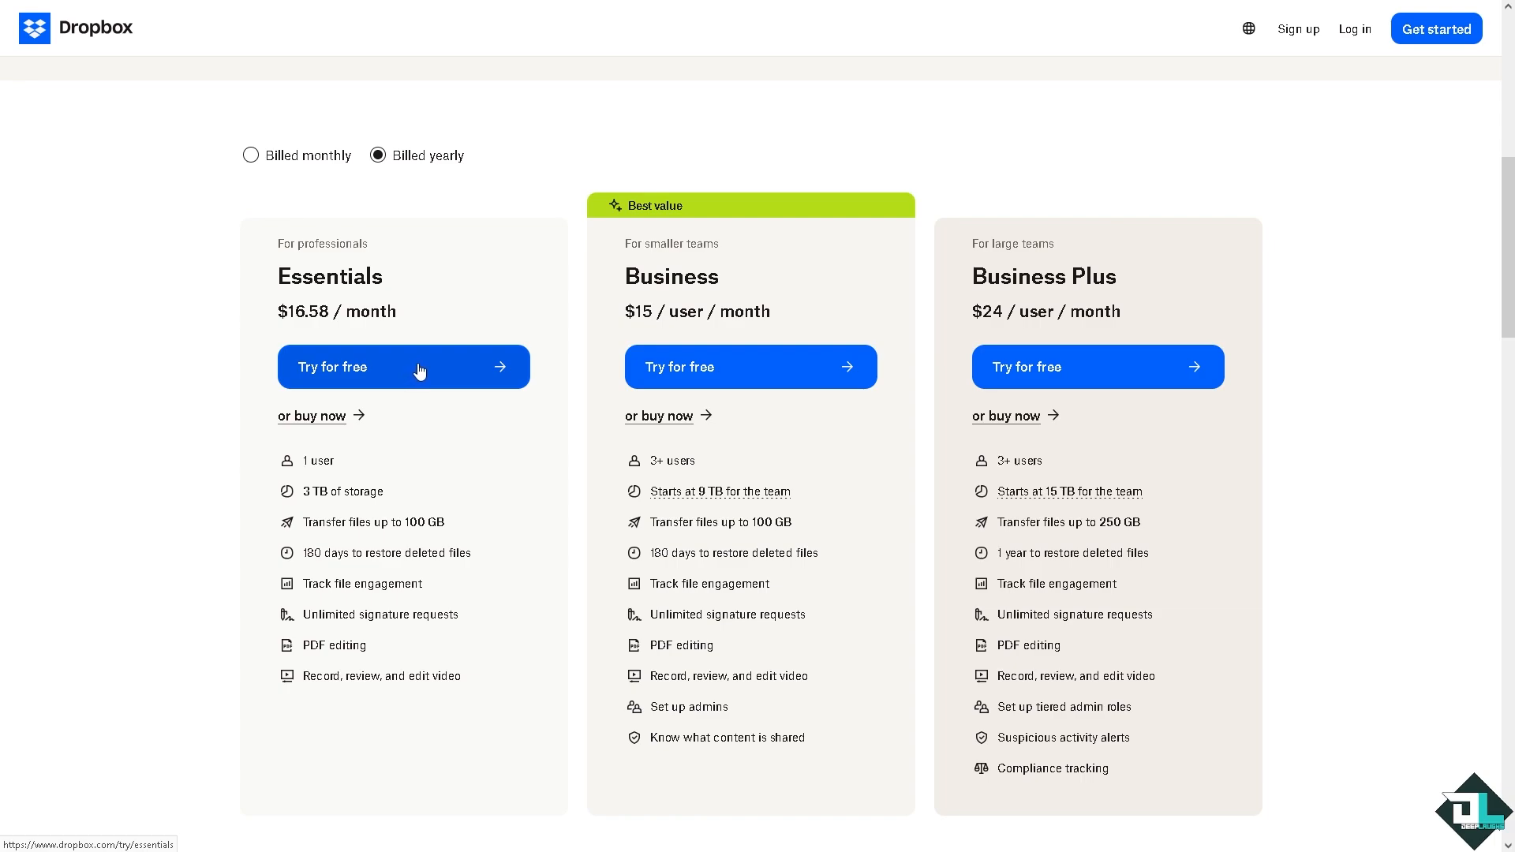
mouse_move(1354, 29)
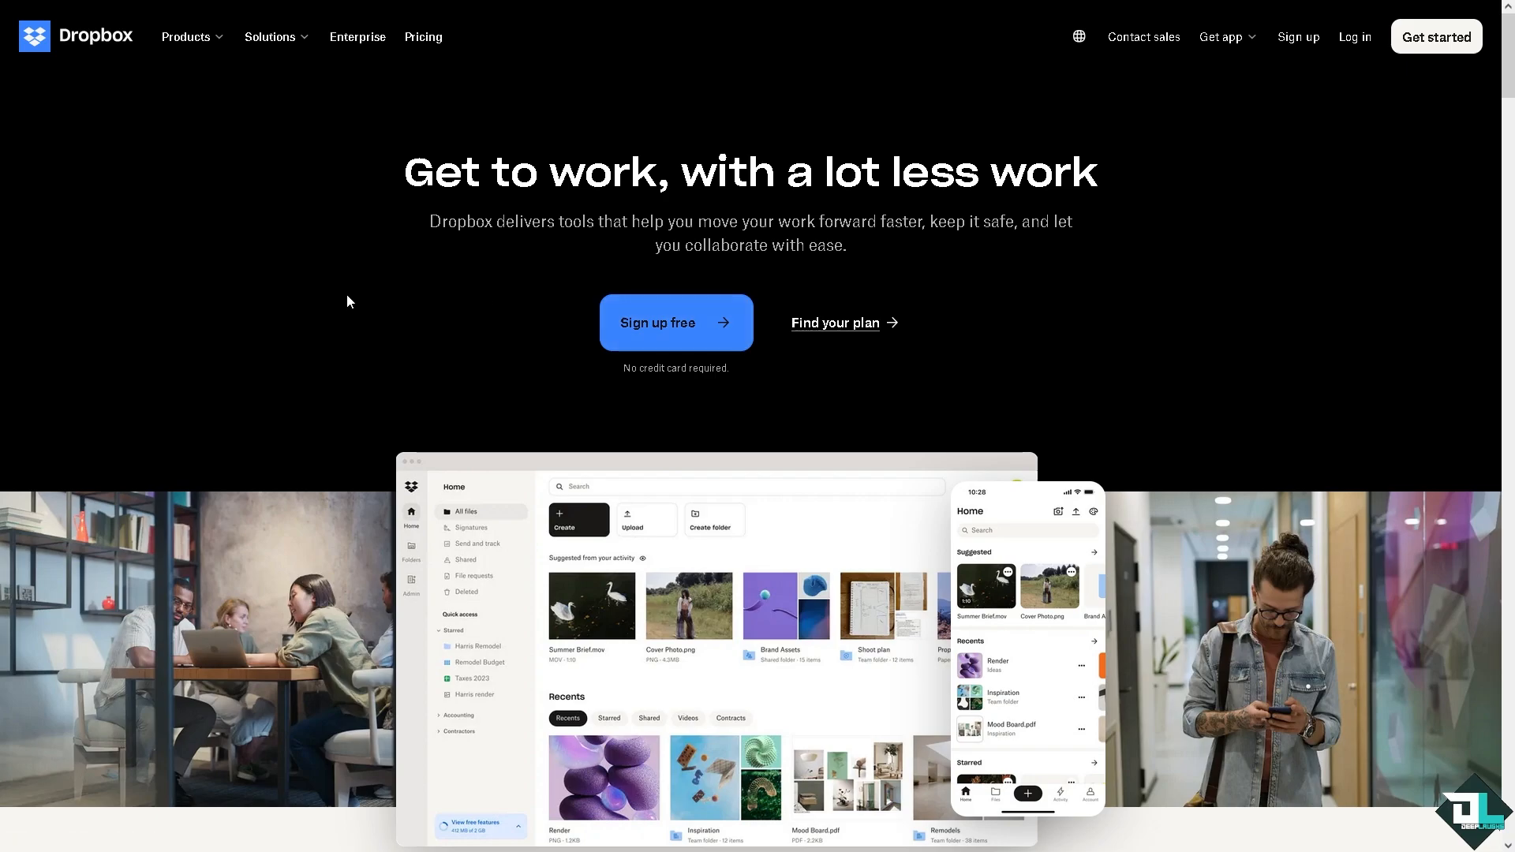
mouse_move(618, 323)
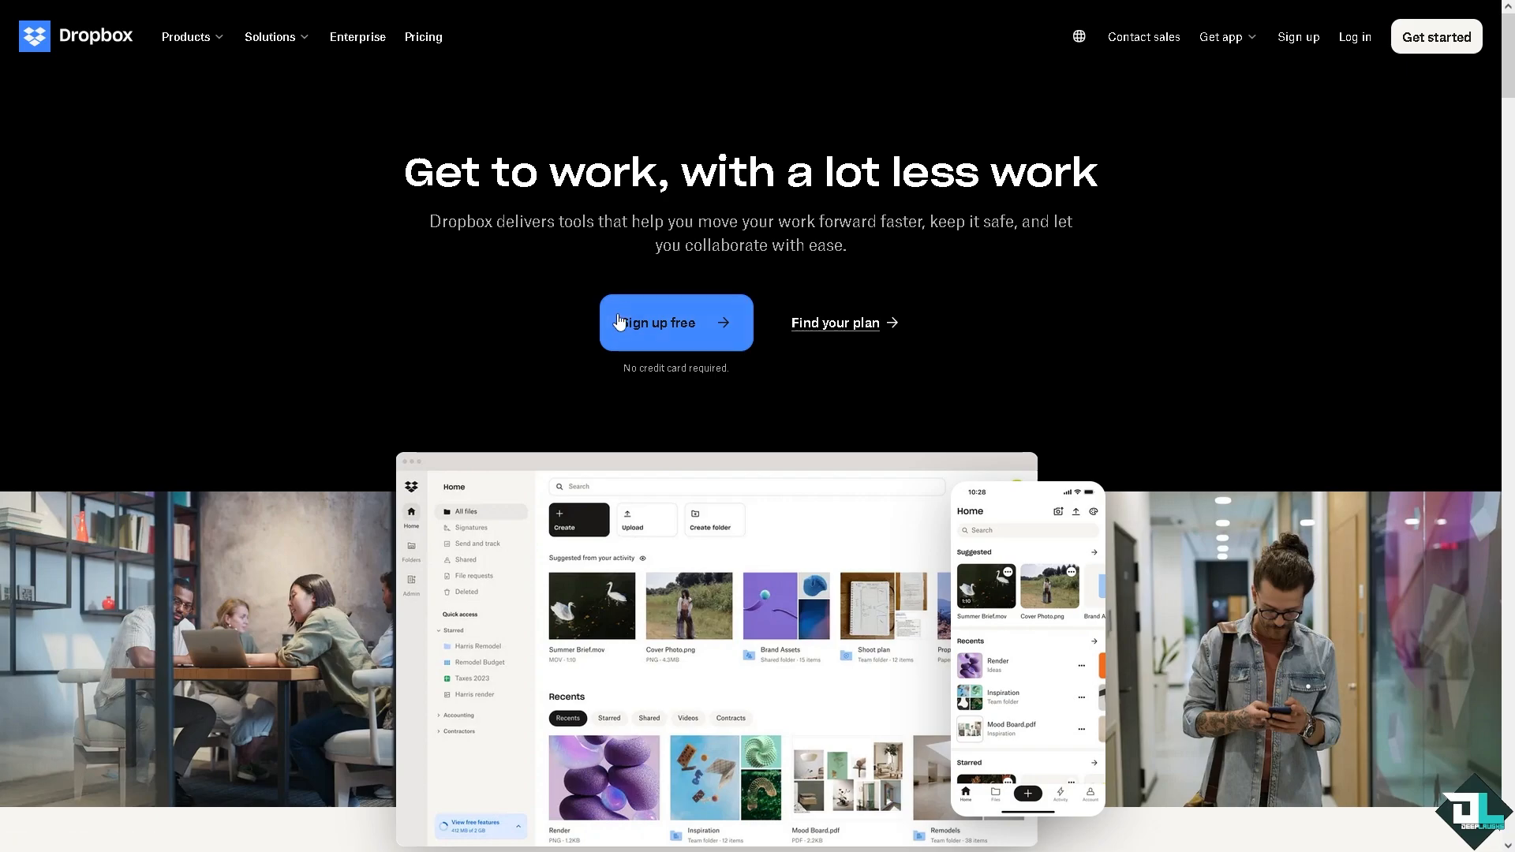
mouse_move(658, 333)
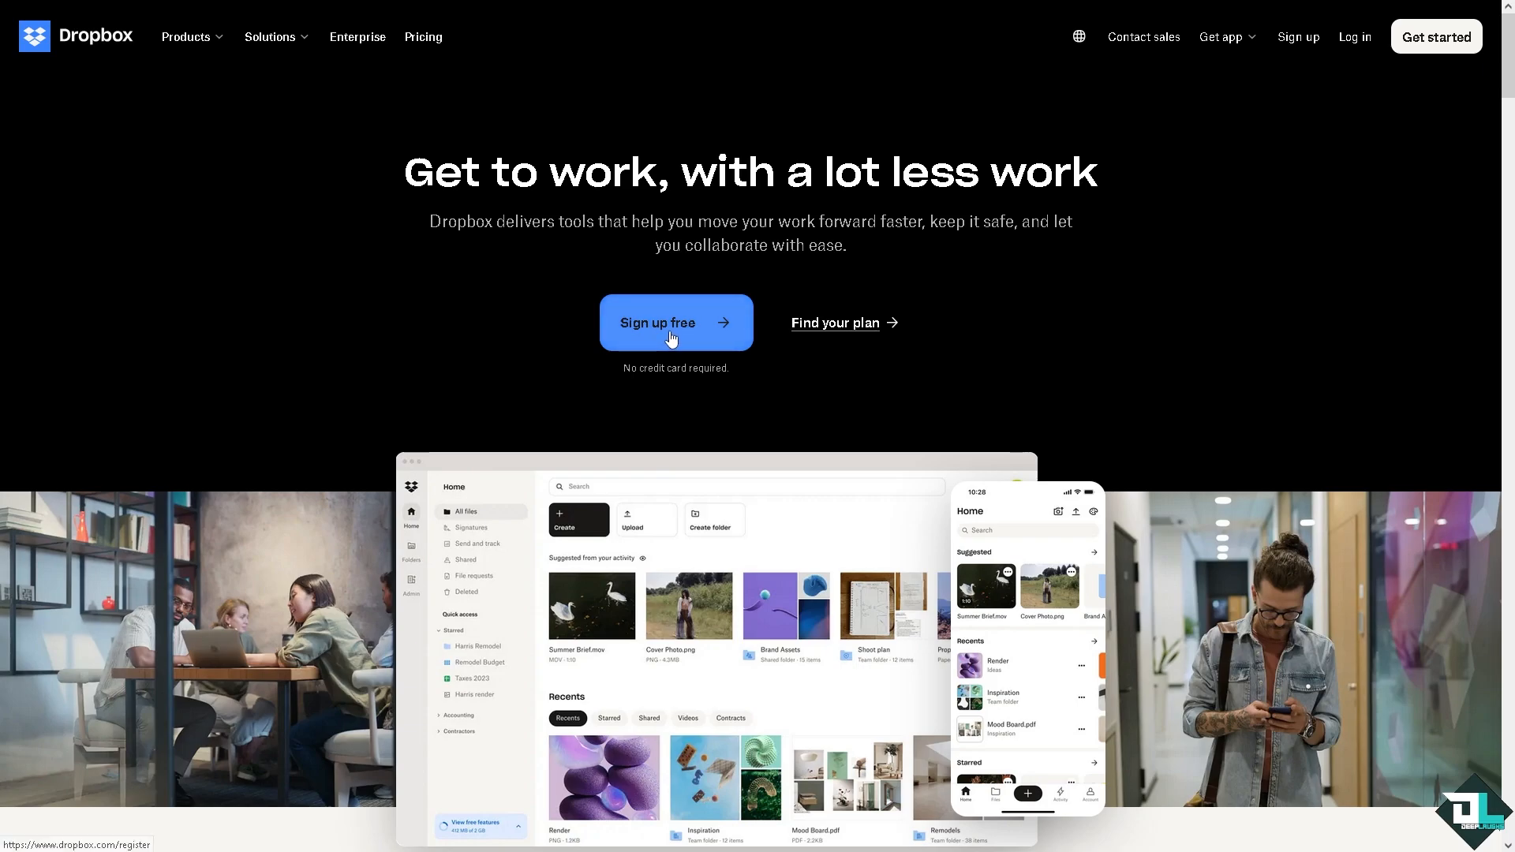
Step: Start a free Dropbox account via 'Sign up free', reaching the Google, Apple or email registration page
click(675, 321)
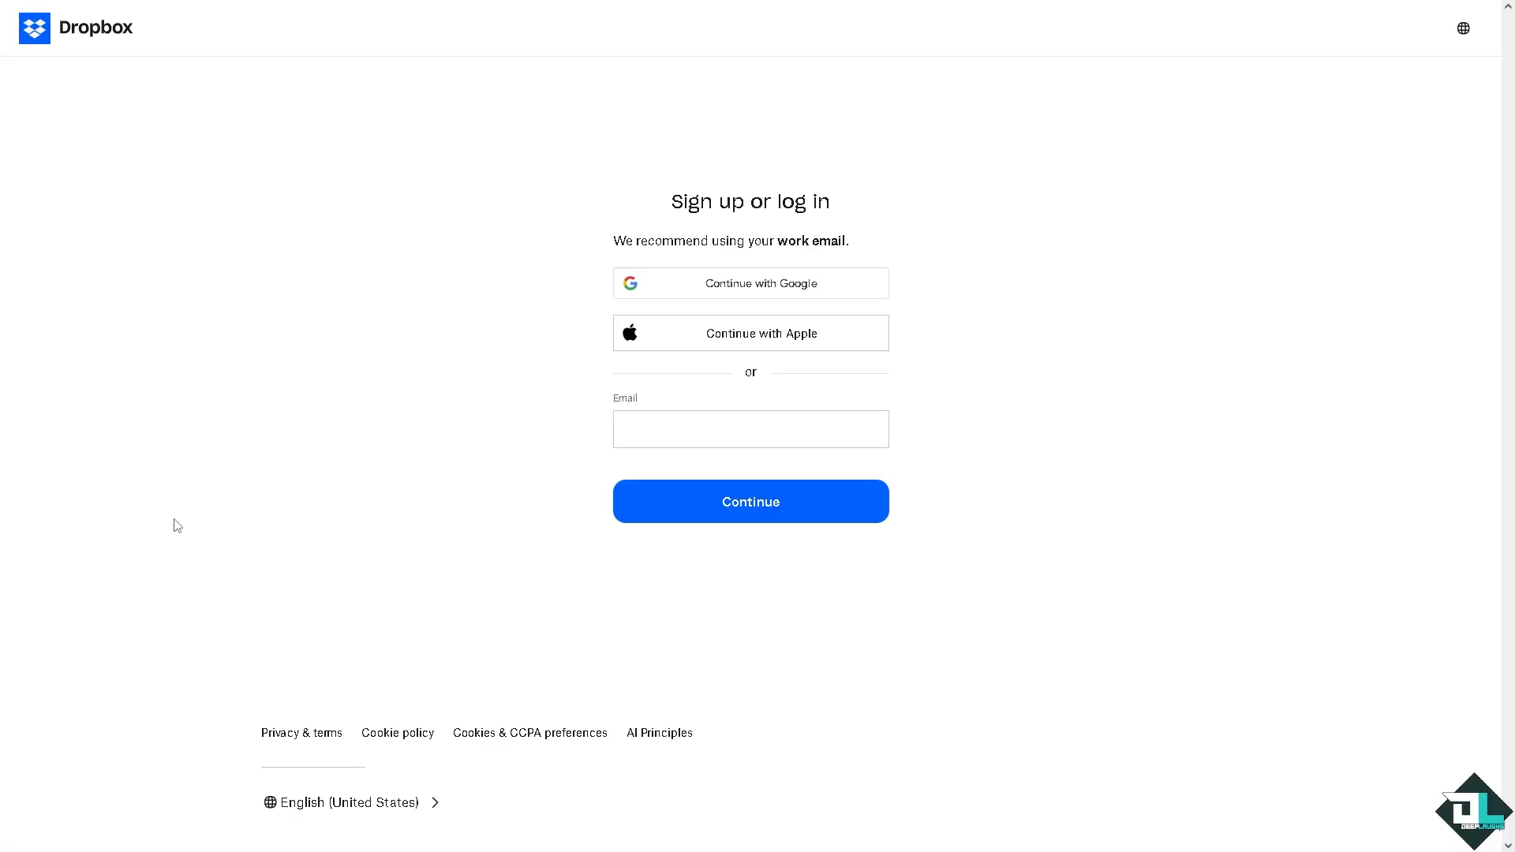
mouse_move(436, 494)
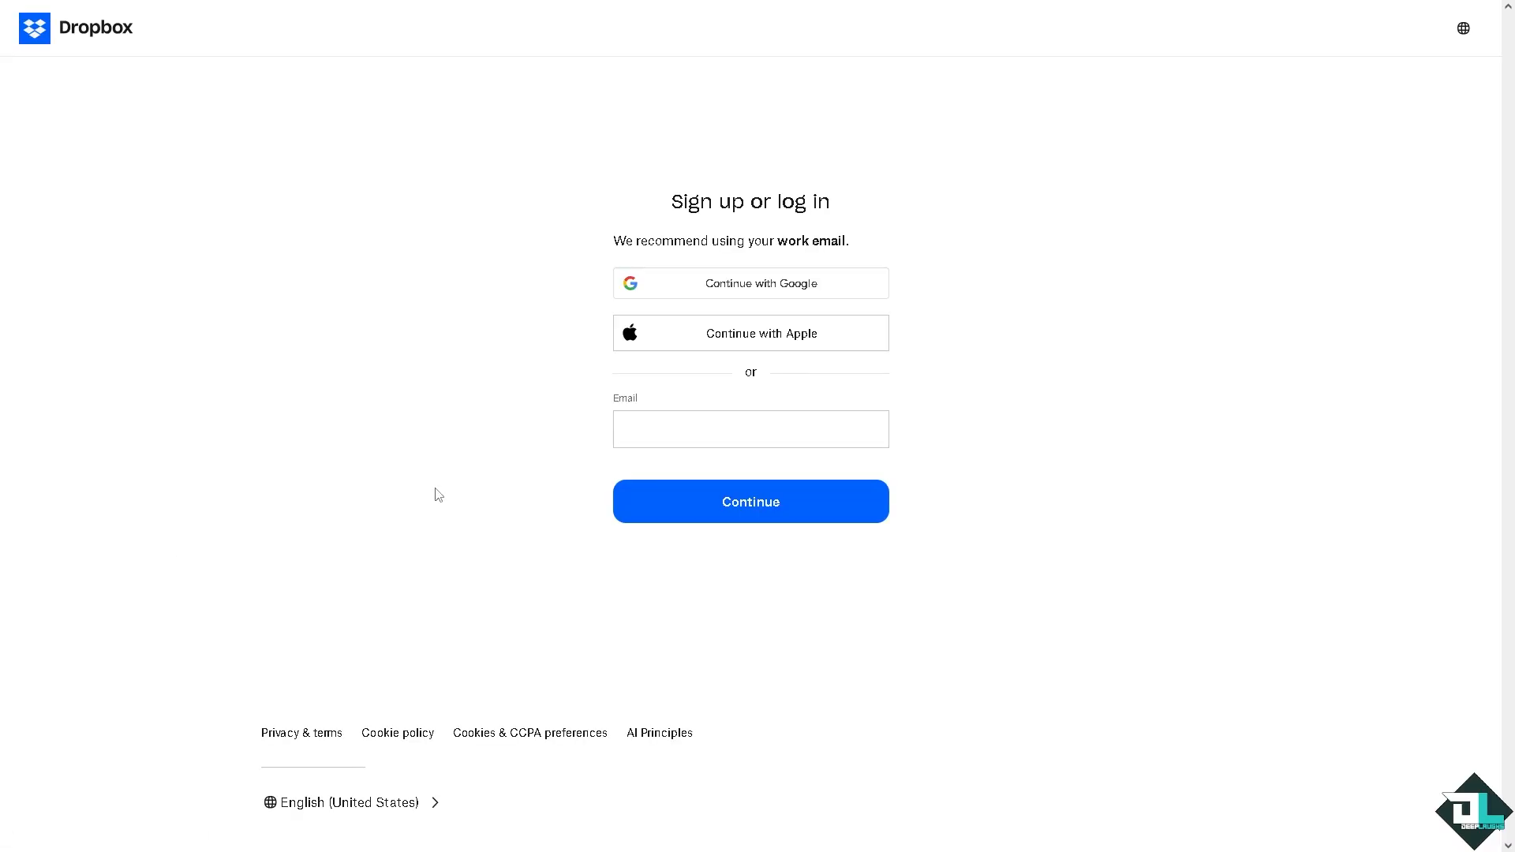
mouse_move(704, 340)
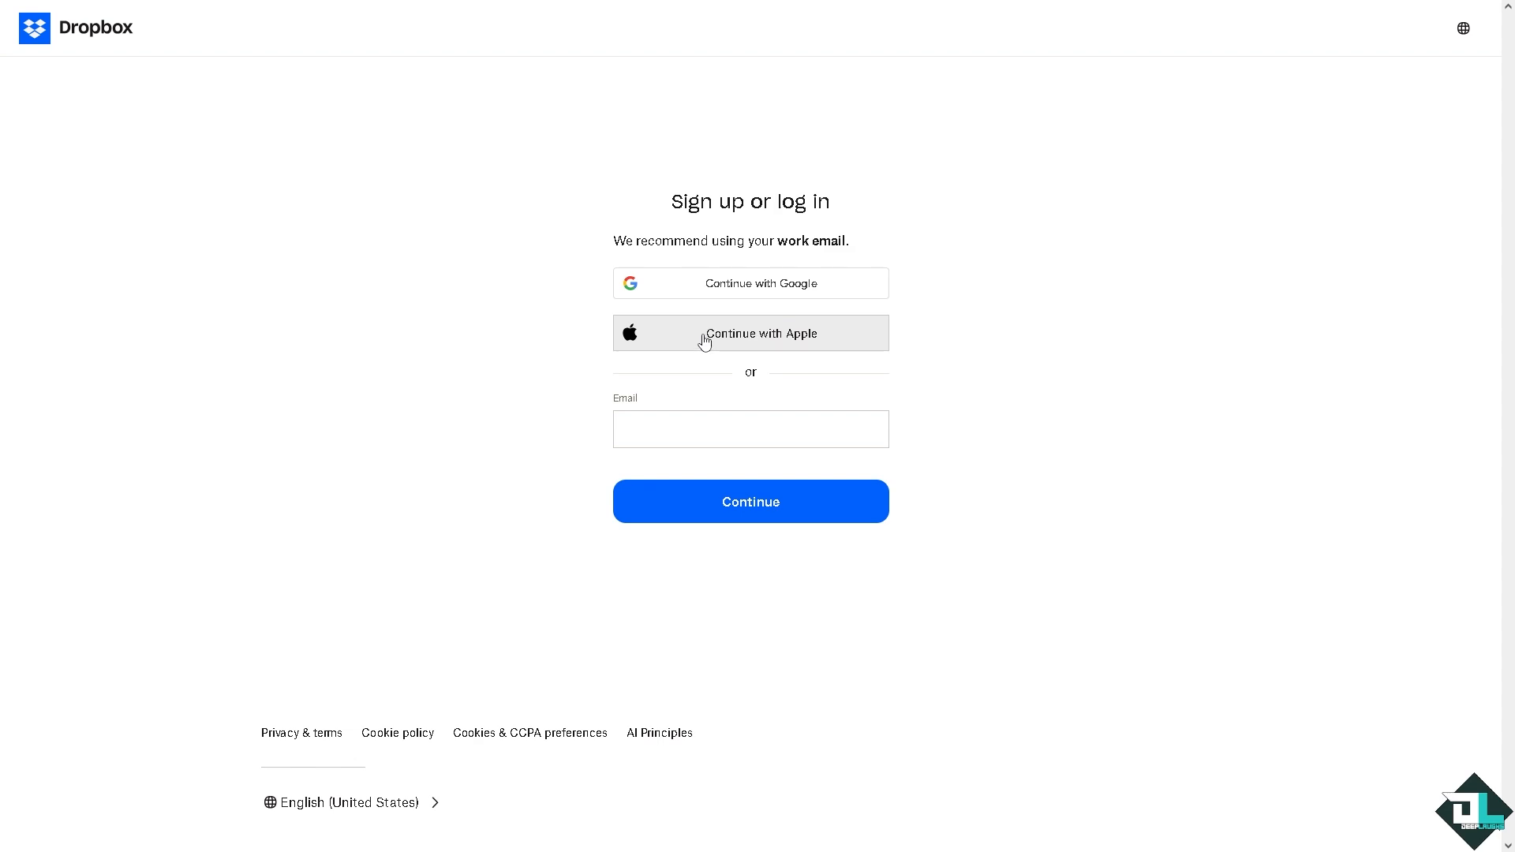
mouse_move(449, 460)
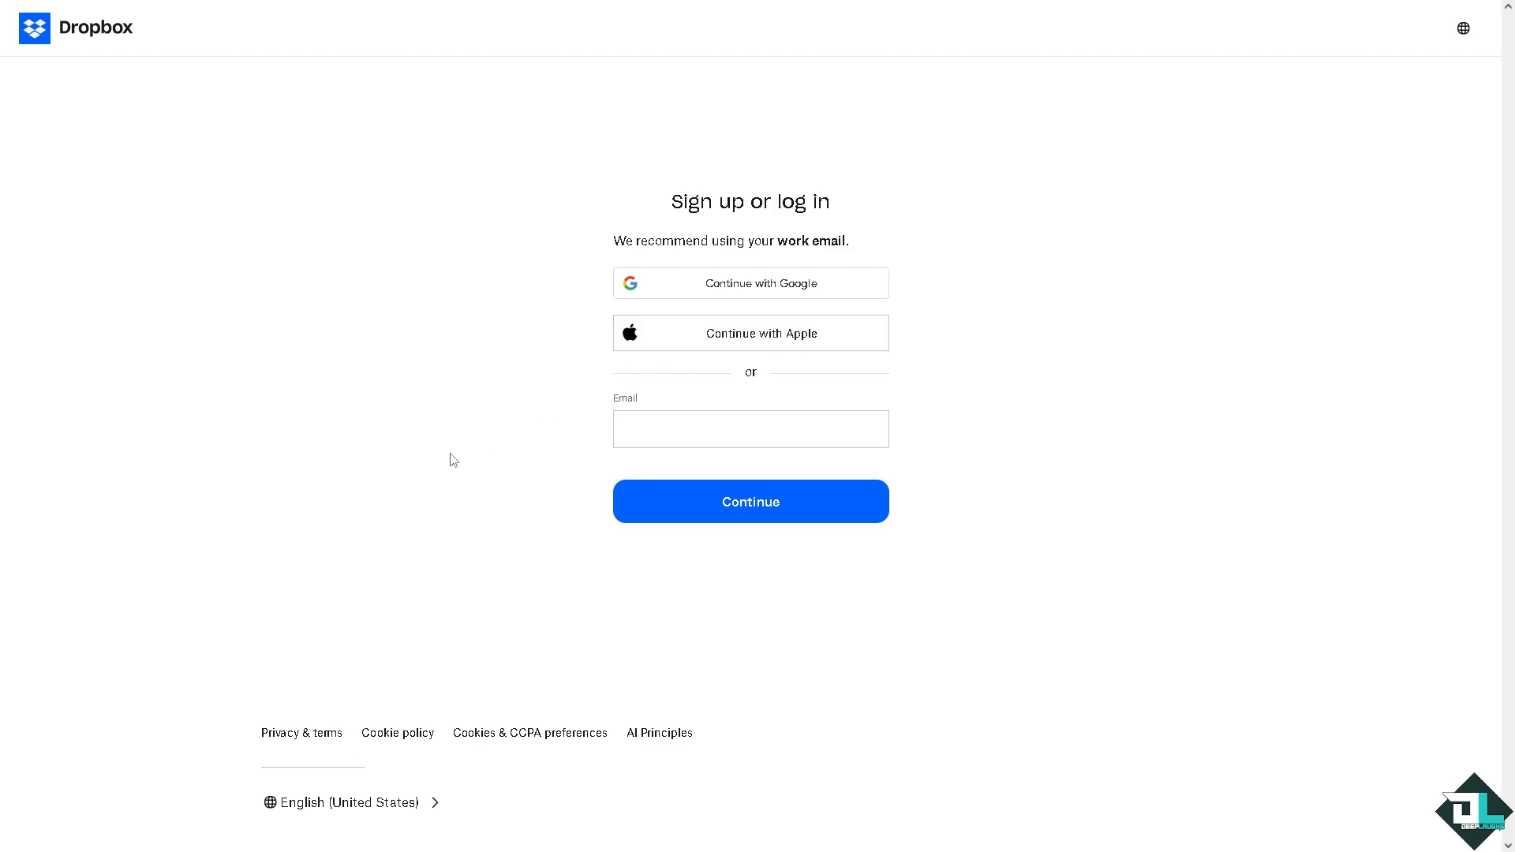
mouse_move(749, 502)
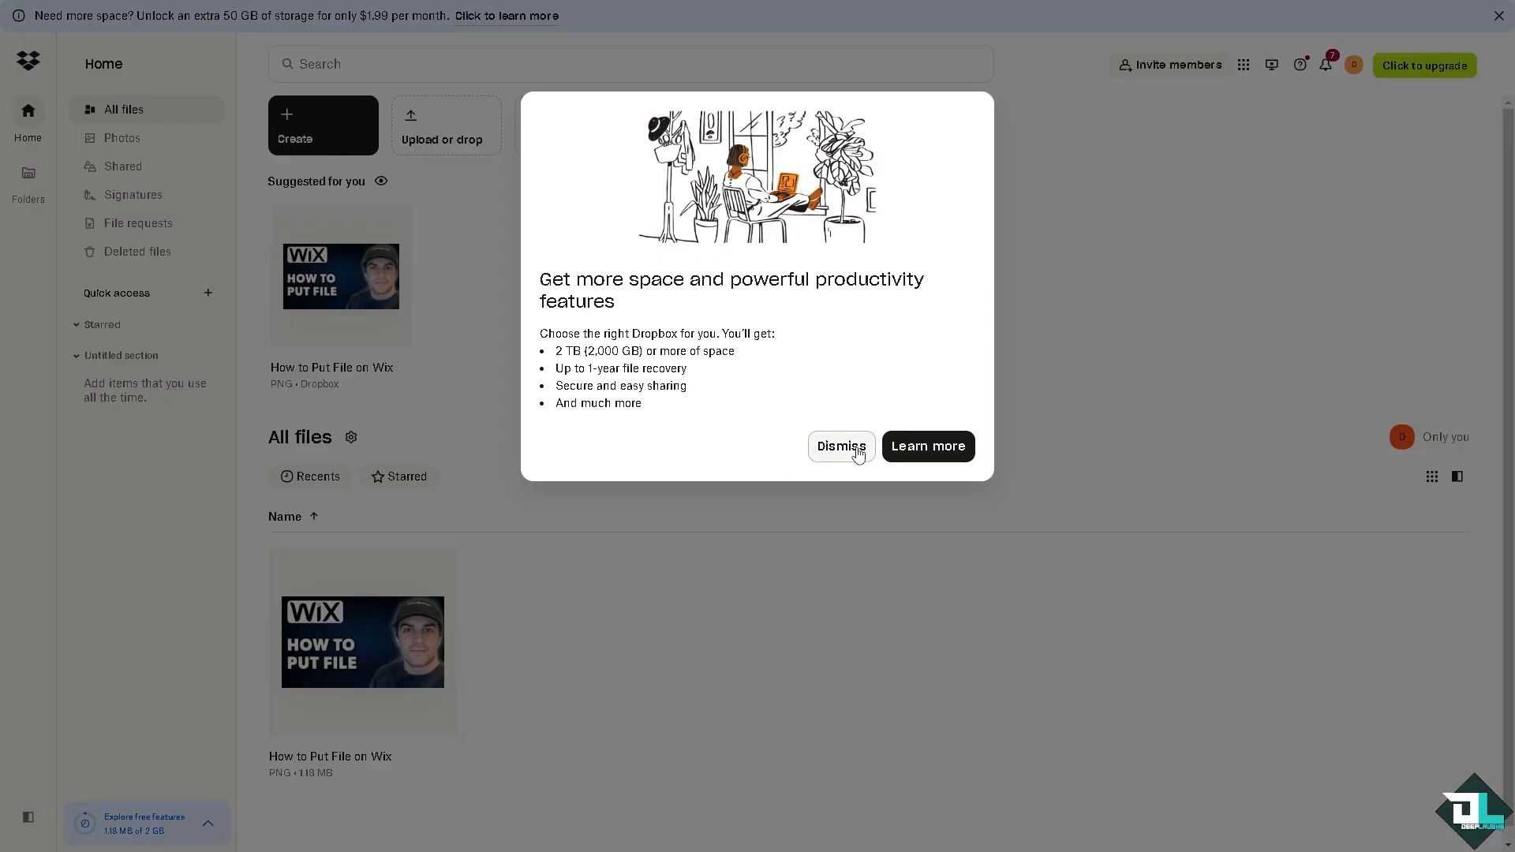
Step: Dismiss the 'Get more space' upgrade popup, leaving Home with the single Wix image
click(839, 447)
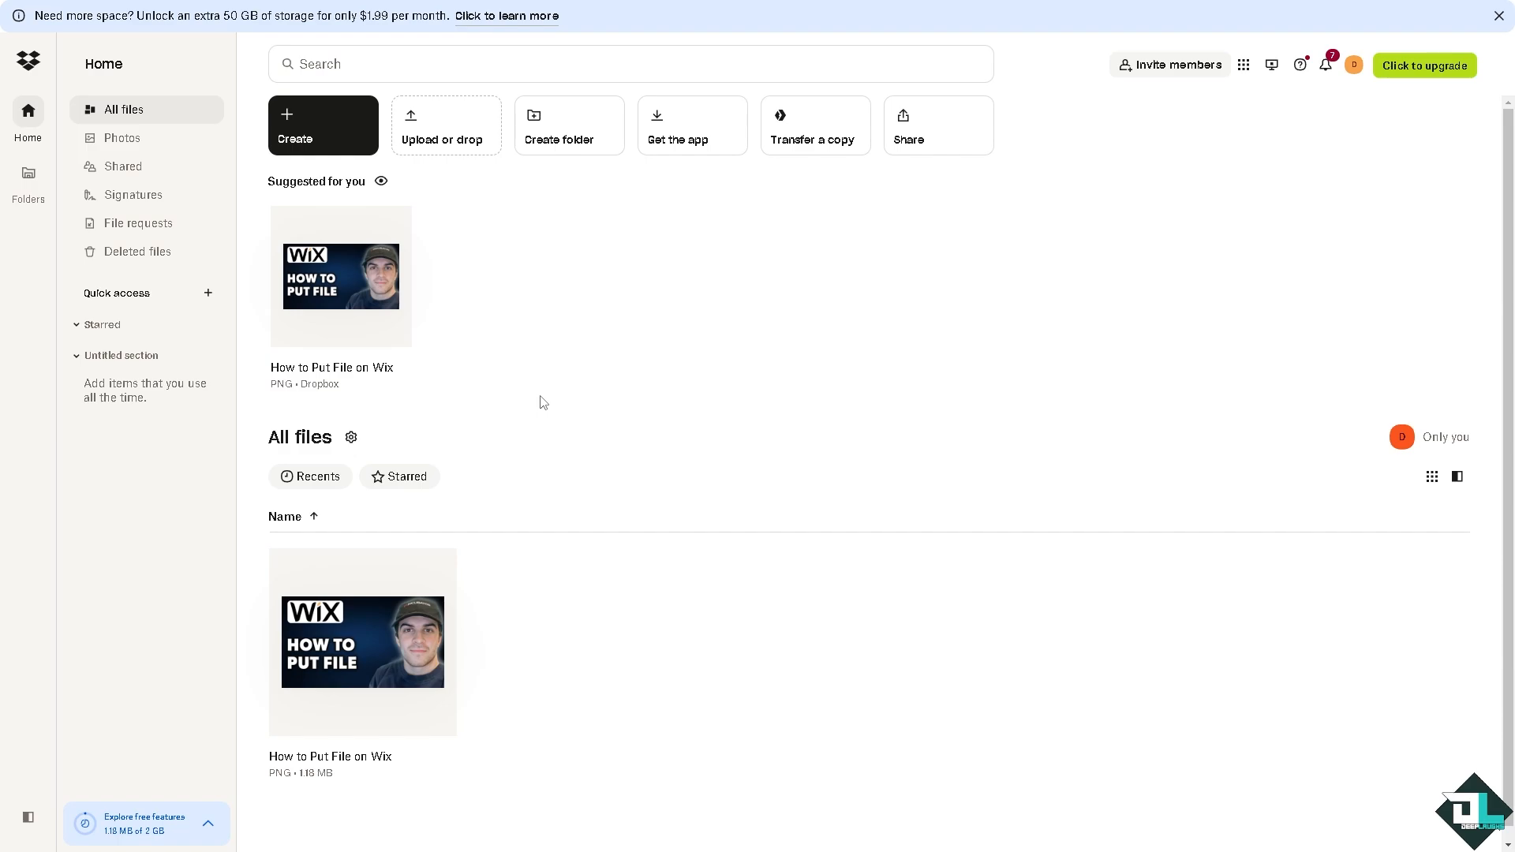
mouse_move(534, 396)
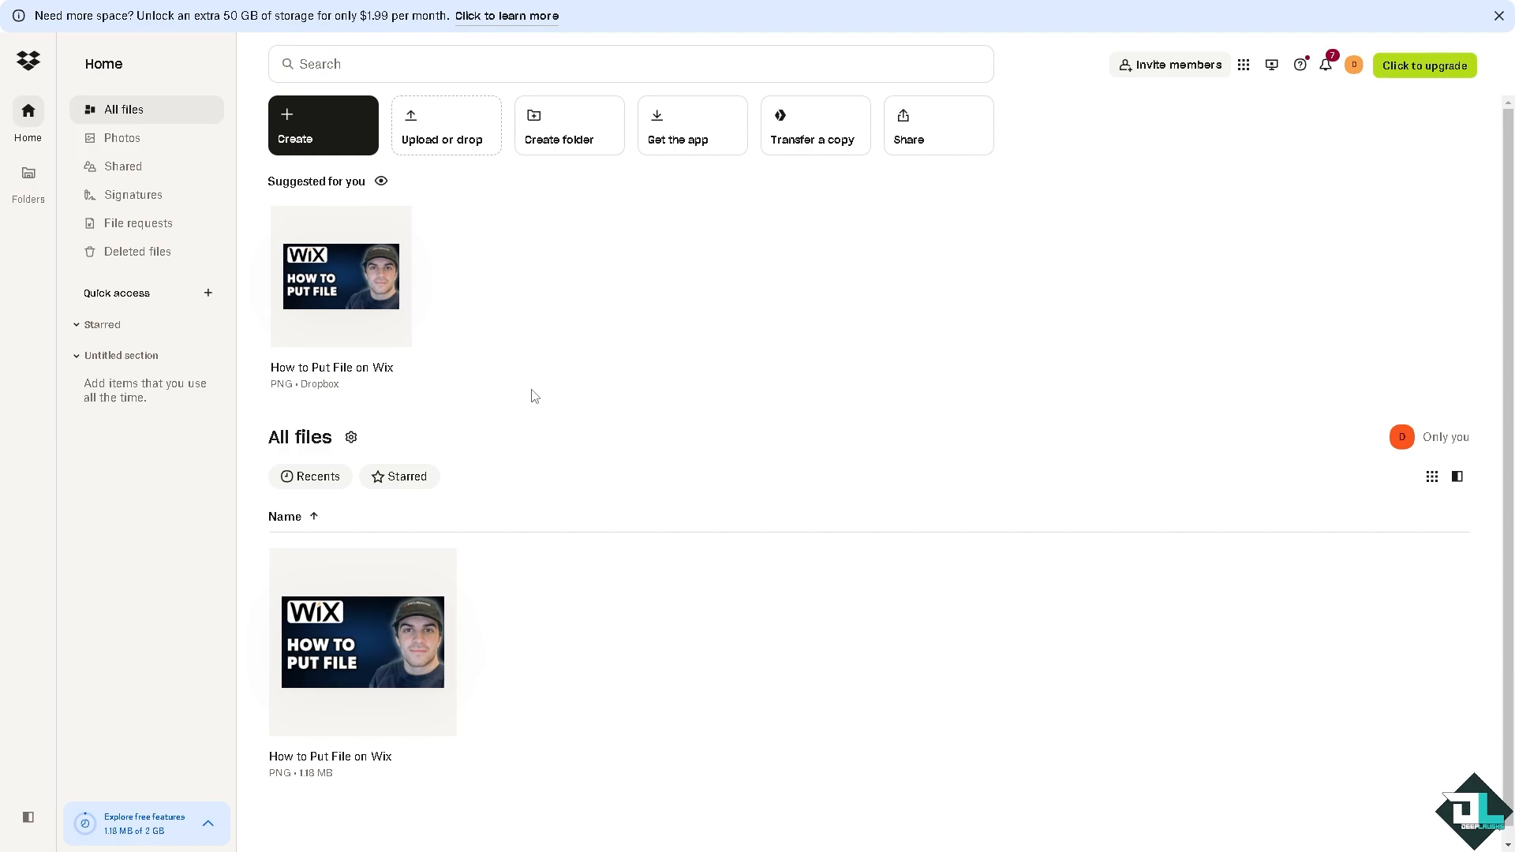
mouse_move(504, 399)
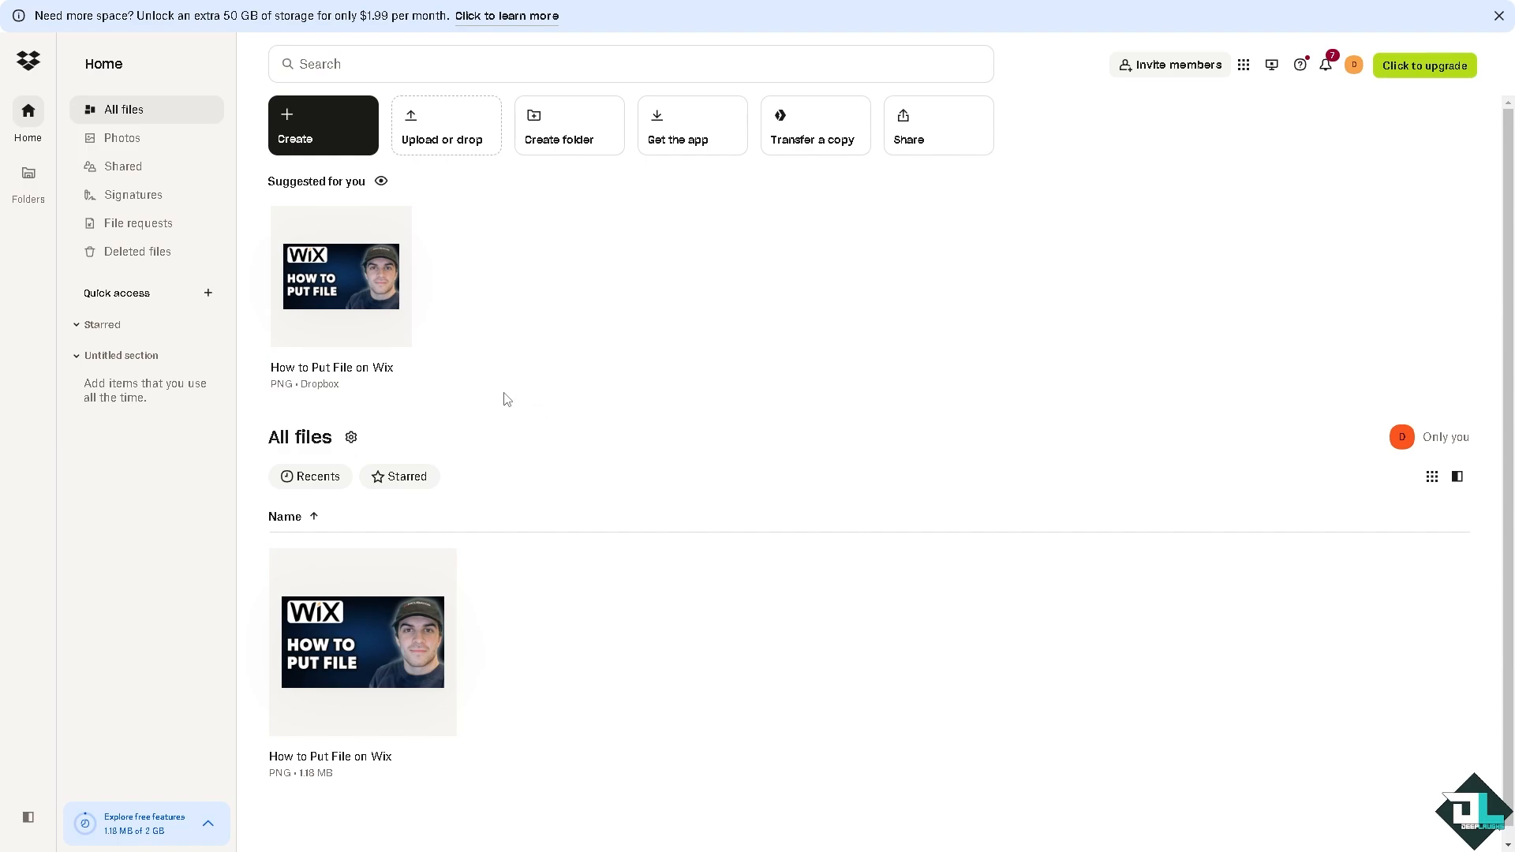
mouse_move(556, 346)
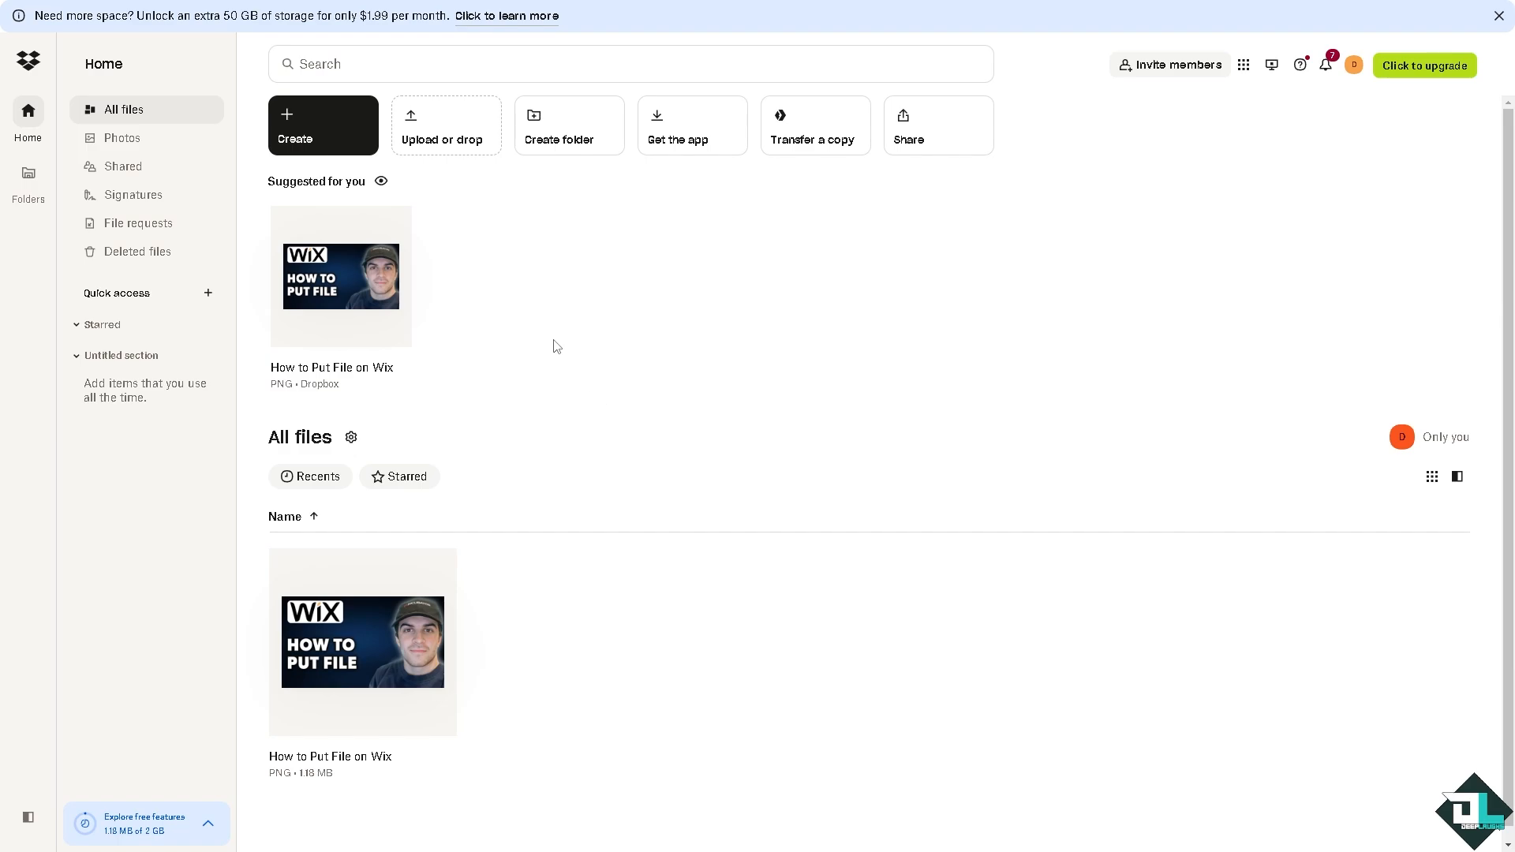
mouse_move(88, 13)
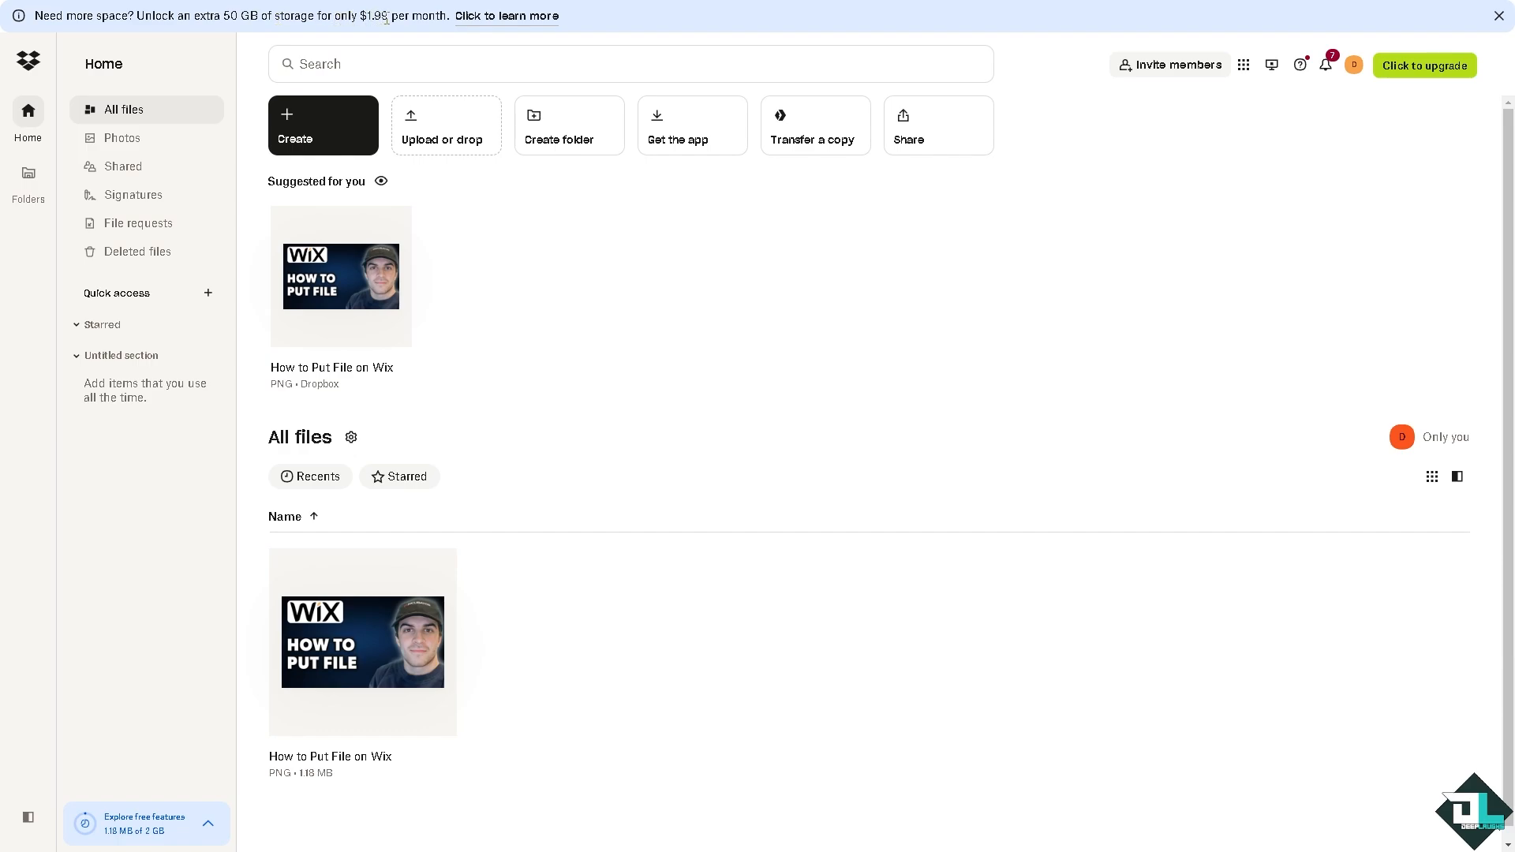
mouse_move(627, 193)
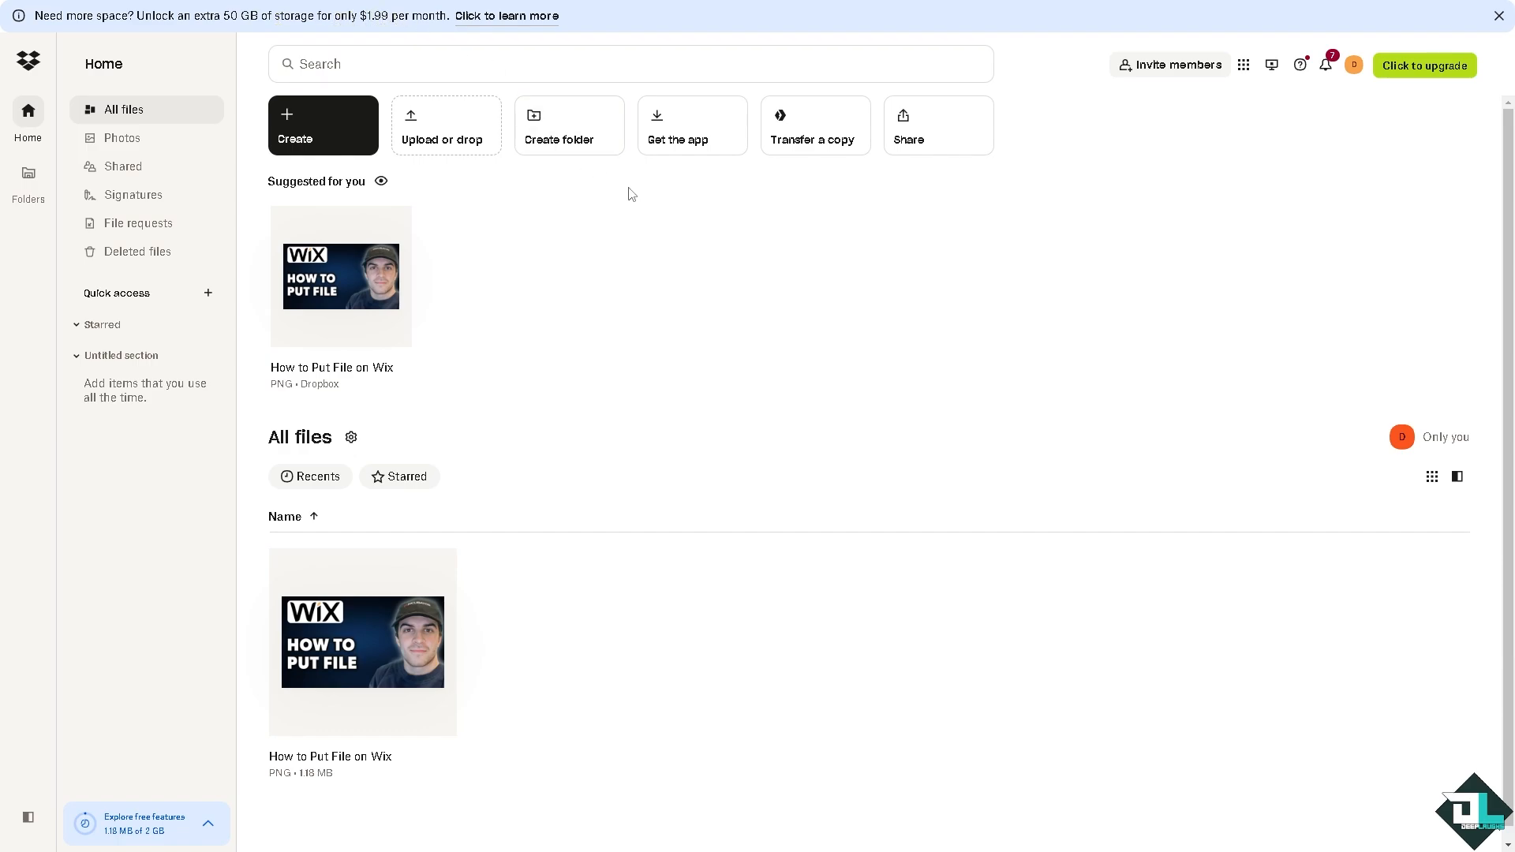
mouse_move(450, 224)
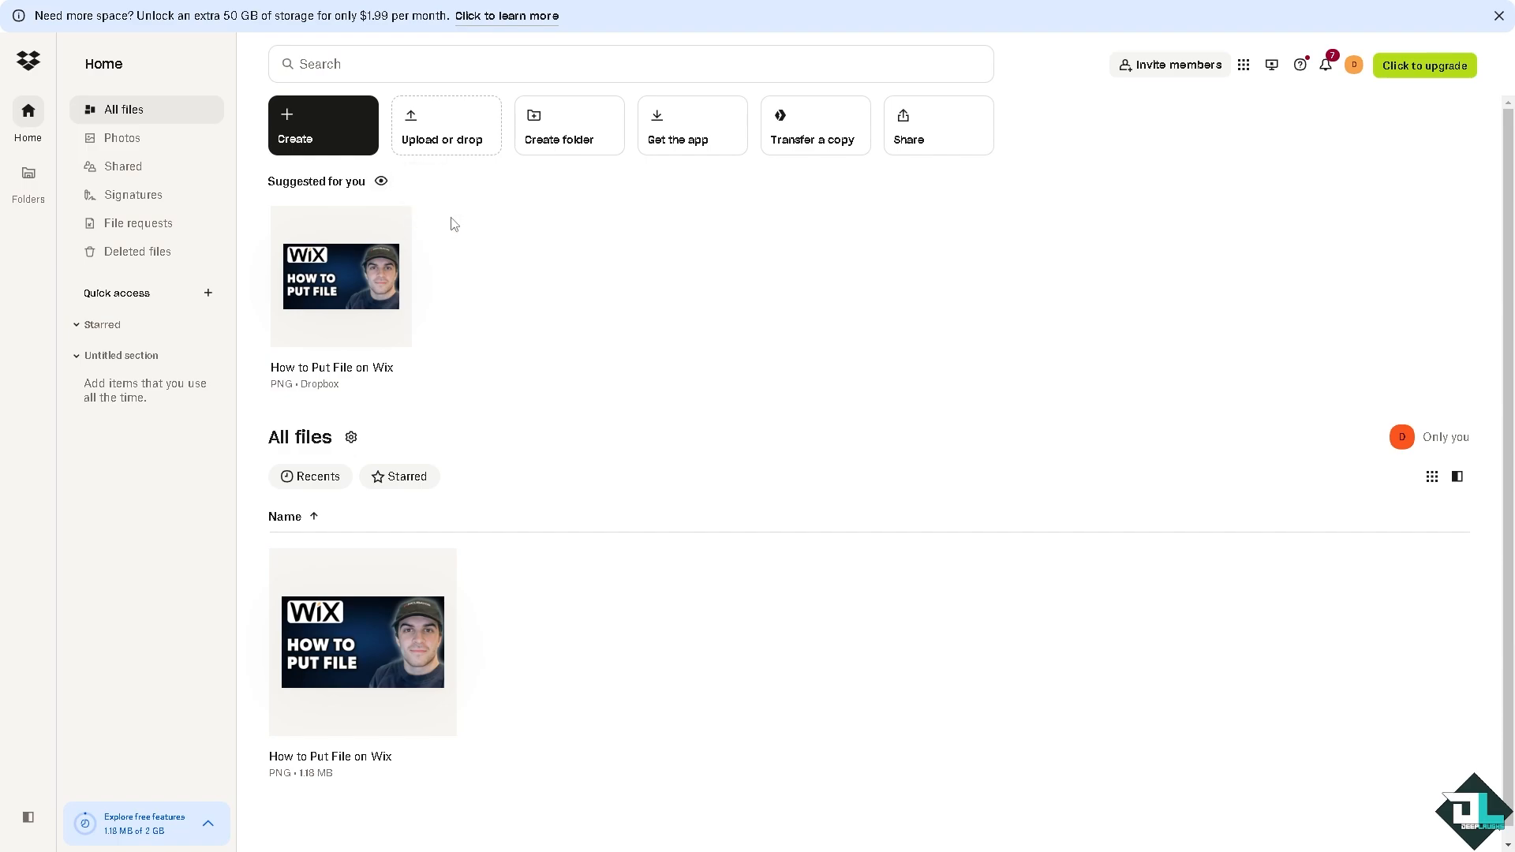
mouse_move(658, 219)
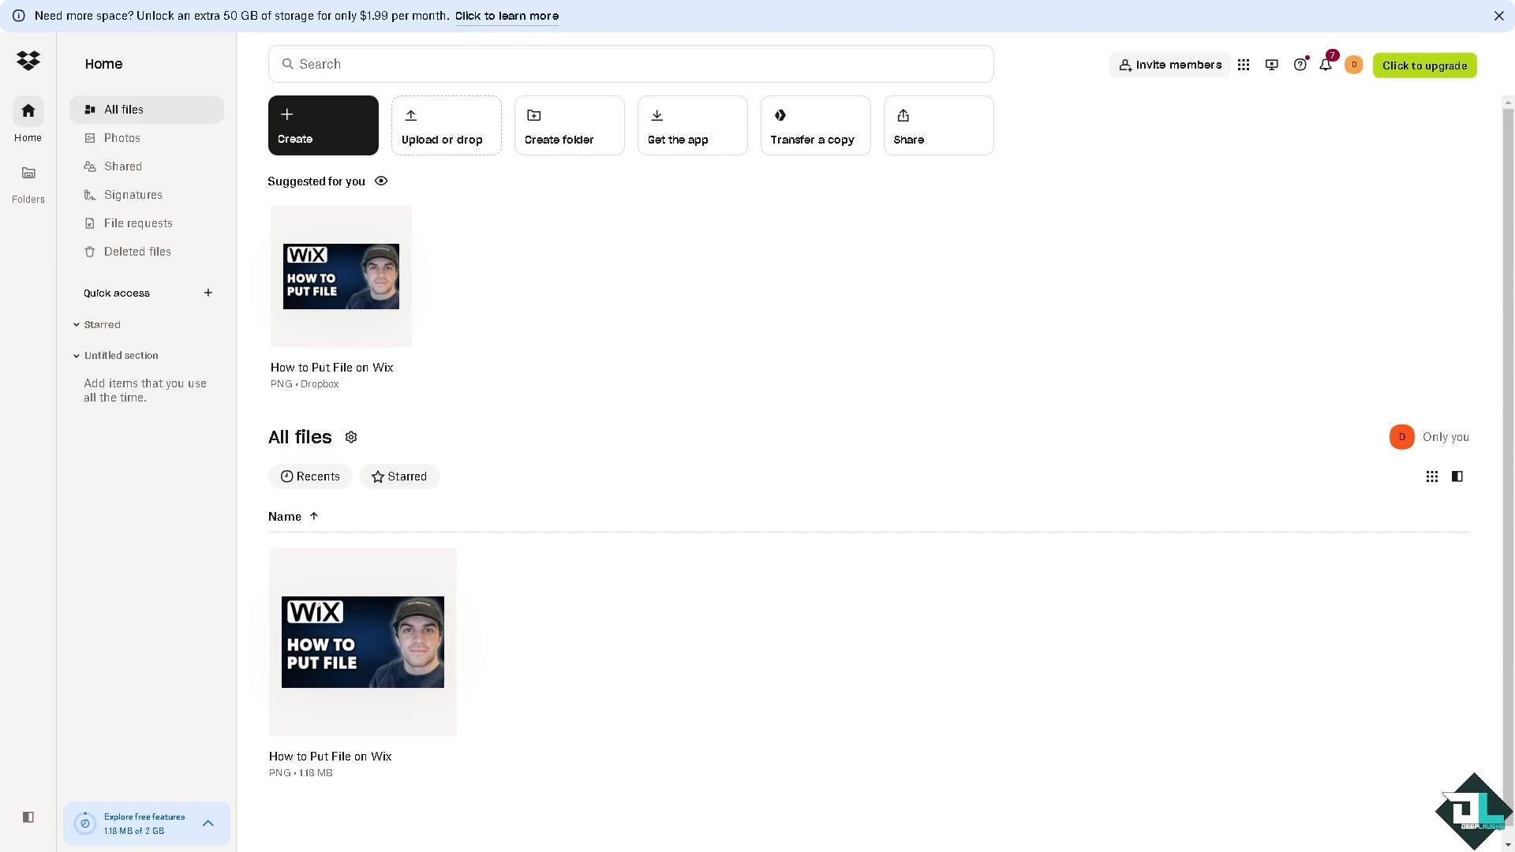
mouse_move(131, 194)
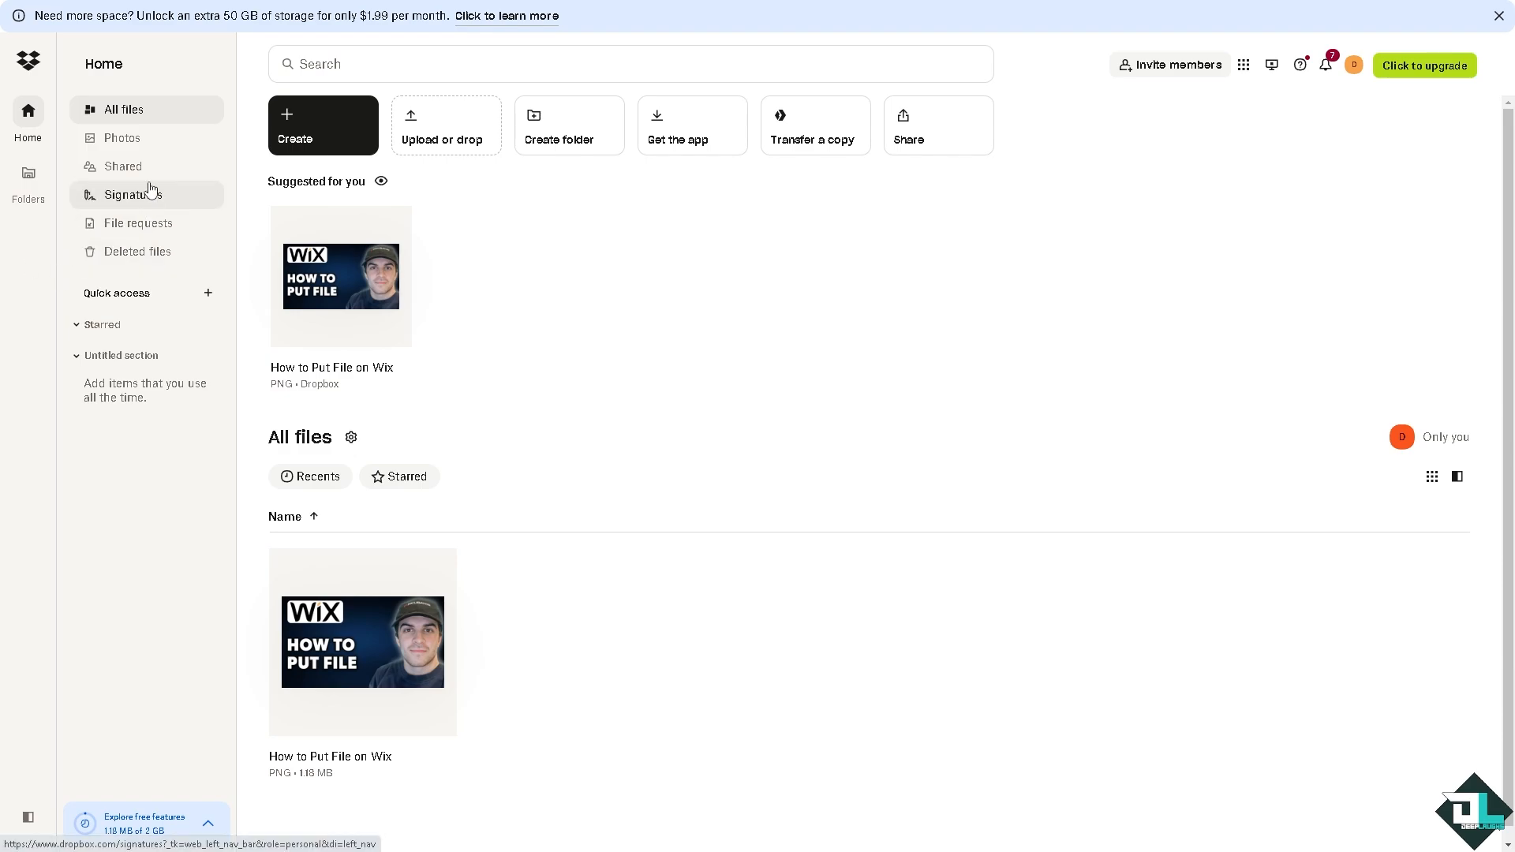
mouse_move(122, 138)
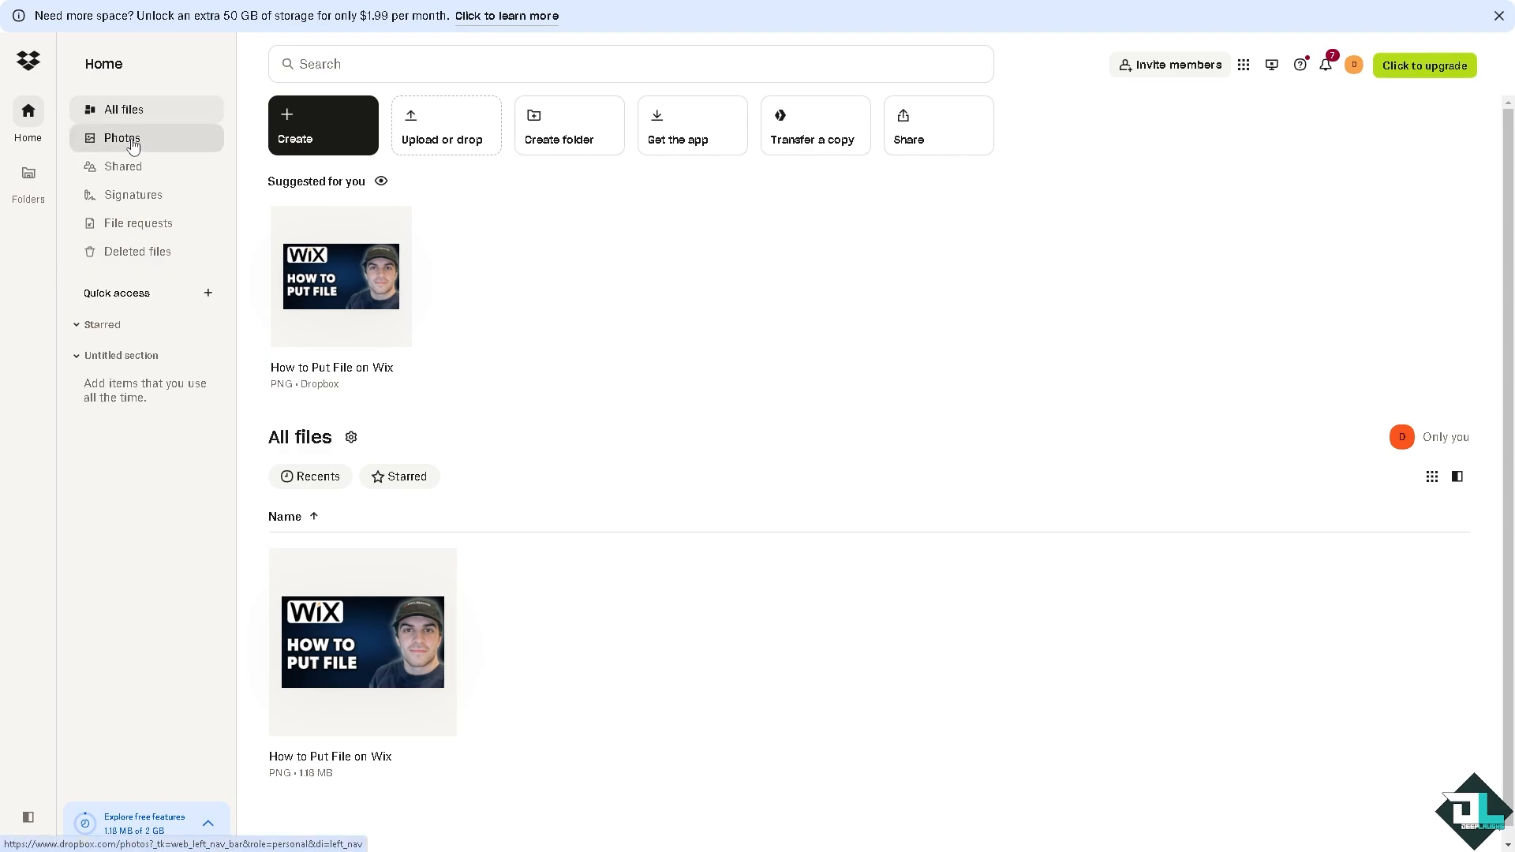
Step: Visit Photos (dismissing the app popup), Shared, File requests, then Deleted files showing nothing deleted
click(121, 138)
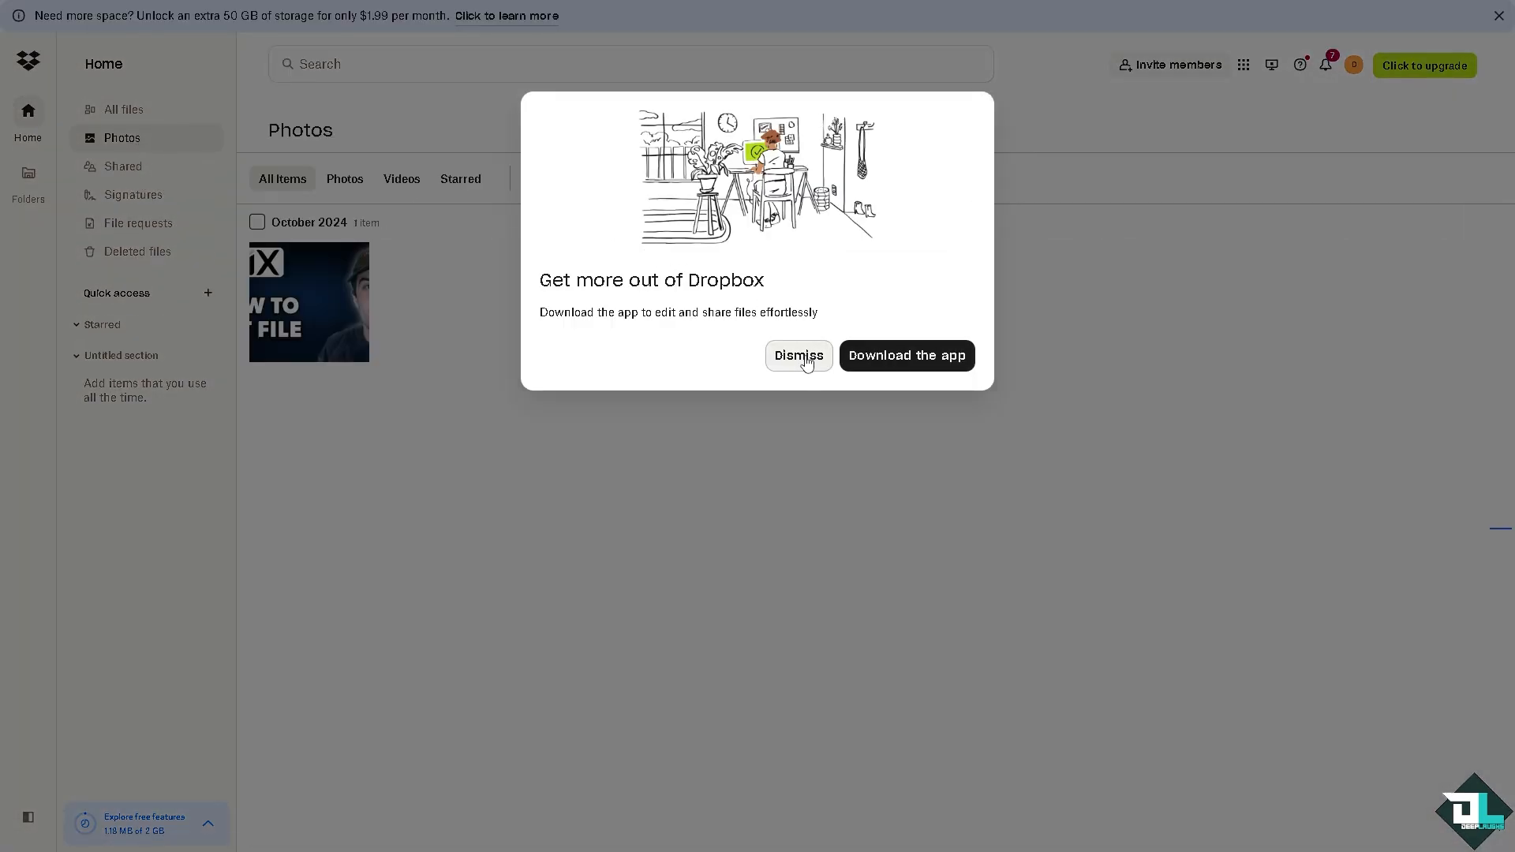
click(798, 354)
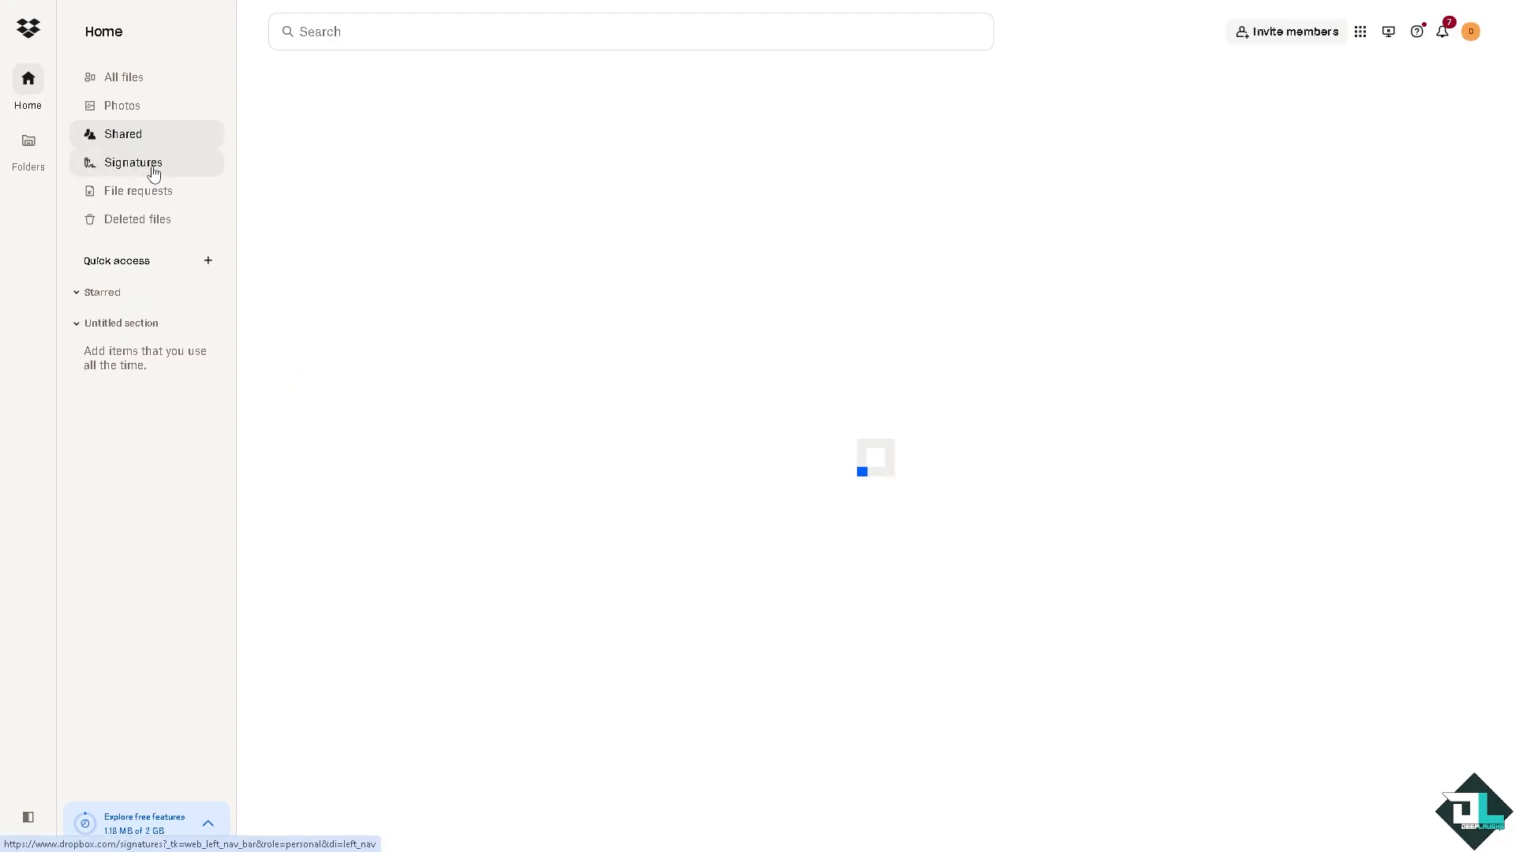
click(123, 134)
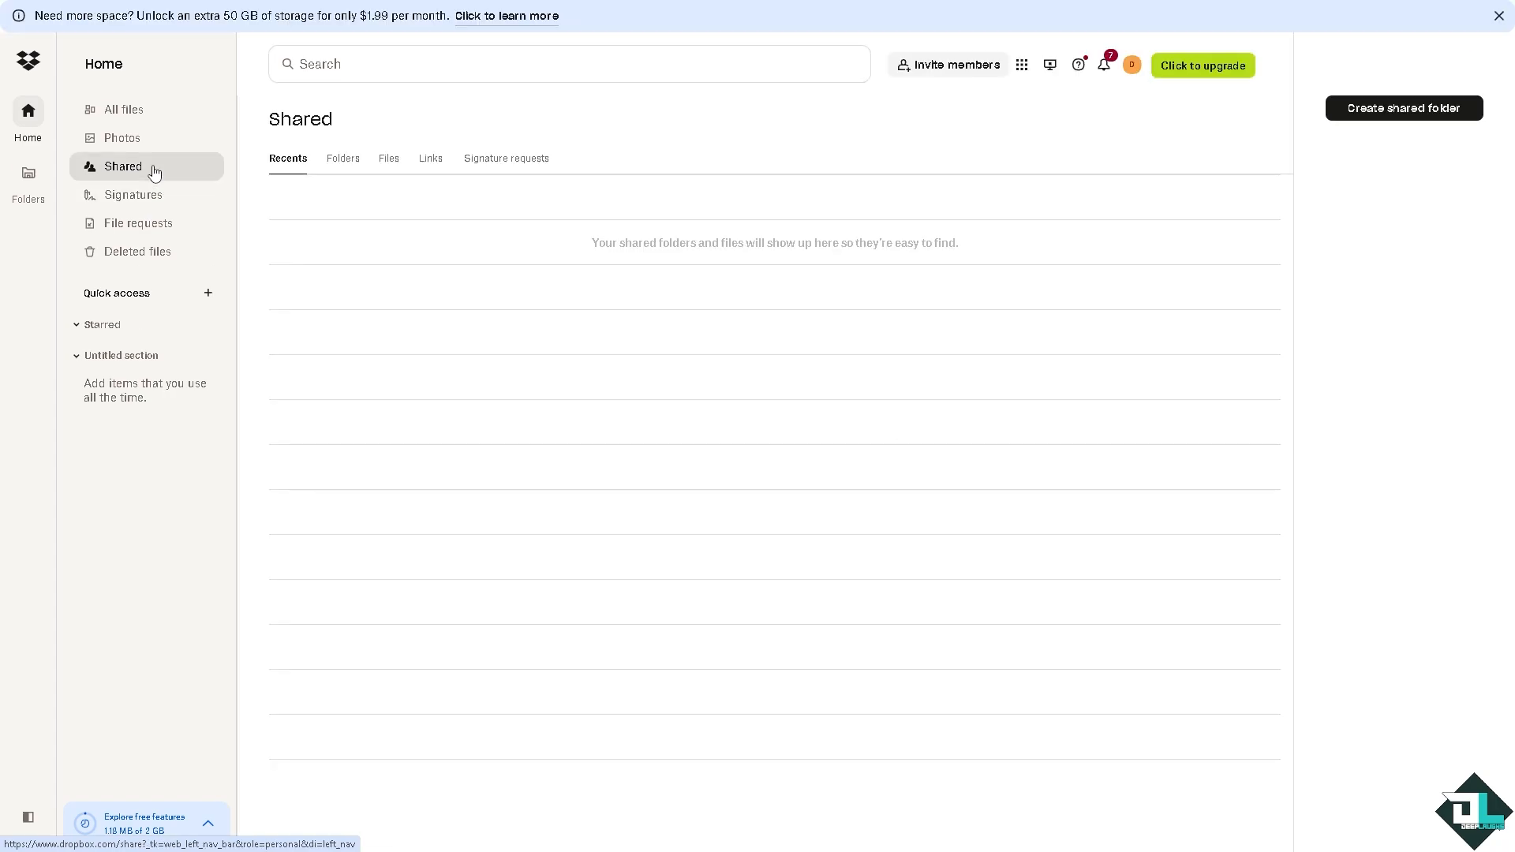
mouse_move(150, 225)
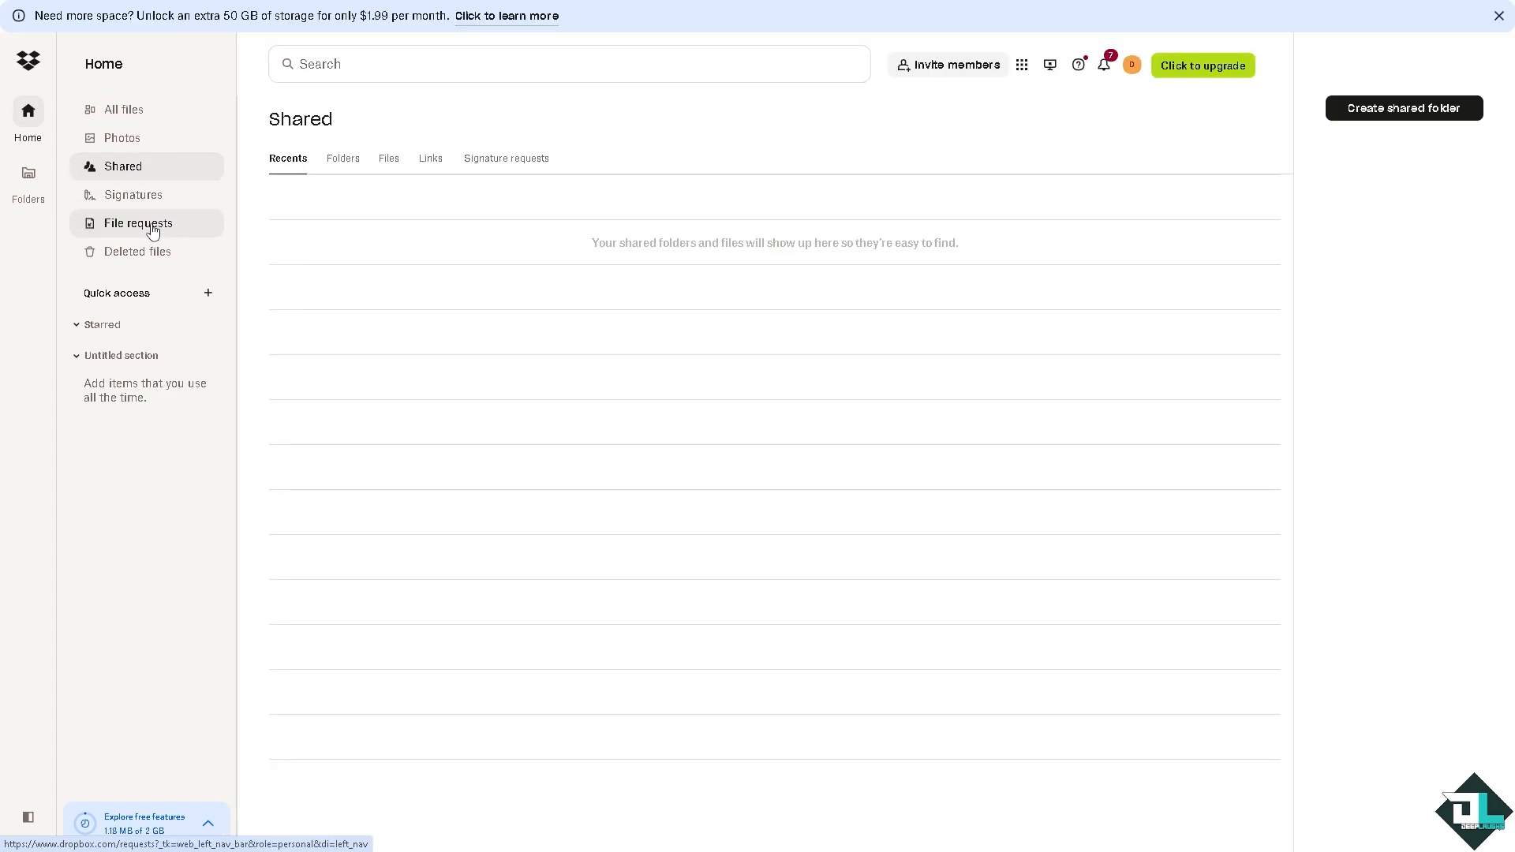
click(137, 223)
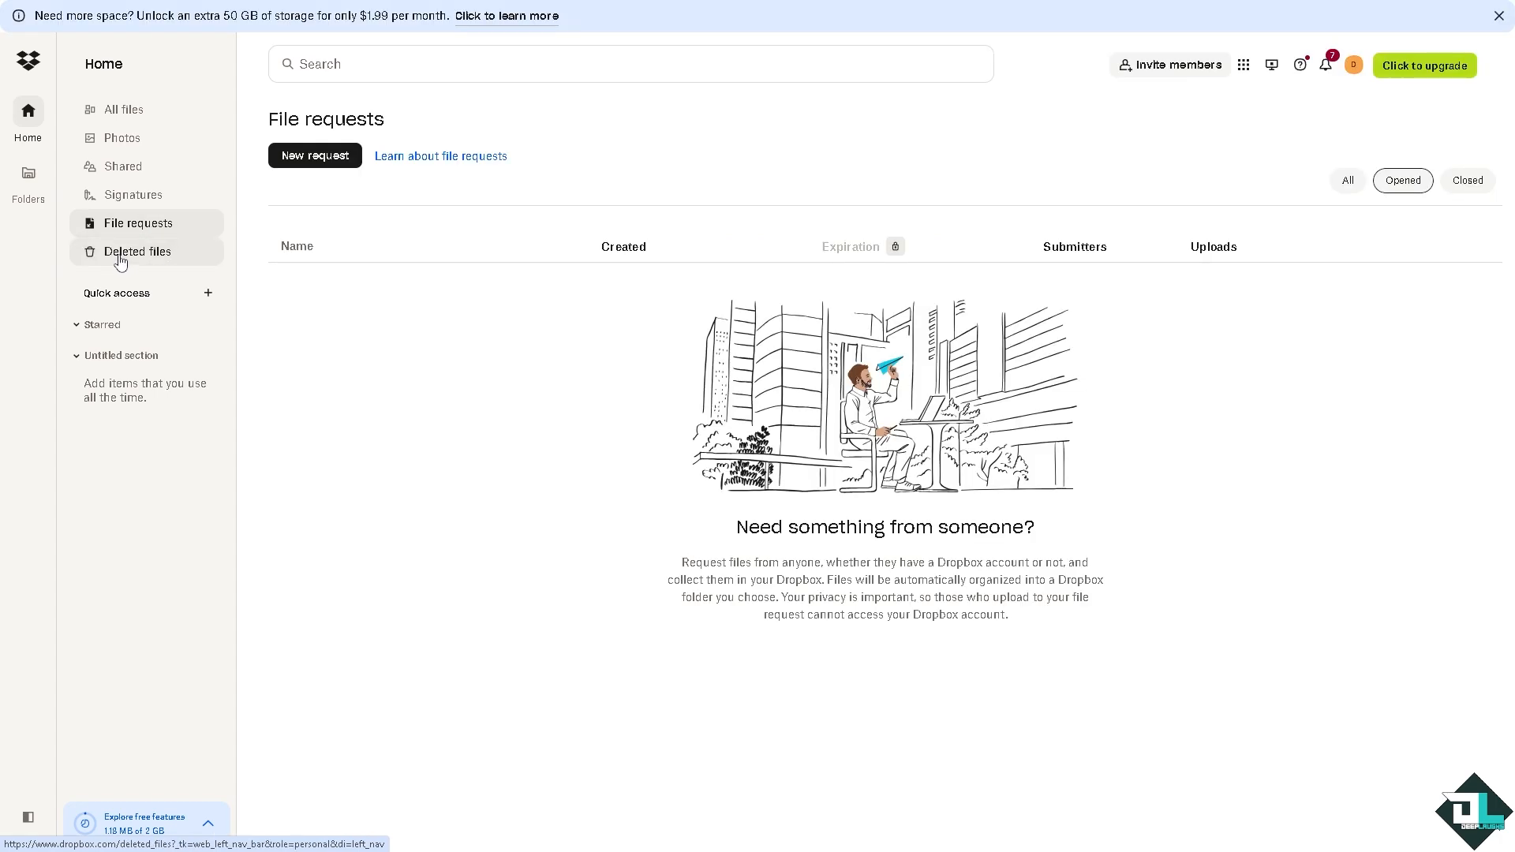
click(137, 251)
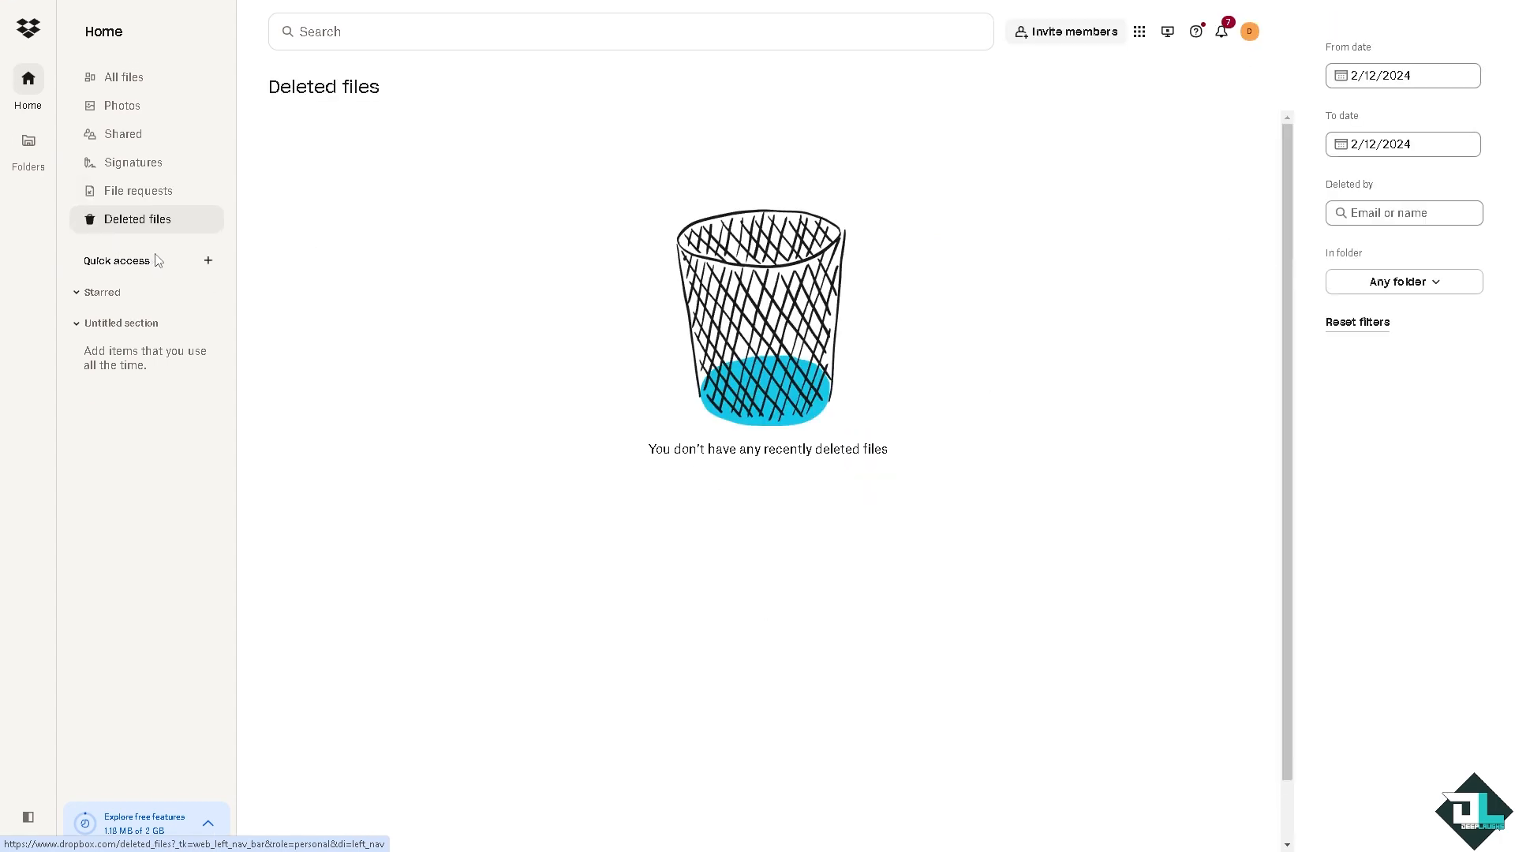
mouse_move(466, 301)
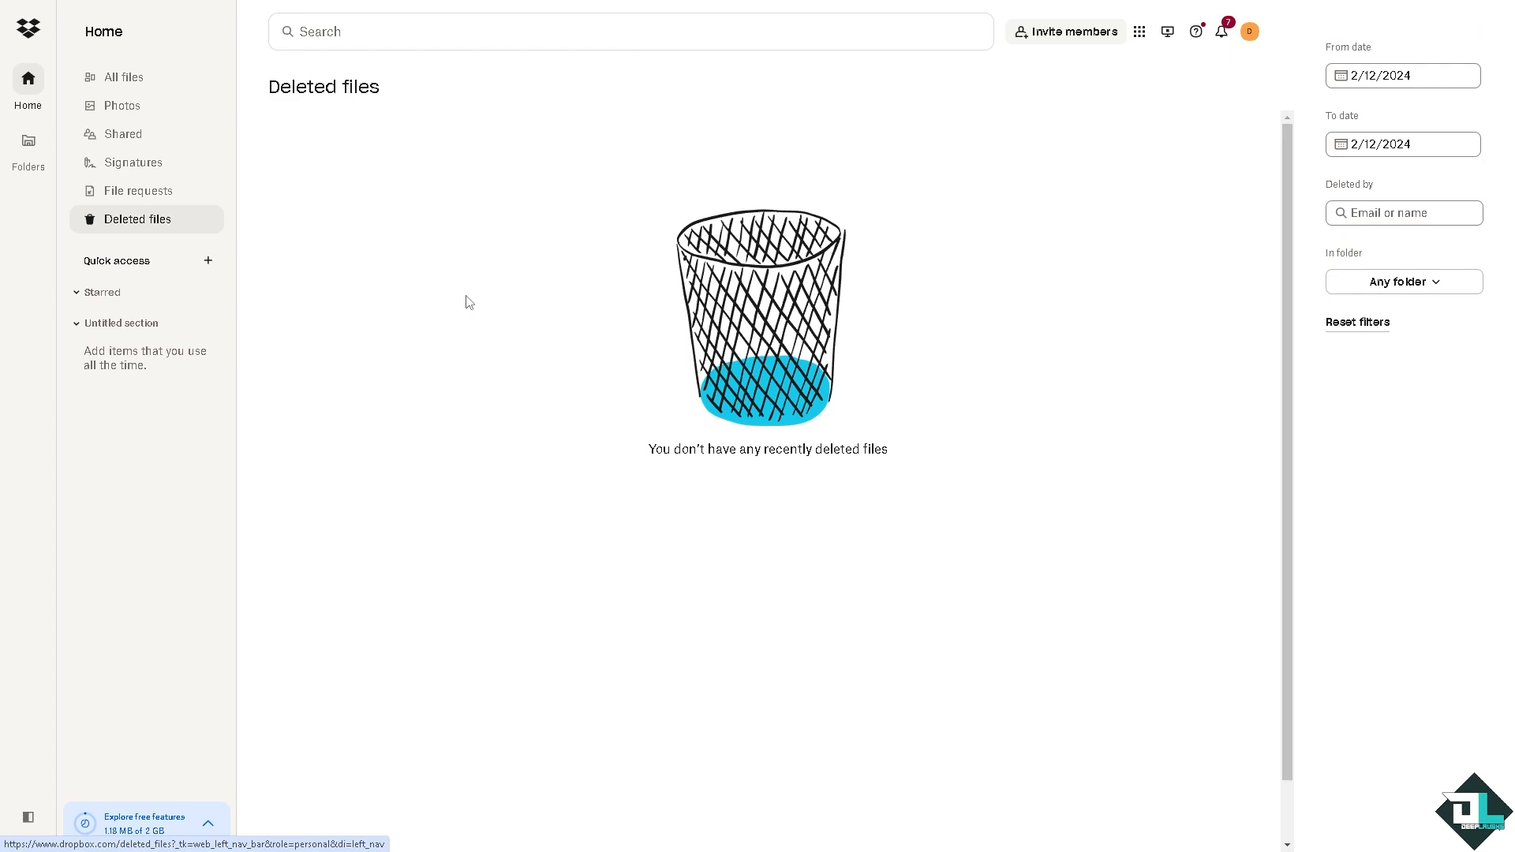
mouse_move(1064, 32)
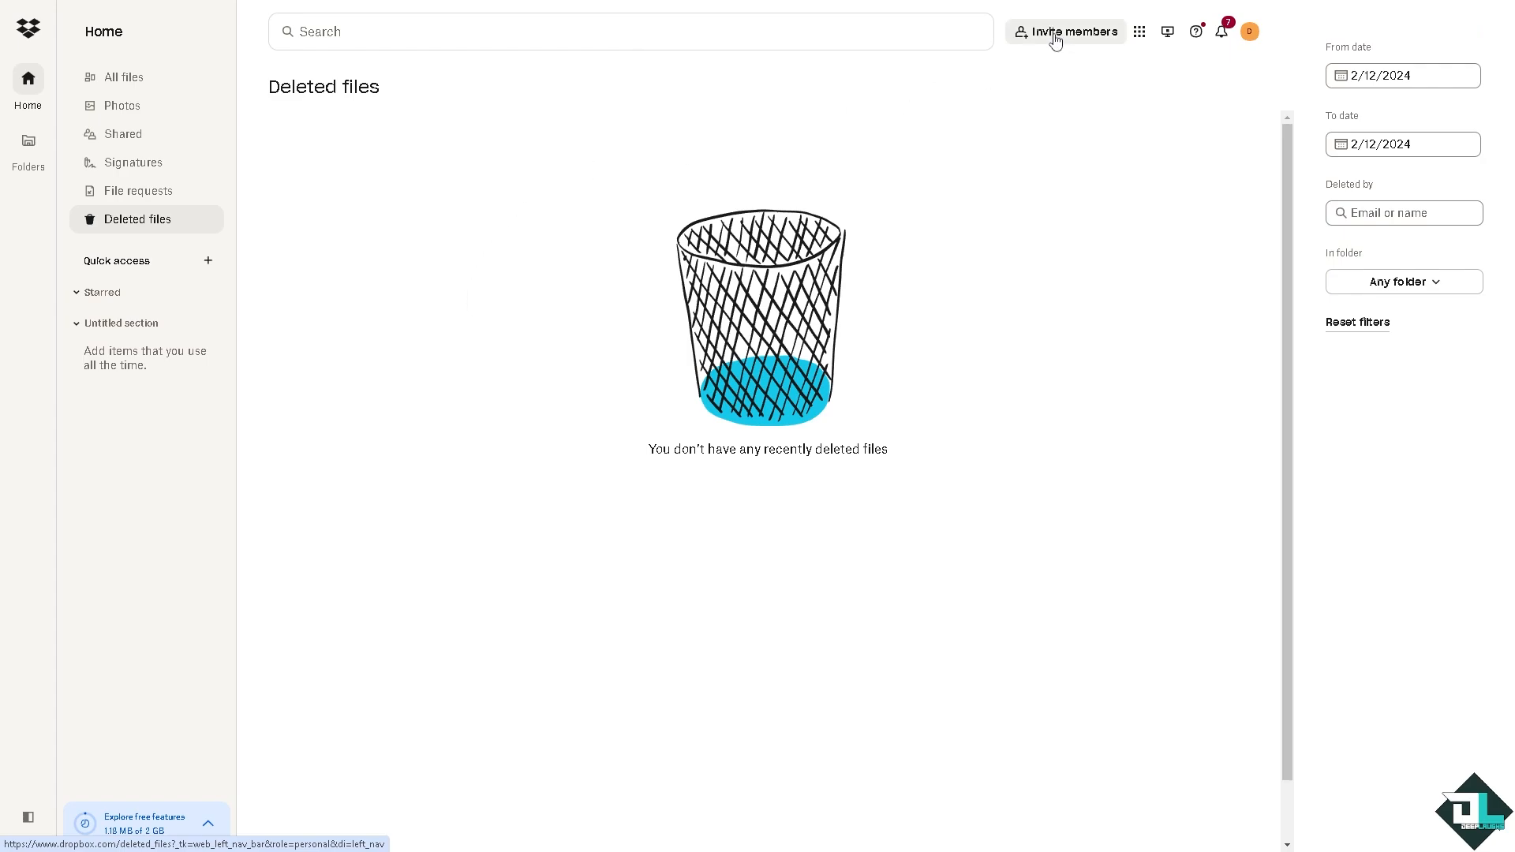
click(1065, 30)
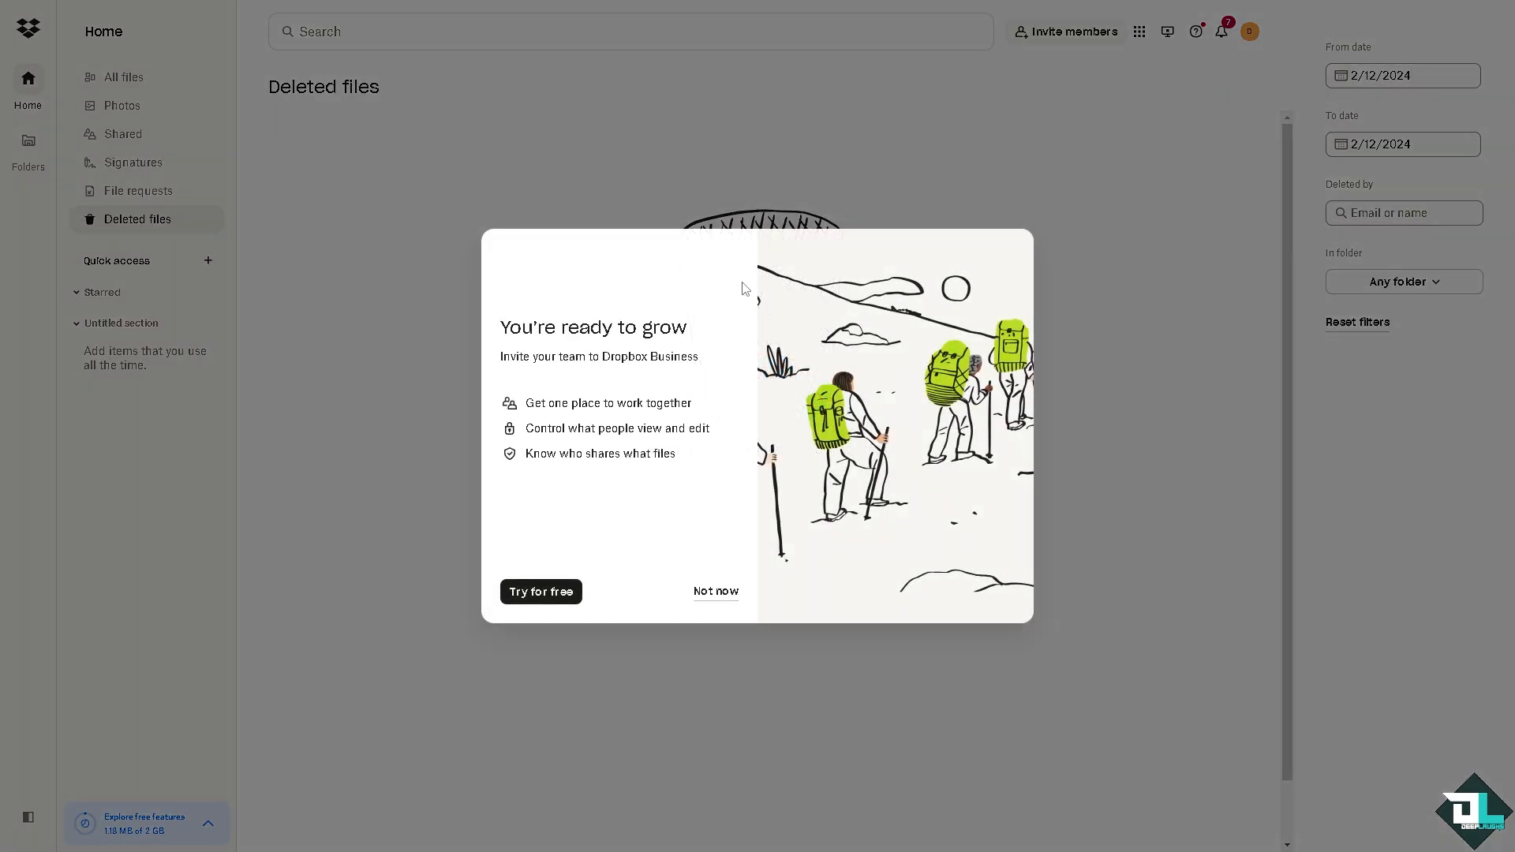
mouse_move(533, 377)
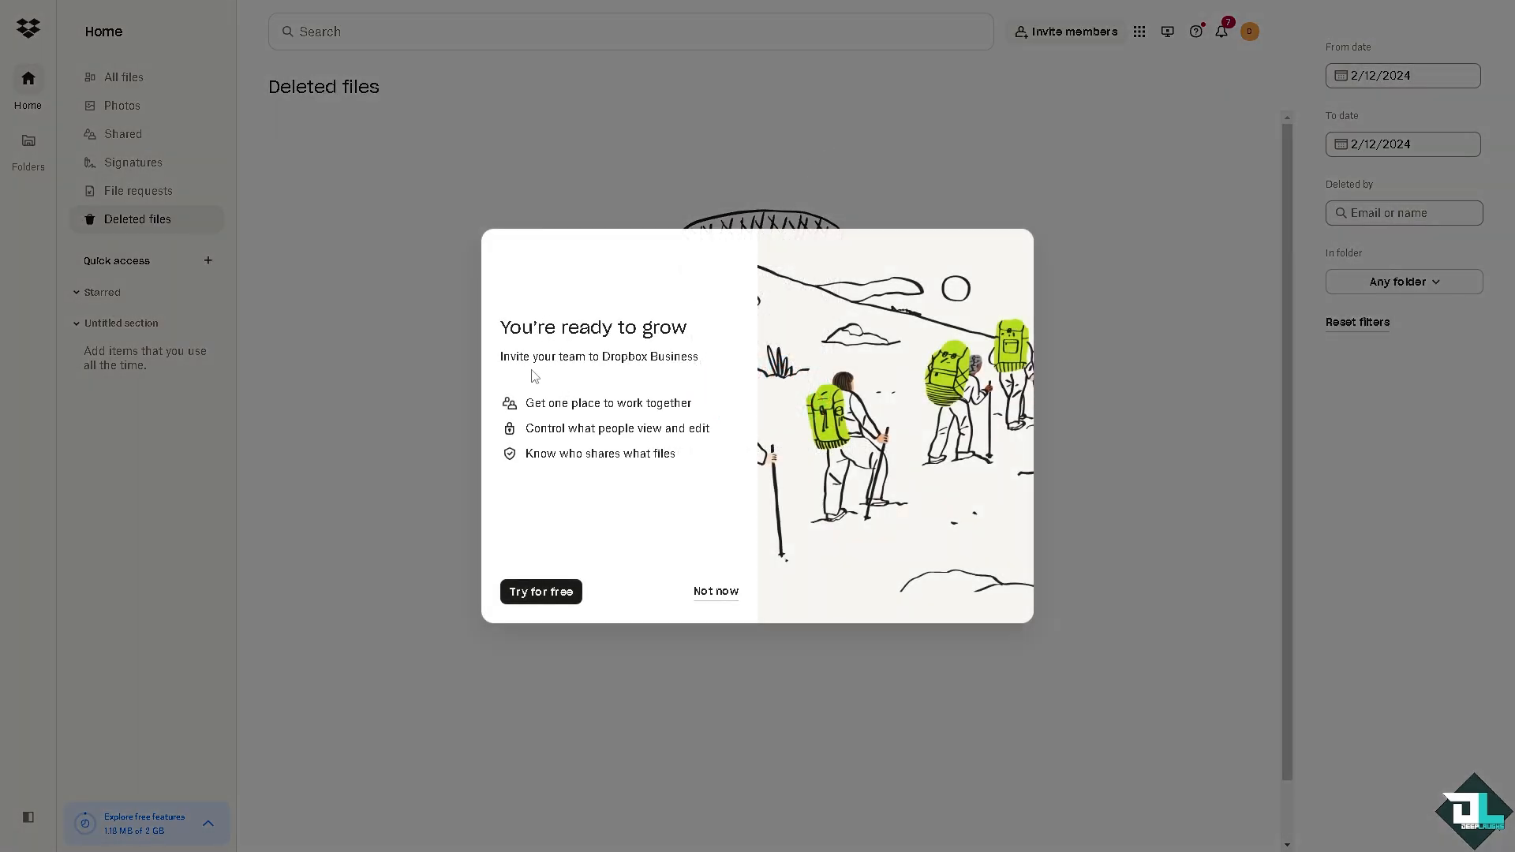
mouse_move(679, 371)
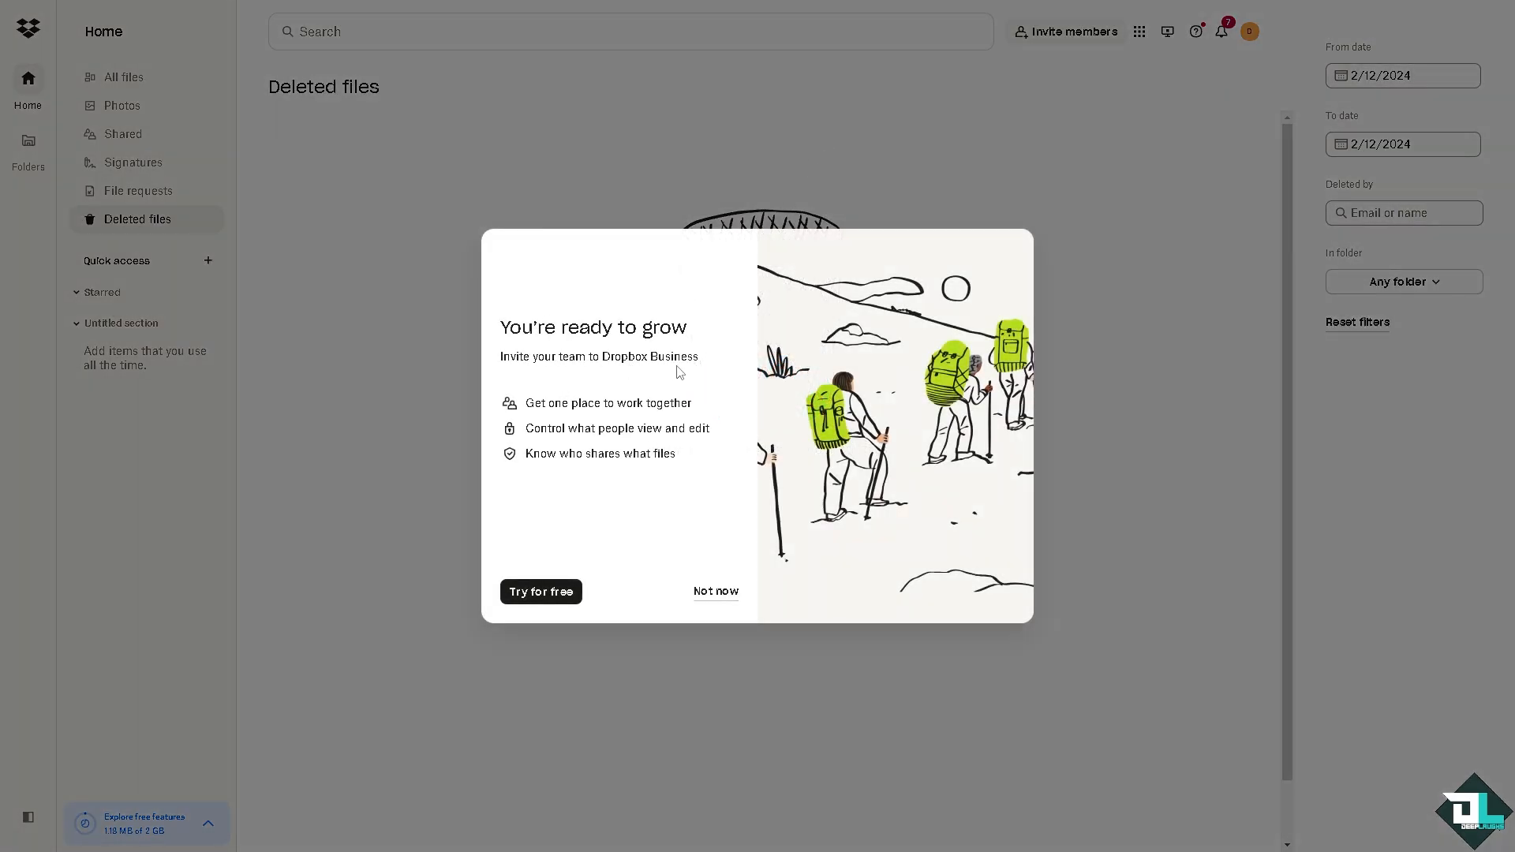
mouse_move(560, 416)
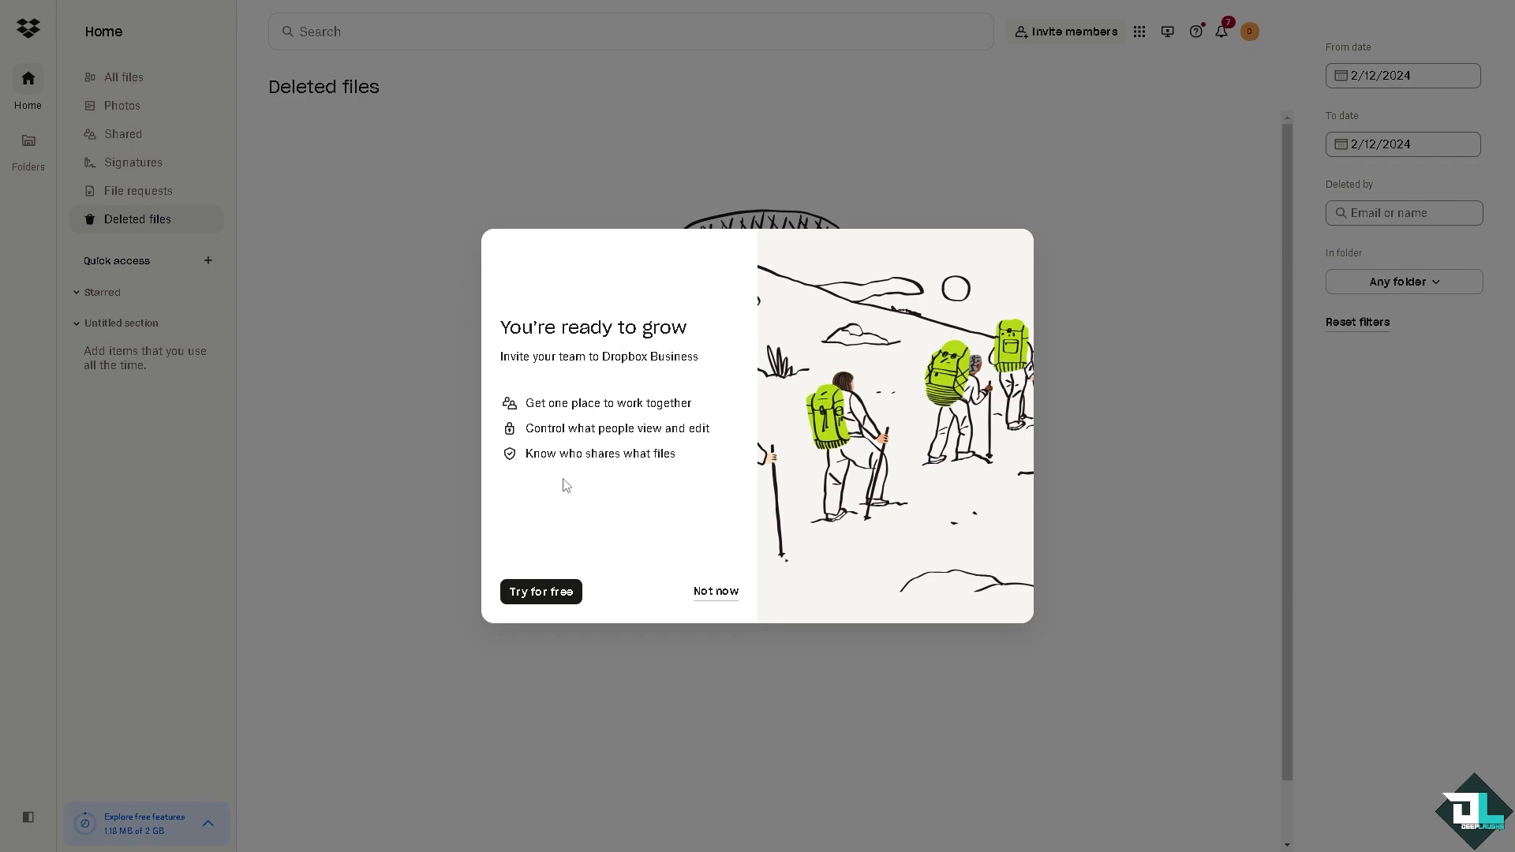
mouse_move(268, 512)
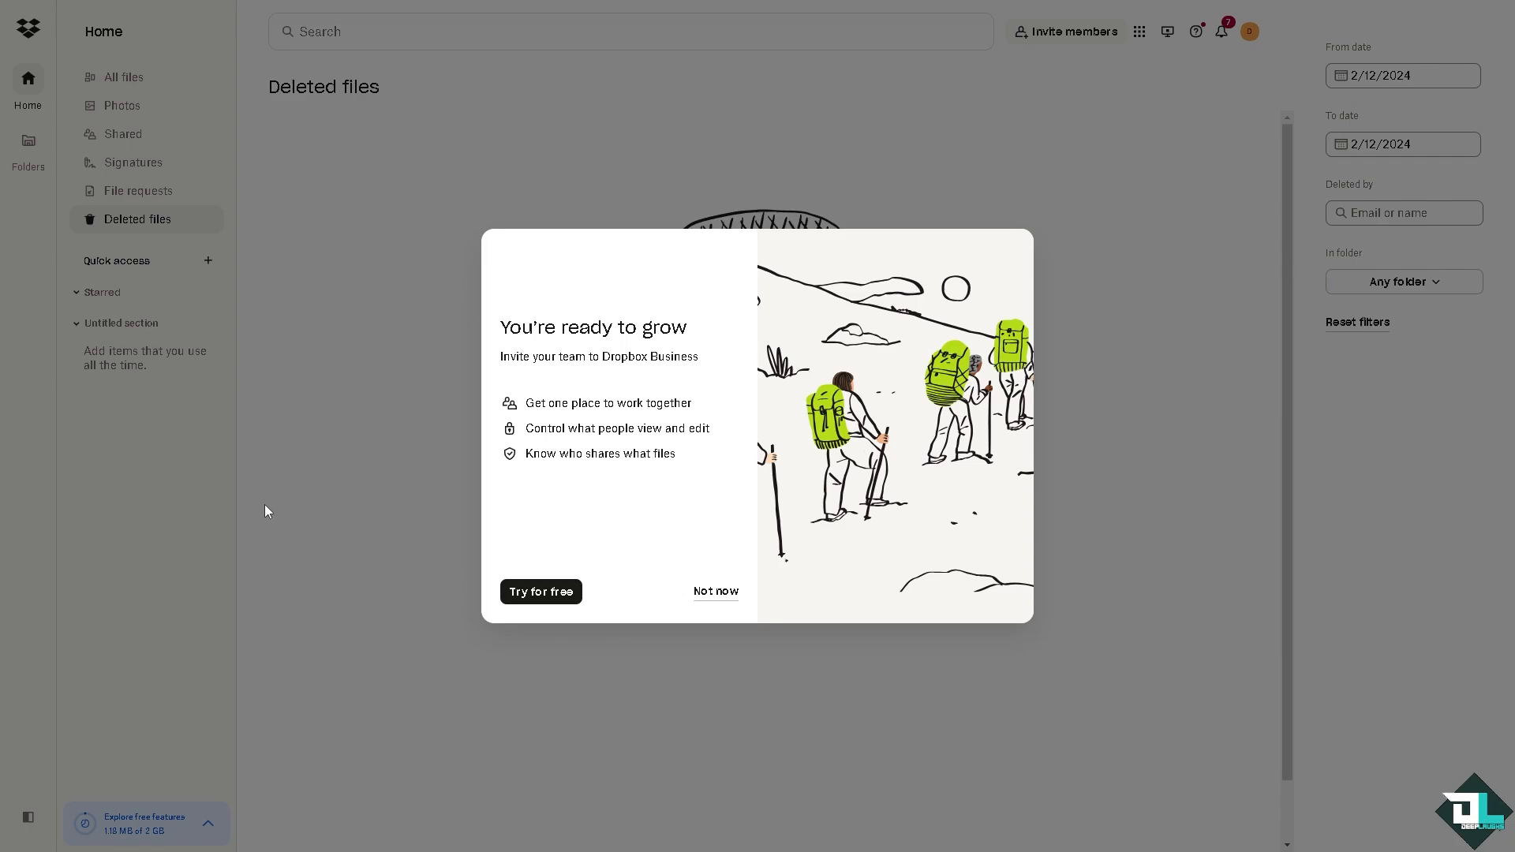
mouse_move(279, 511)
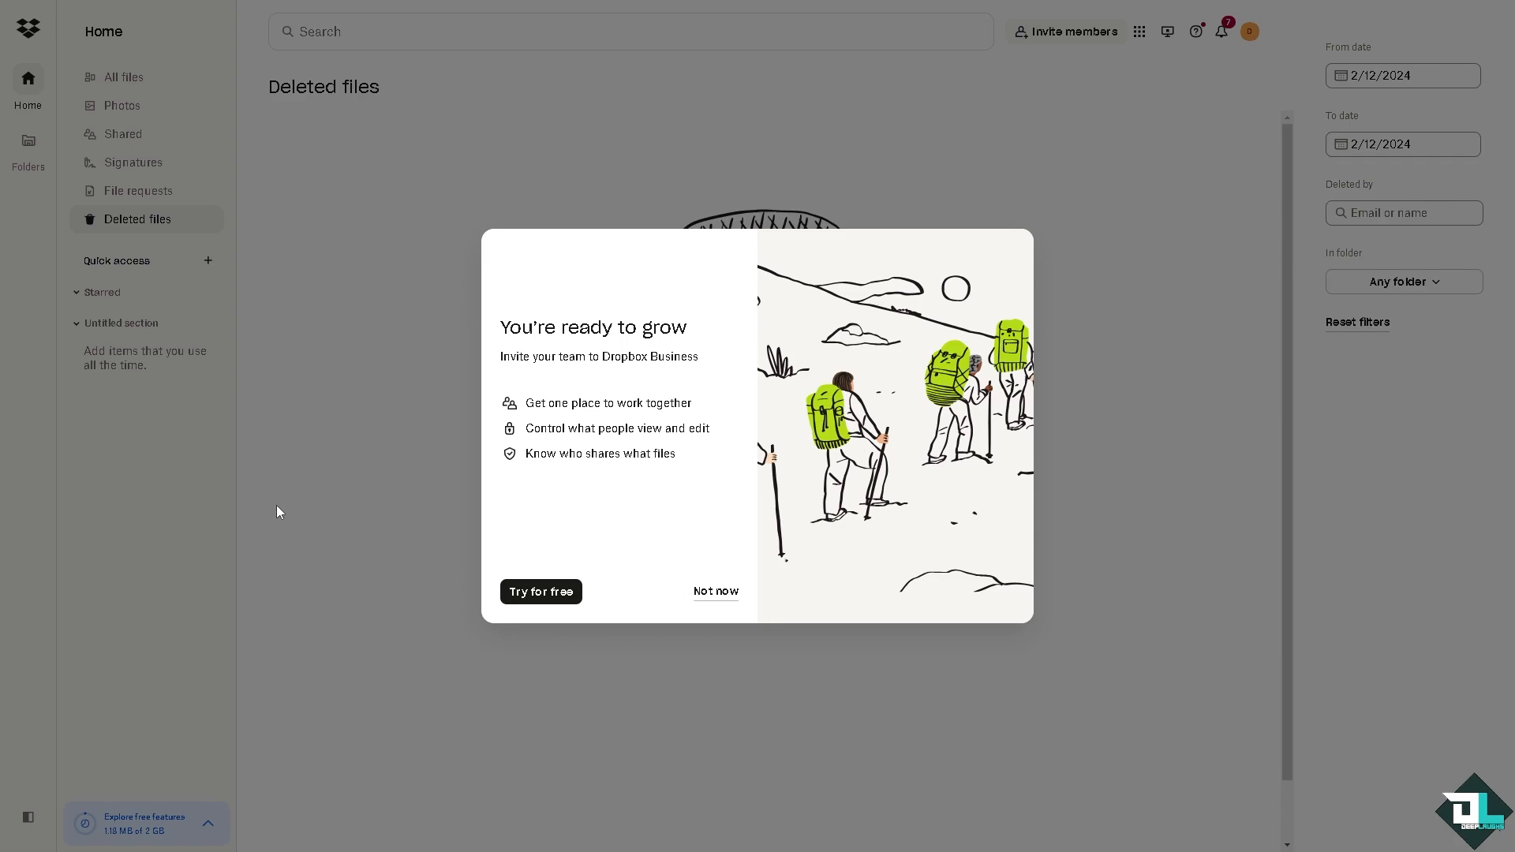
mouse_move(413, 471)
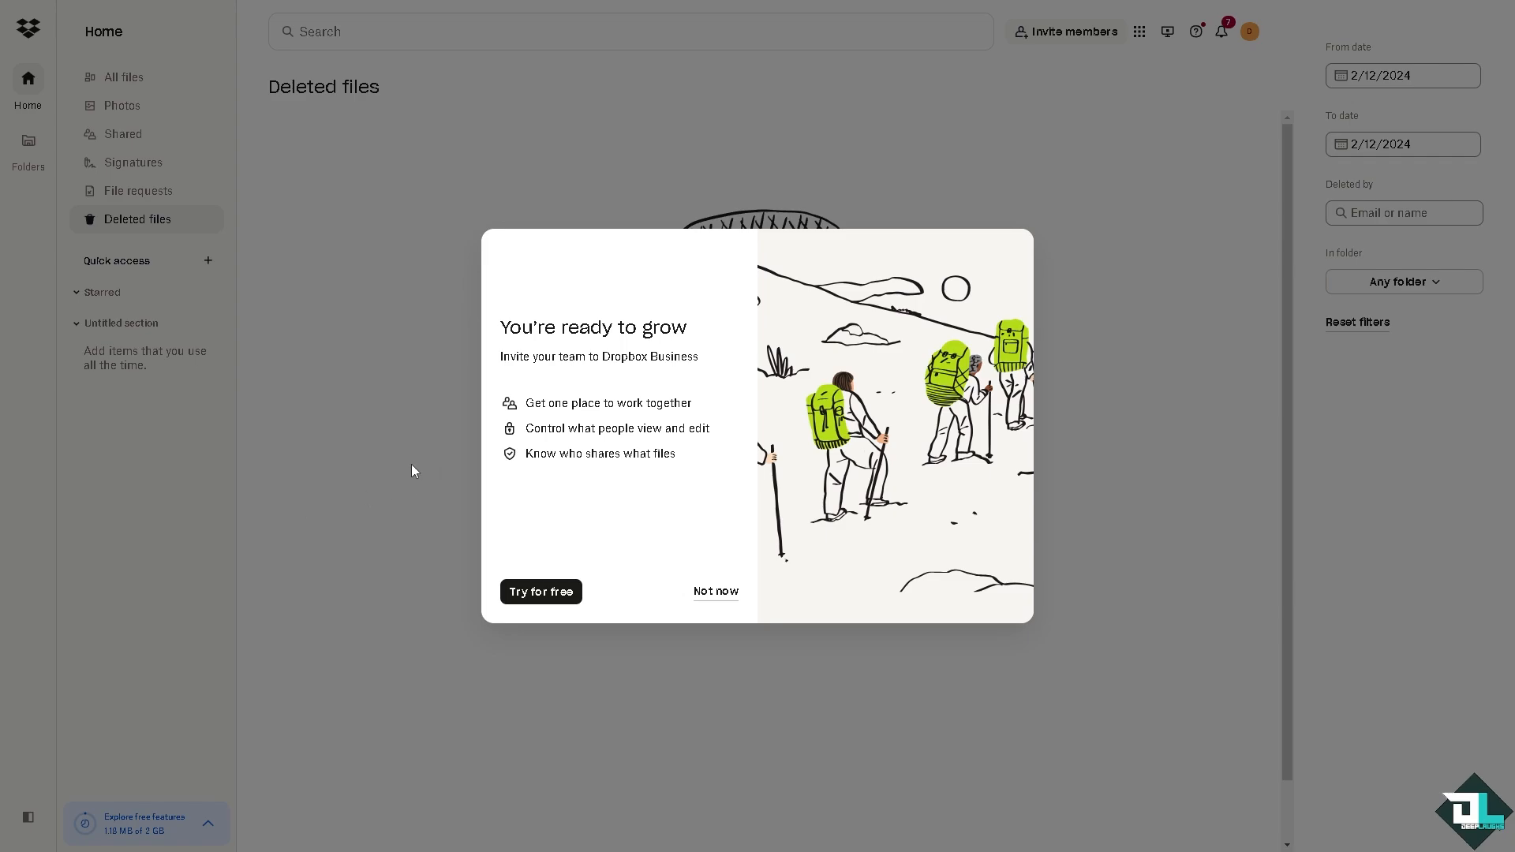
mouse_move(386, 455)
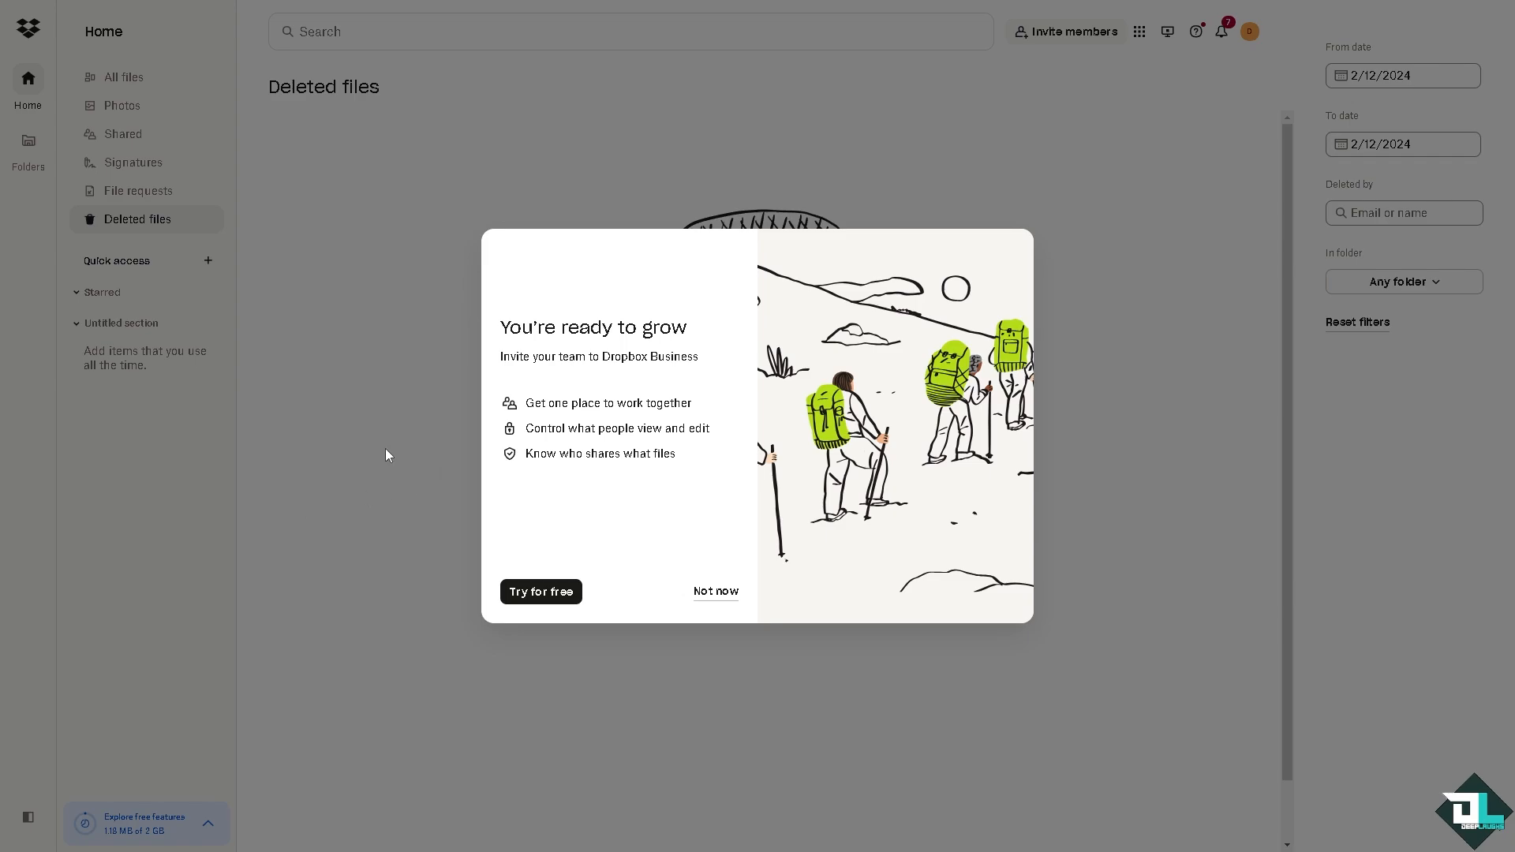
mouse_move(376, 447)
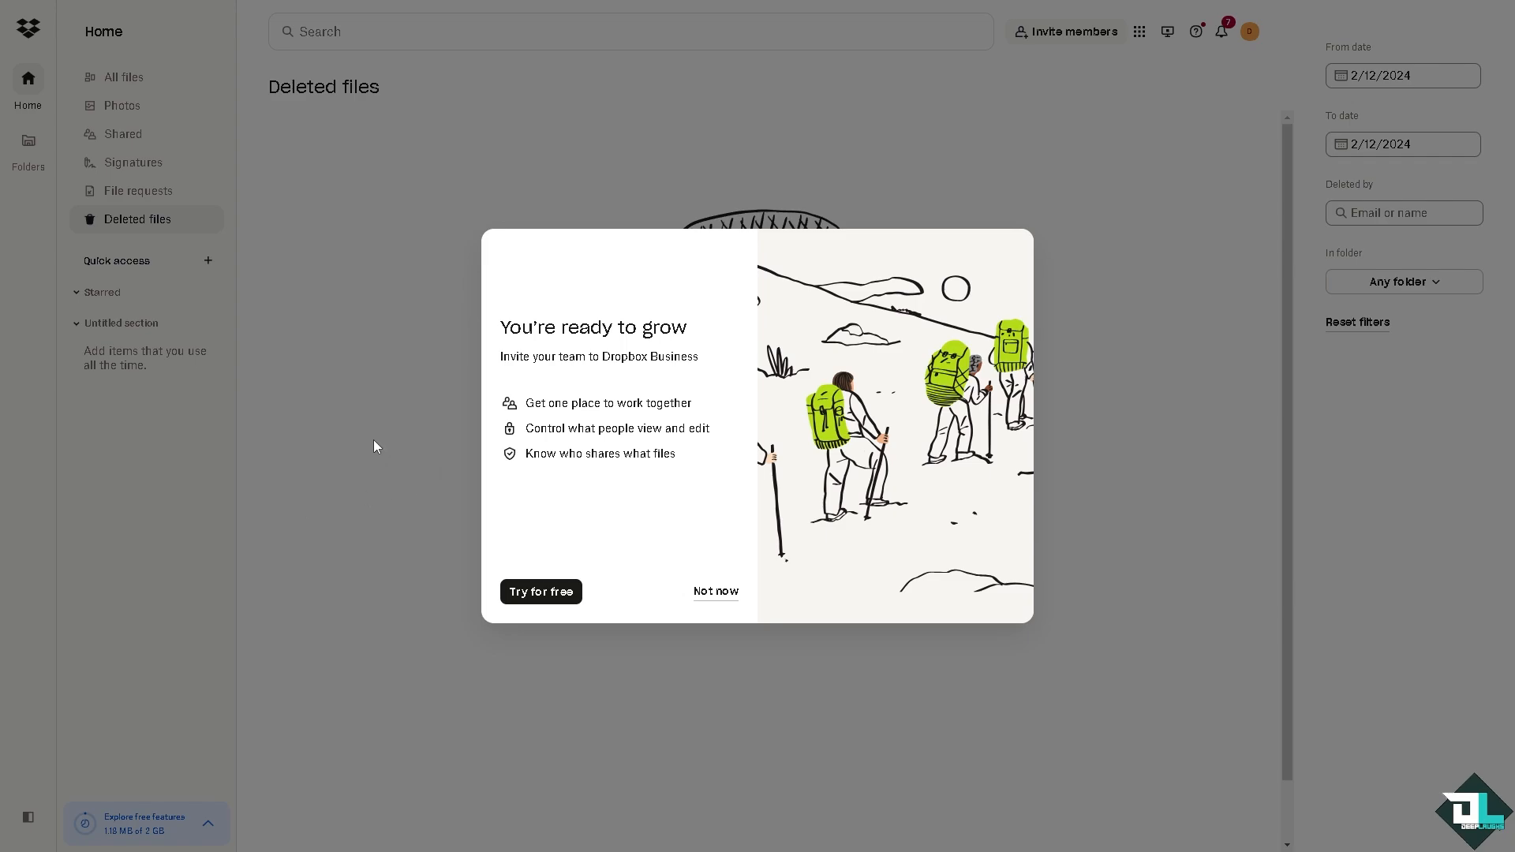
mouse_move(353, 343)
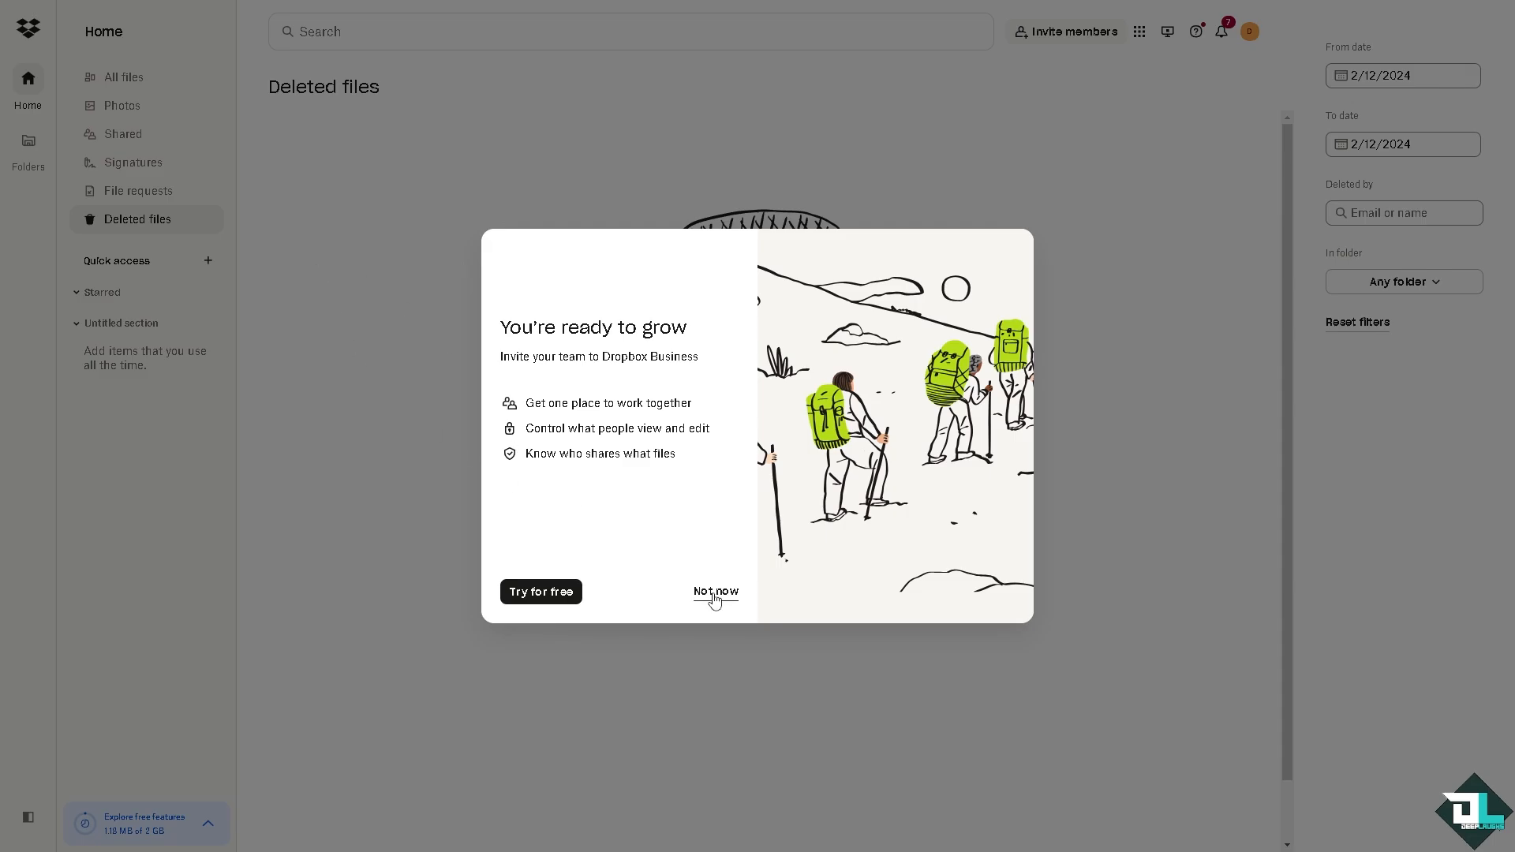
Step: Decline the 'You're ready to grow' Dropbox Business invitation with 'Not now'
click(714, 591)
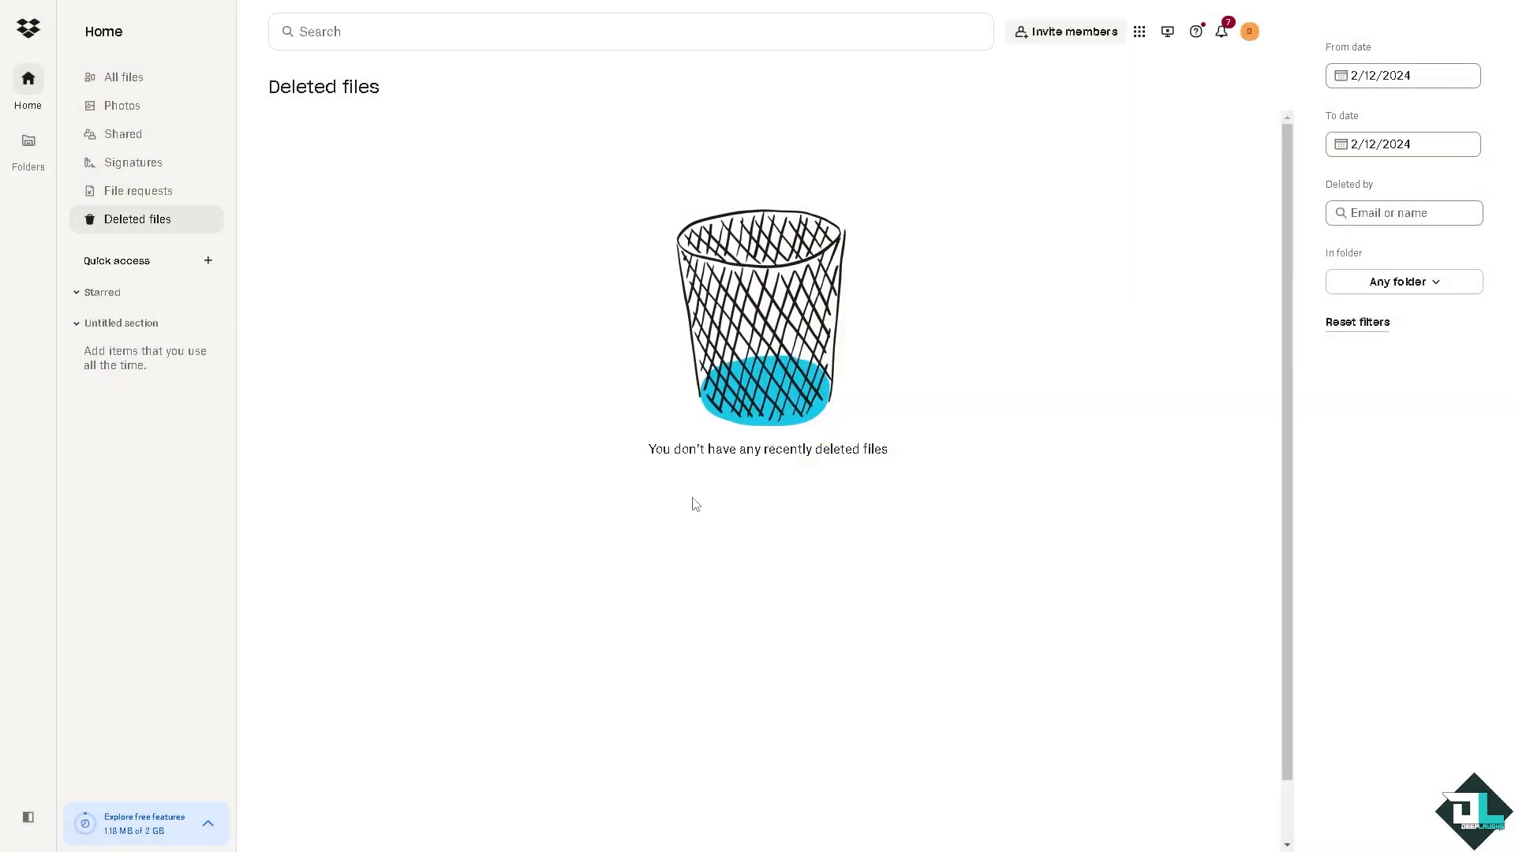
mouse_move(586, 440)
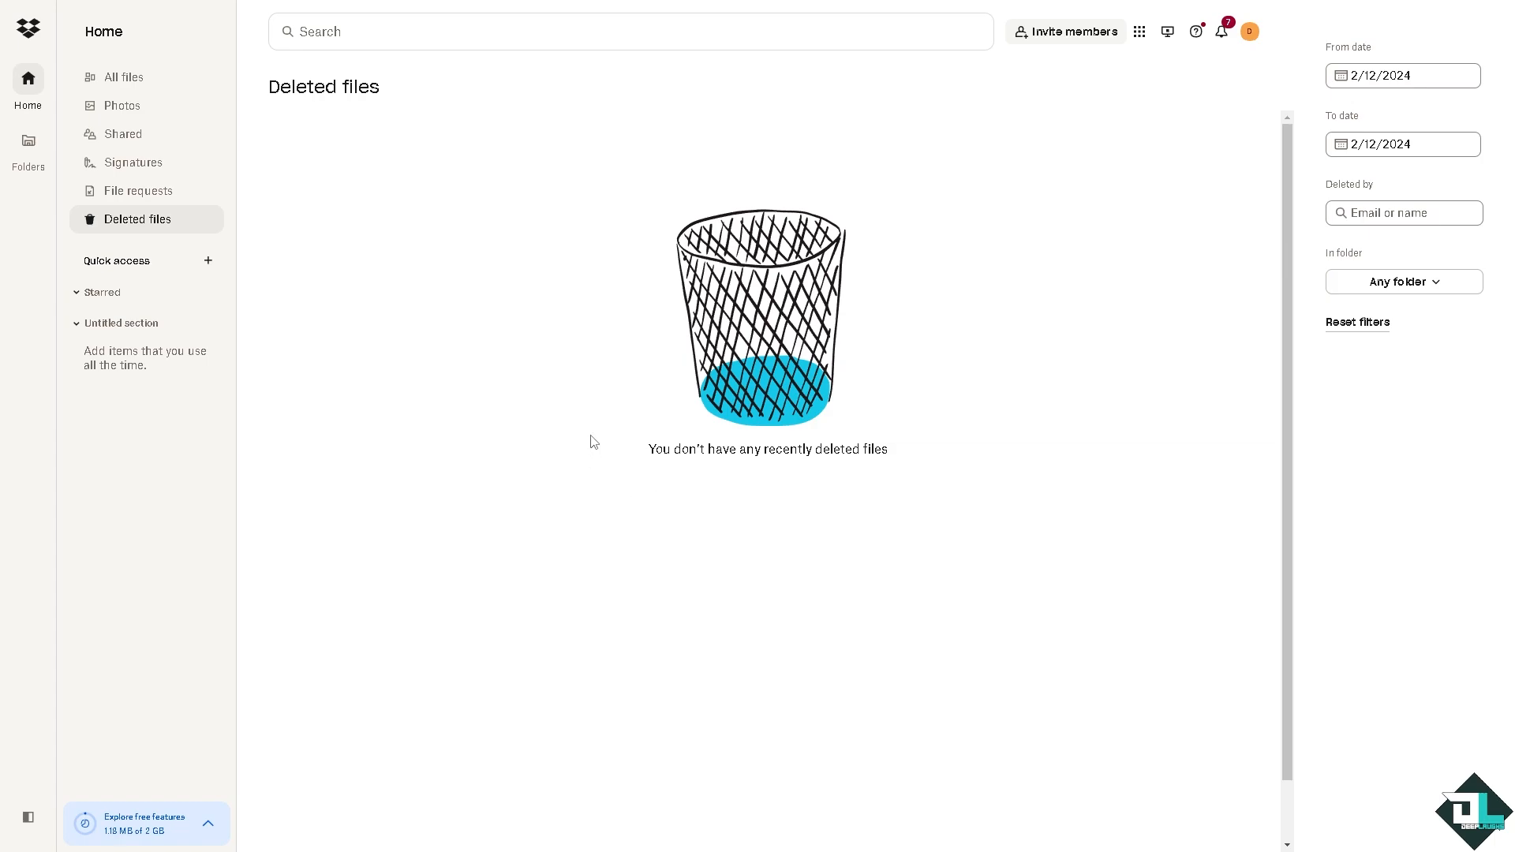
mouse_move(286, 178)
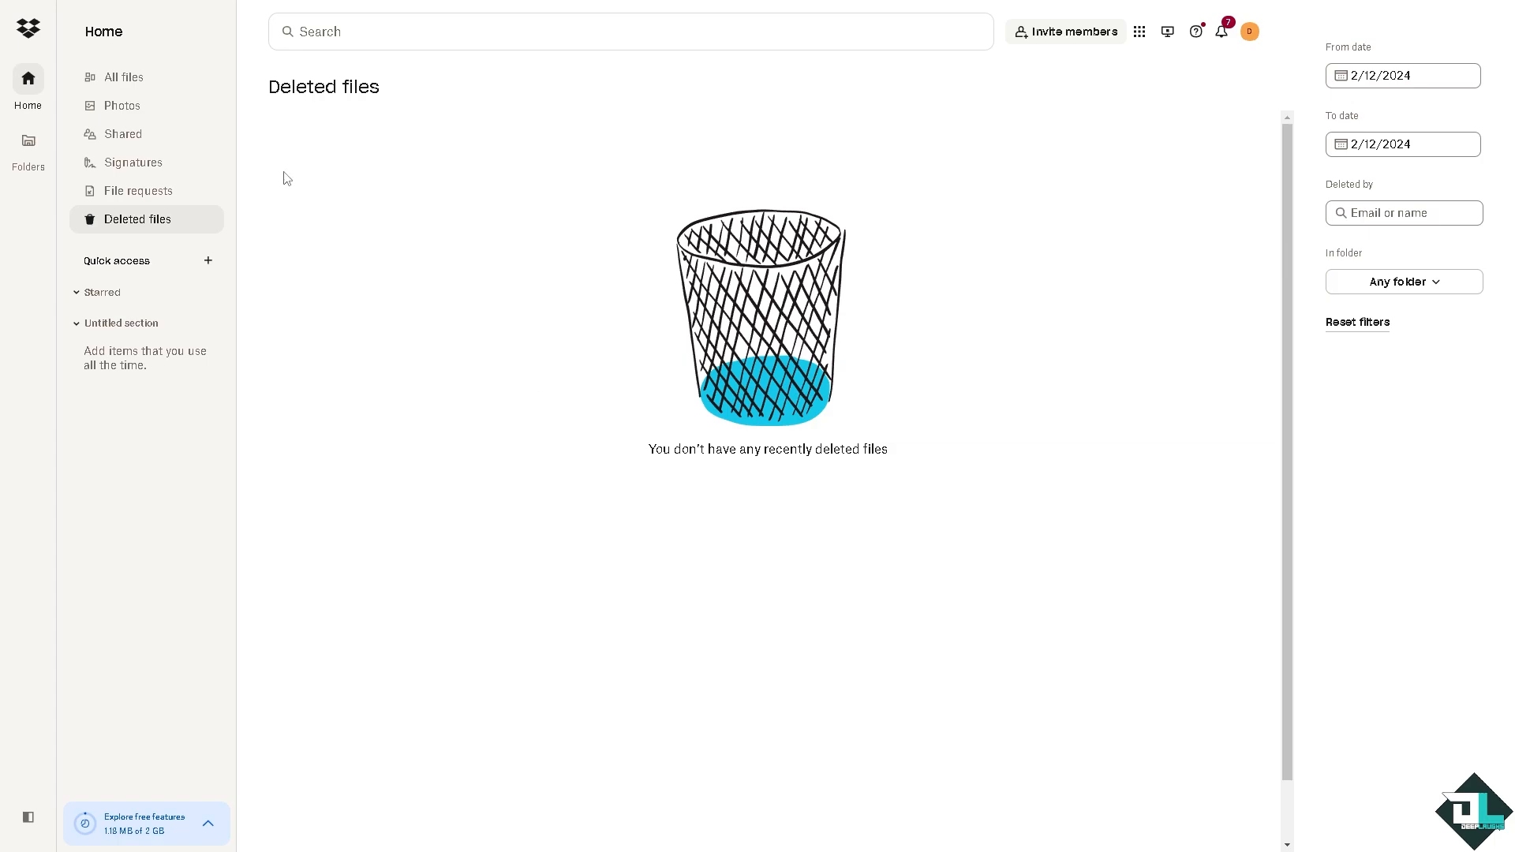
mouse_move(464, 252)
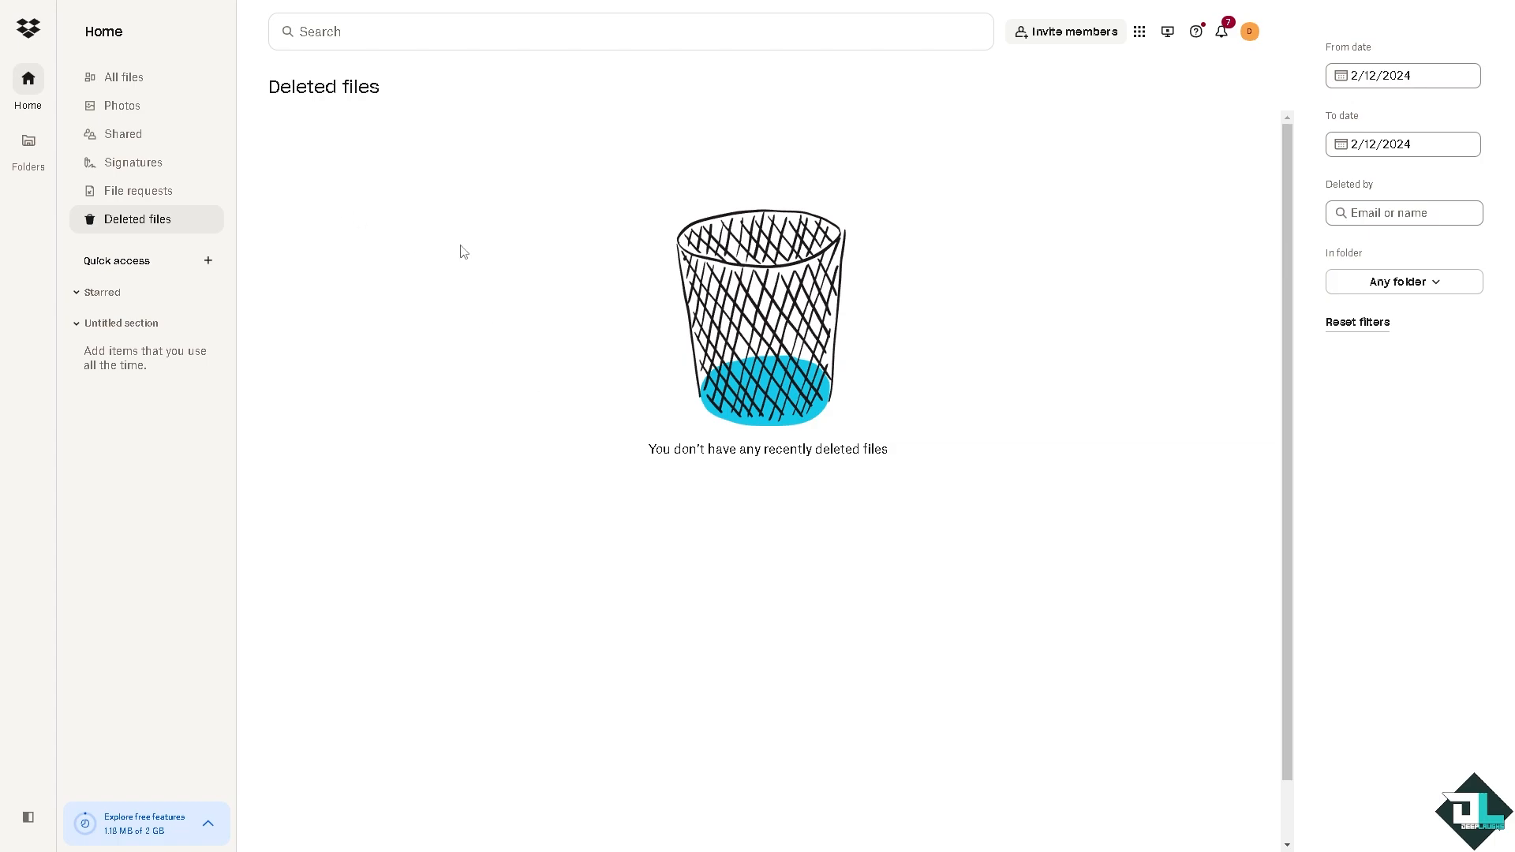
mouse_move(806, 196)
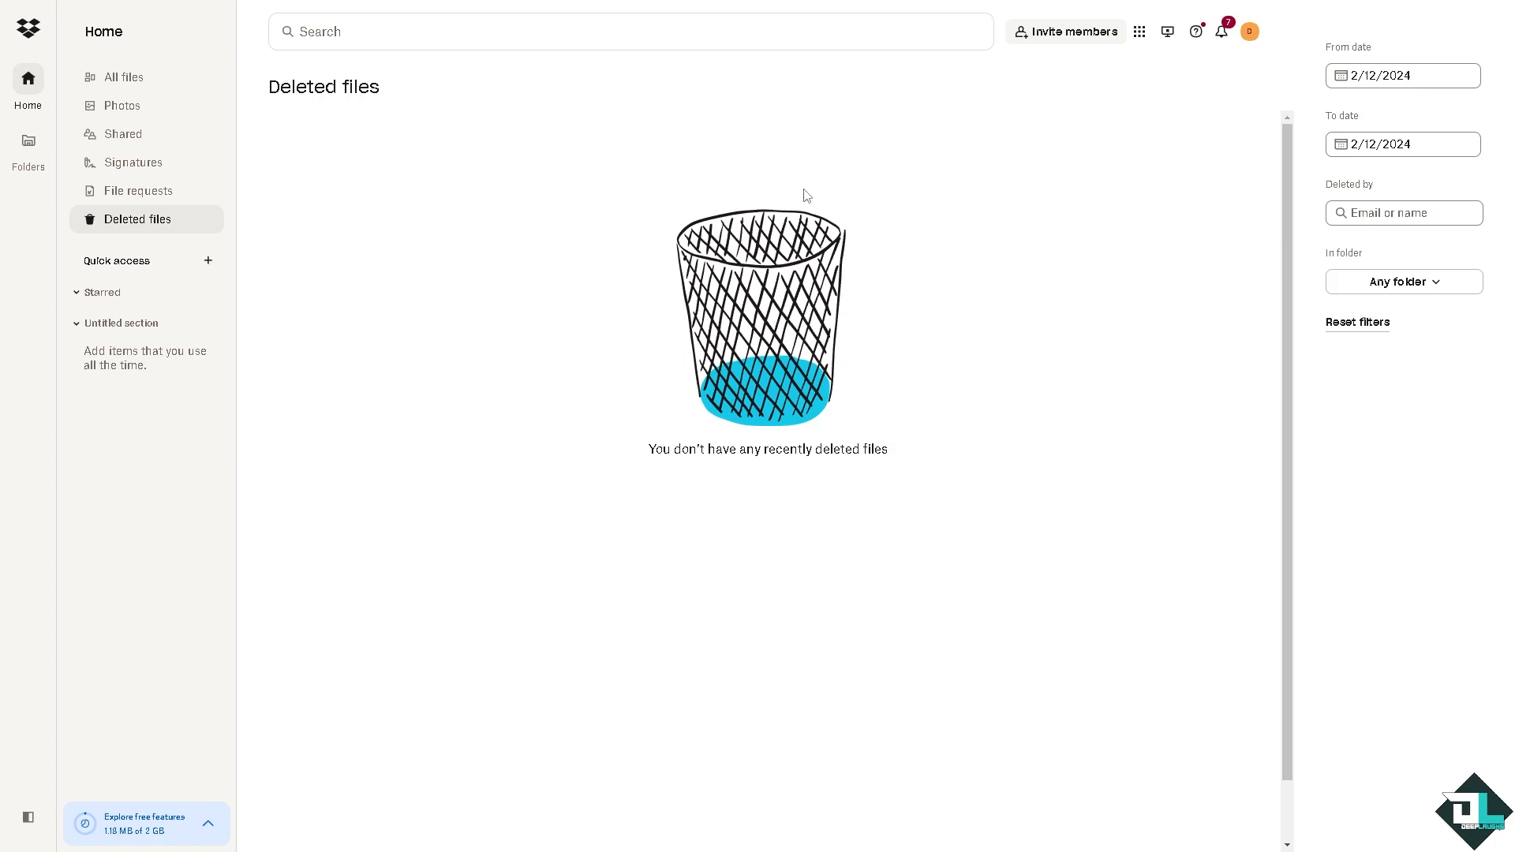
mouse_move(971, 104)
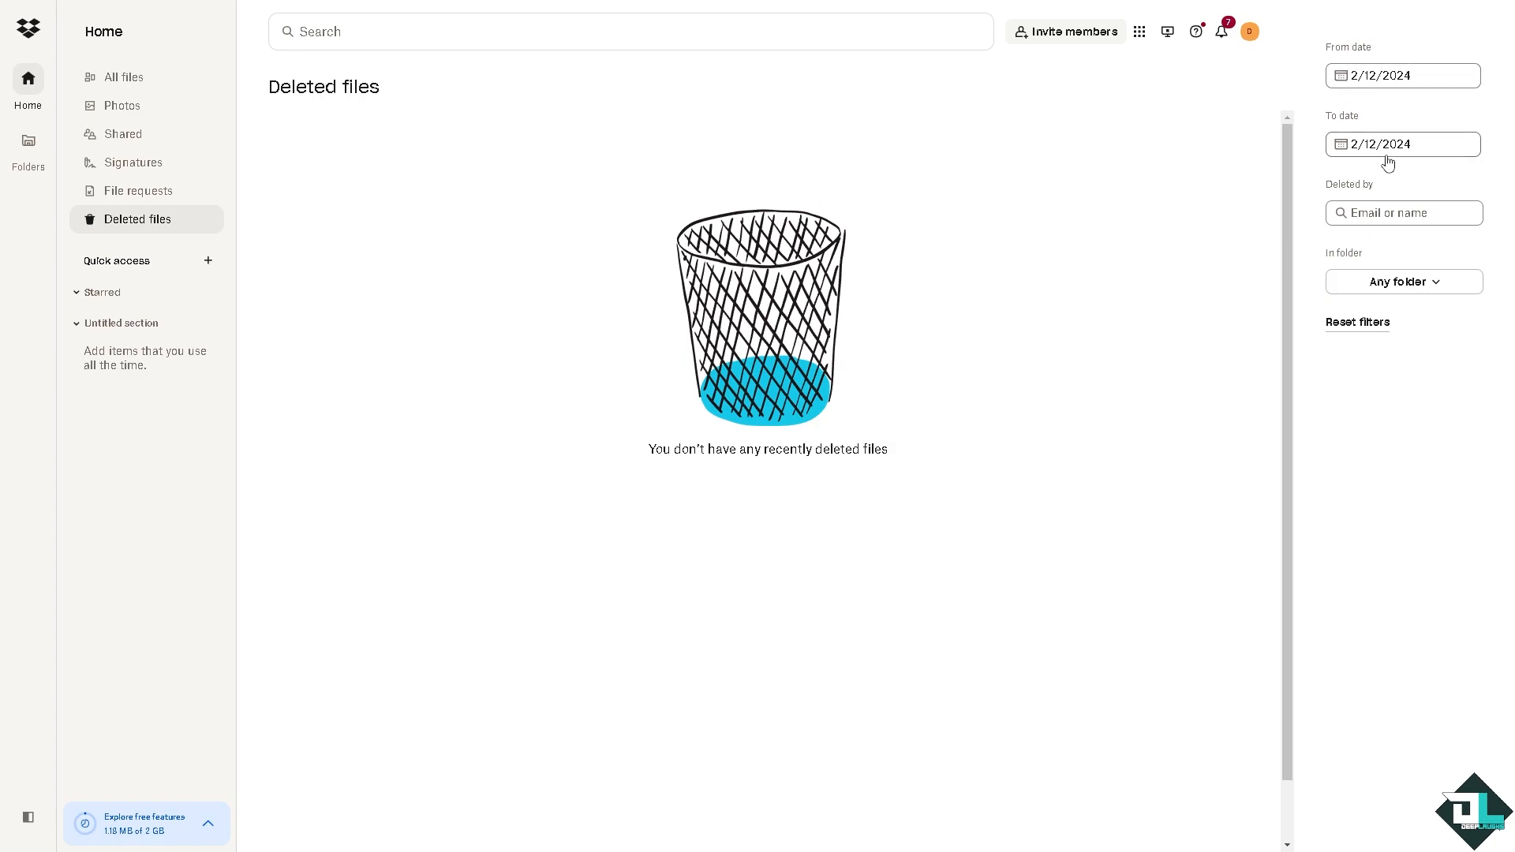
mouse_move(829, 280)
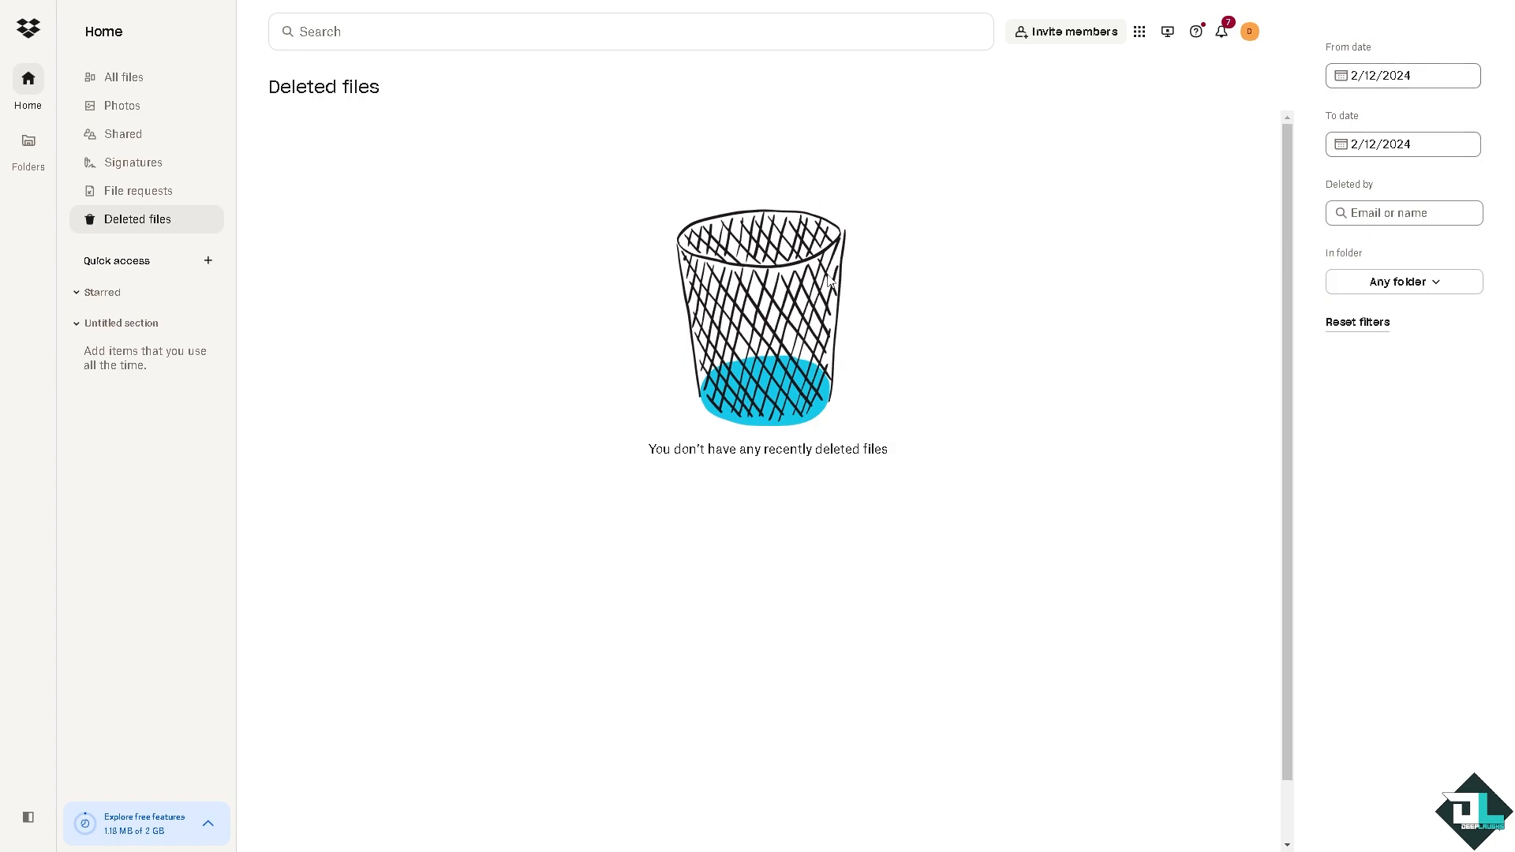
click(1139, 30)
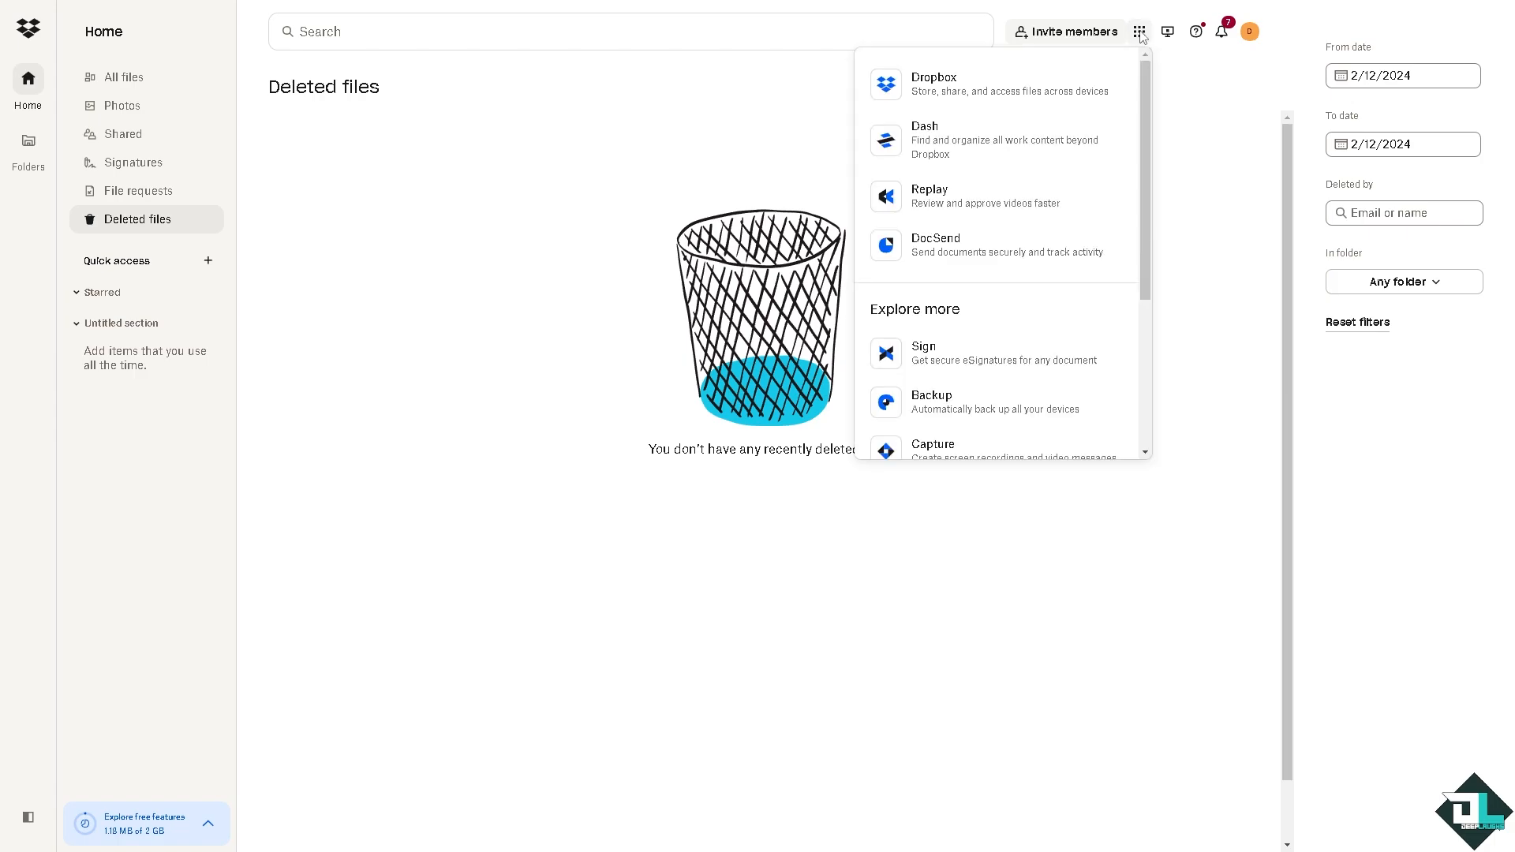
mouse_move(960, 85)
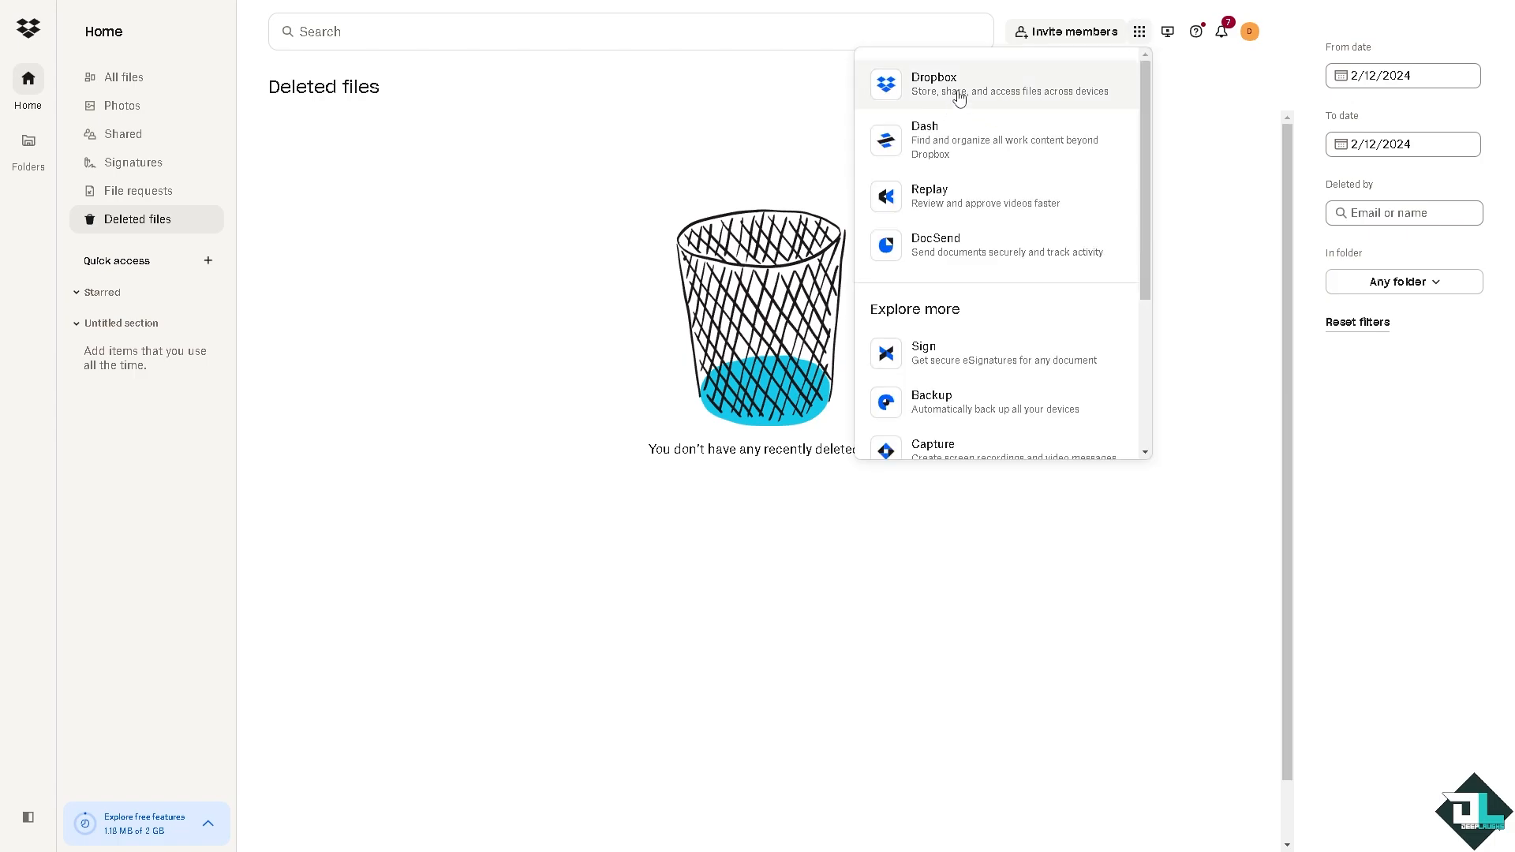
mouse_move(971, 146)
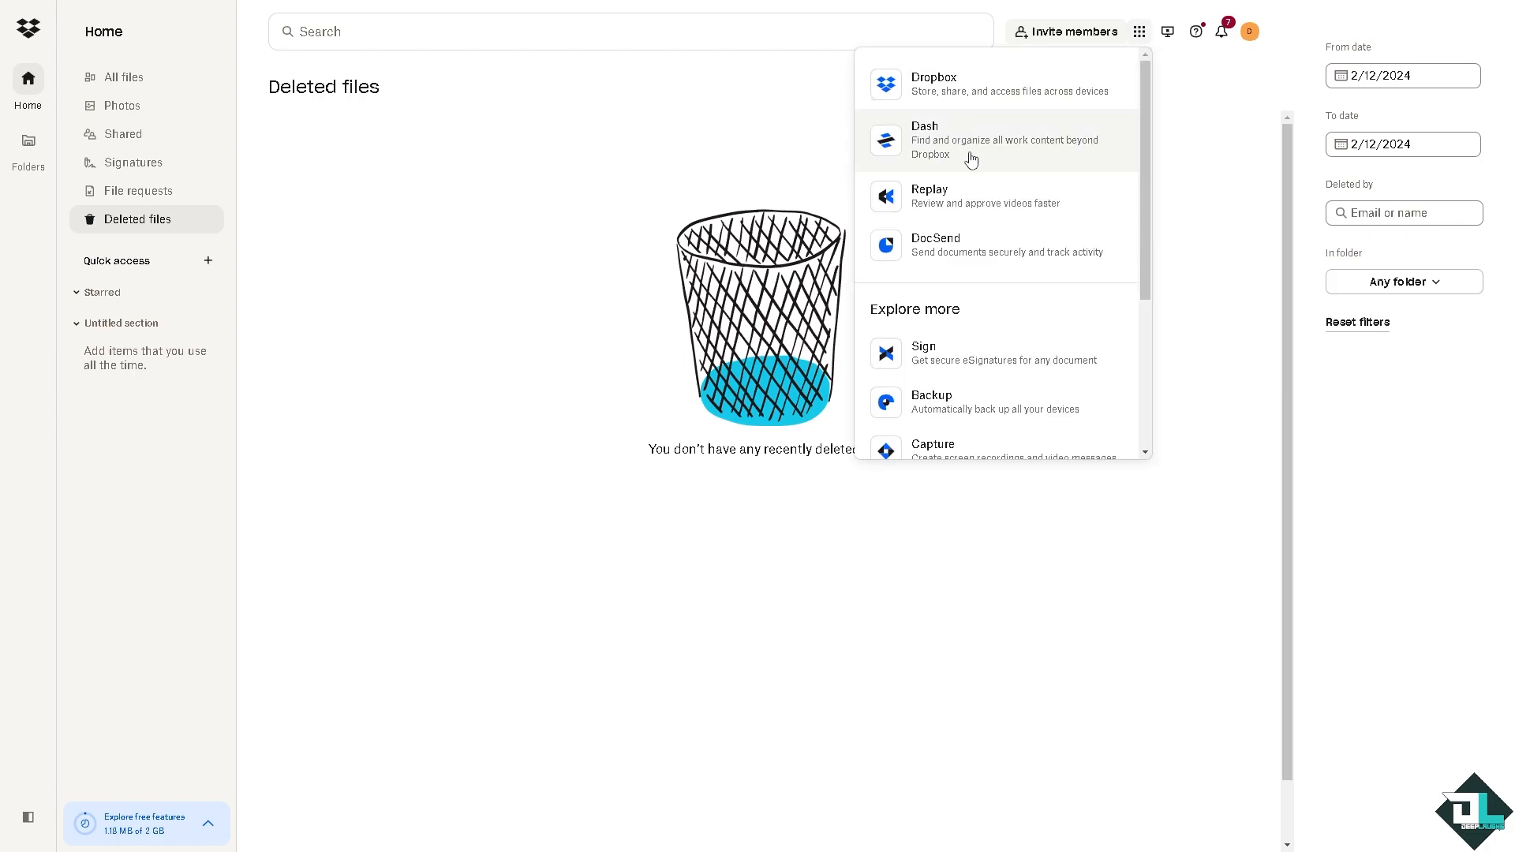
click(1003, 140)
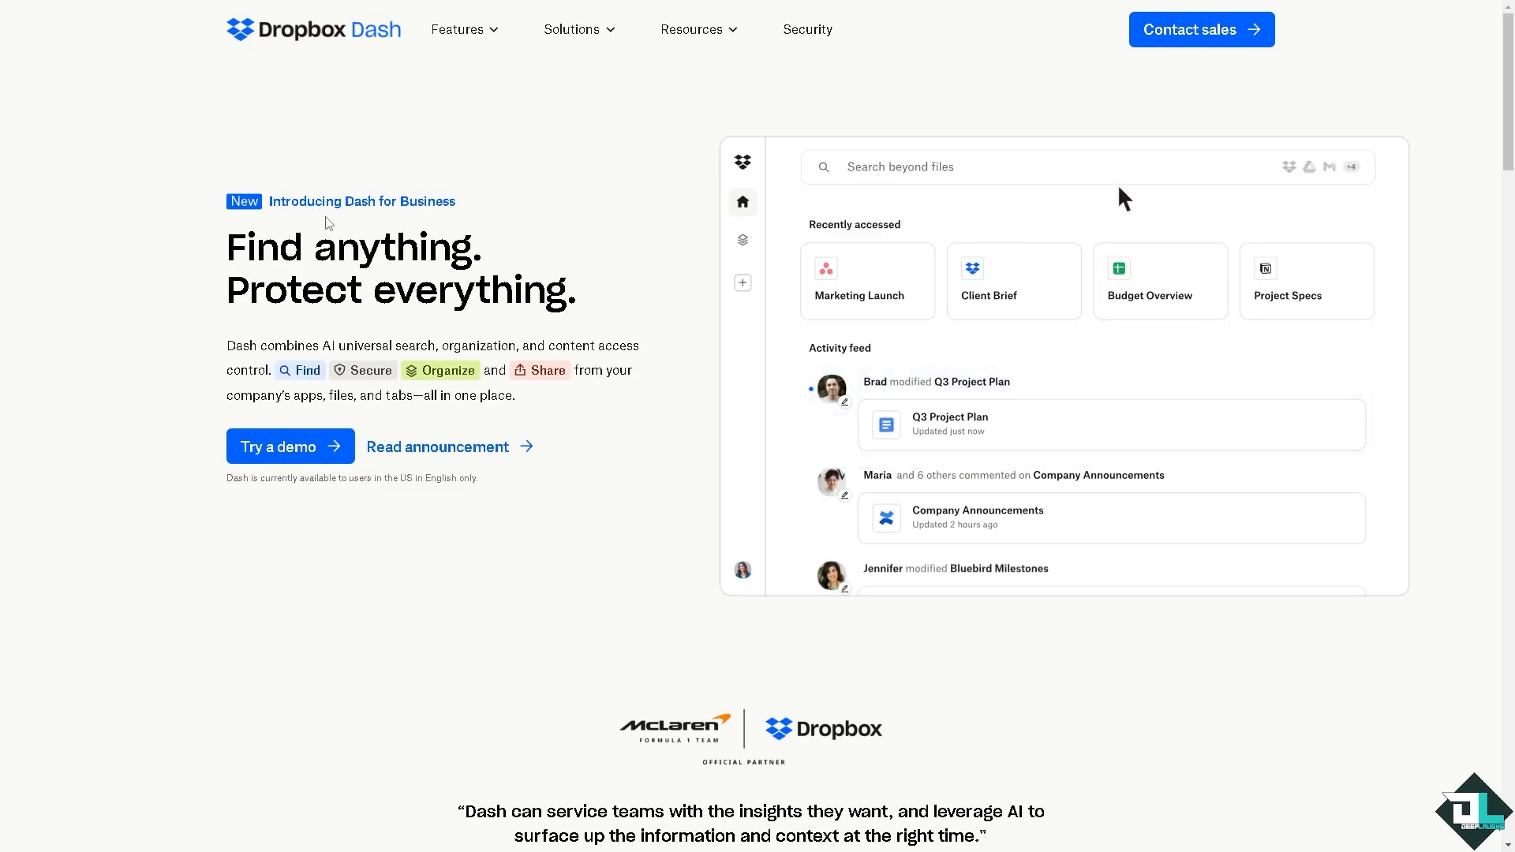
text(Project Bluebi)
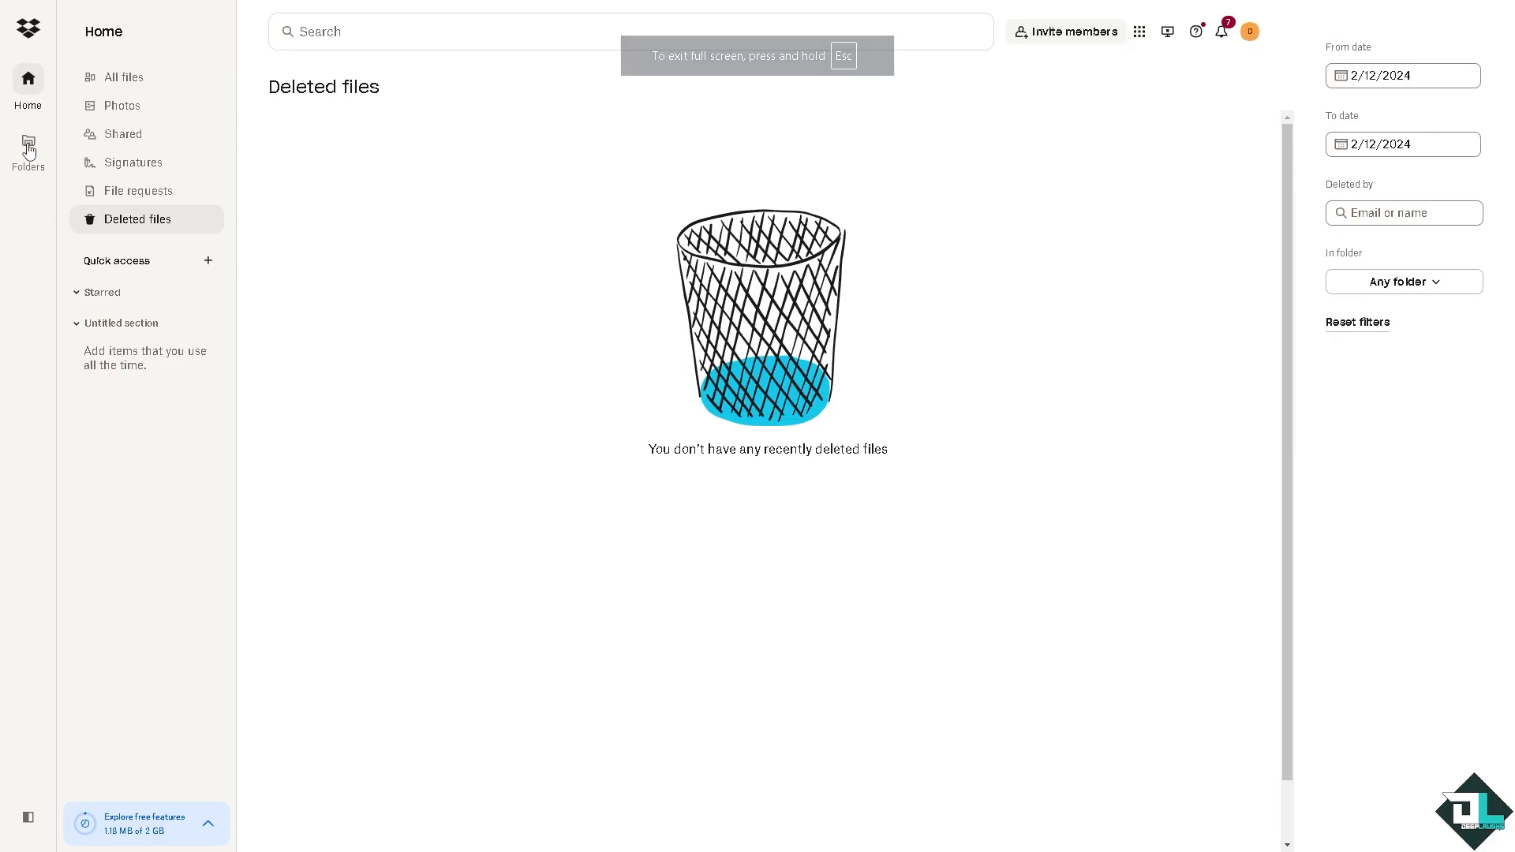
Step: Go to the Folders view of All files, where a mobile app QR prompt appears
click(28, 147)
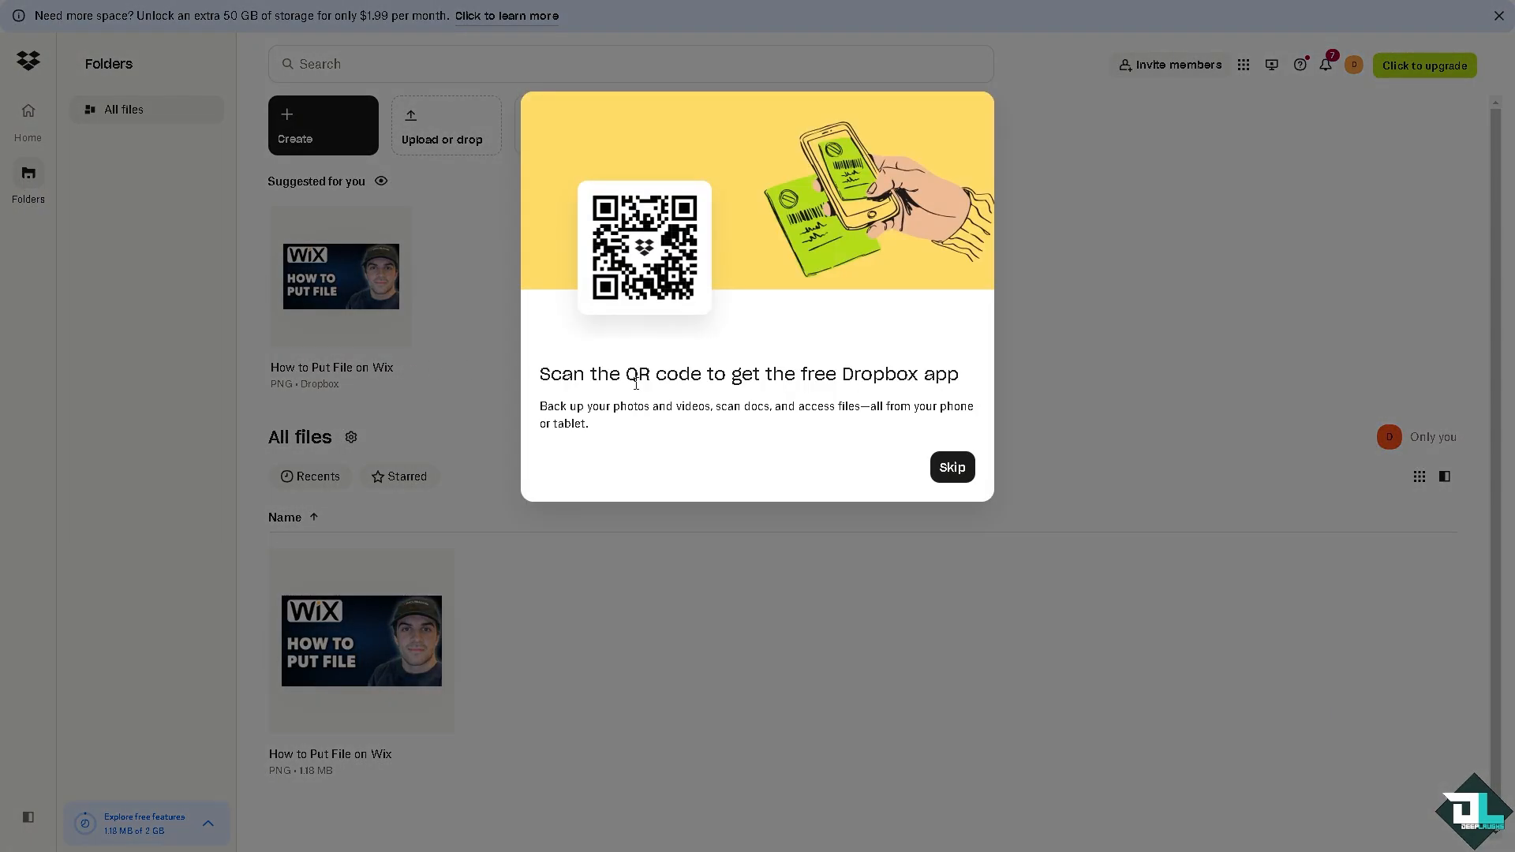
mouse_move(661, 412)
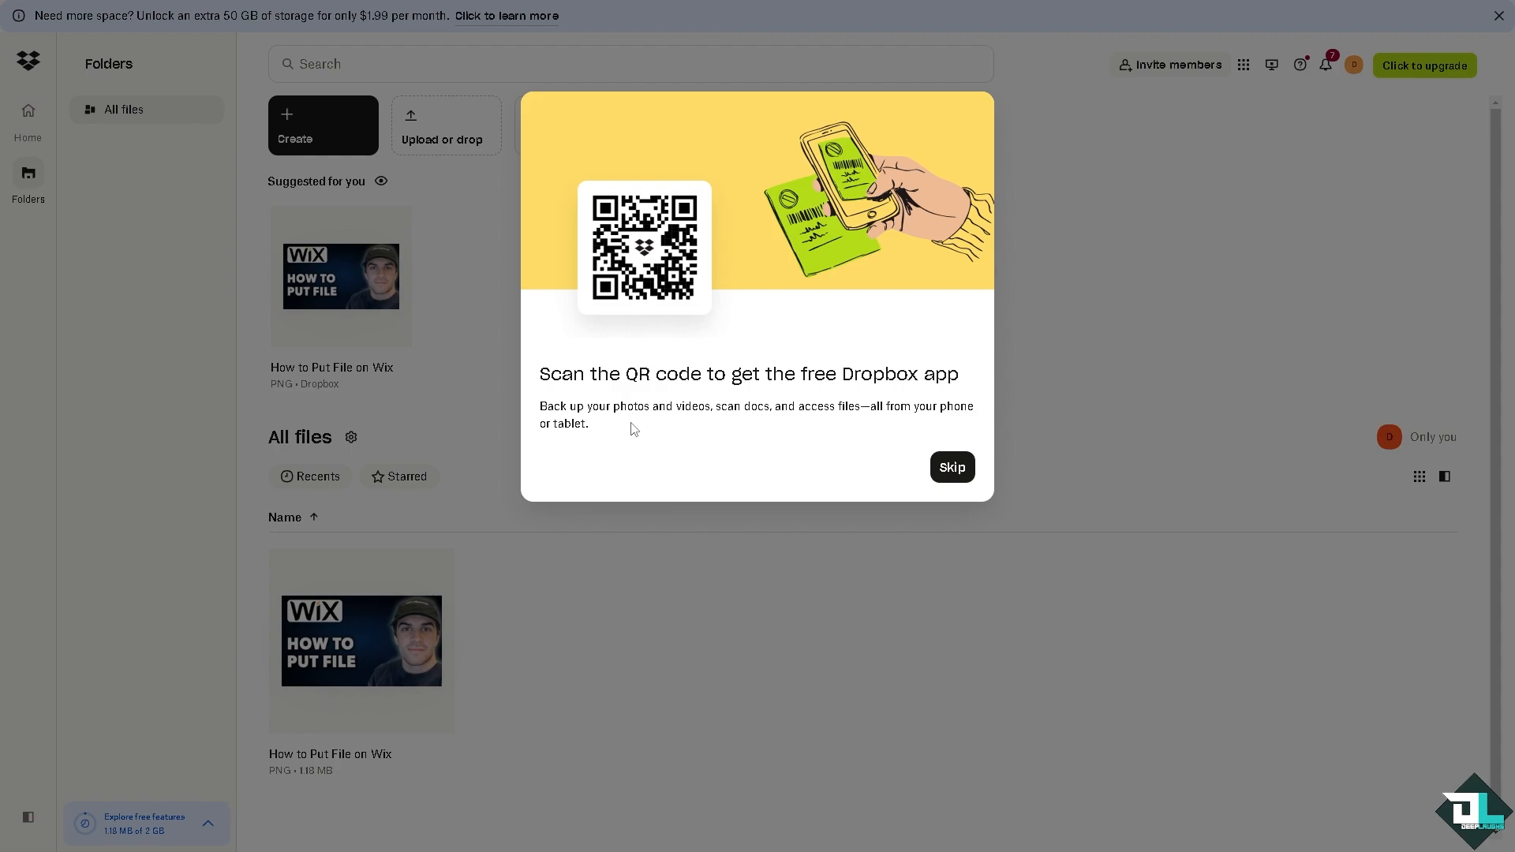
mouse_move(464, 434)
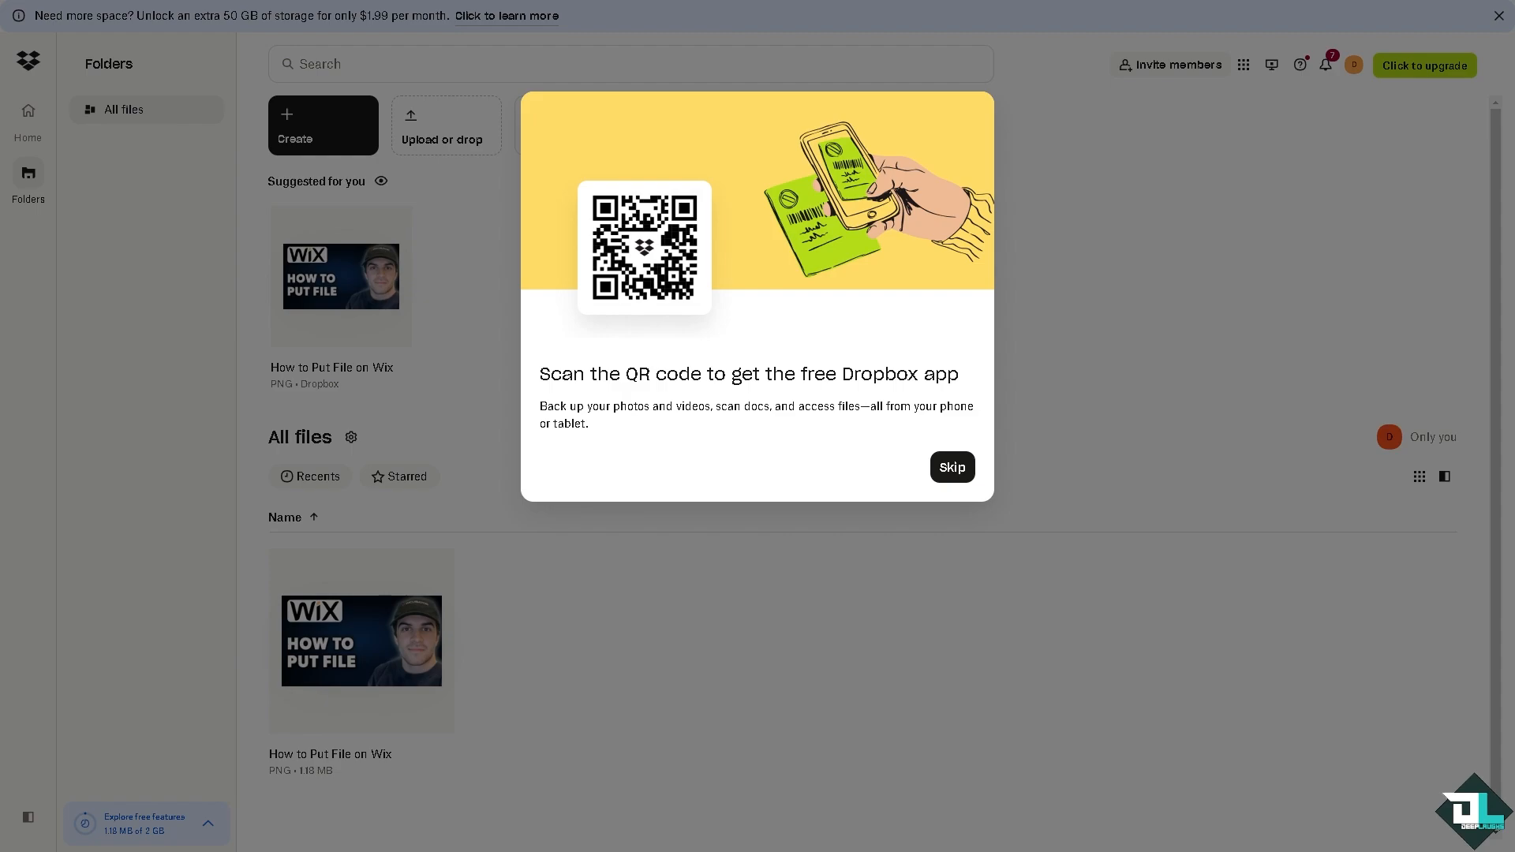
Step: Skip the mobile app QR prompt, leaving All files with the How to Put File on Wix image
click(951, 466)
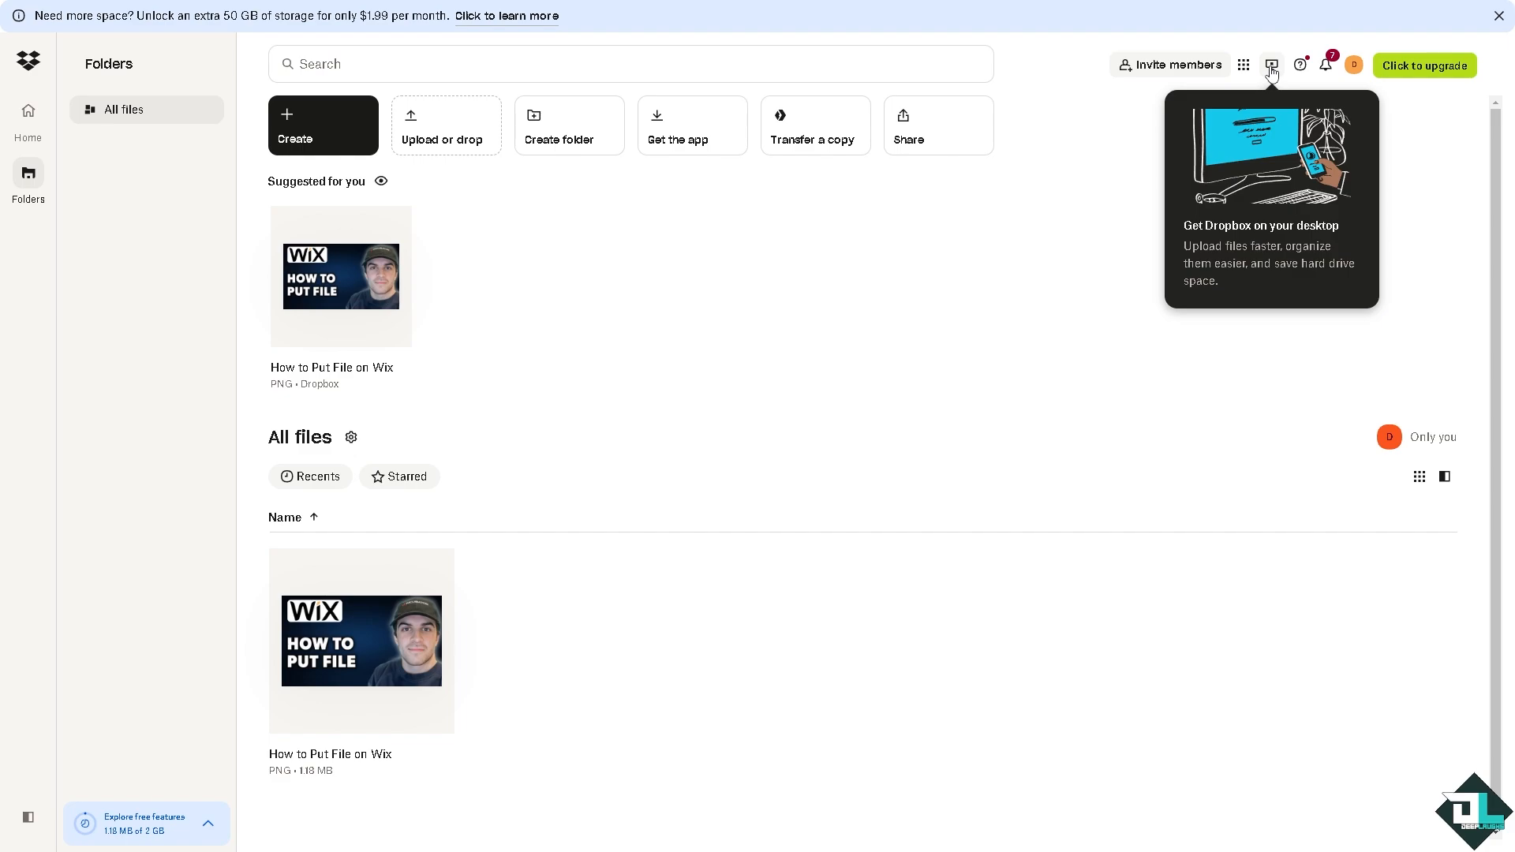
mouse_move(1325, 64)
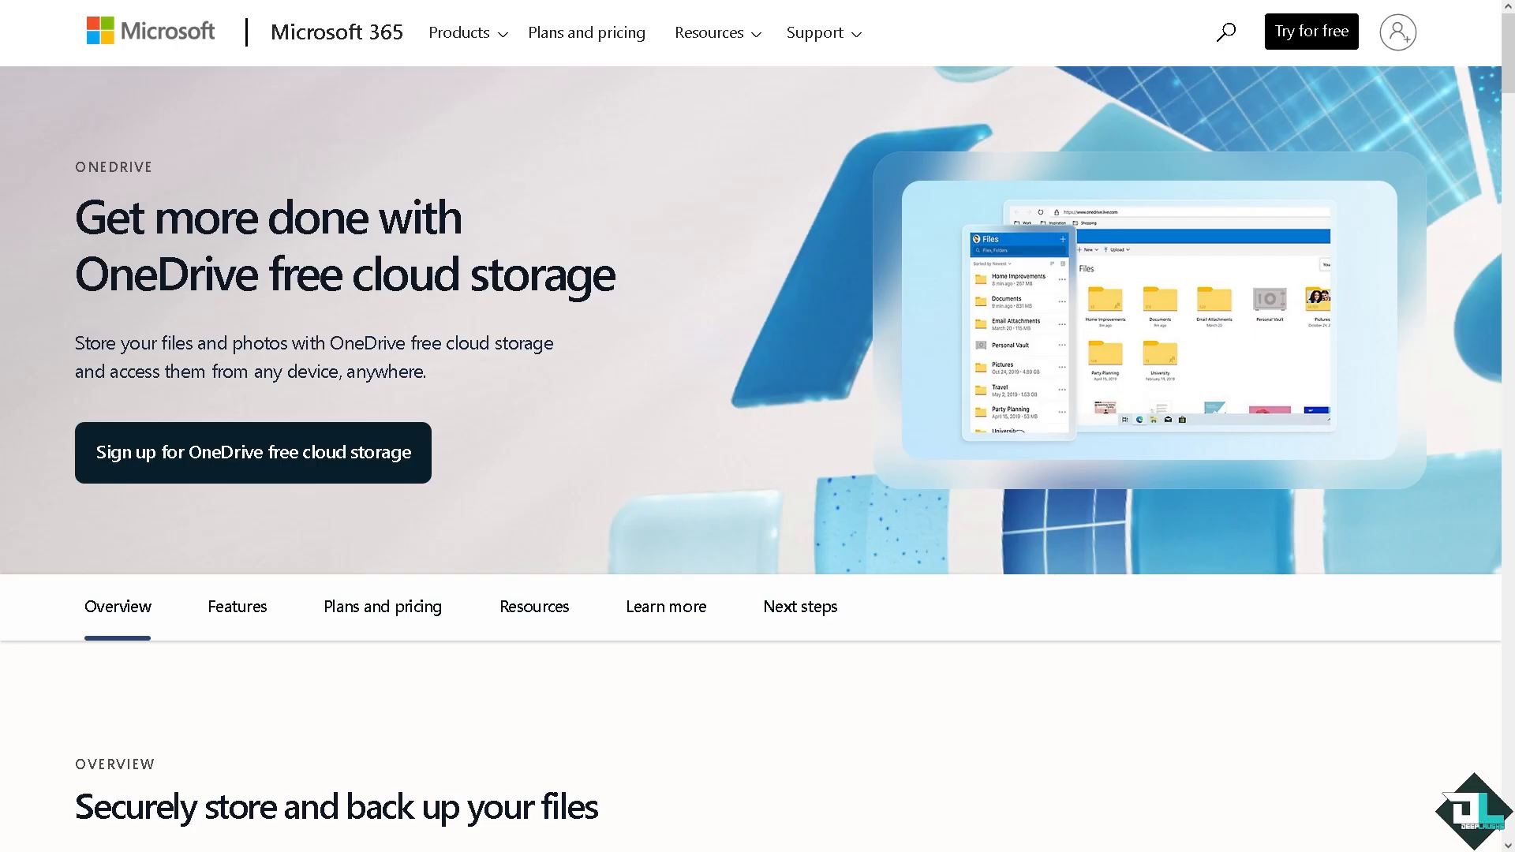
mouse_move(535, 460)
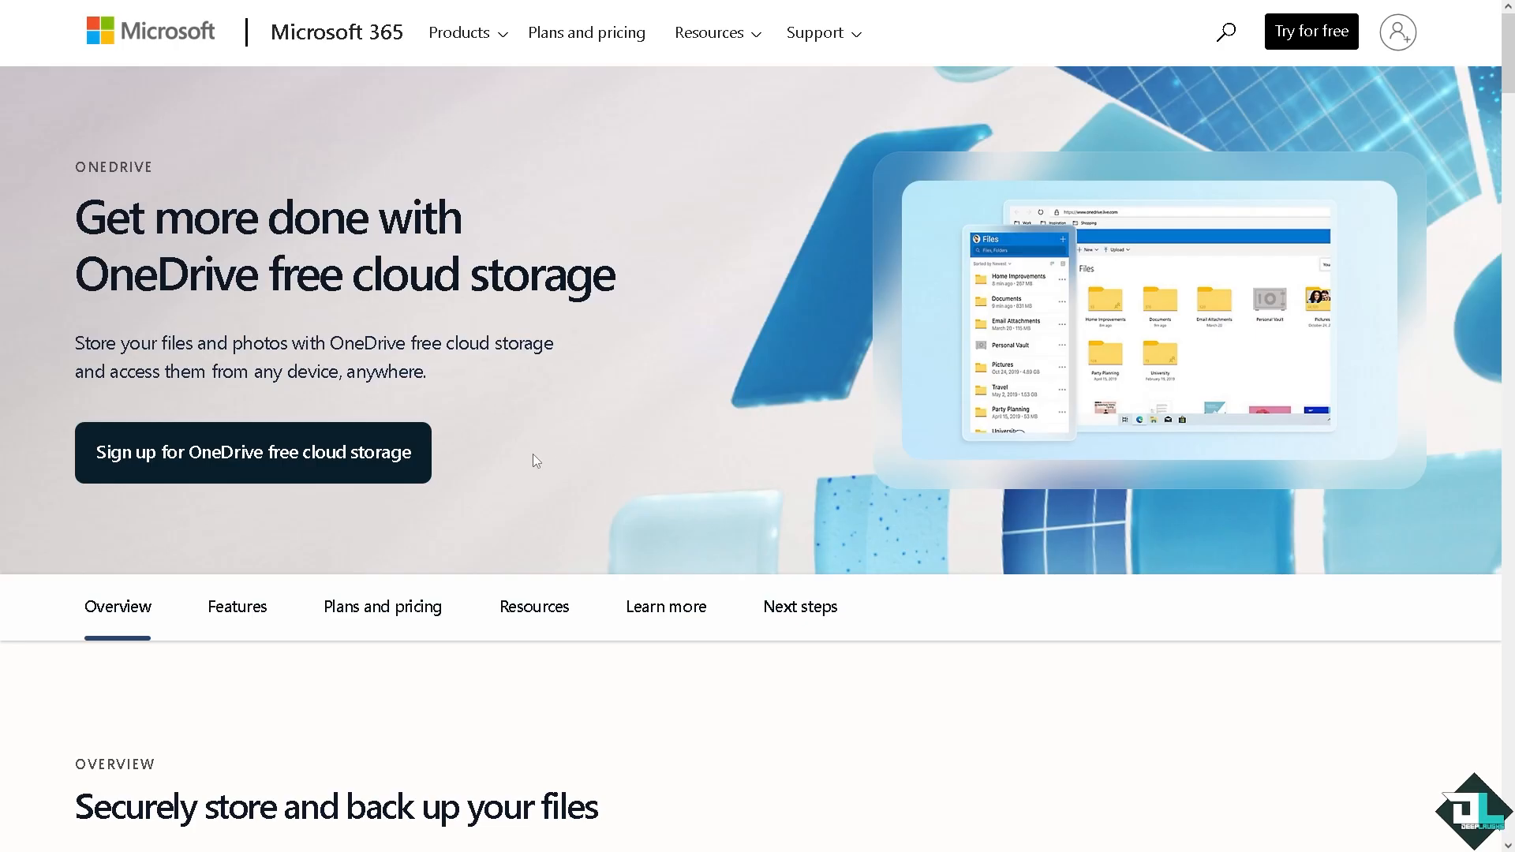
mouse_move(470, 478)
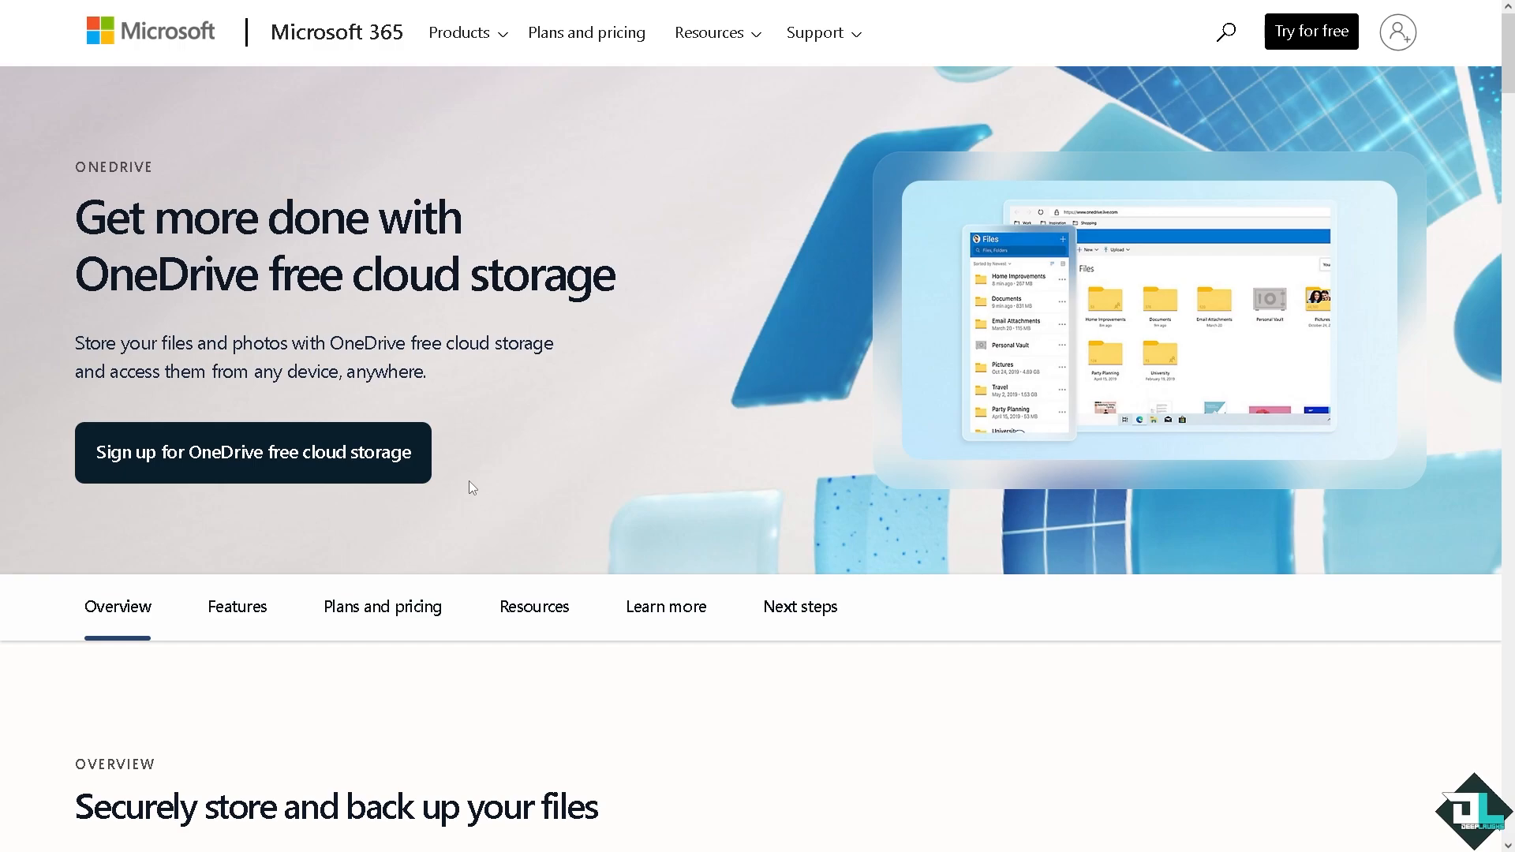
Step: Scroll the OneDrive page to the free cloud storage features, then back toward the overview
scroll(down, 3)
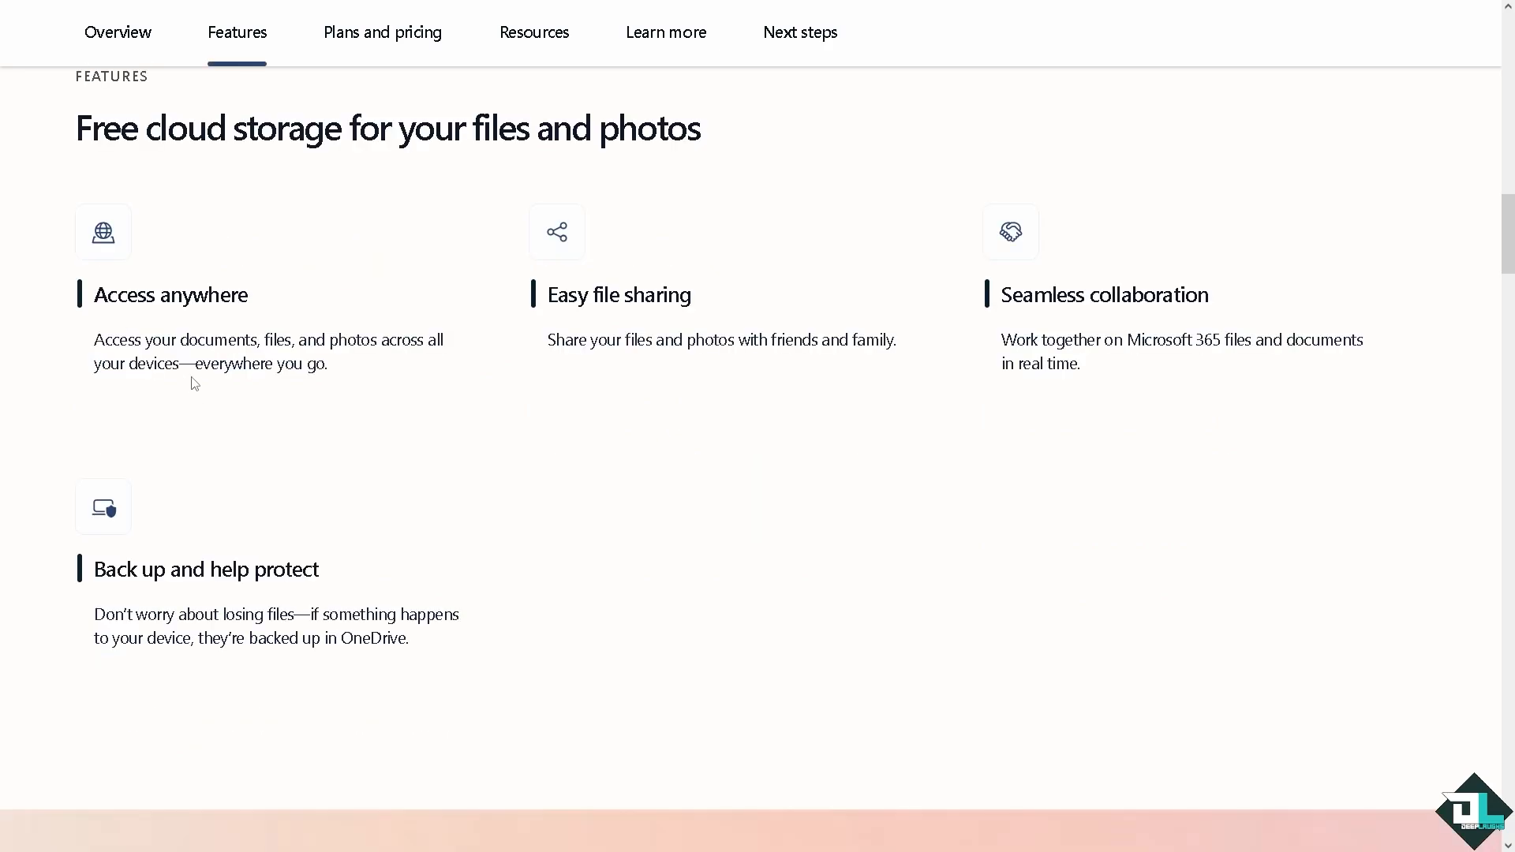
mouse_move(1109, 326)
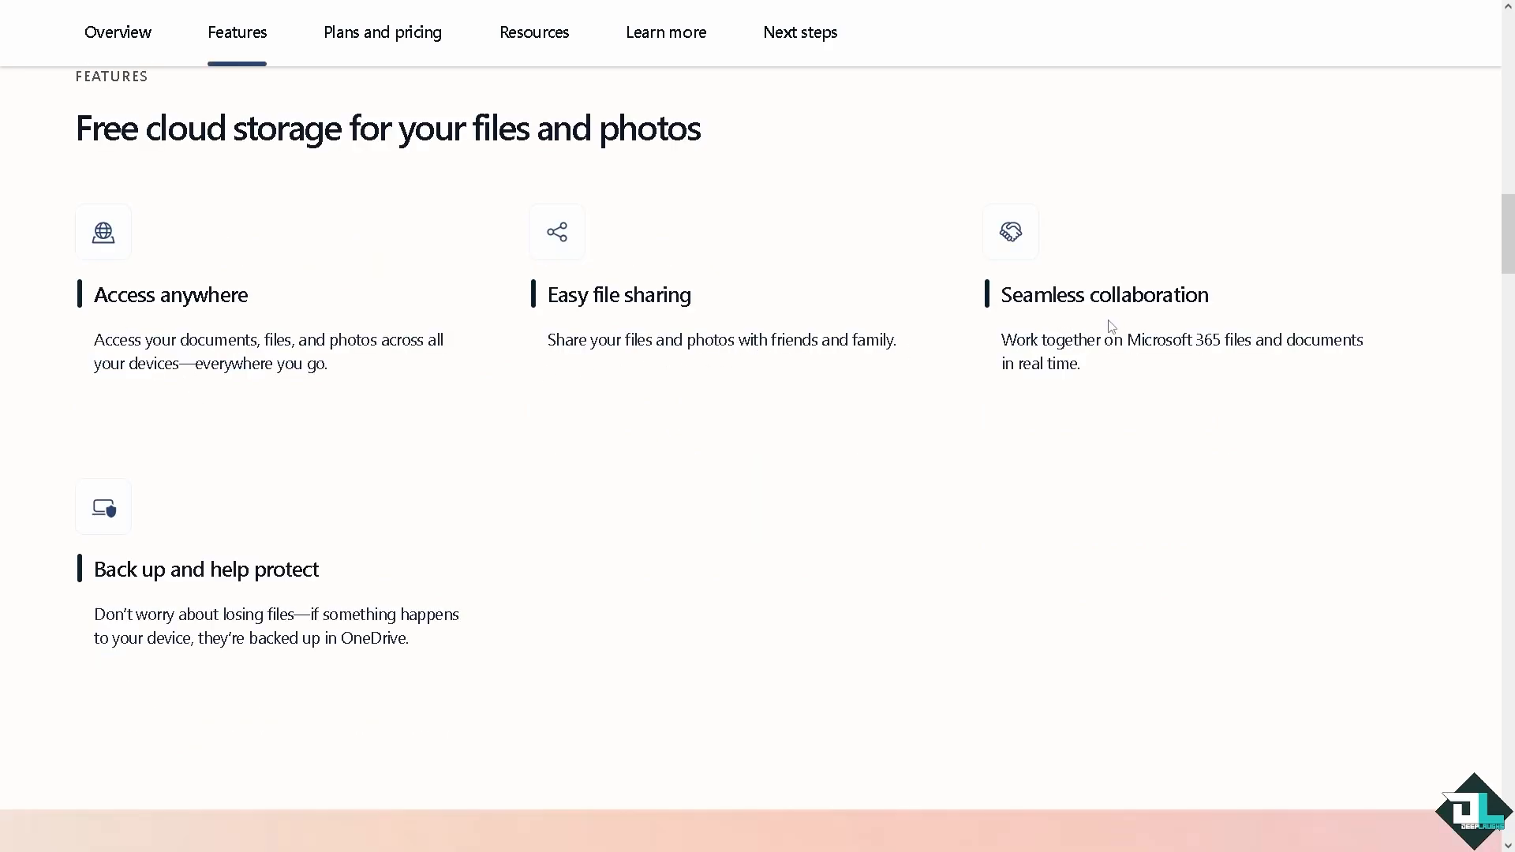
mouse_move(616, 366)
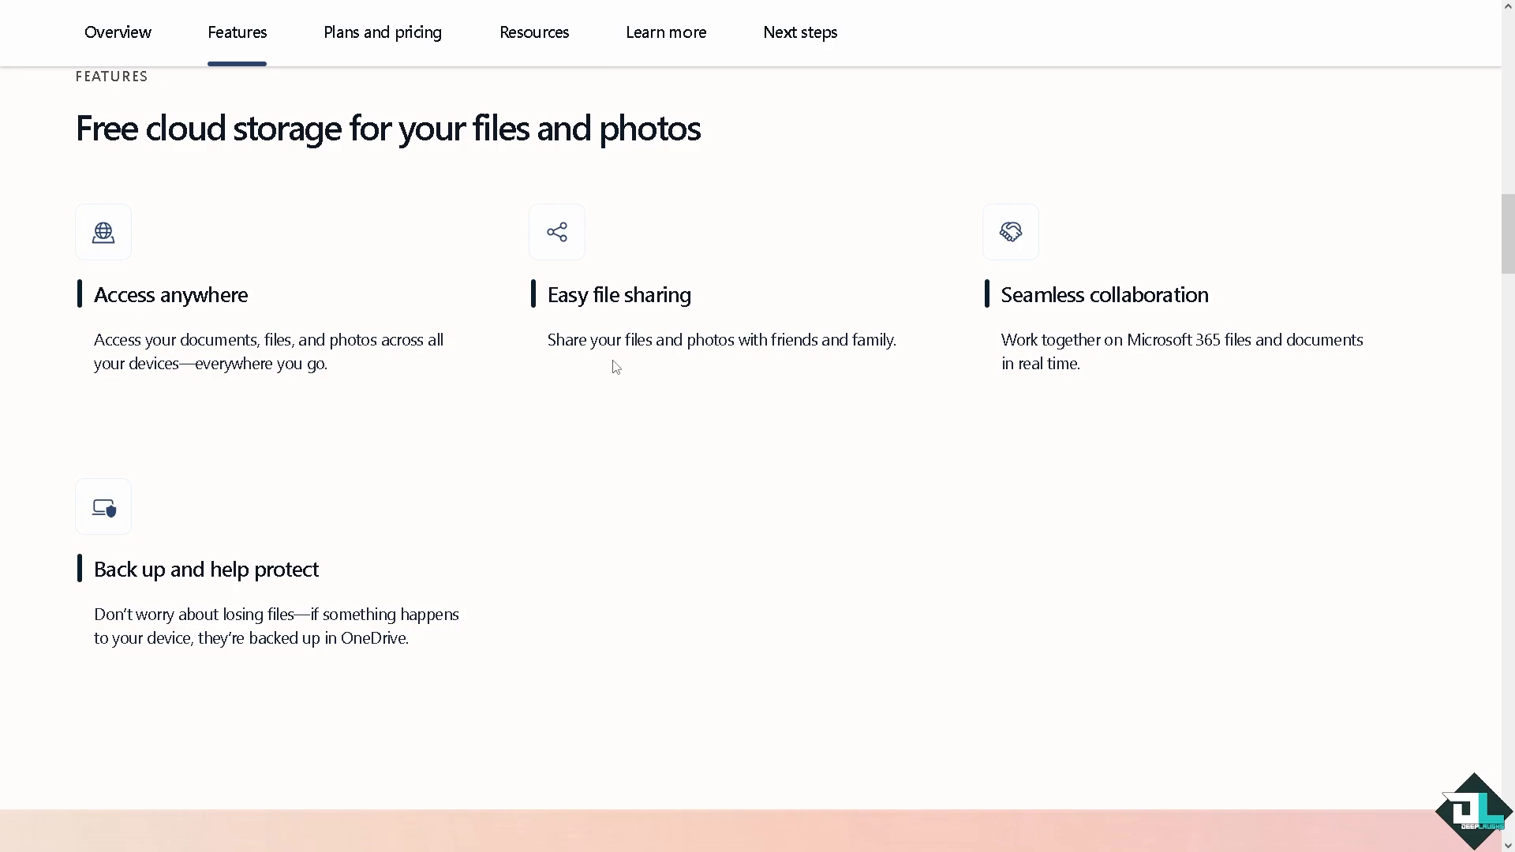
mouse_move(616, 360)
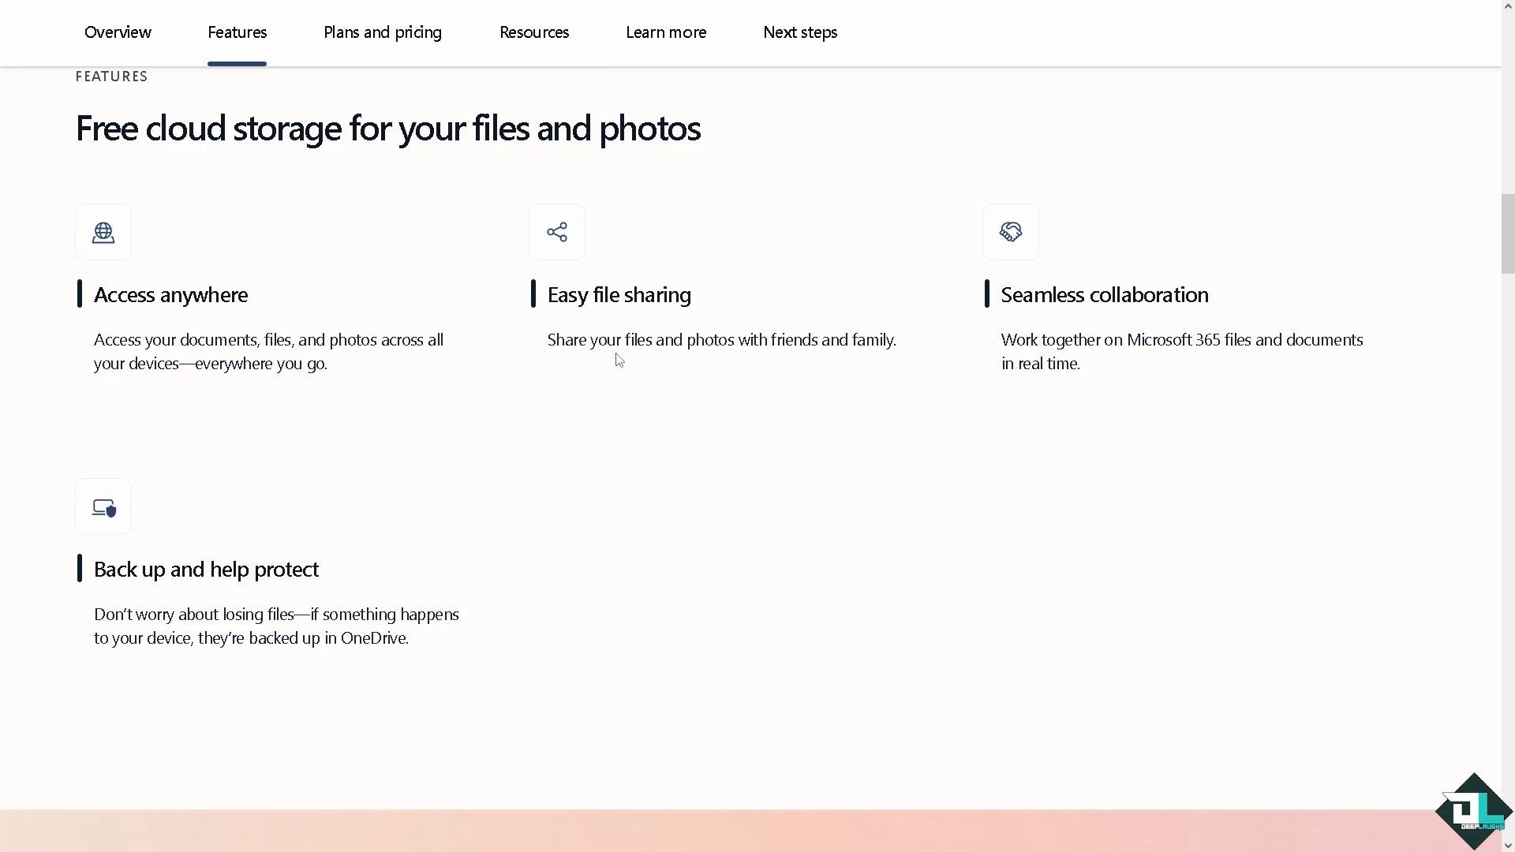
mouse_move(258, 561)
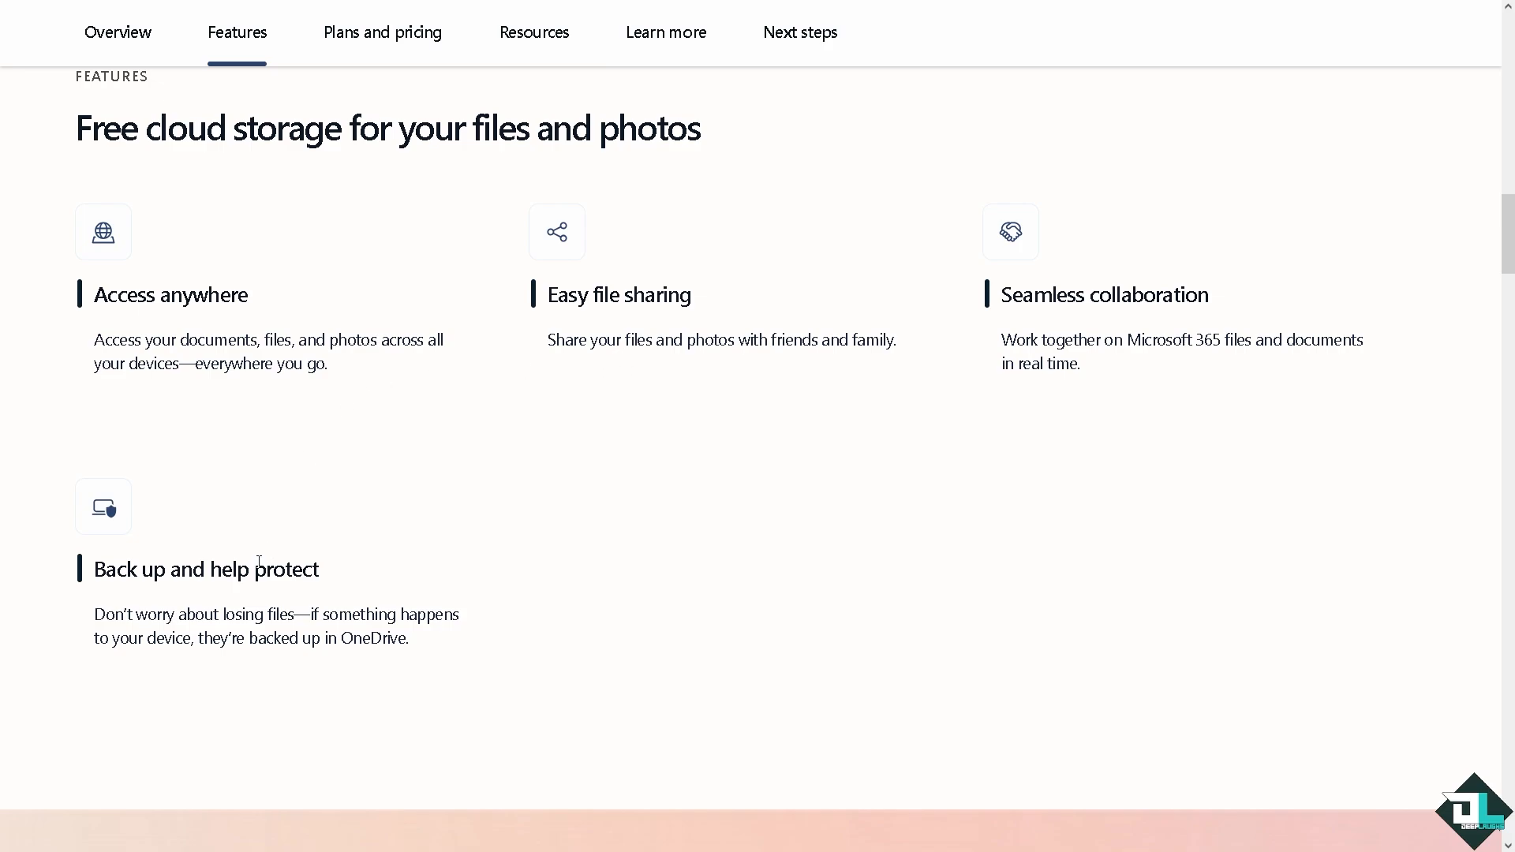
scroll(up, 3)
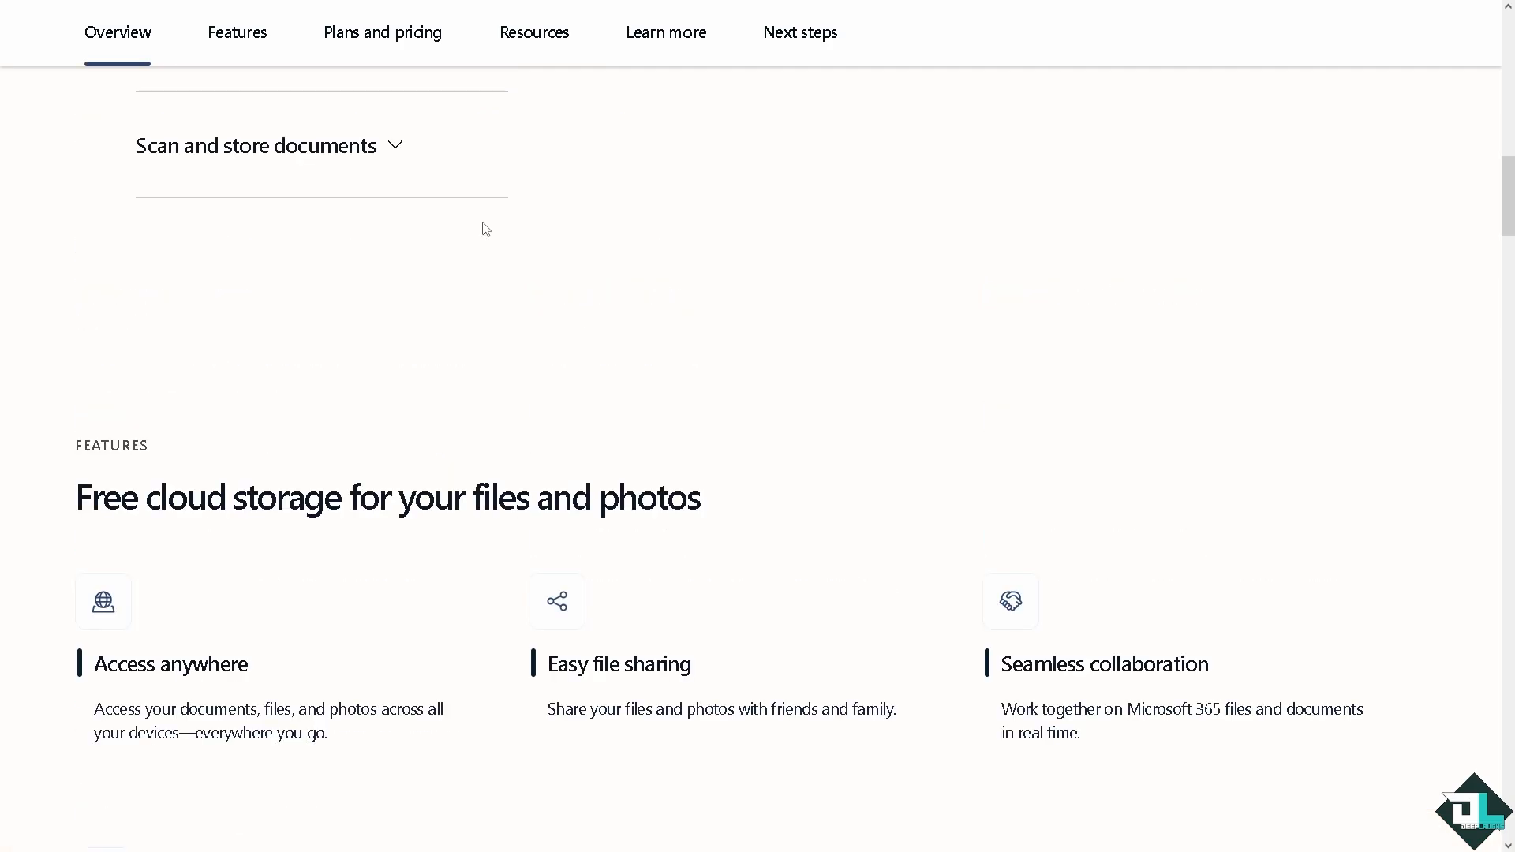
Step: Review the For Home plan cards: Free, Basic $19.99, Personal $69.99 and Family $99.99 per year
click(382, 32)
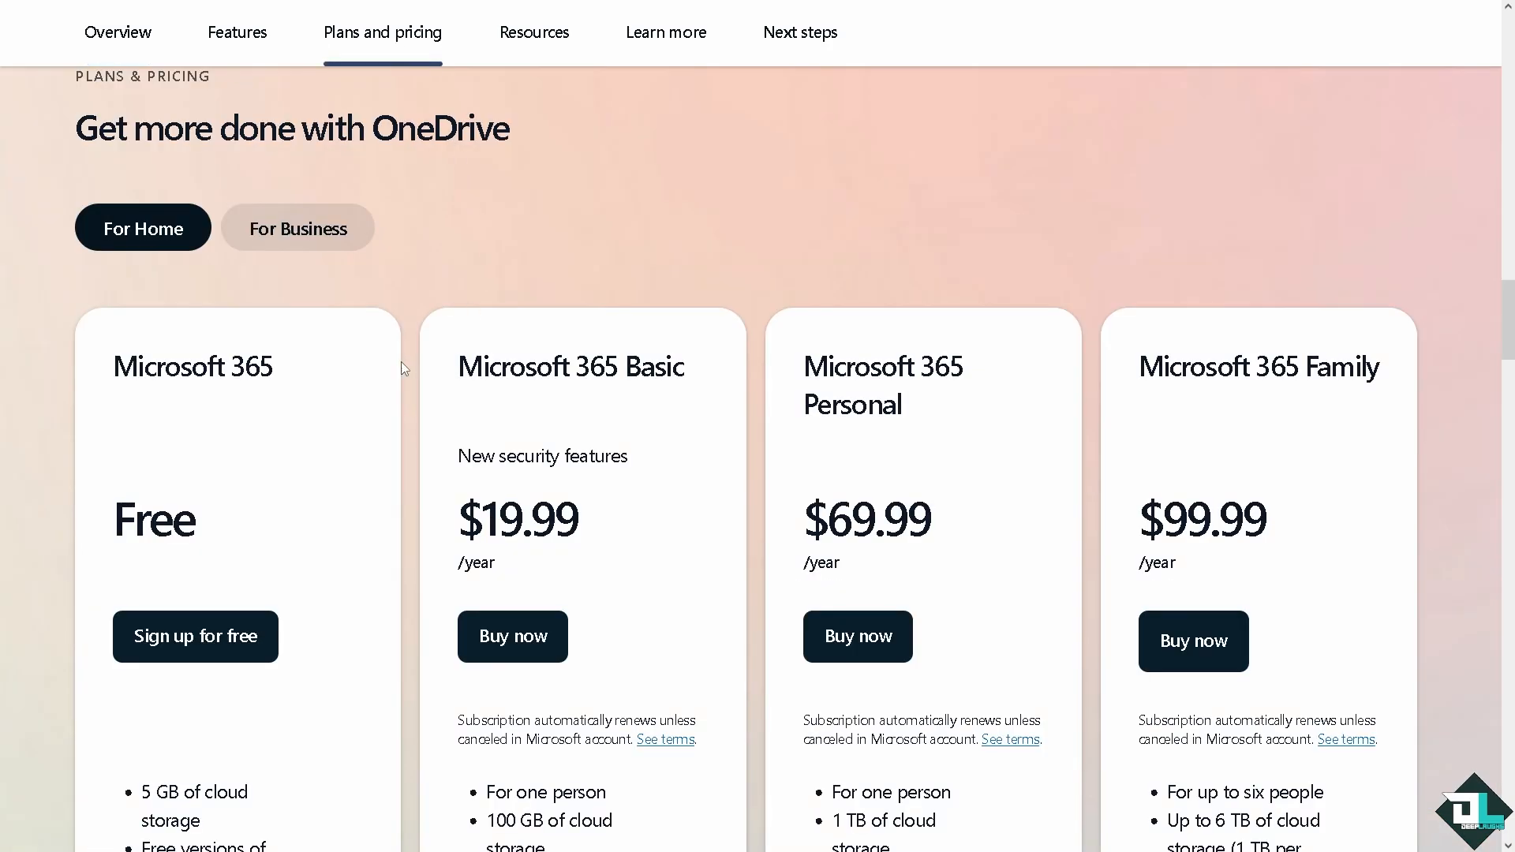
scroll(down, 3)
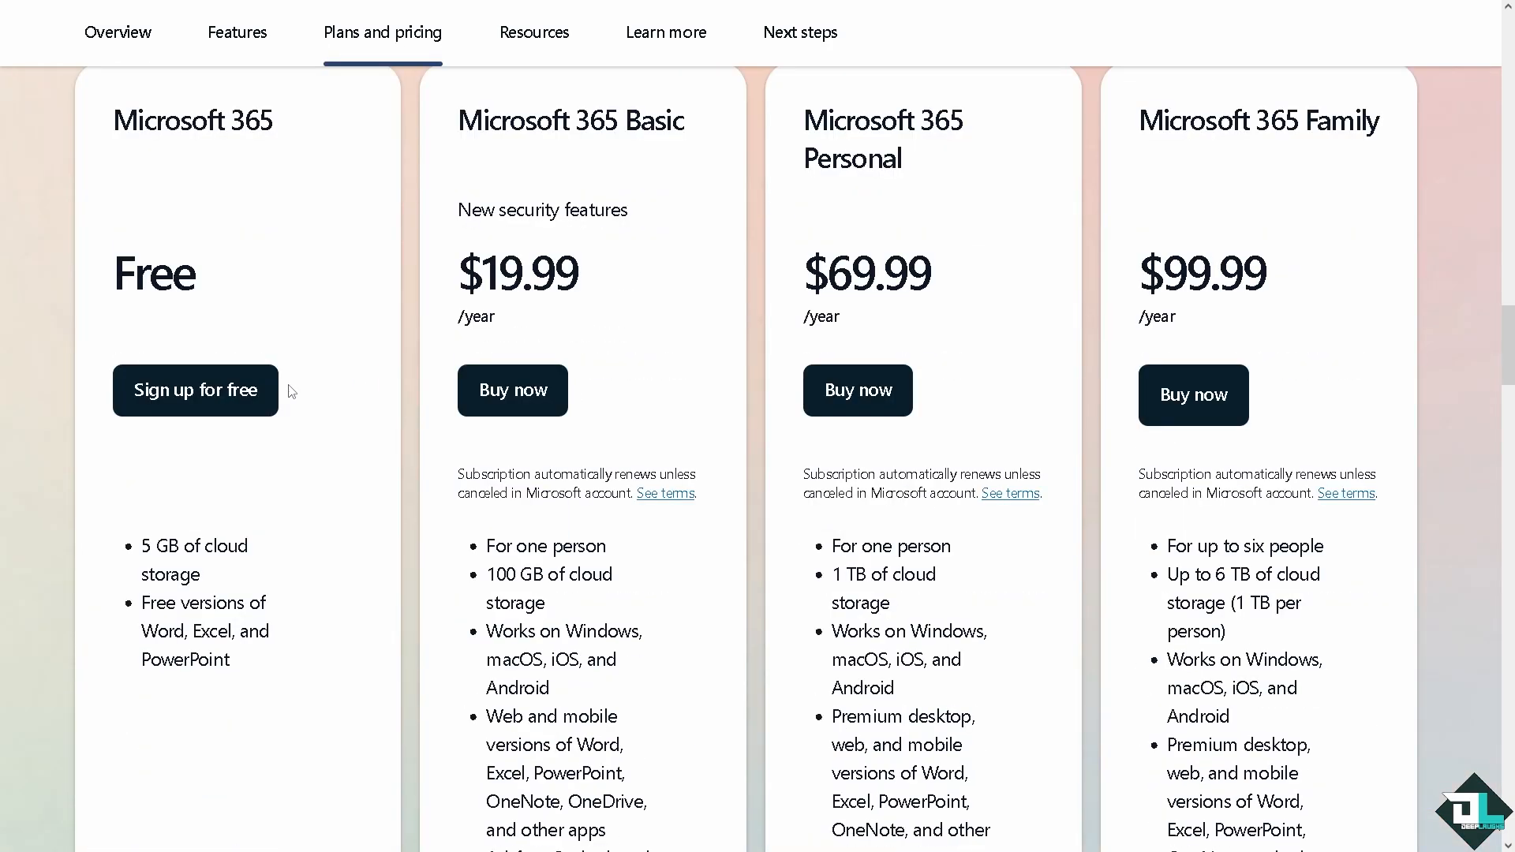
mouse_move(303, 481)
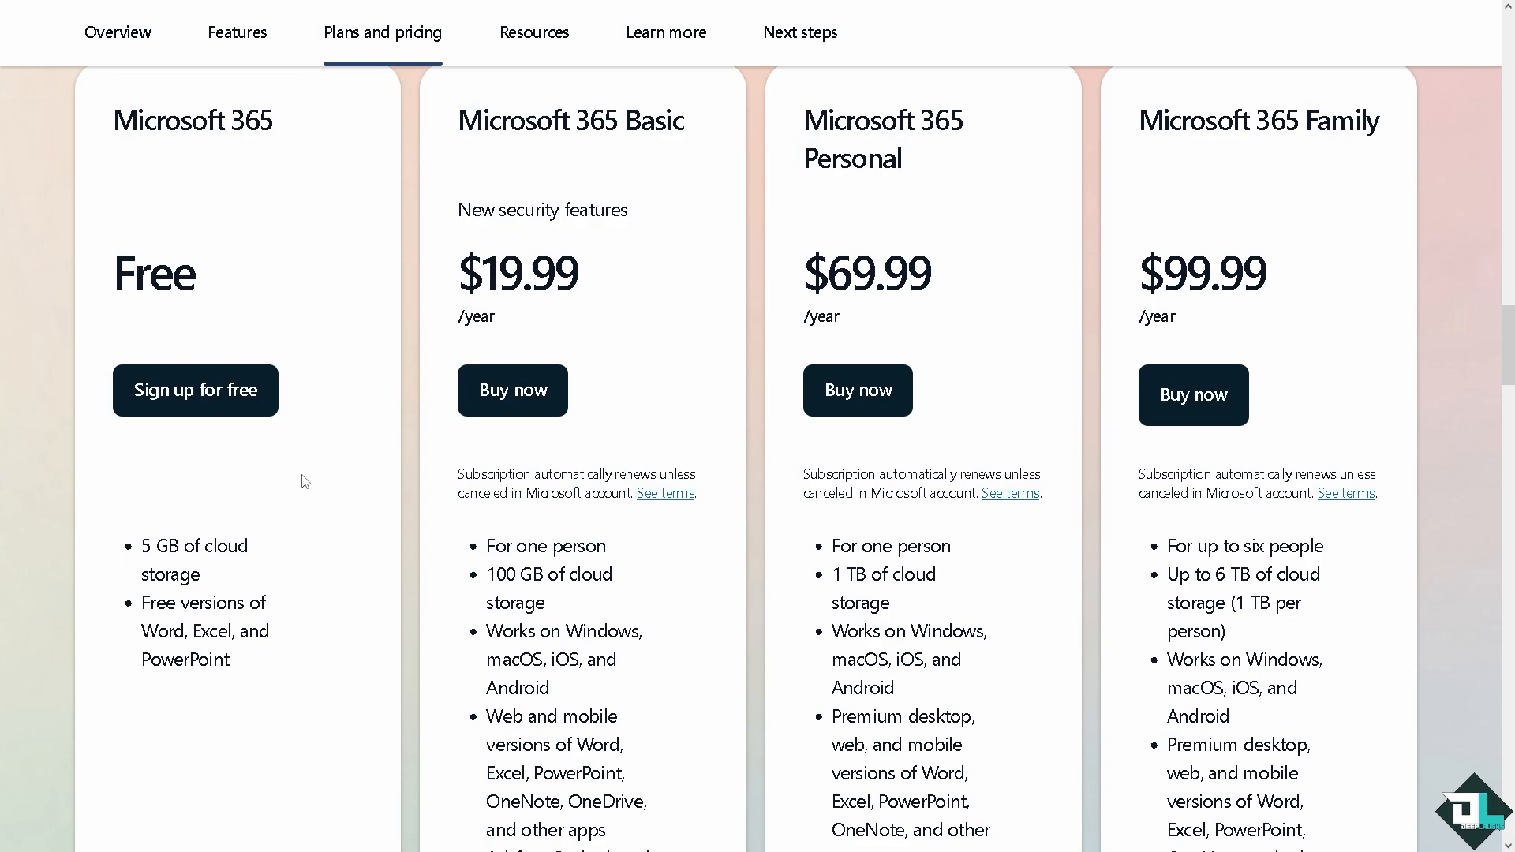
mouse_move(283, 532)
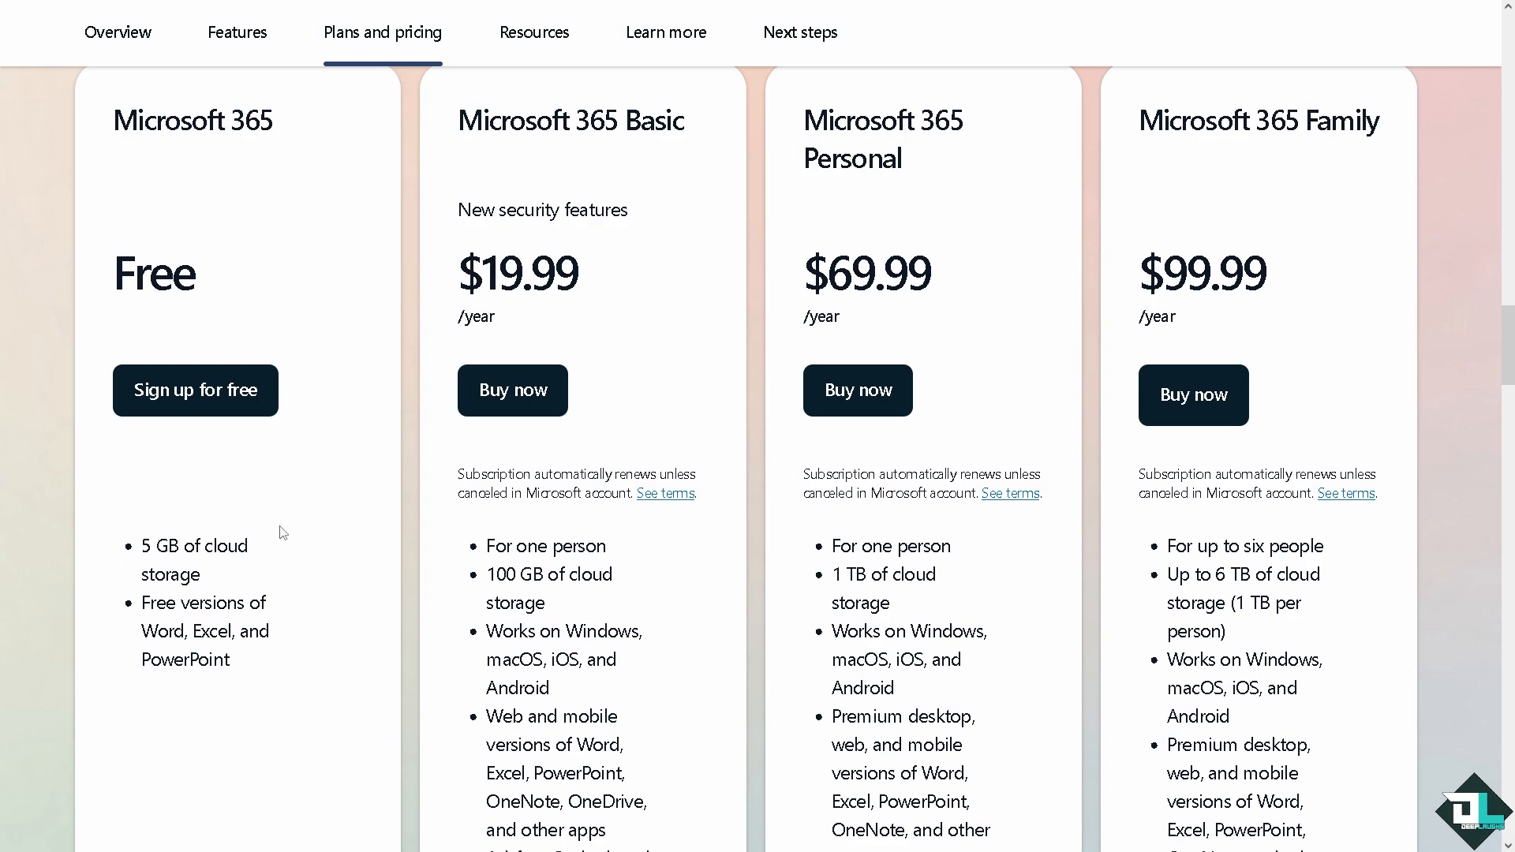
mouse_move(267, 588)
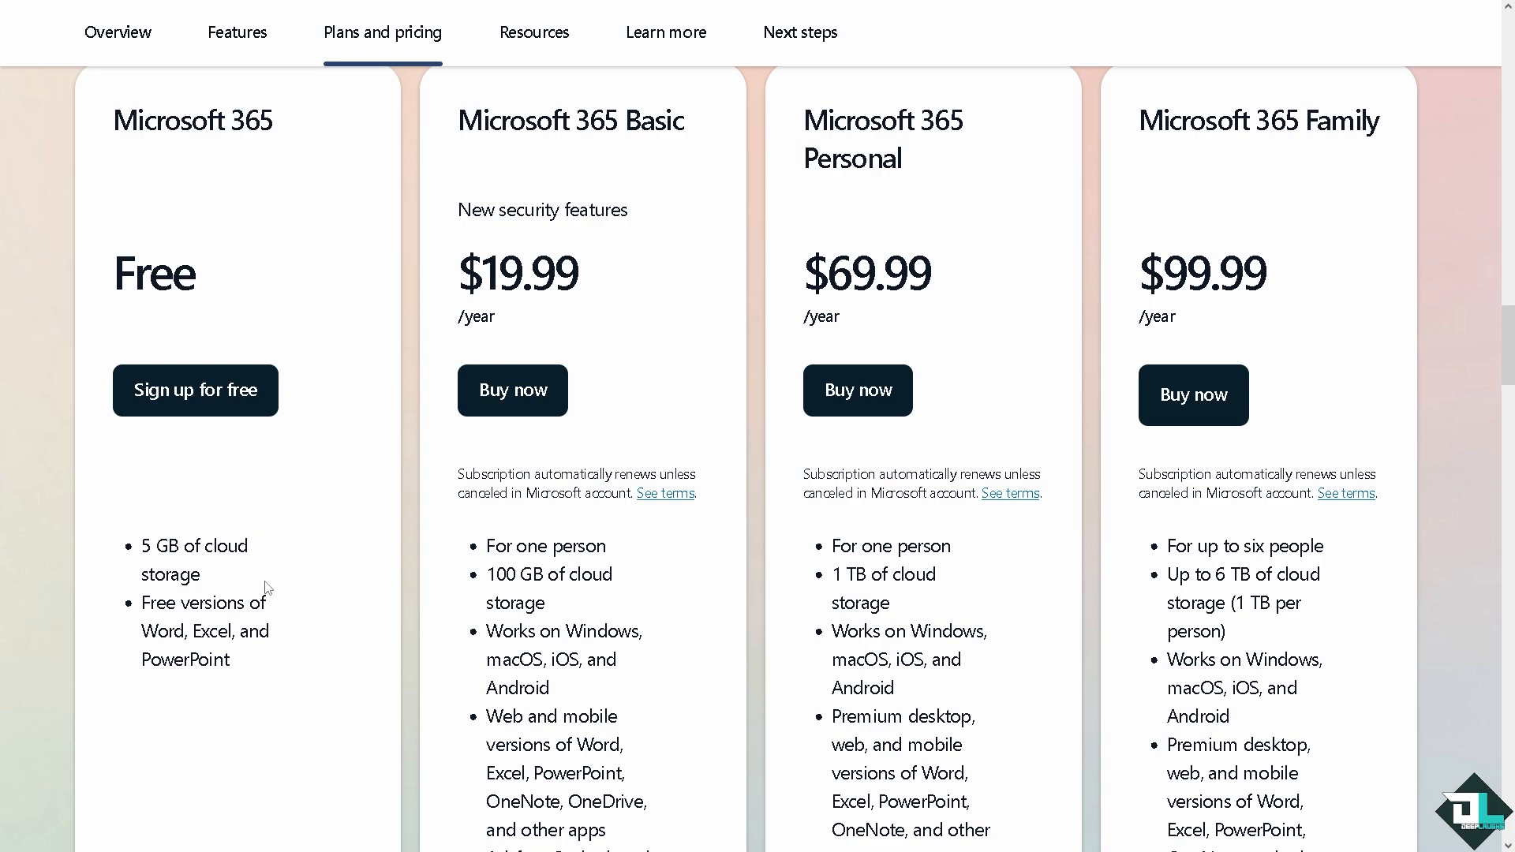
mouse_move(206, 638)
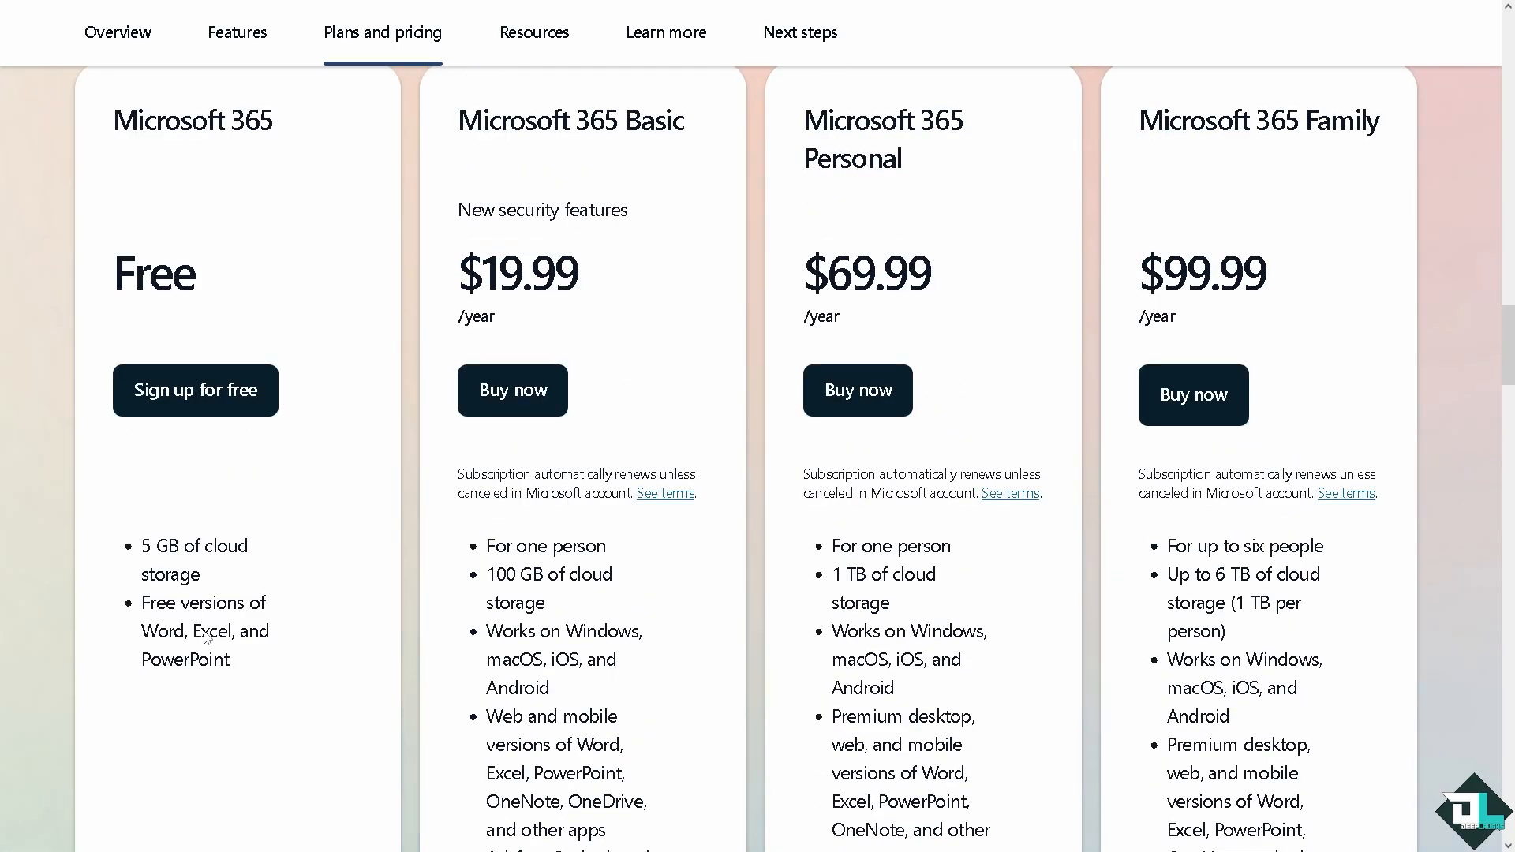
scroll(up, 3)
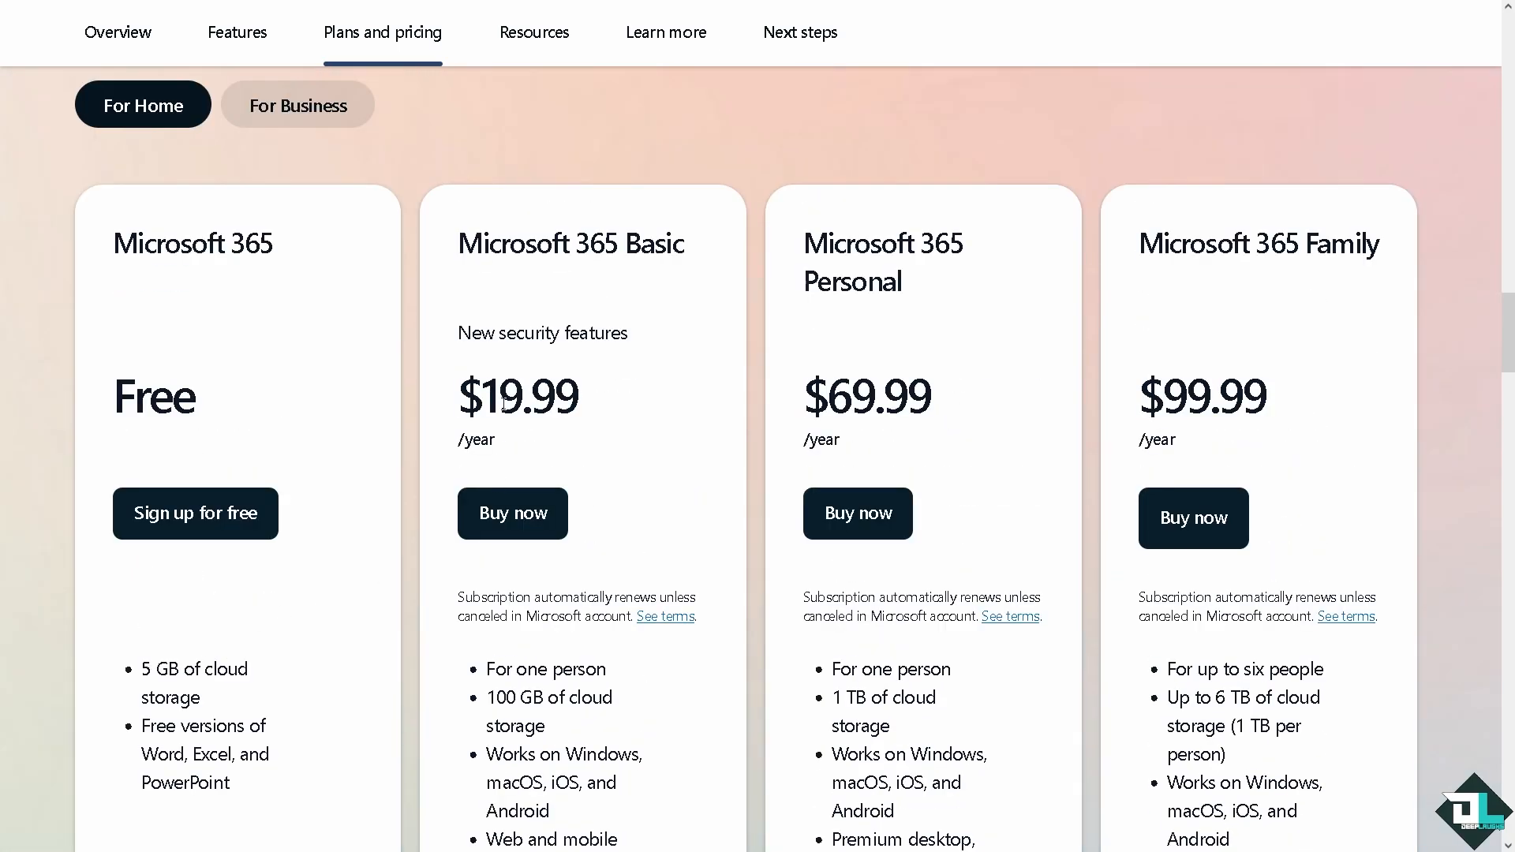
mouse_move(564, 290)
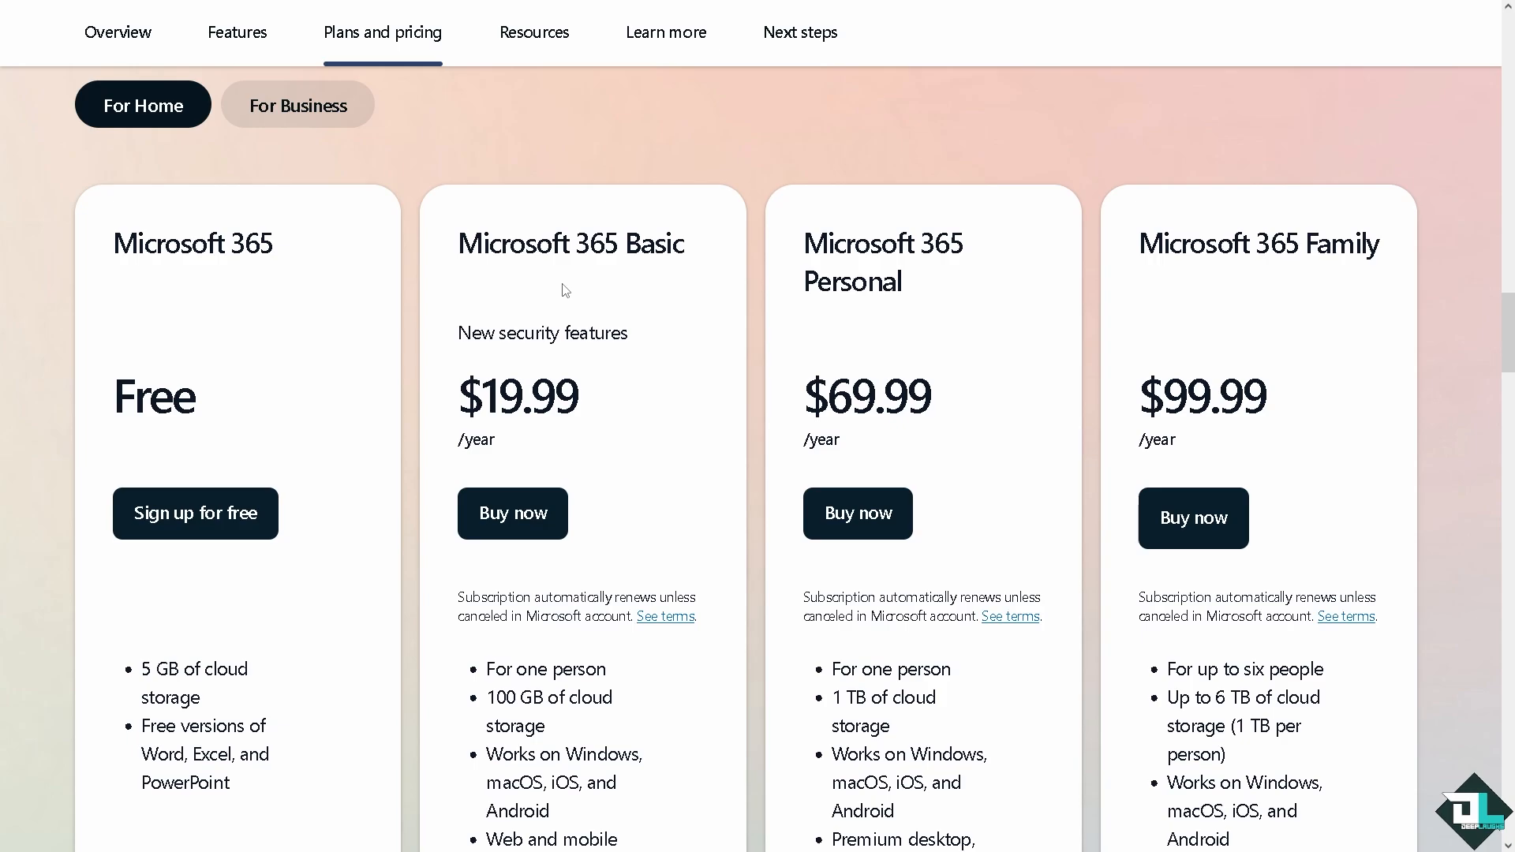
mouse_move(509, 416)
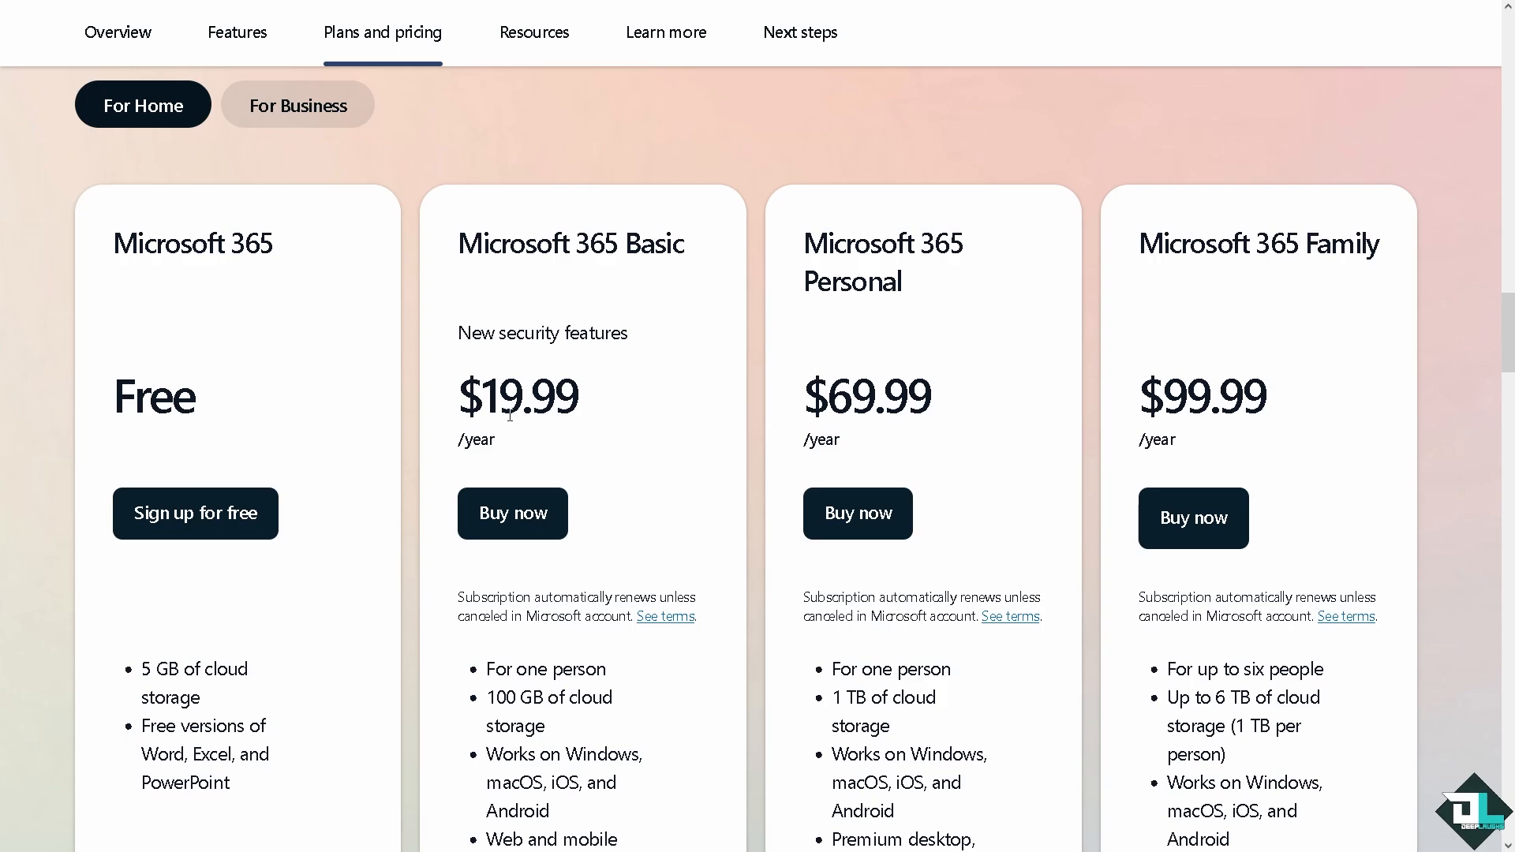
mouse_move(537, 491)
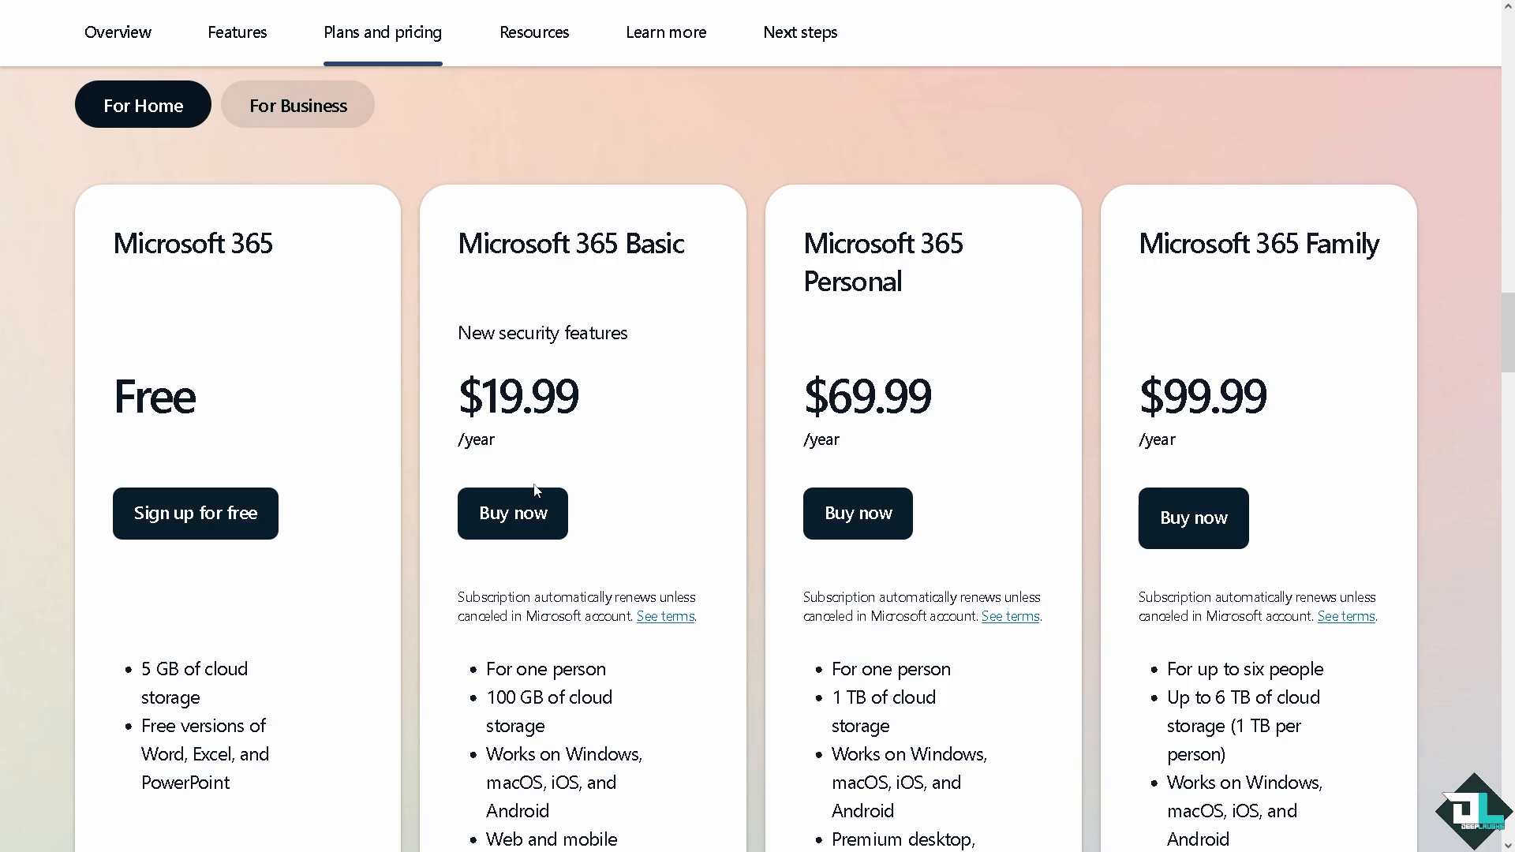
scroll(down, 3)
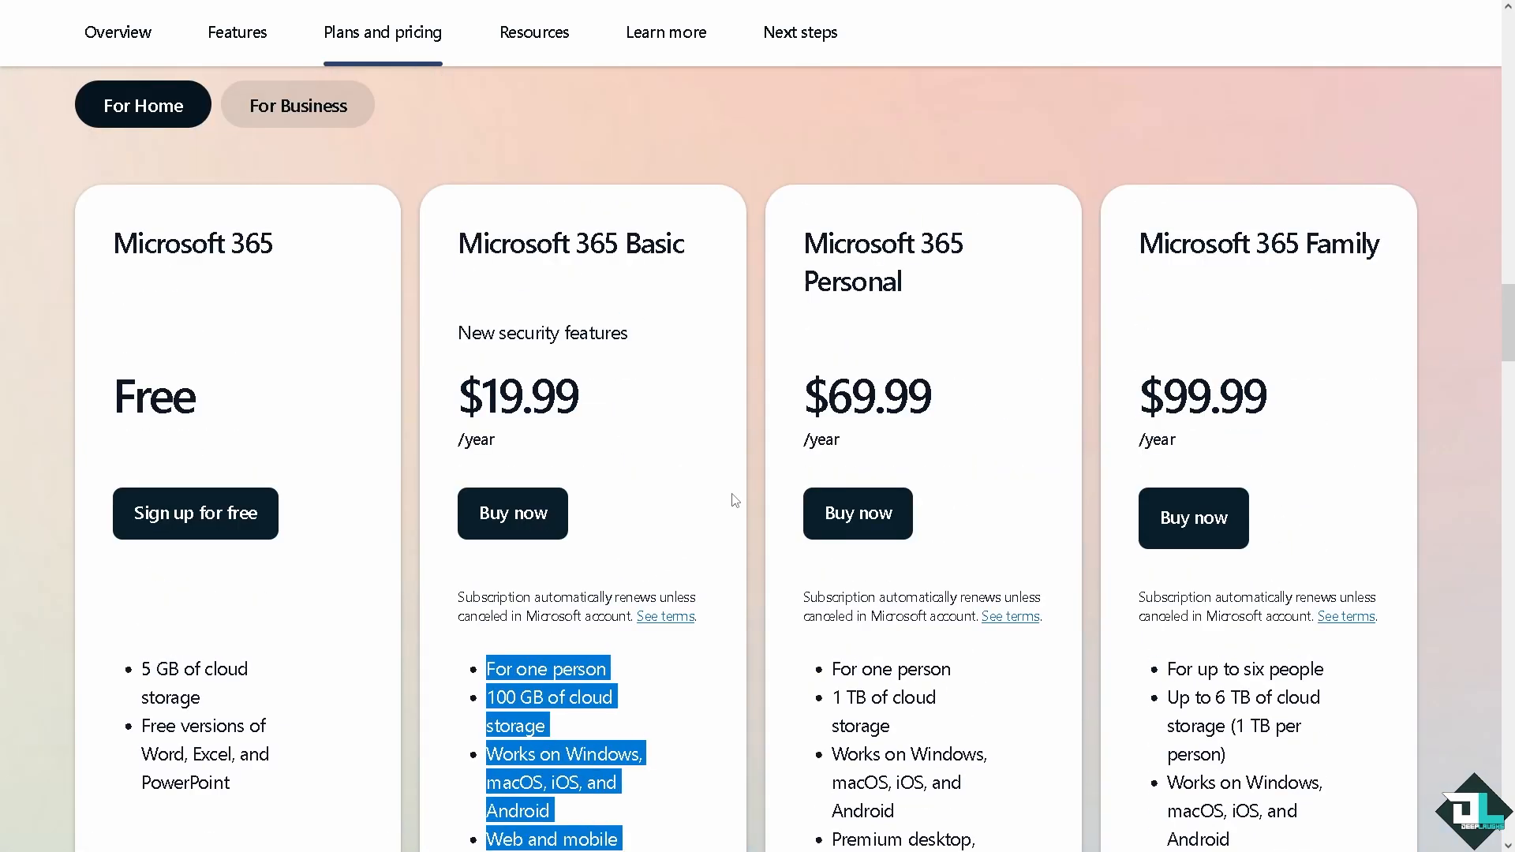
mouse_move(855, 305)
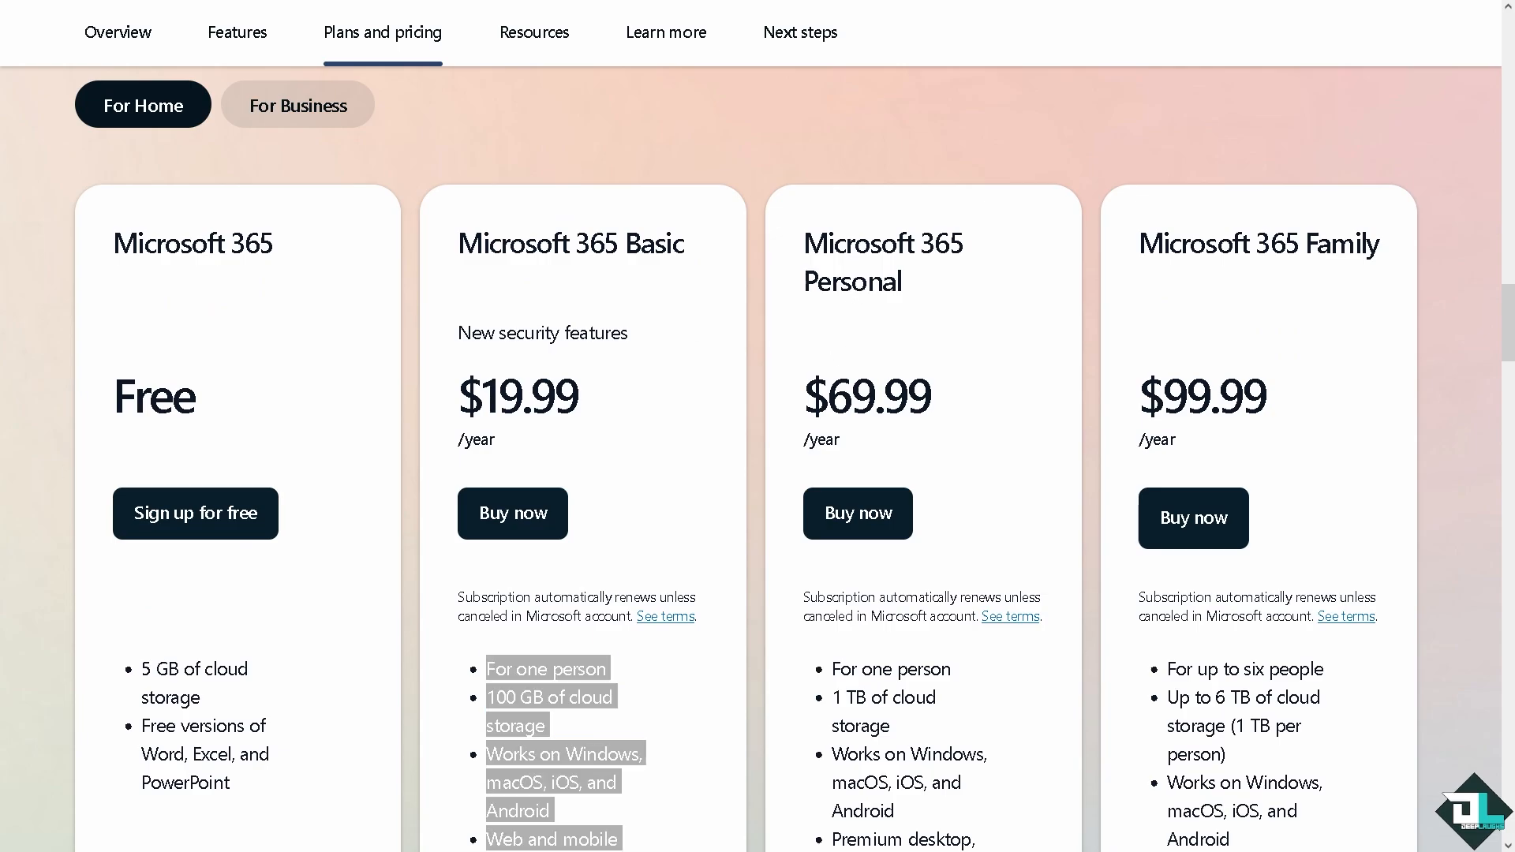
mouse_move(856, 448)
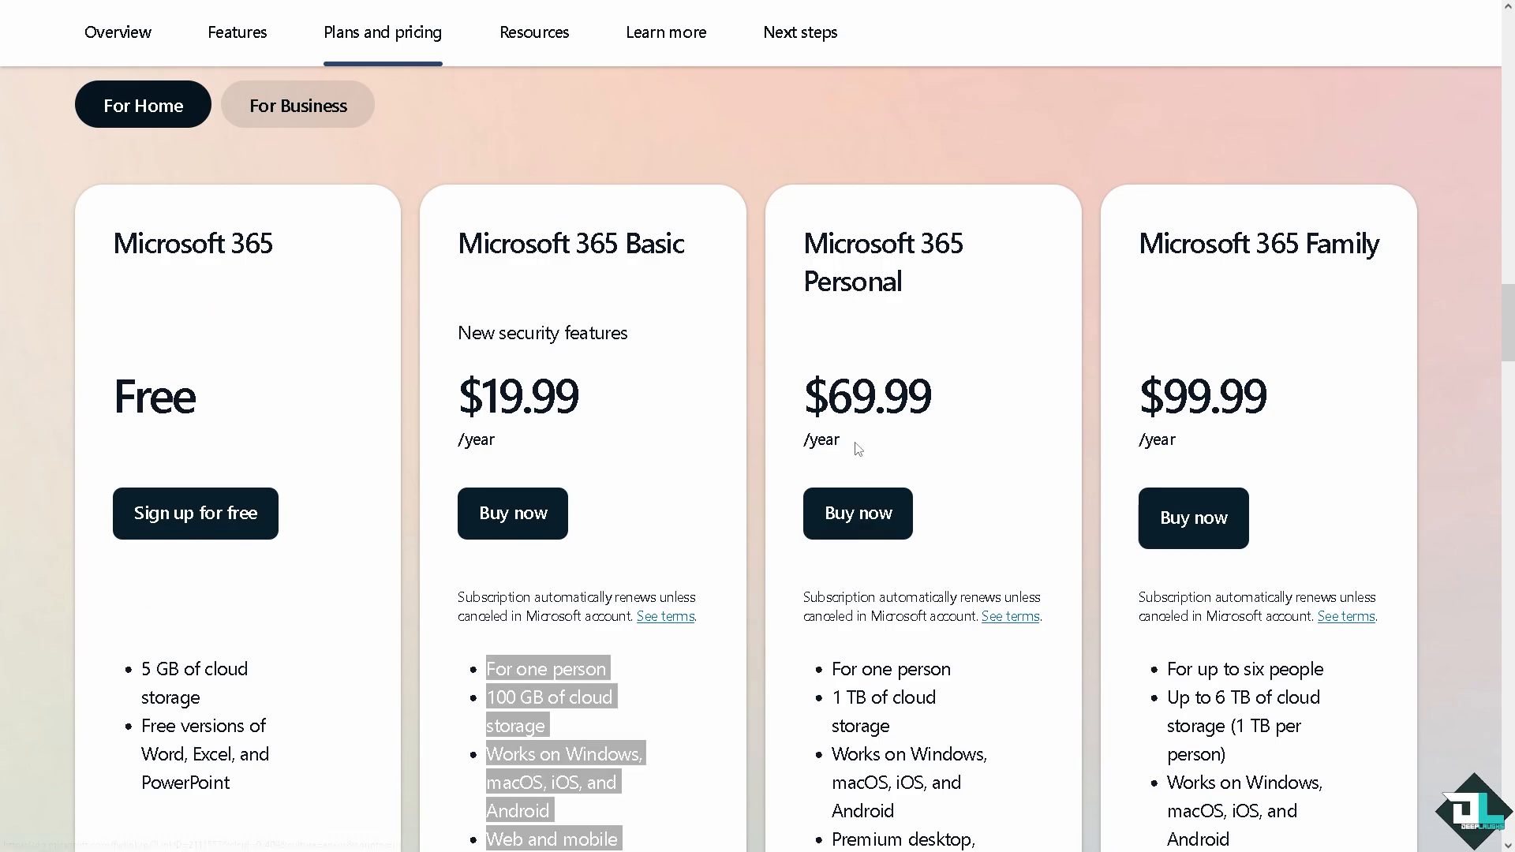
mouse_move(909, 542)
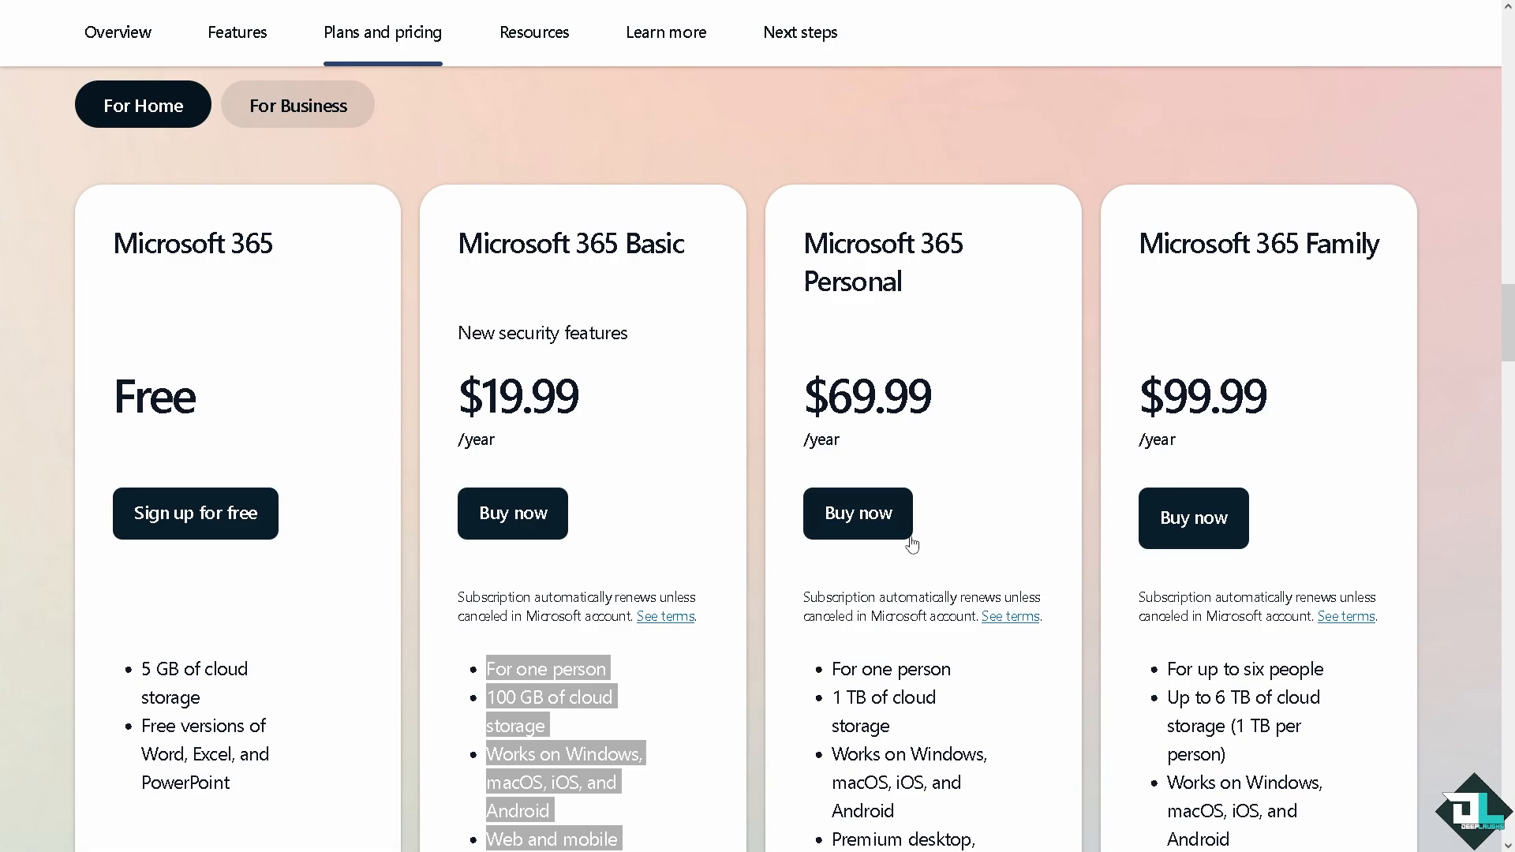
mouse_move(1175, 275)
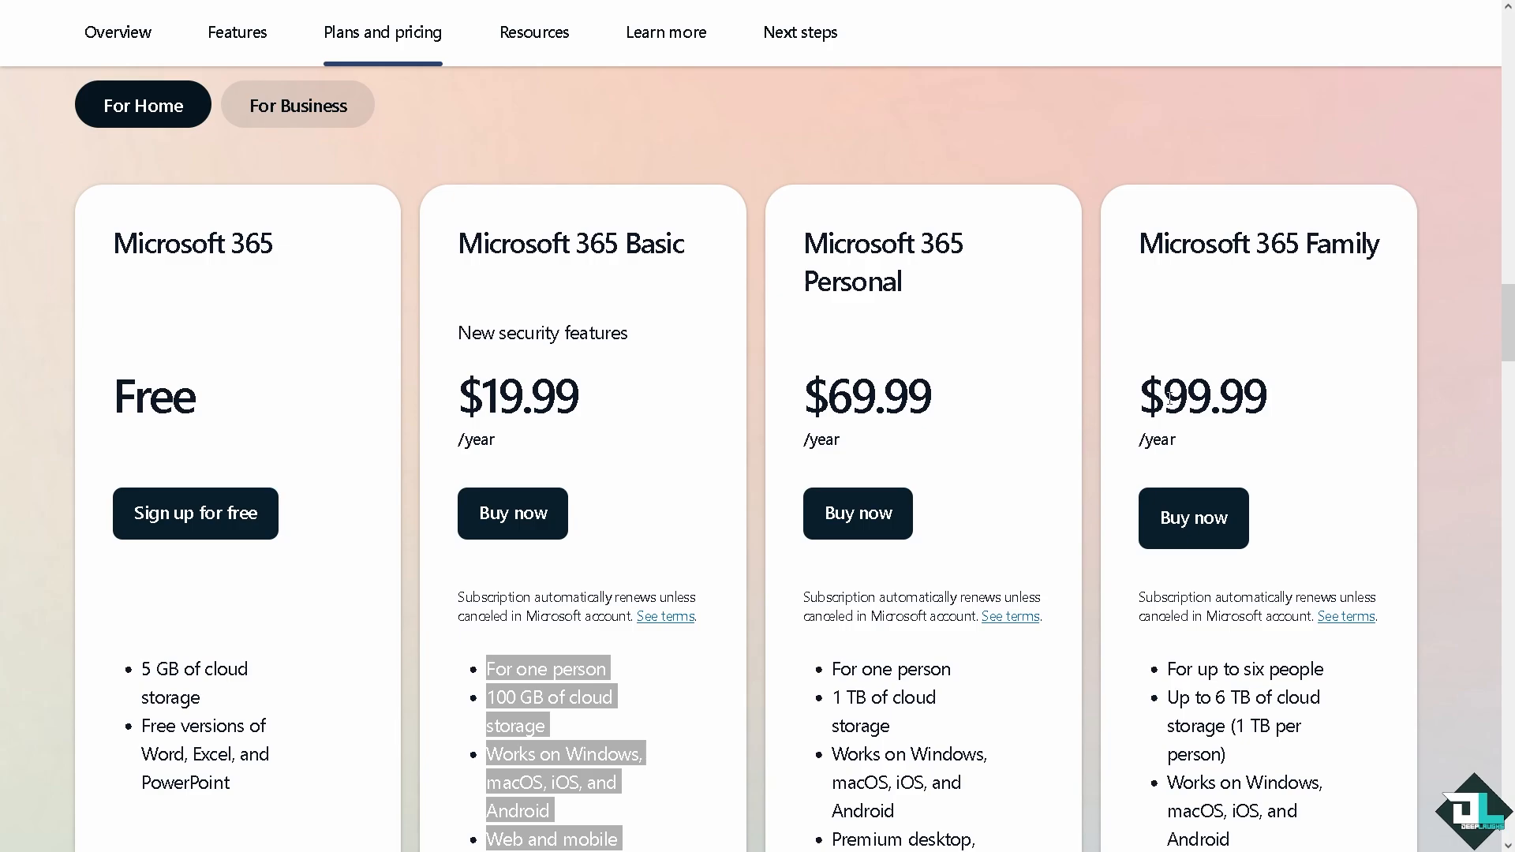
scroll(down, 3)
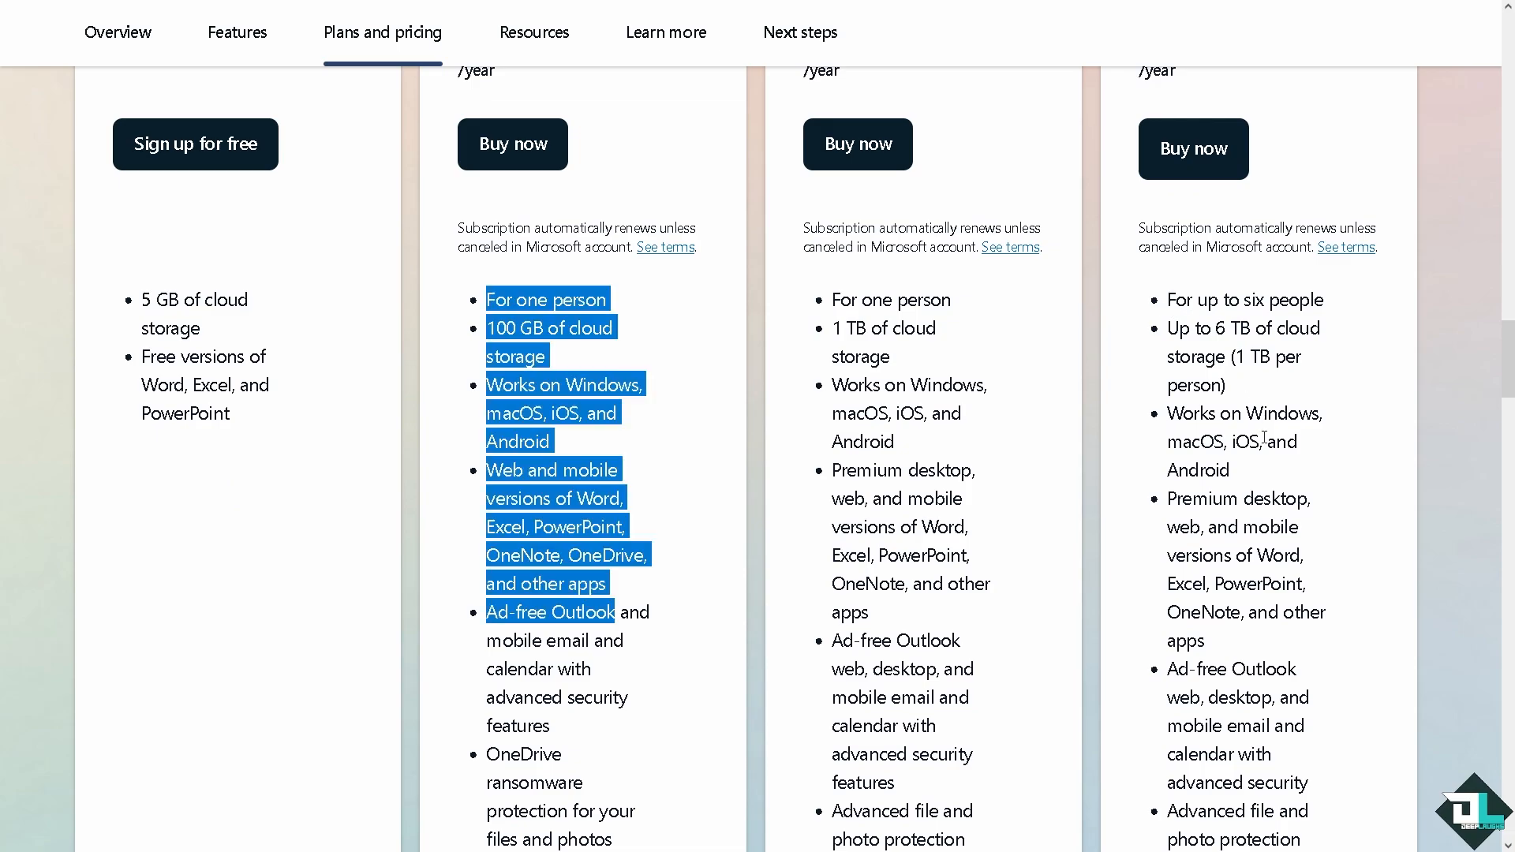
scroll(up, 3)
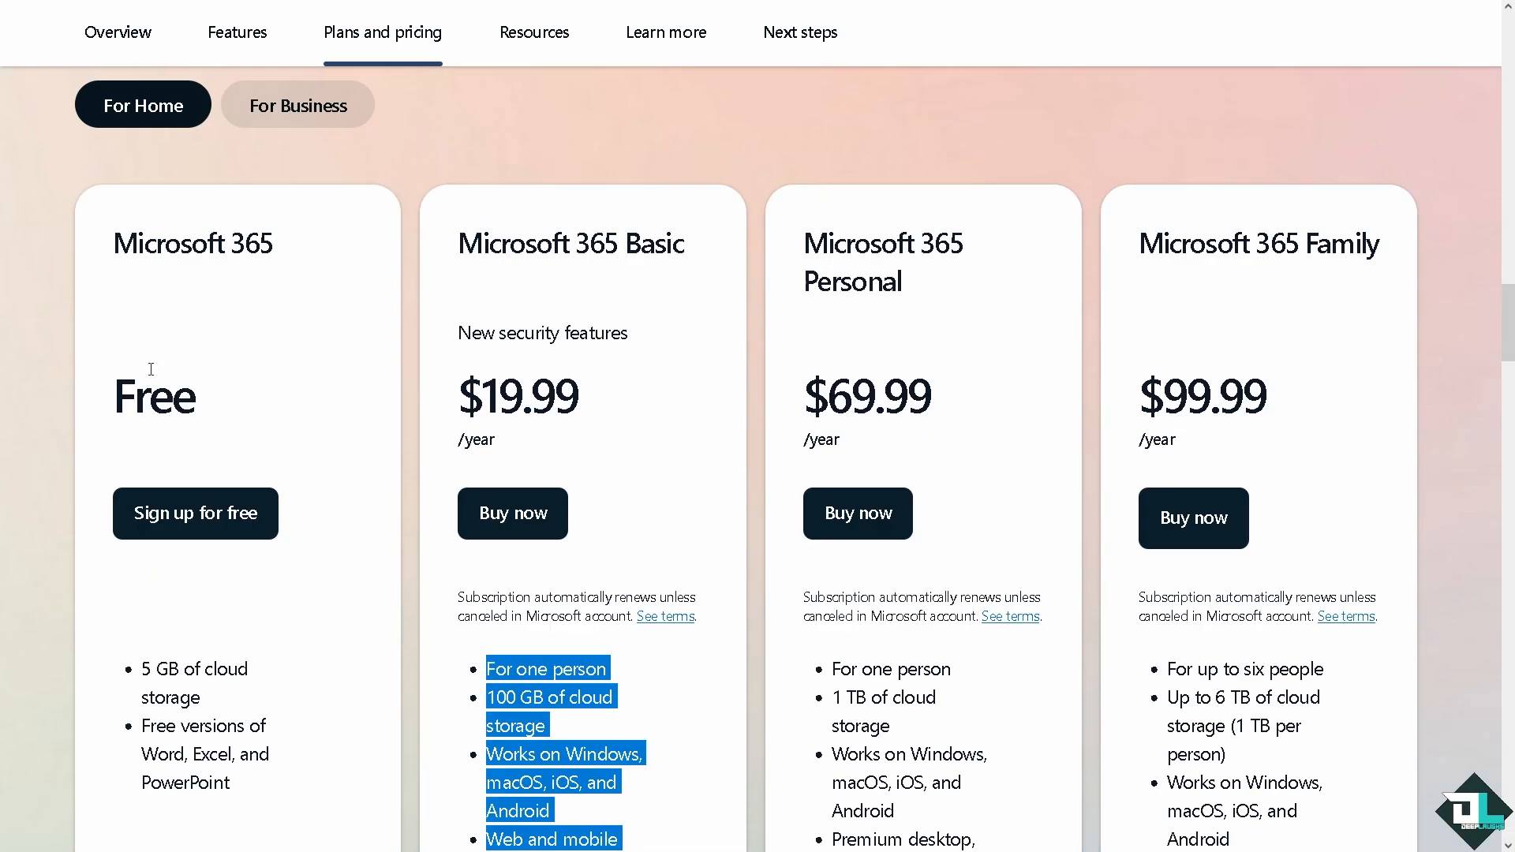
mouse_move(198, 379)
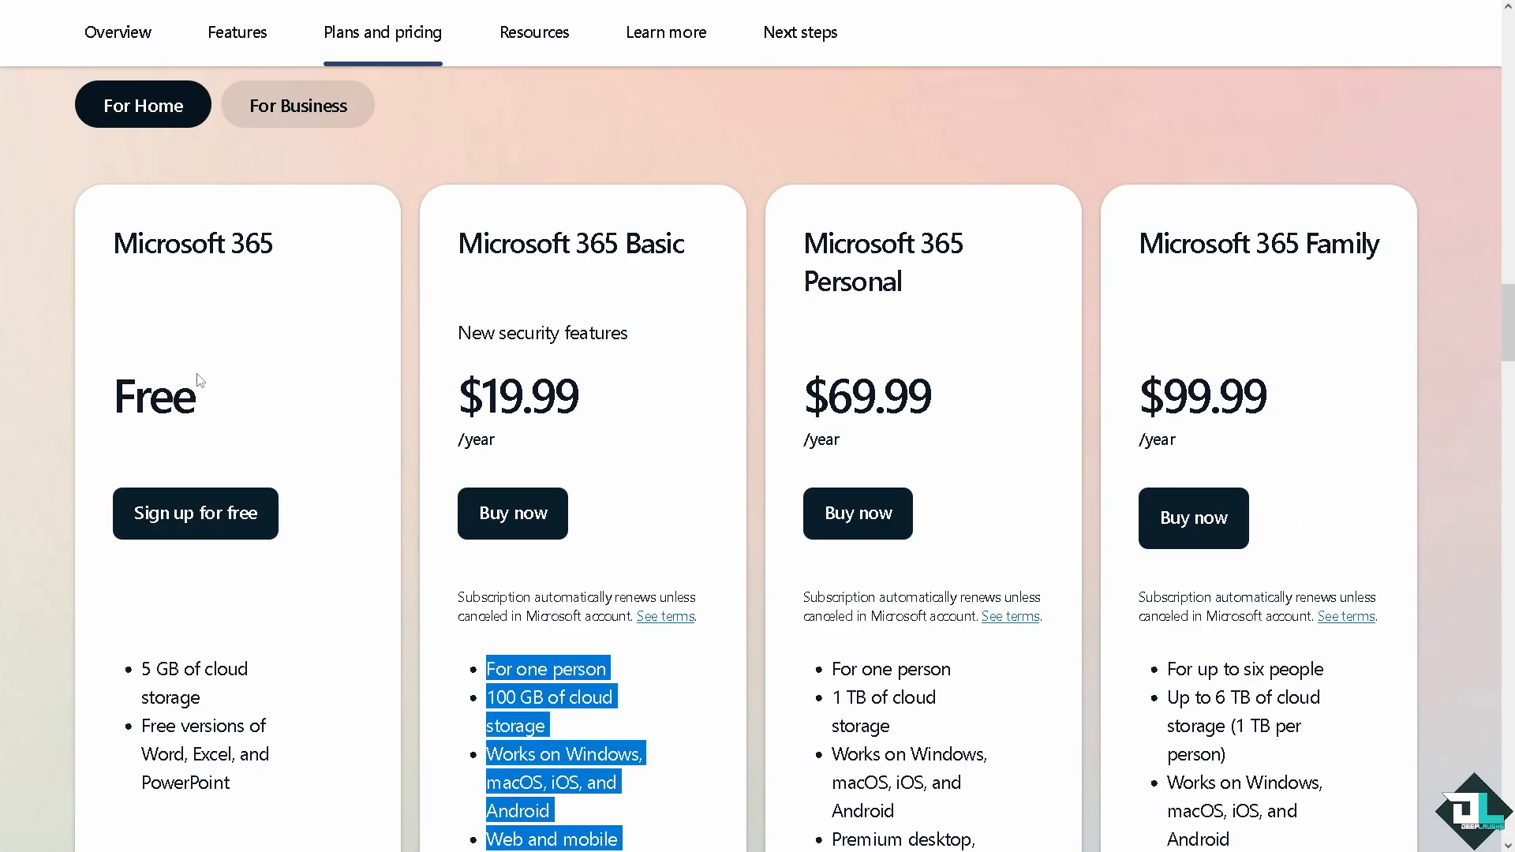
mouse_move(229, 378)
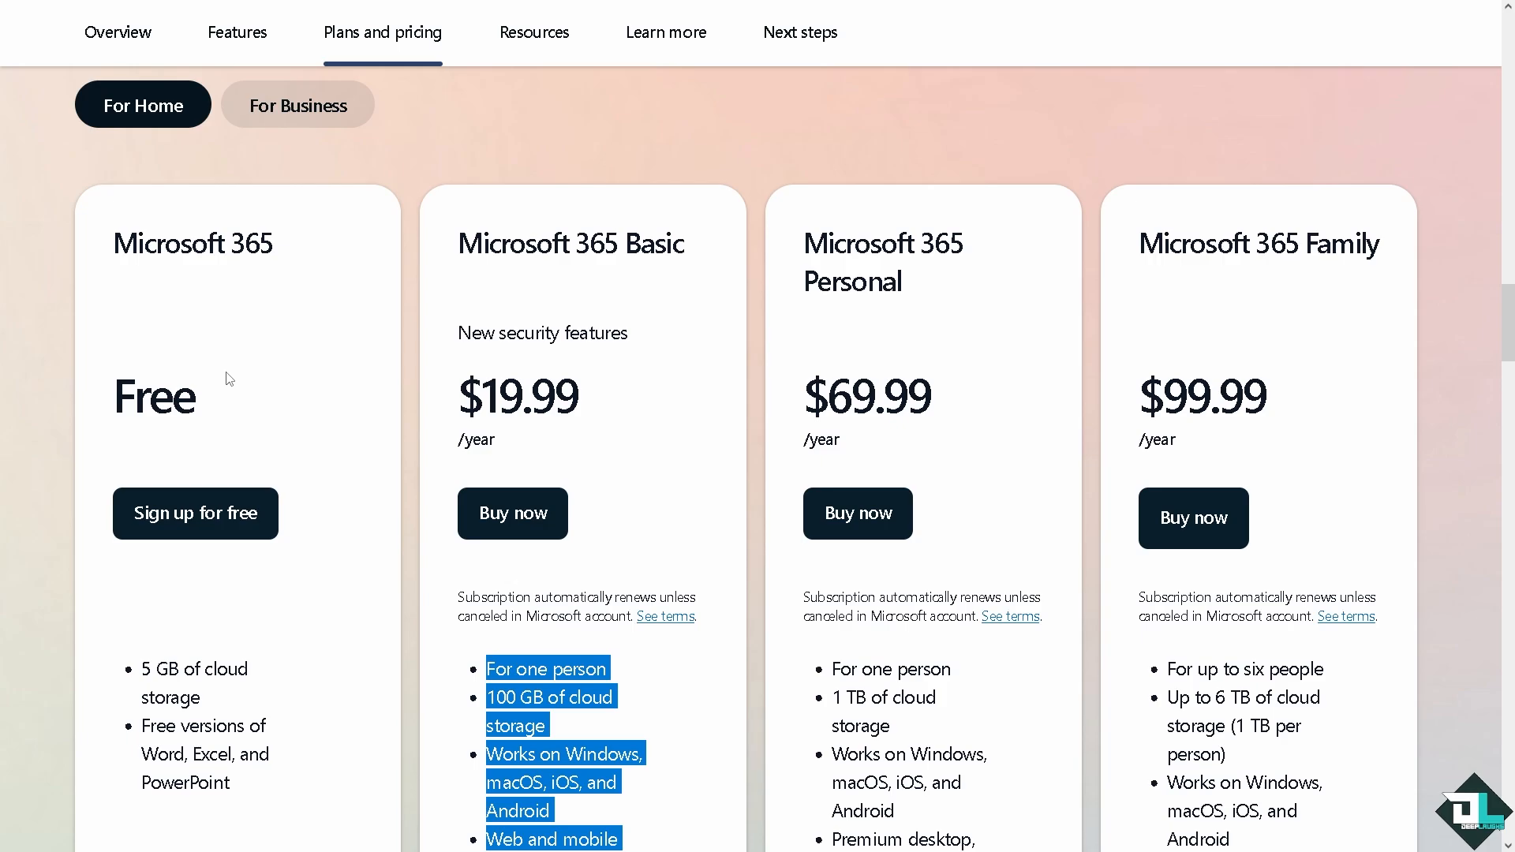
mouse_move(348, 271)
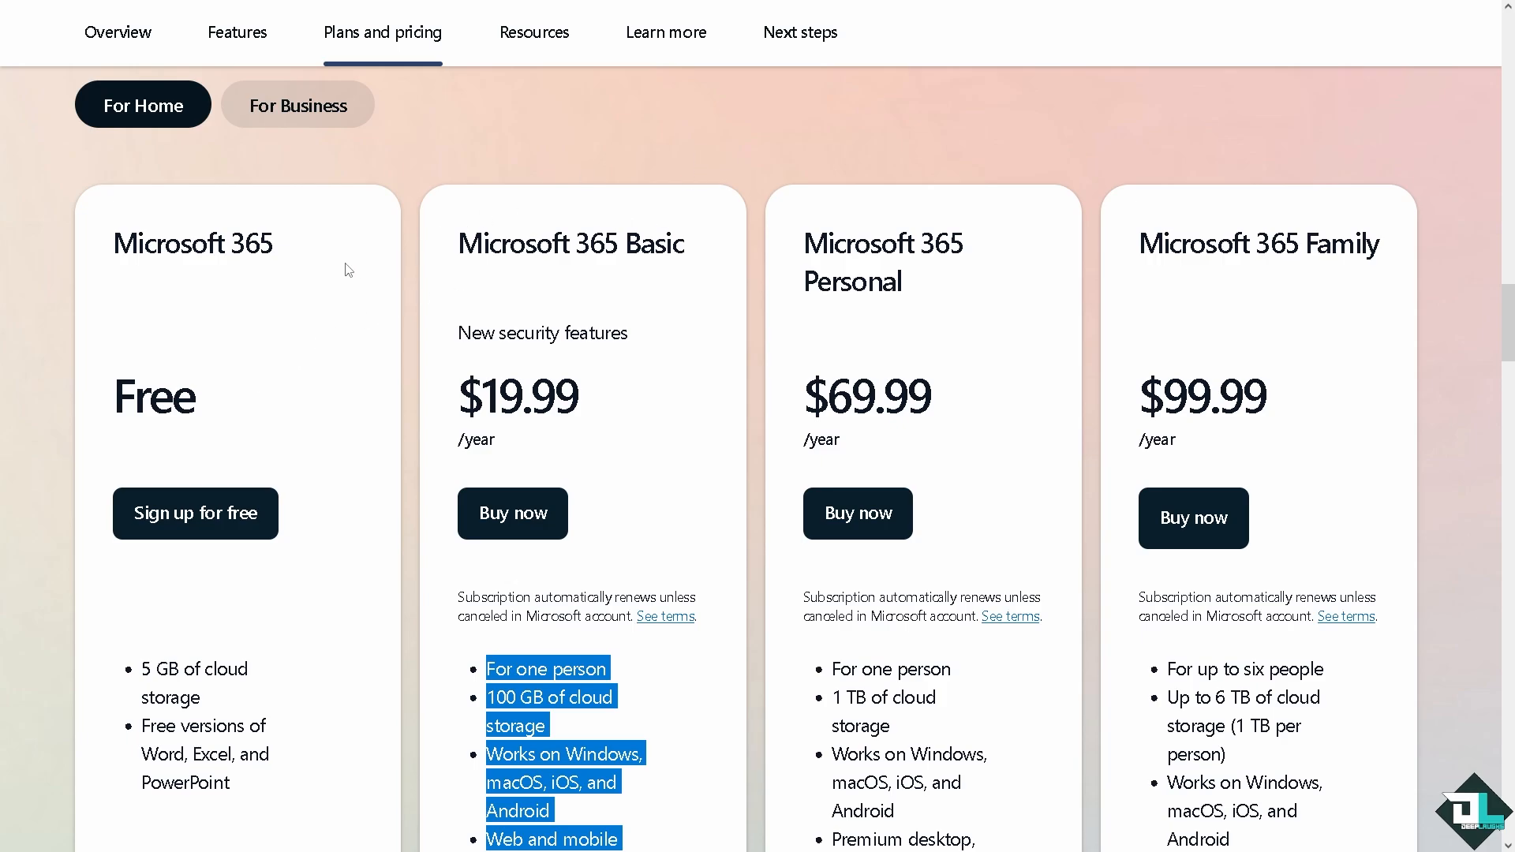
Step: Scroll back to the top banner, 'Sign up for OneDrive free cloud storage'
scroll(up, 3)
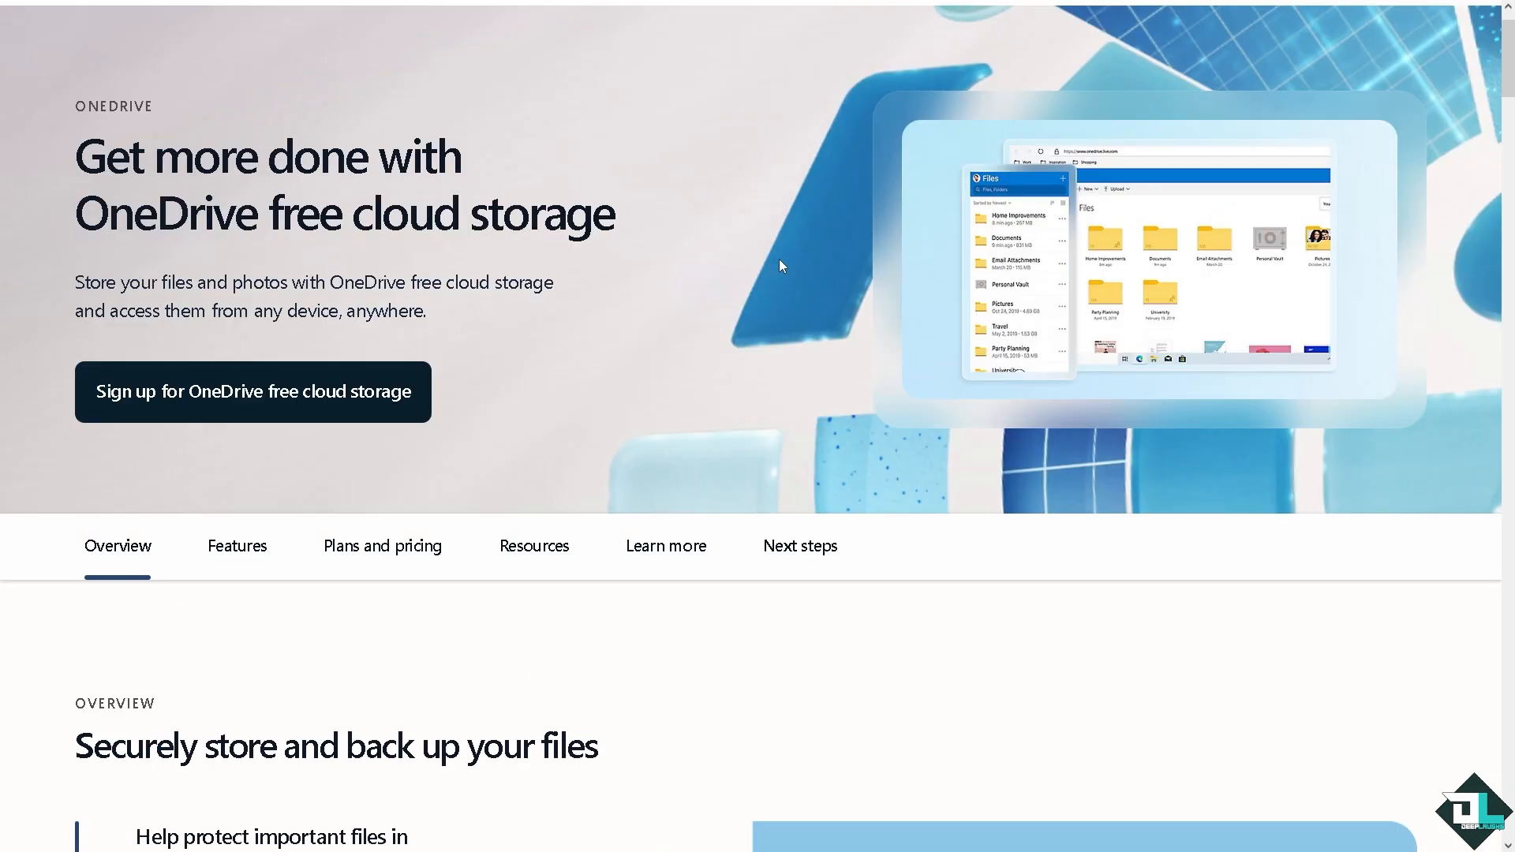
scroll(up, 3)
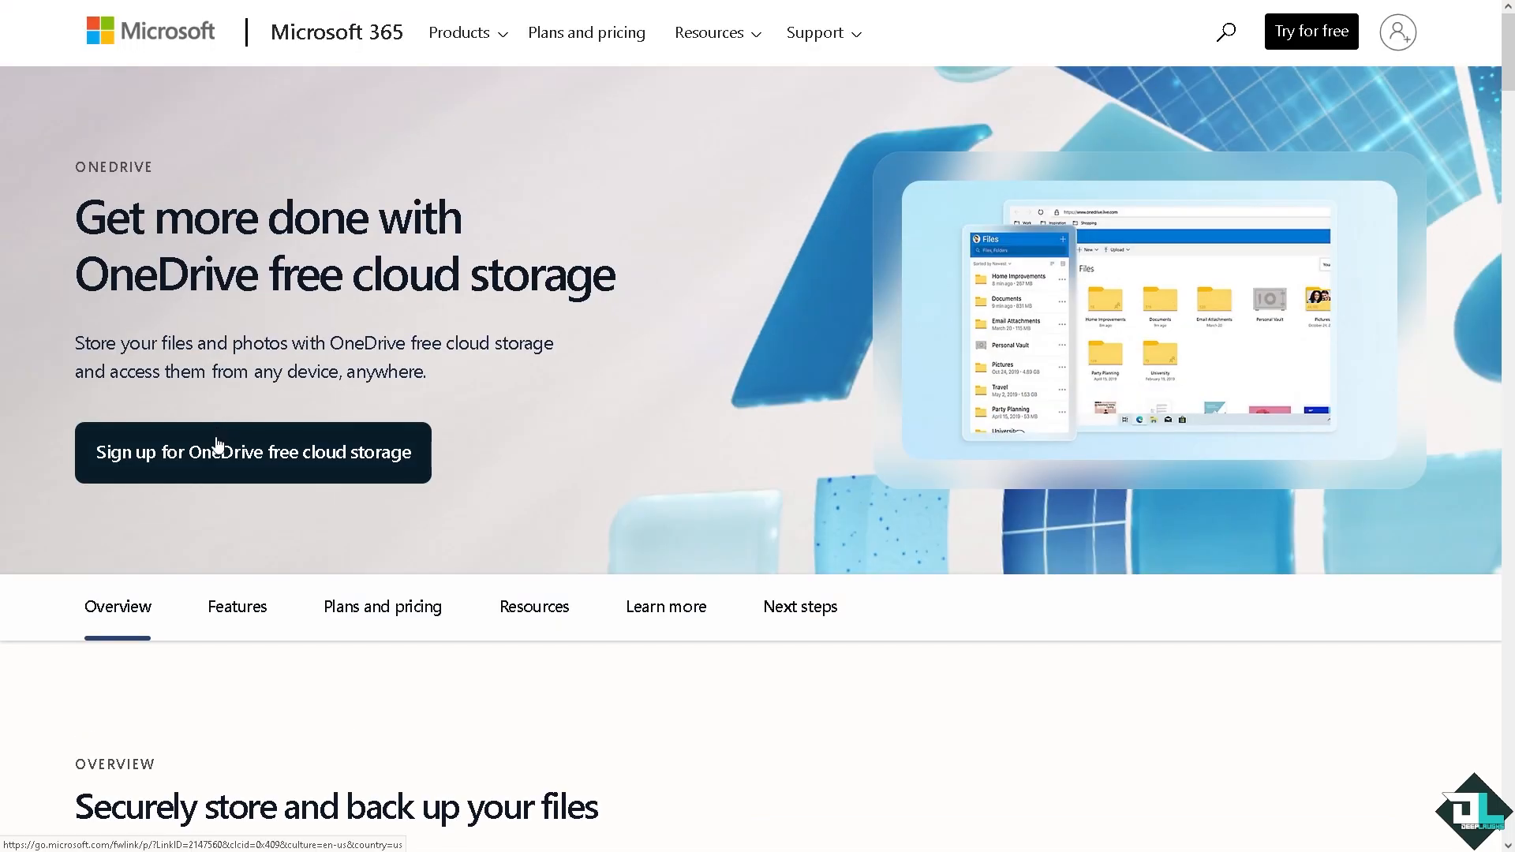
mouse_move(216, 460)
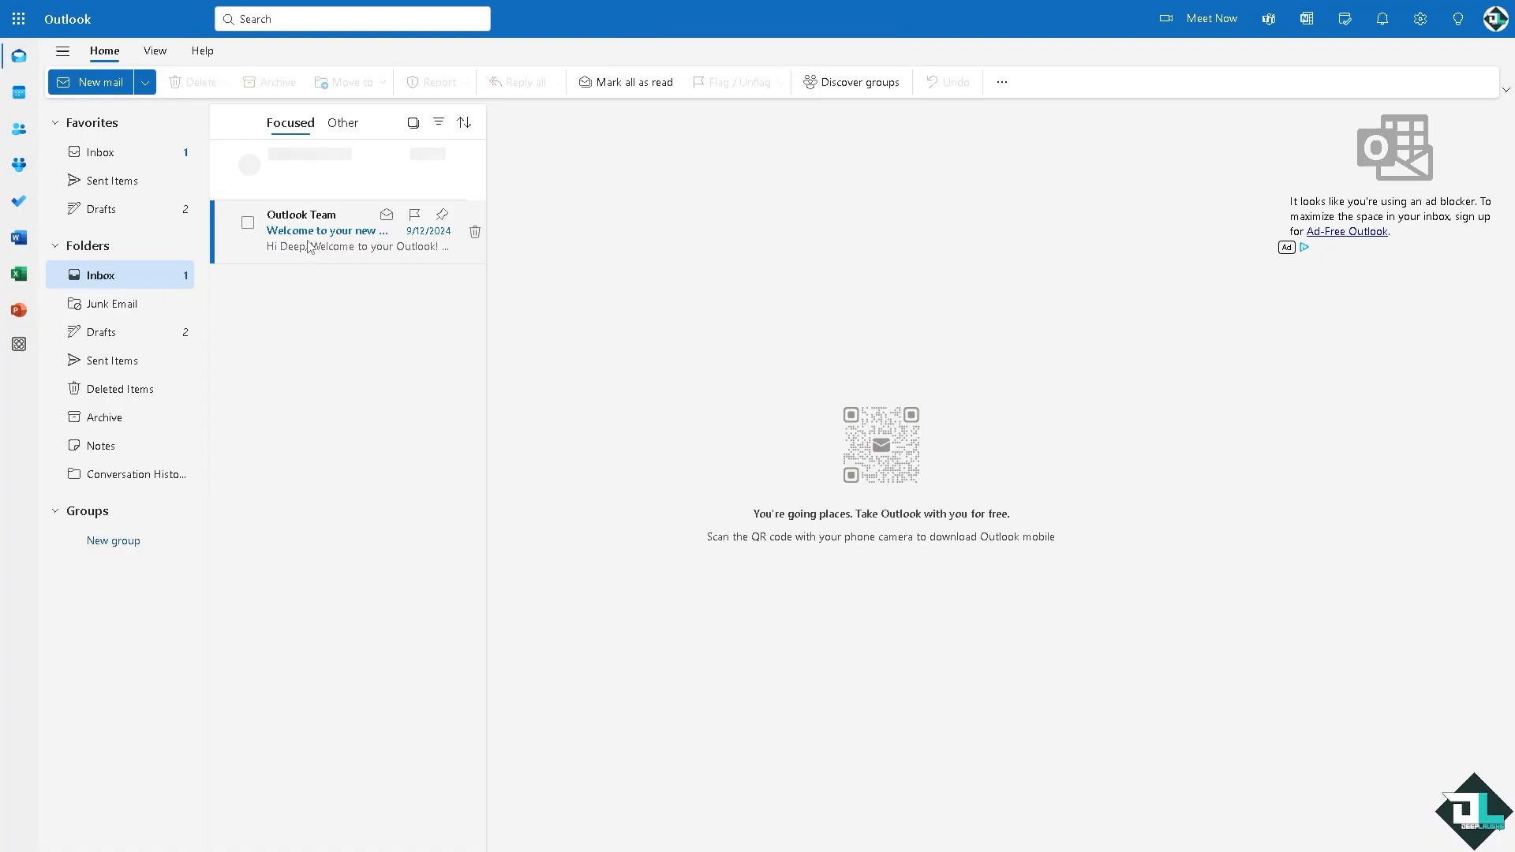
Step: Read the welcome message in the Outlook inbox
click(329, 230)
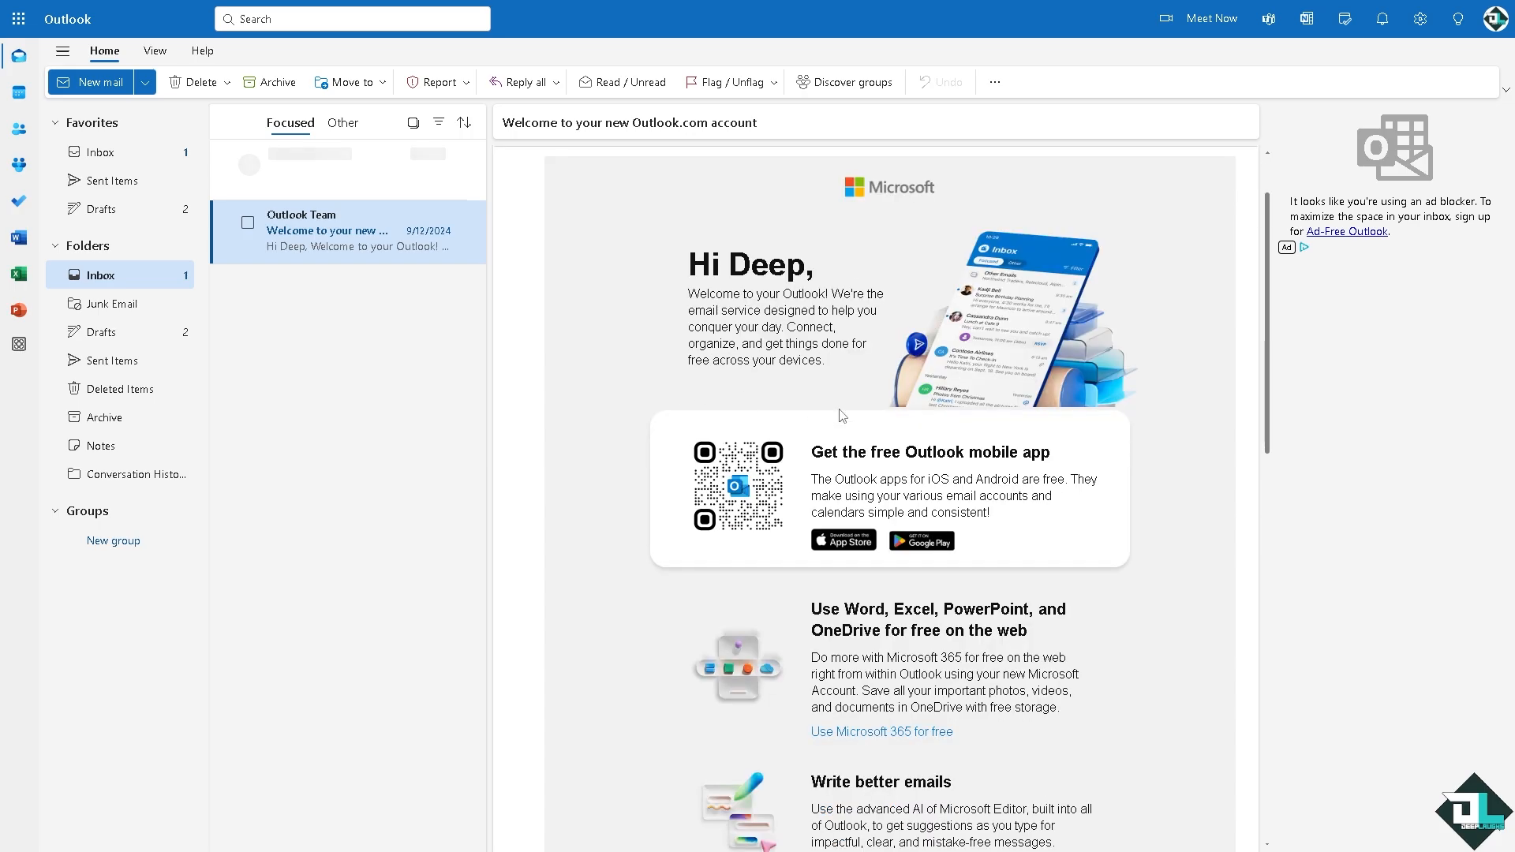
scroll(down, 3)
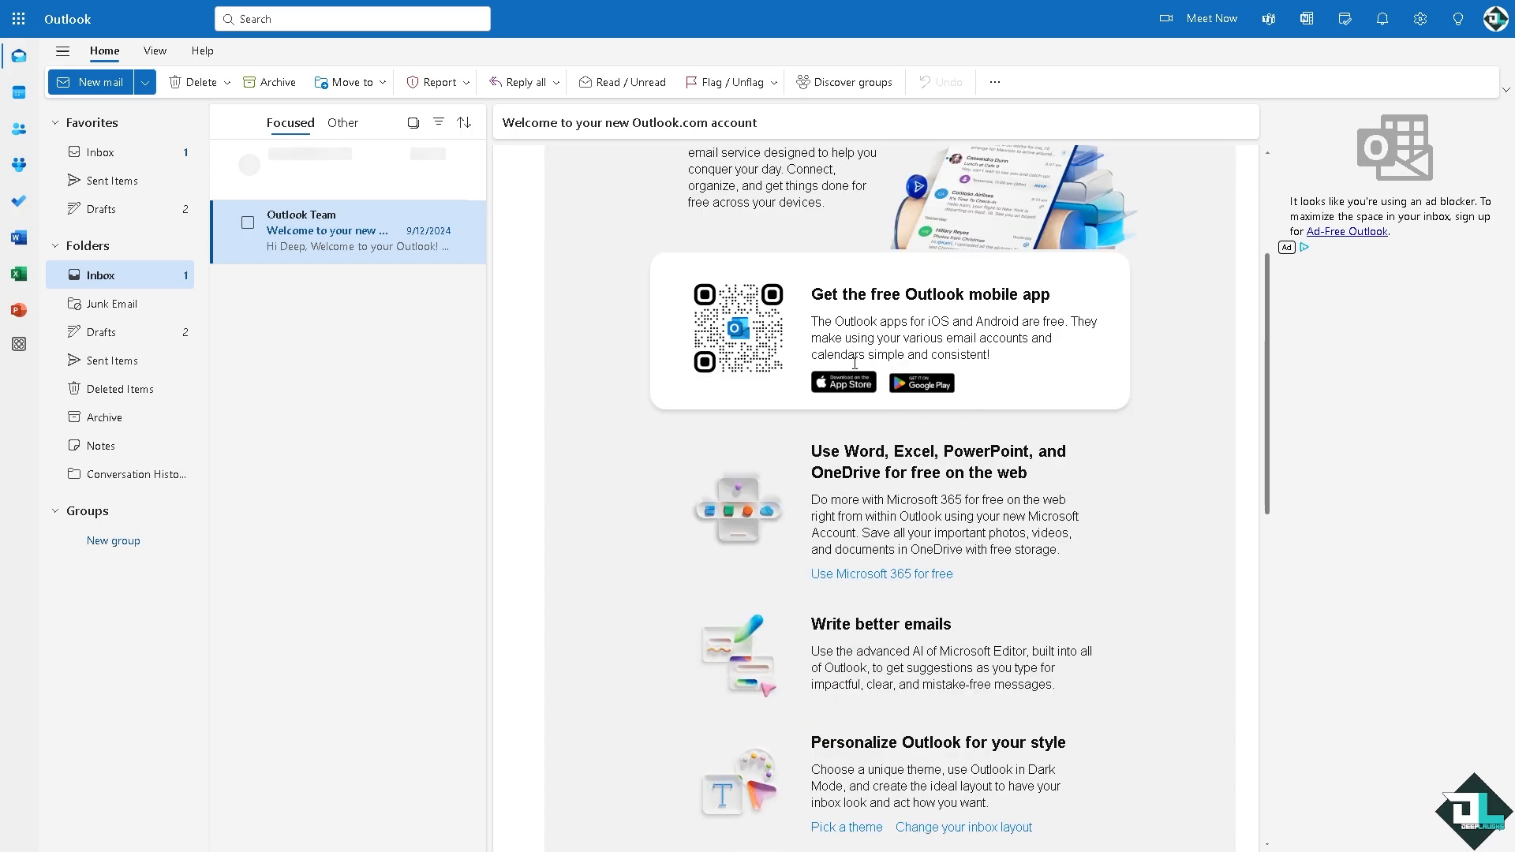
scroll(up, 3)
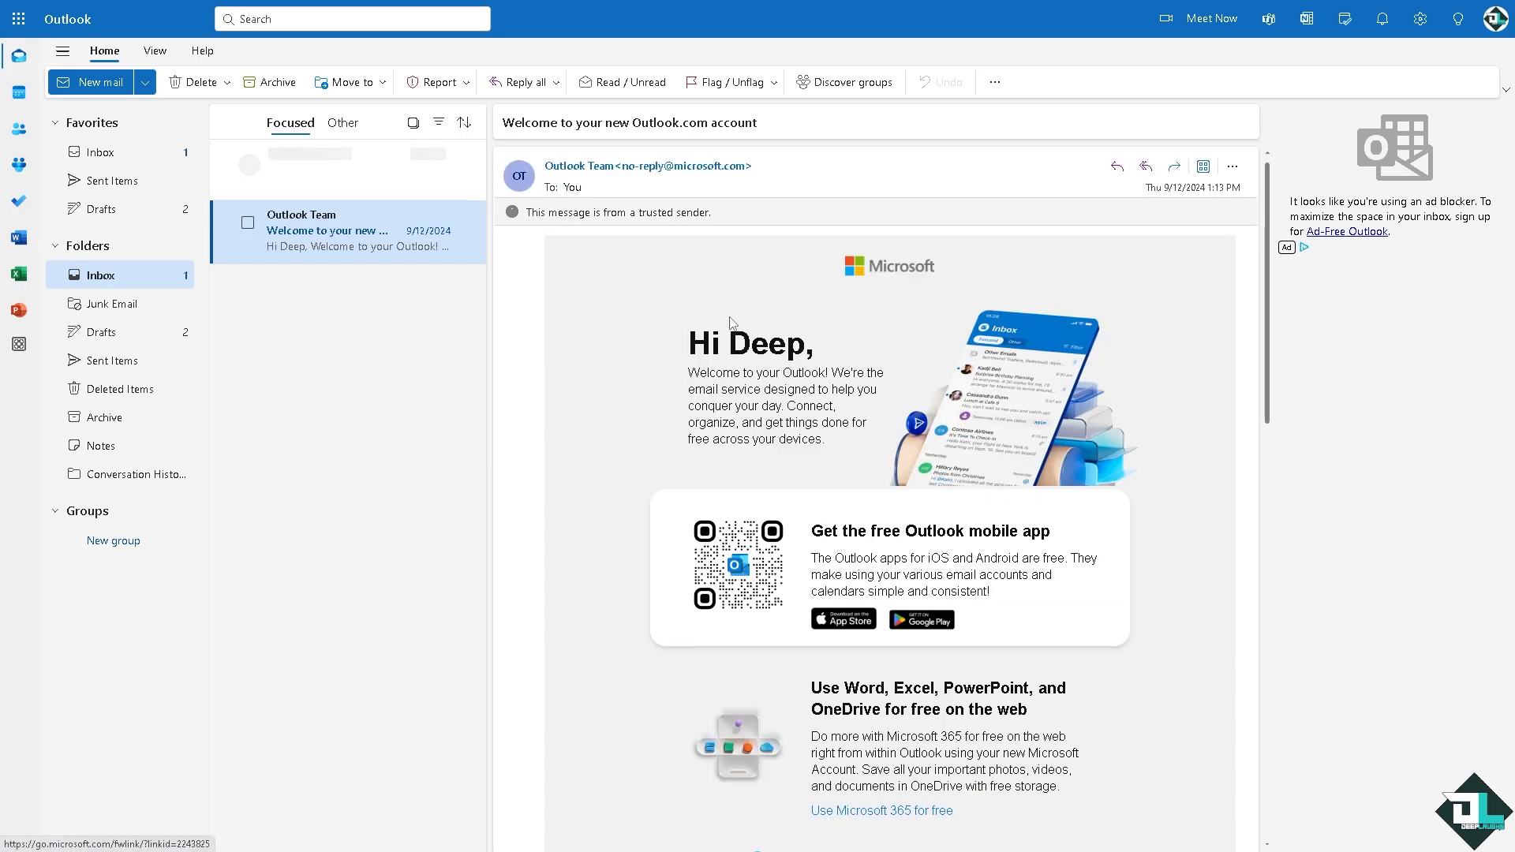
mouse_move(19, 50)
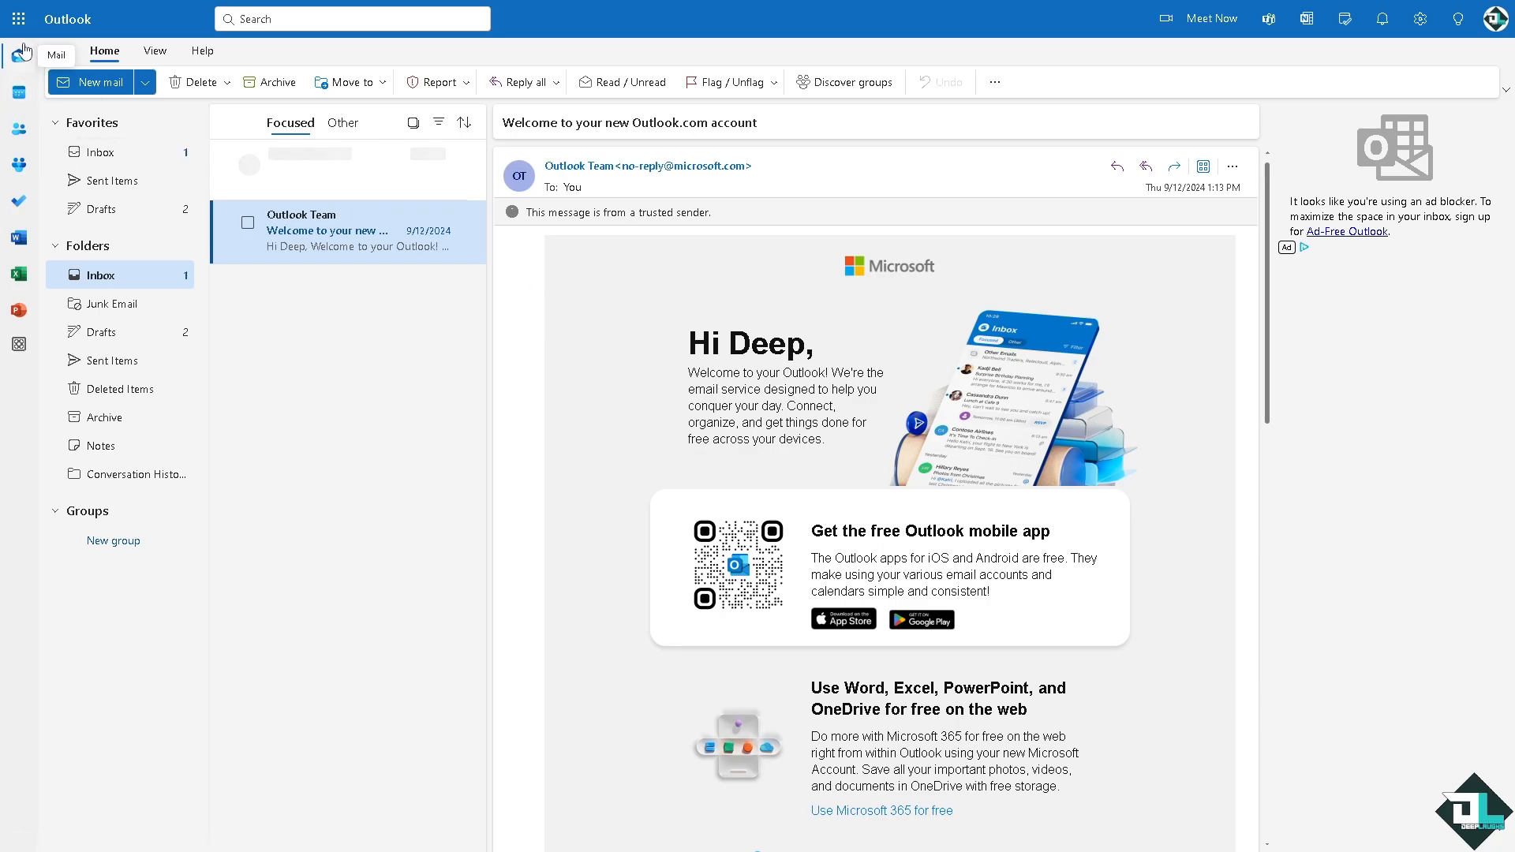
mouse_move(17, 18)
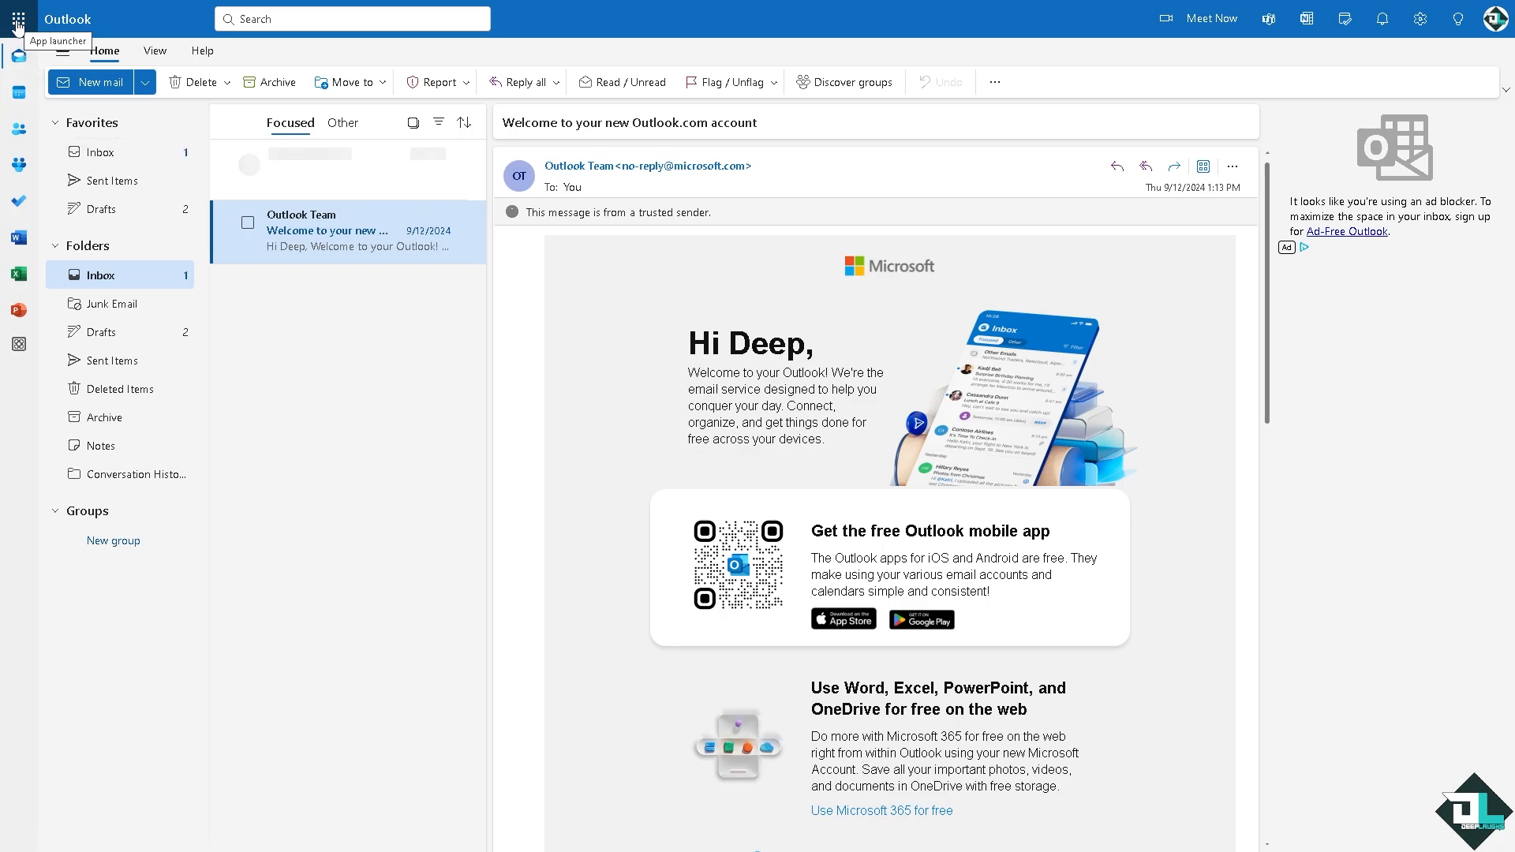
Step: Switch from Outlook to OneDrive via the Microsoft 365 app launcher
click(17, 17)
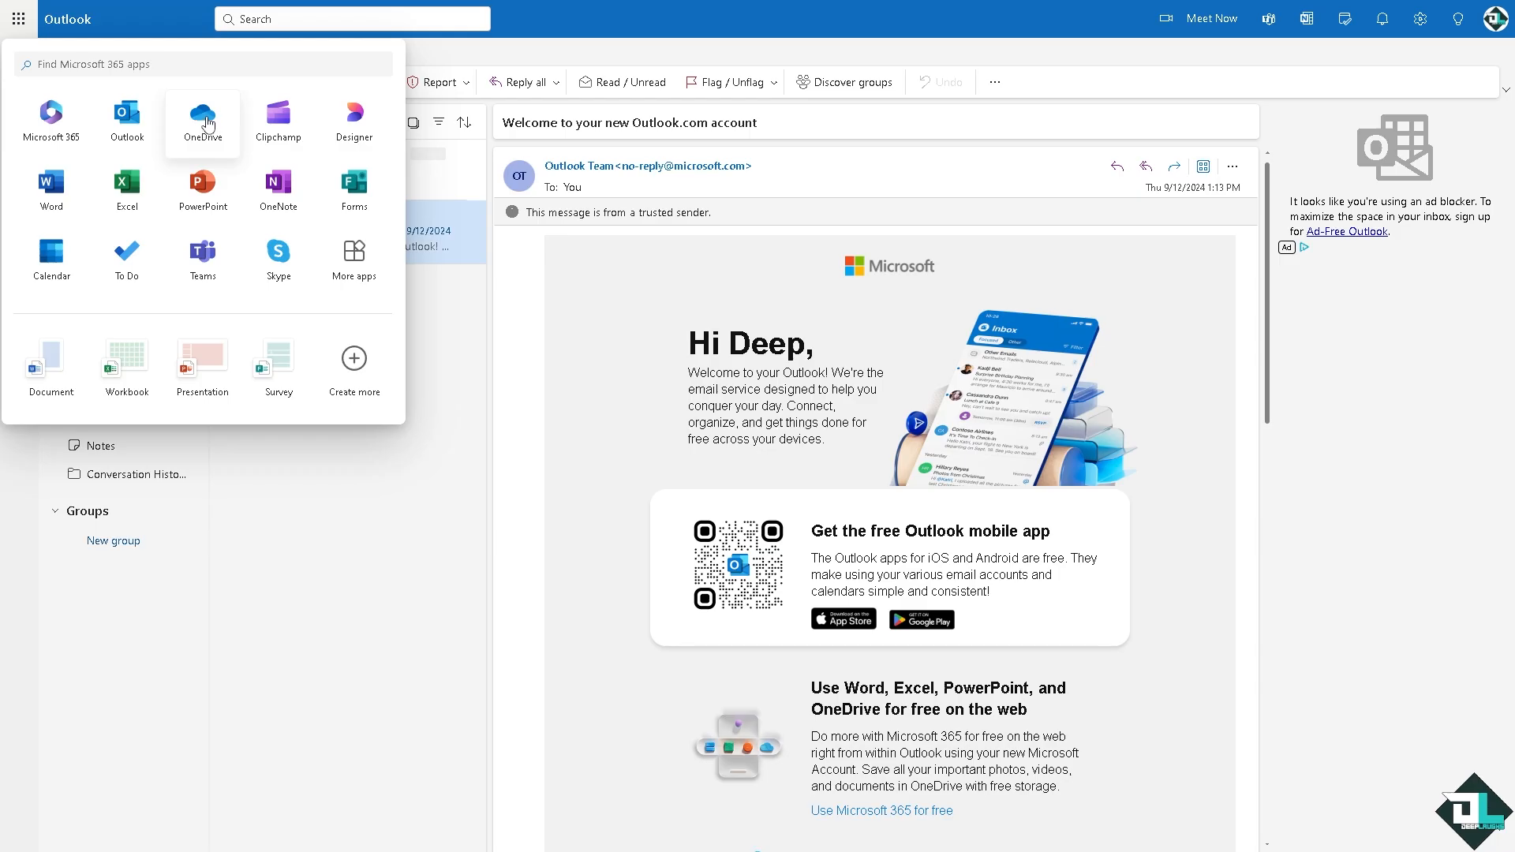
click(202, 116)
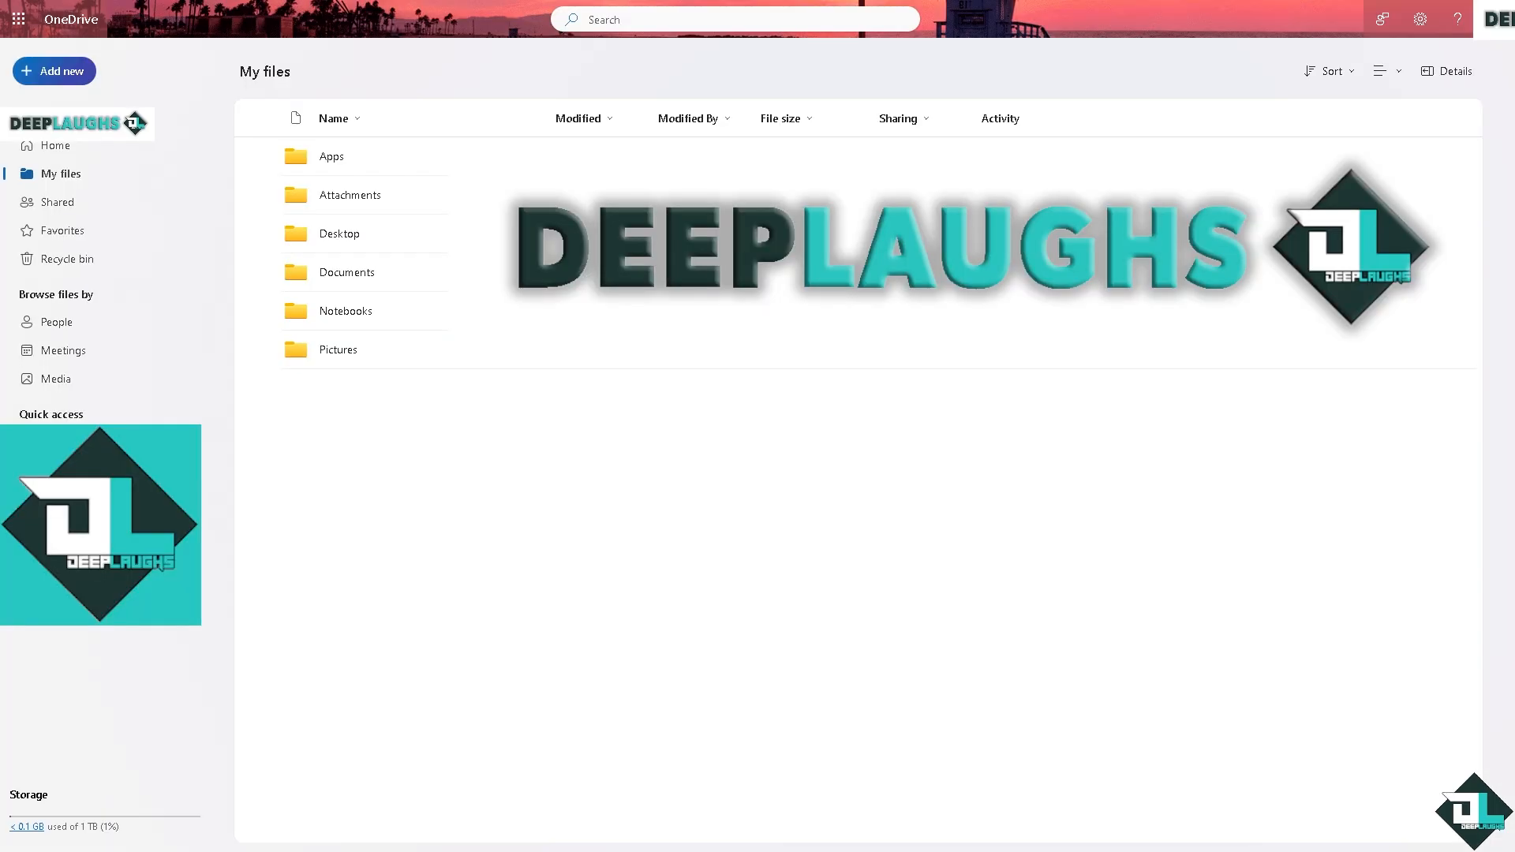
mouse_move(94, 190)
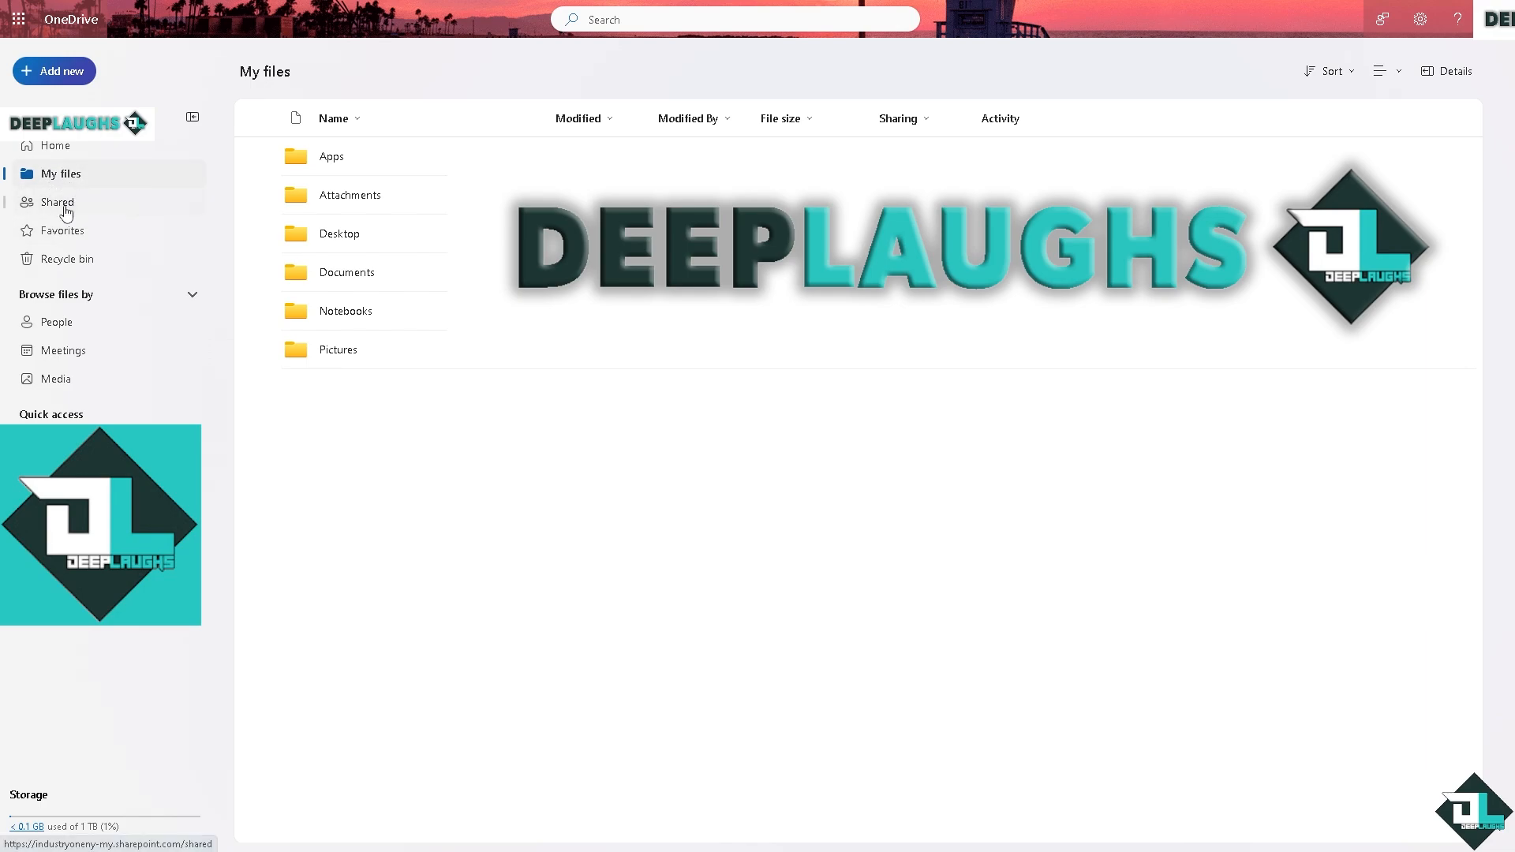
mouse_move(82, 229)
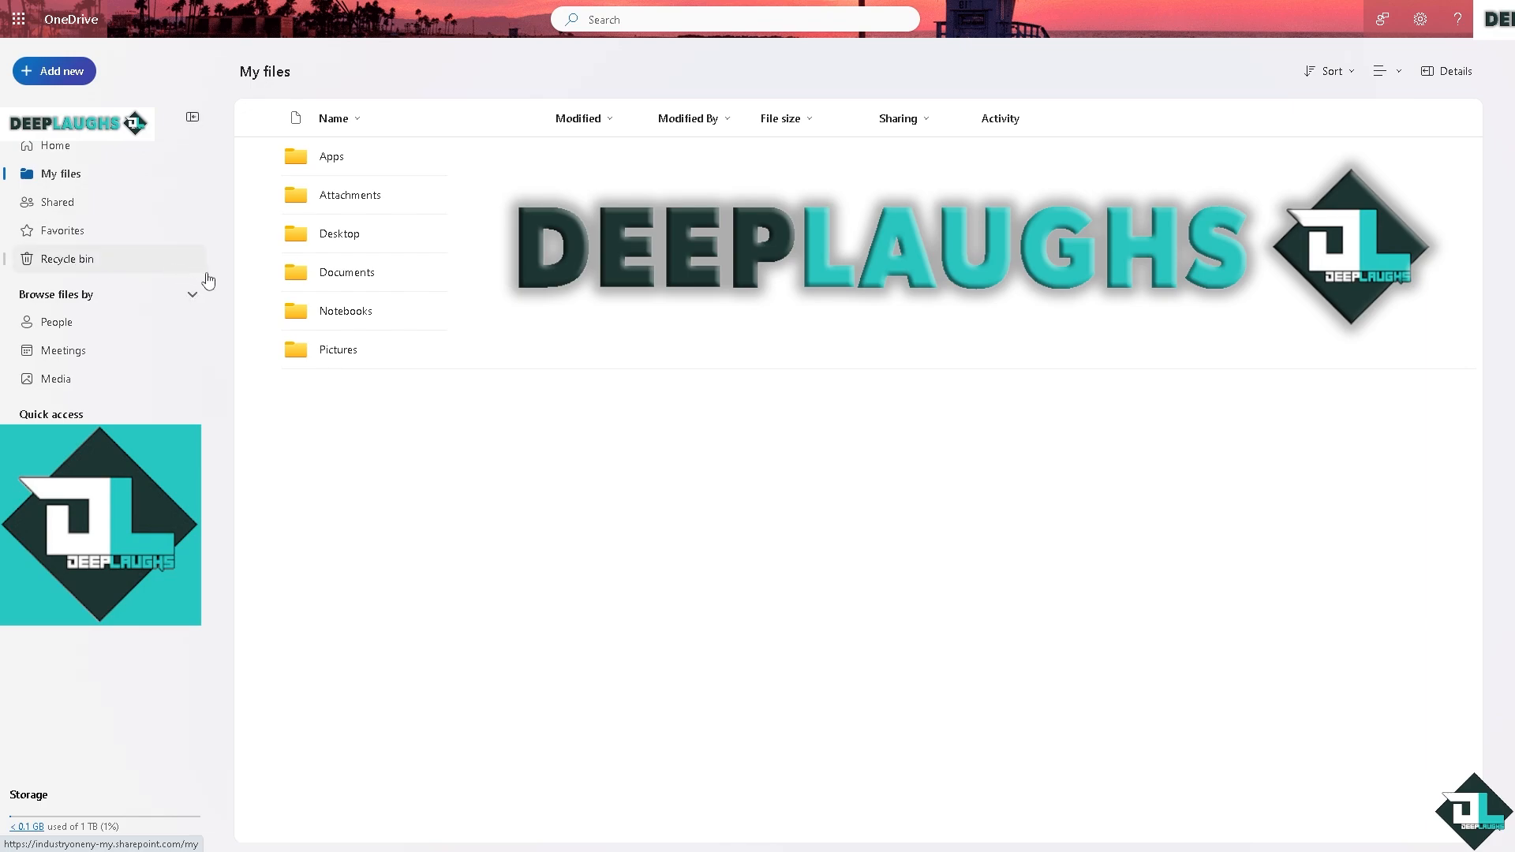
mouse_move(150, 266)
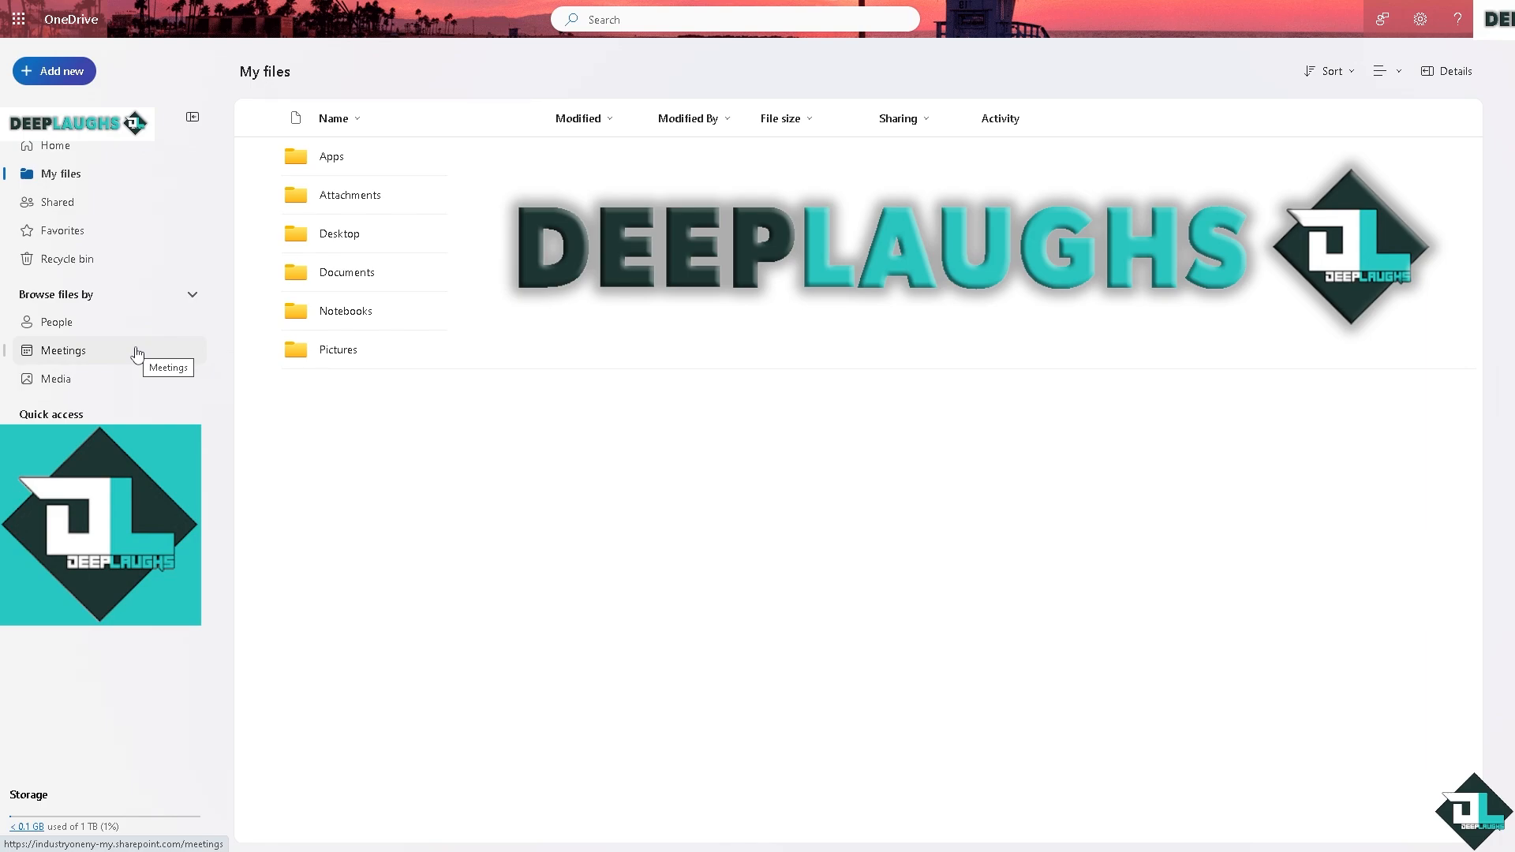
mouse_move(128, 359)
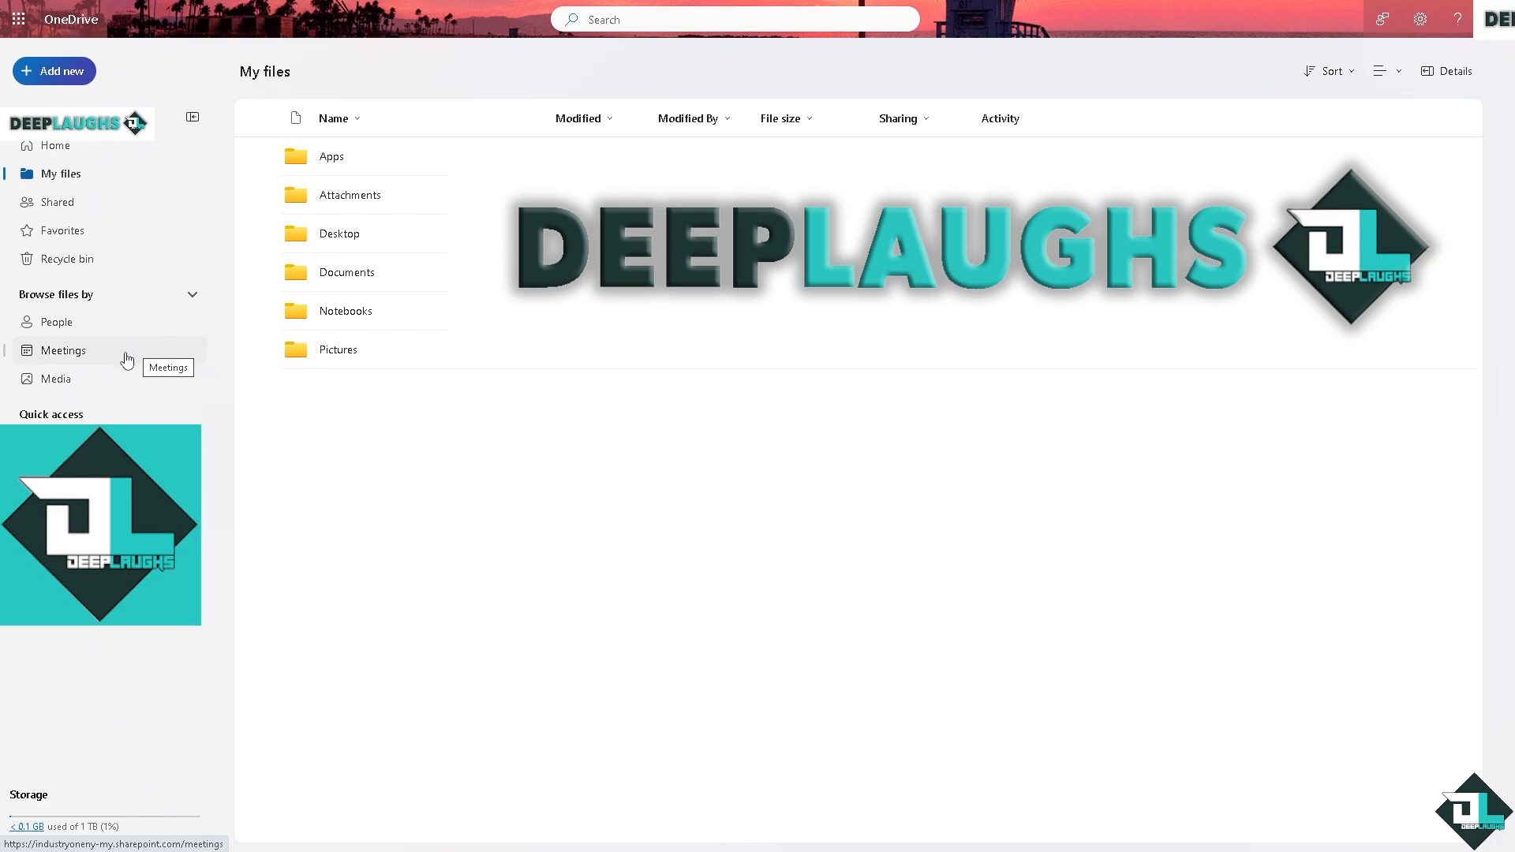
mouse_move(126, 356)
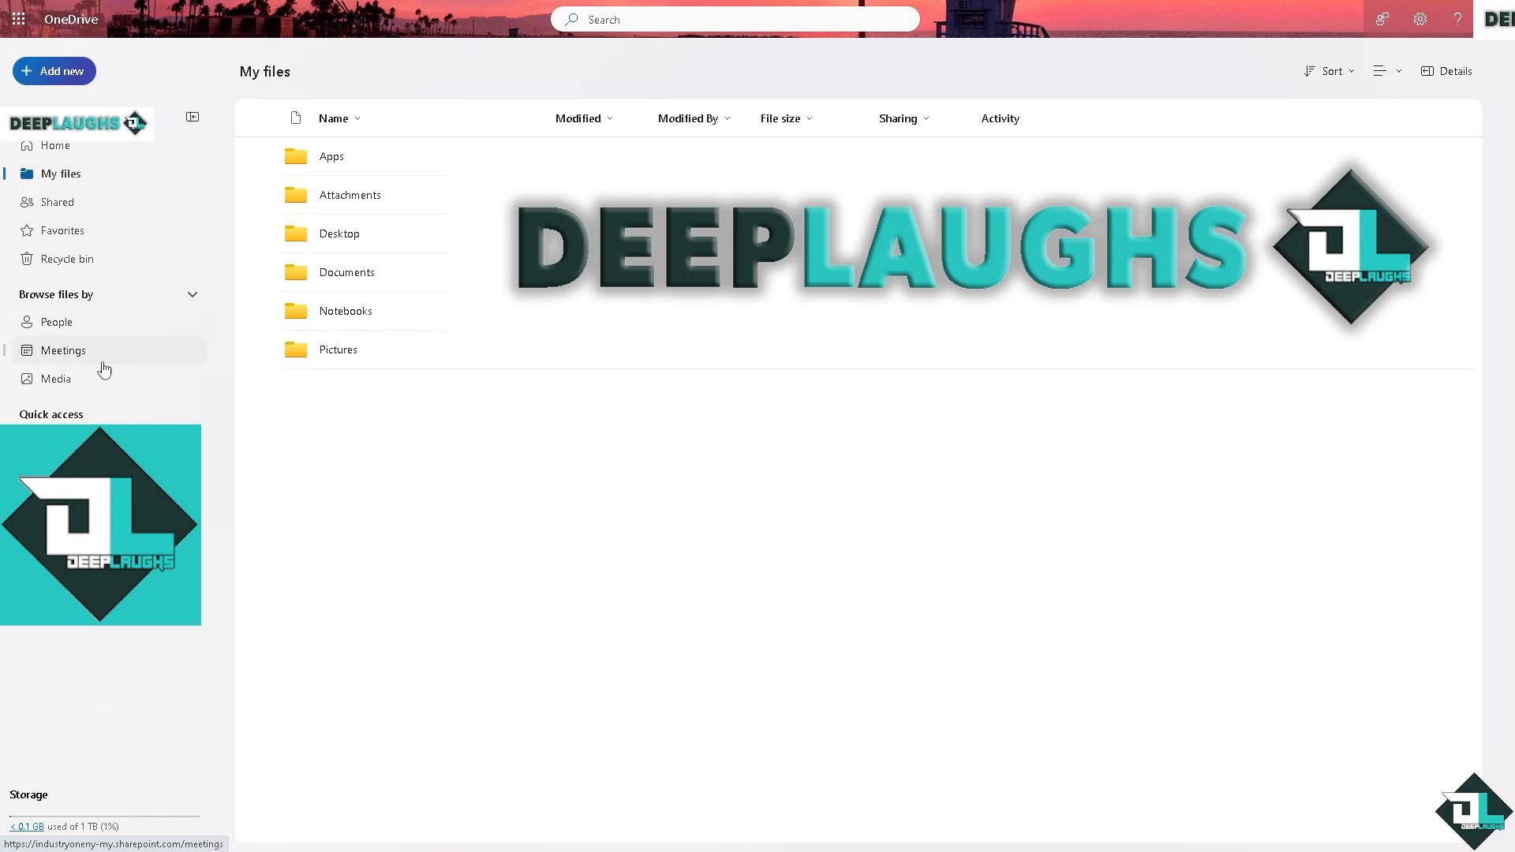
mouse_move(57, 322)
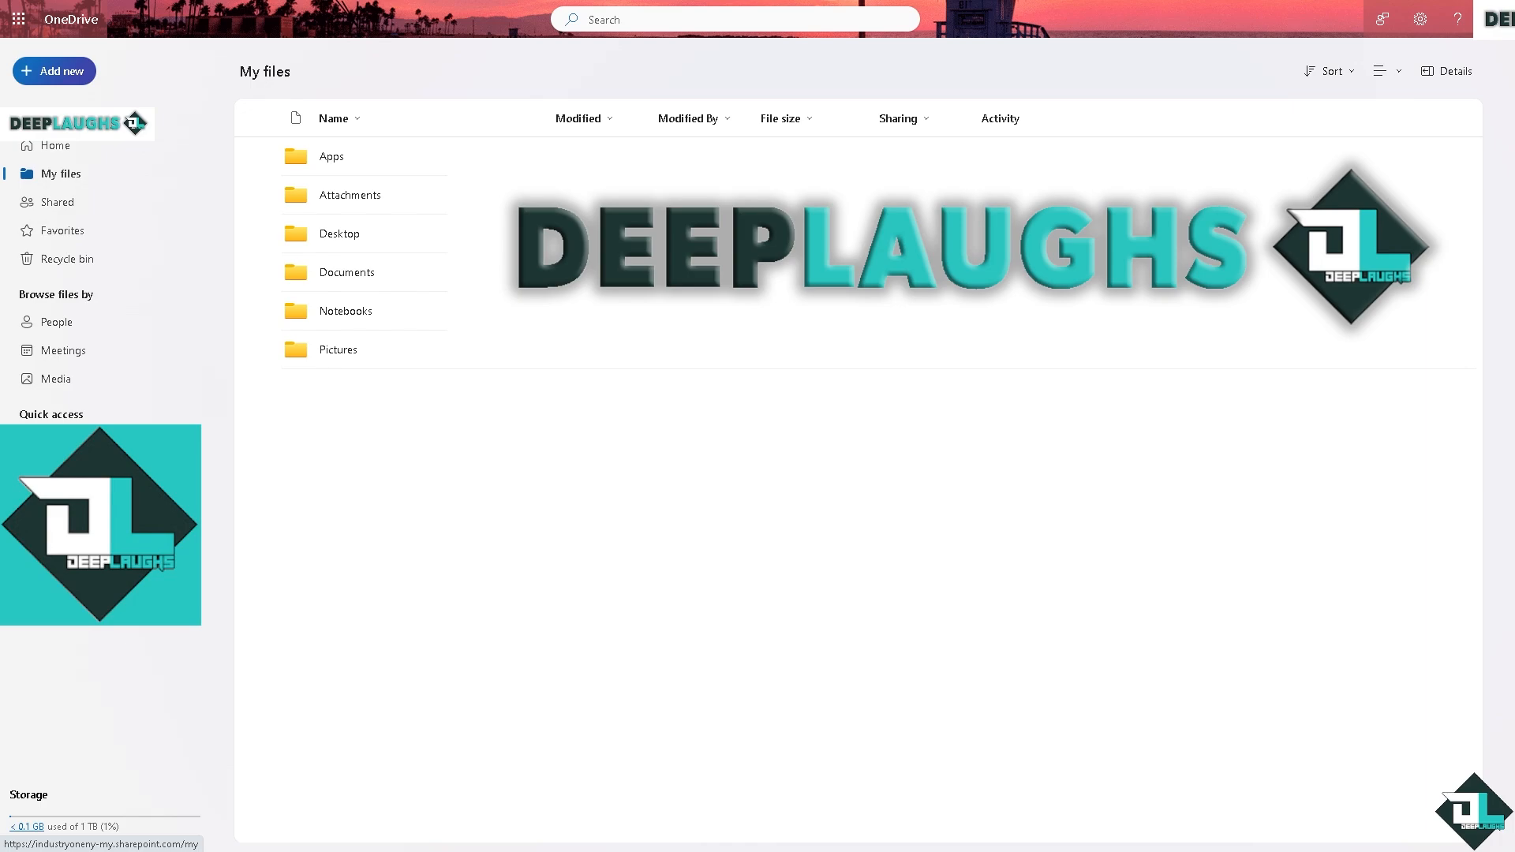
mouse_move(217, 395)
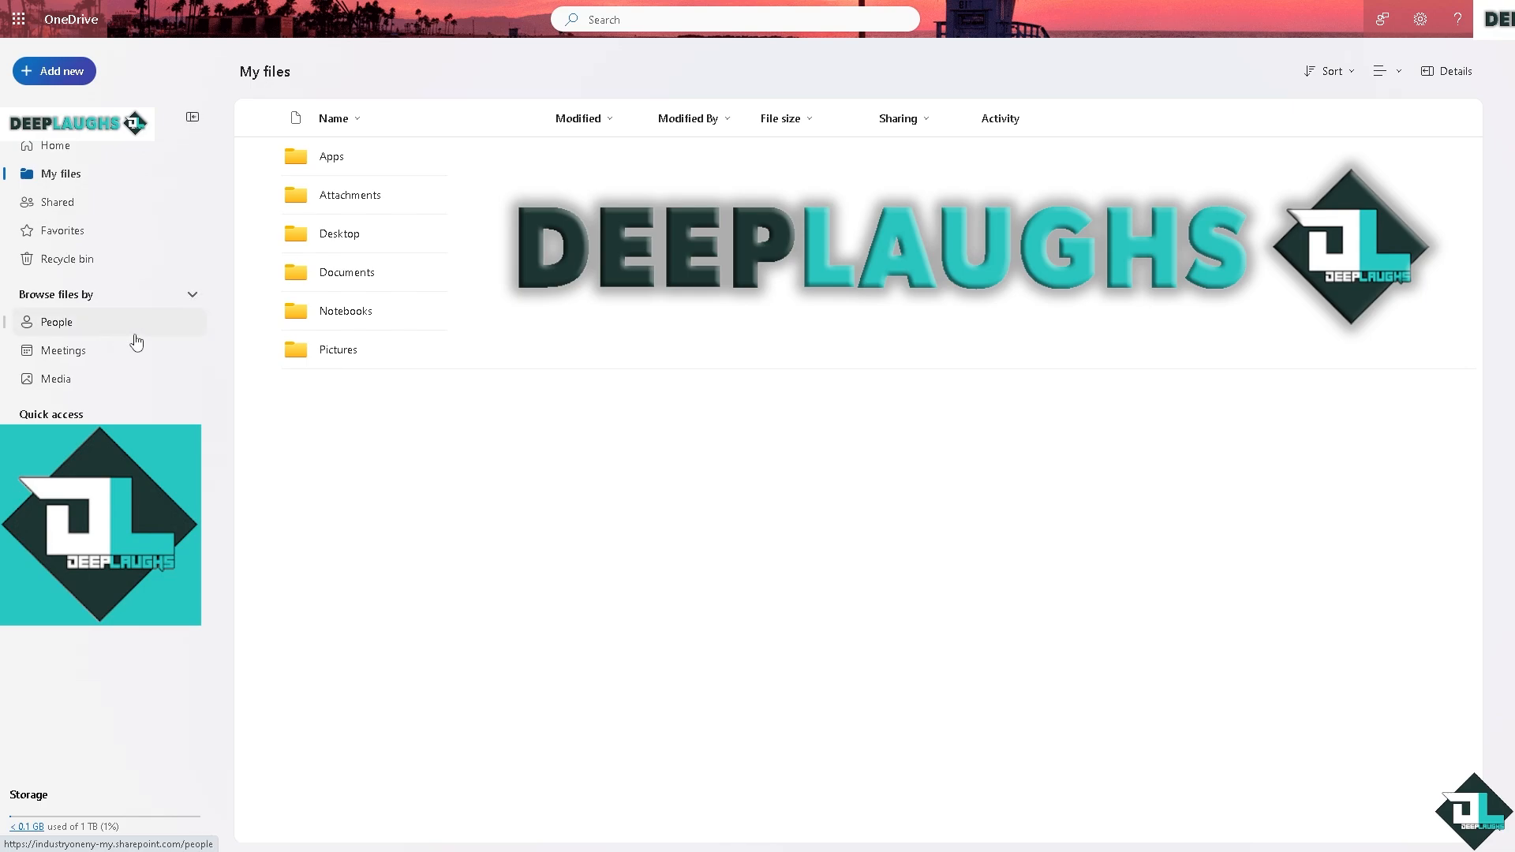
mouse_move(427, 450)
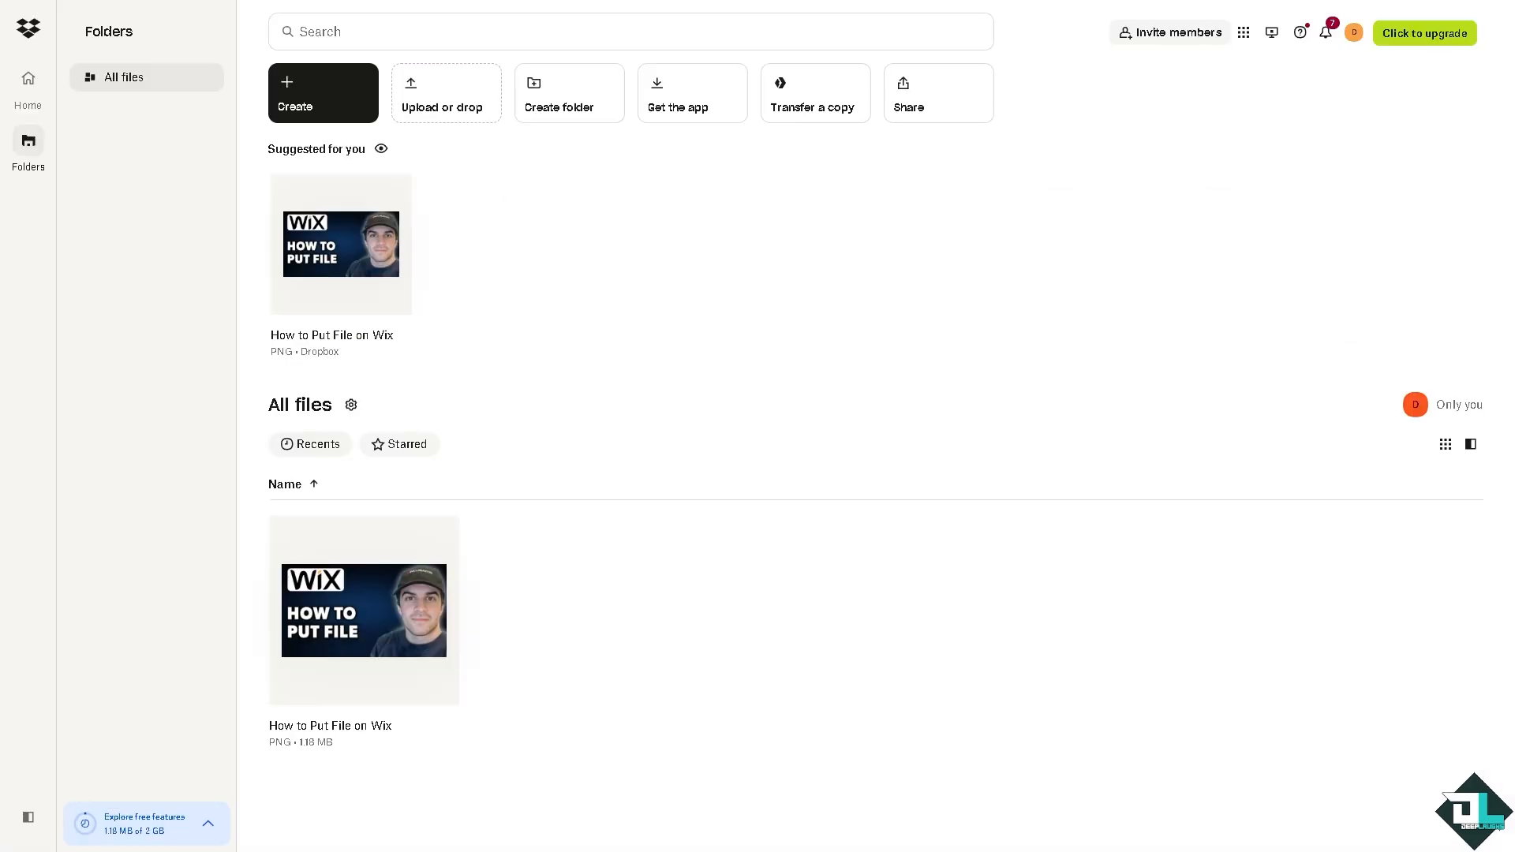
mouse_move(445, 370)
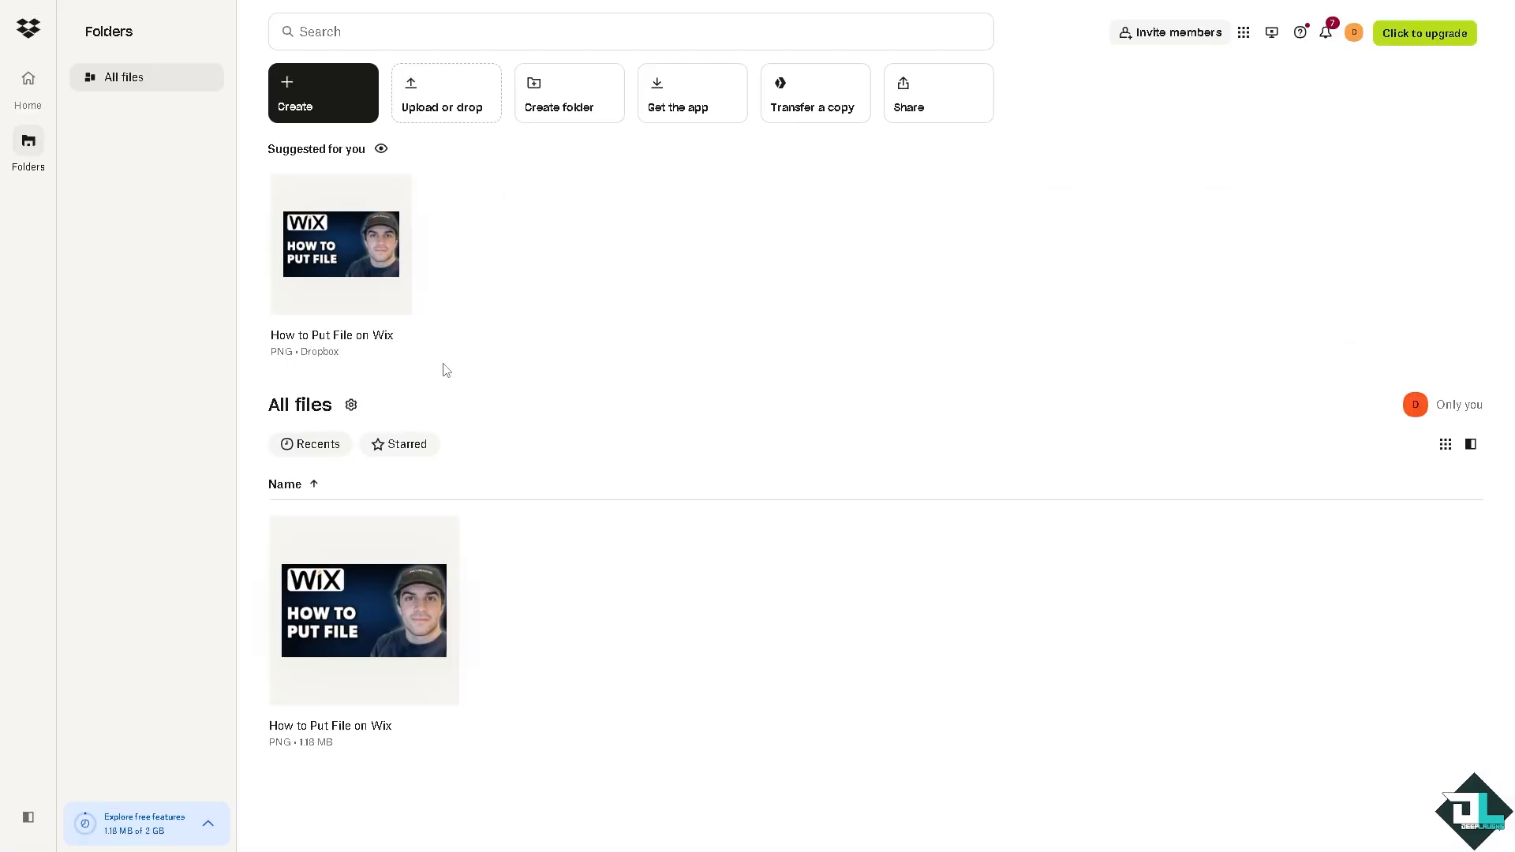
mouse_move(434, 238)
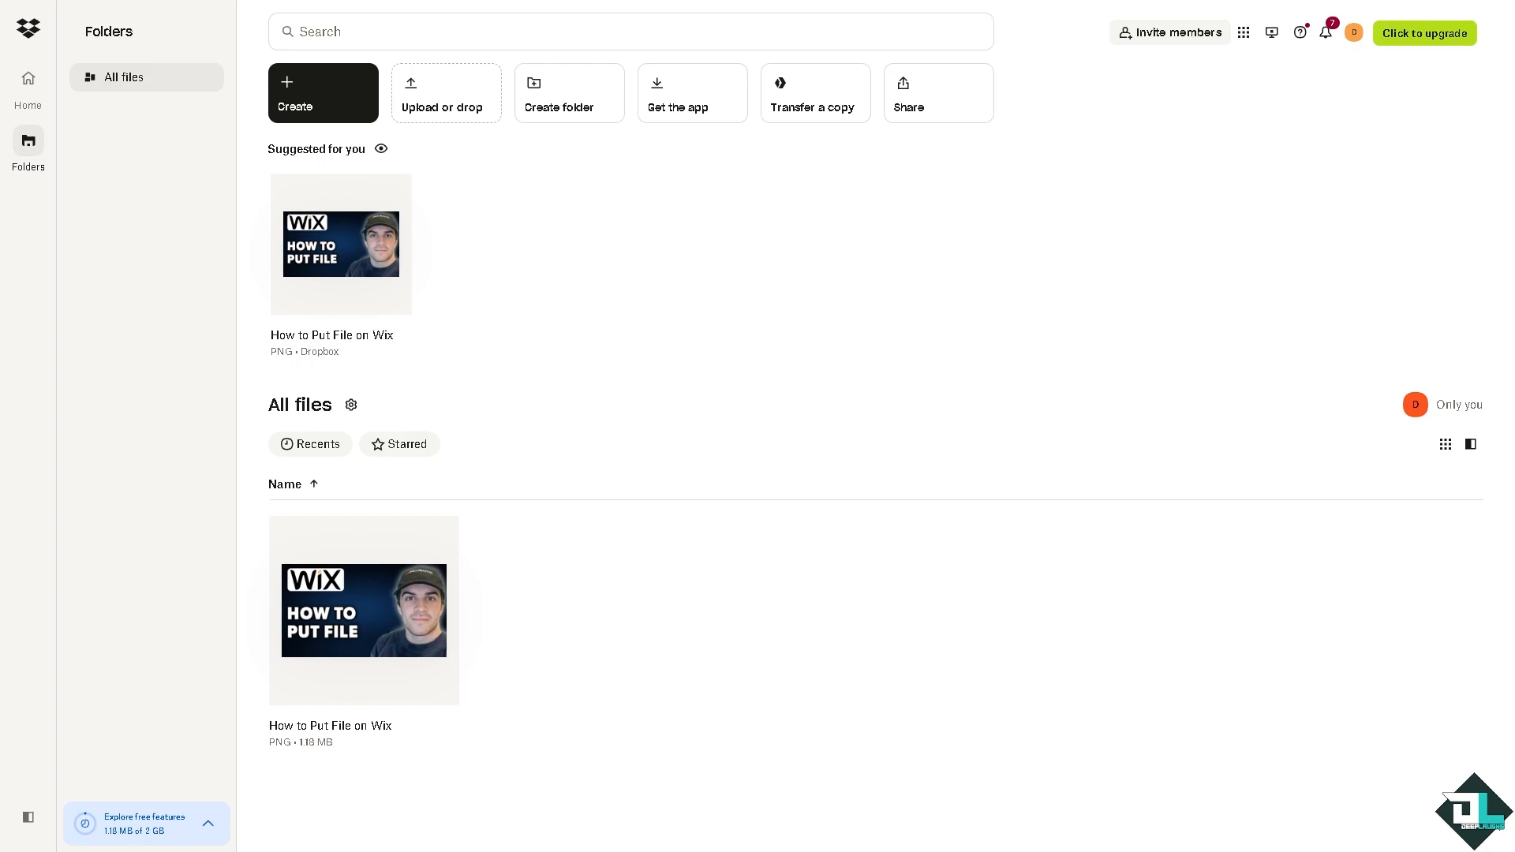
mouse_move(48, 298)
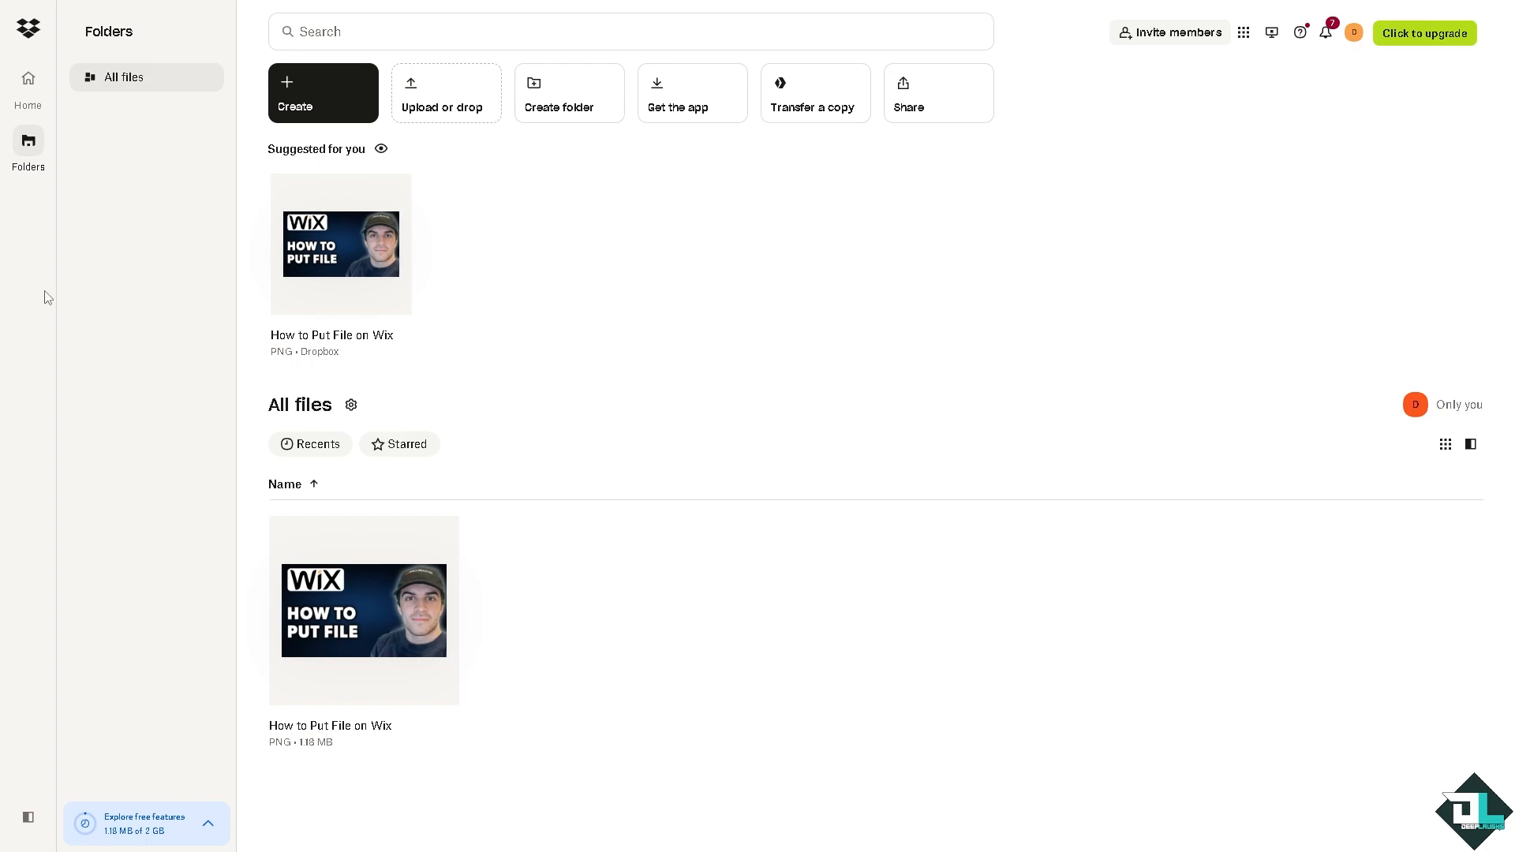
mouse_move(573, 255)
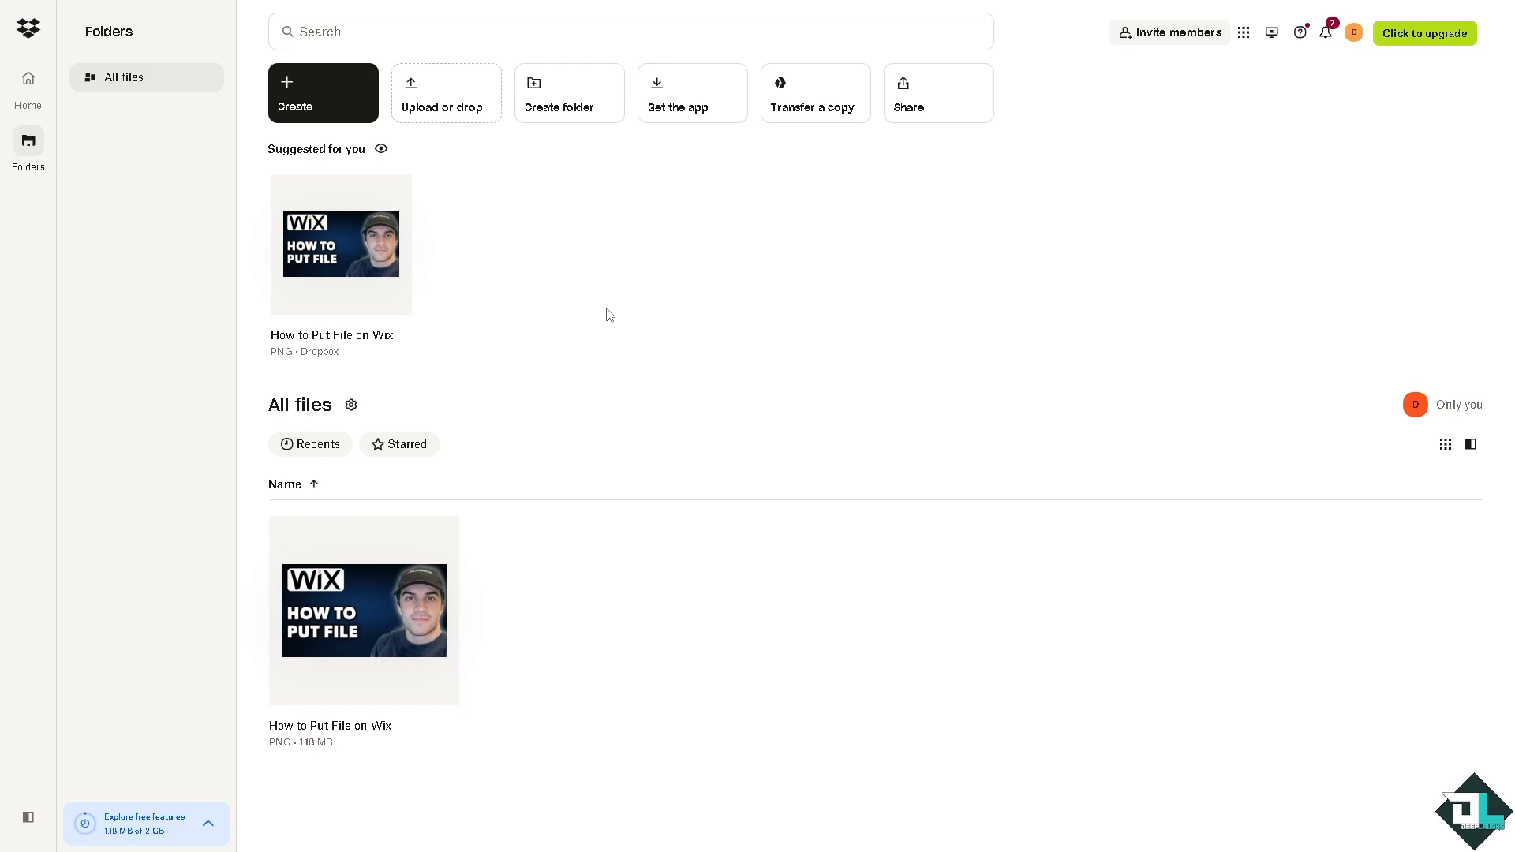
mouse_move(575, 331)
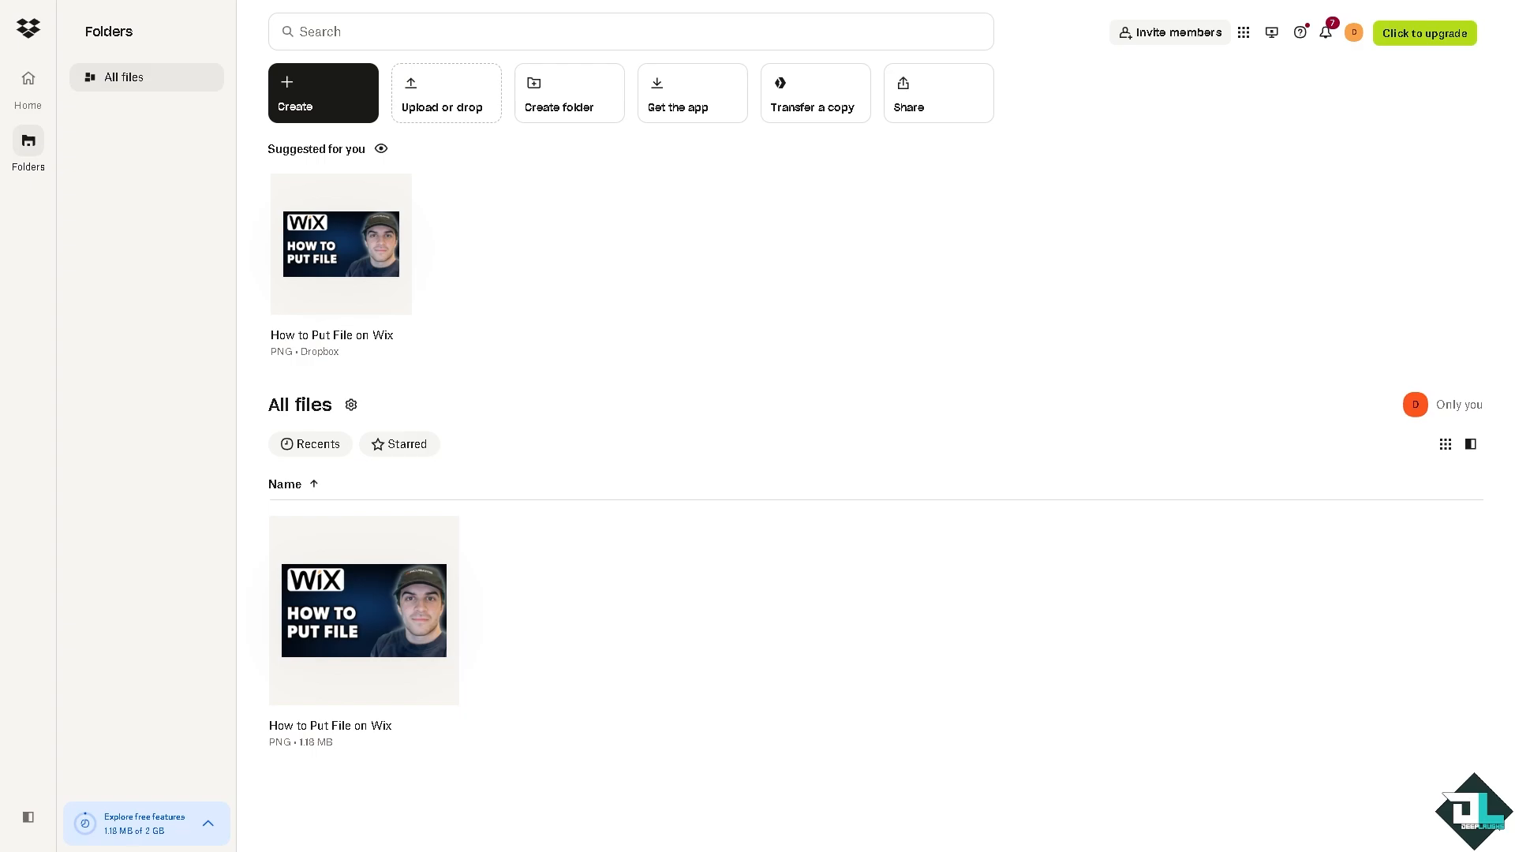
mouse_move(29, 85)
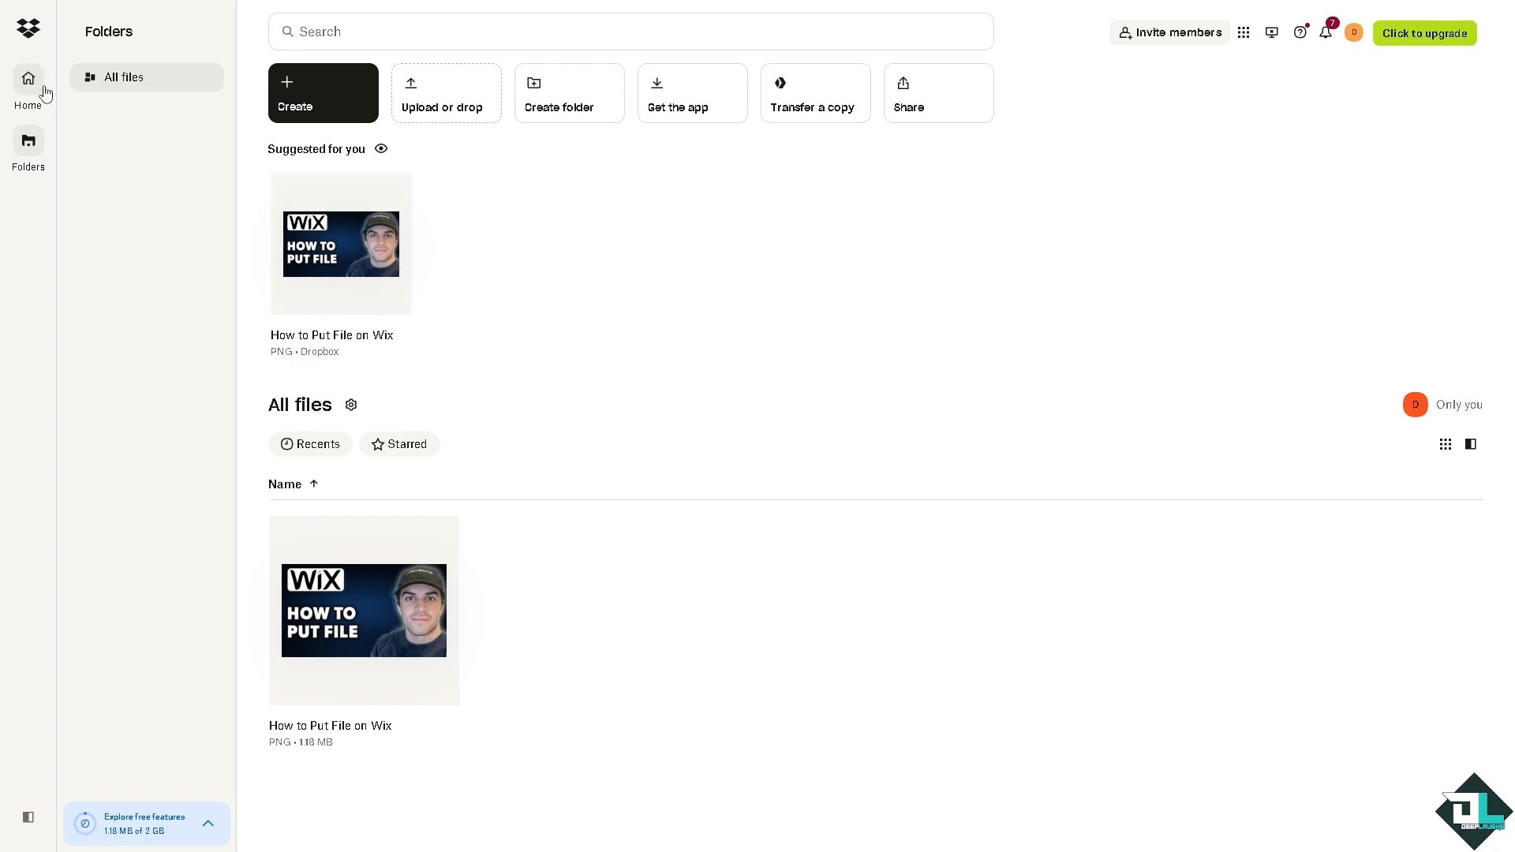
Step: Go to Dropbox's Home section listing All files, Photos, Shared and more
click(28, 85)
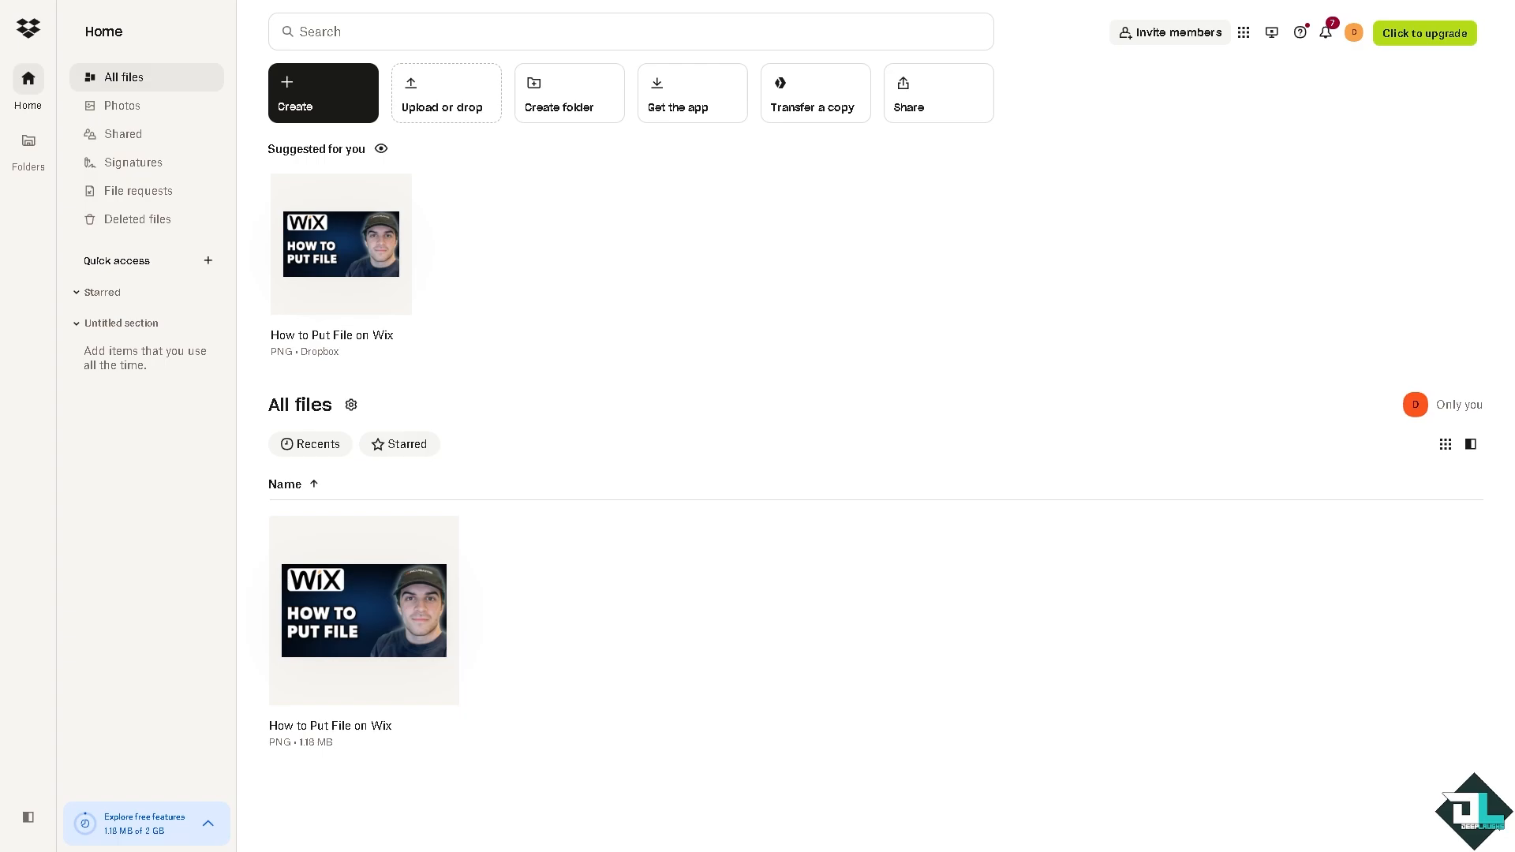
mouse_move(562, 484)
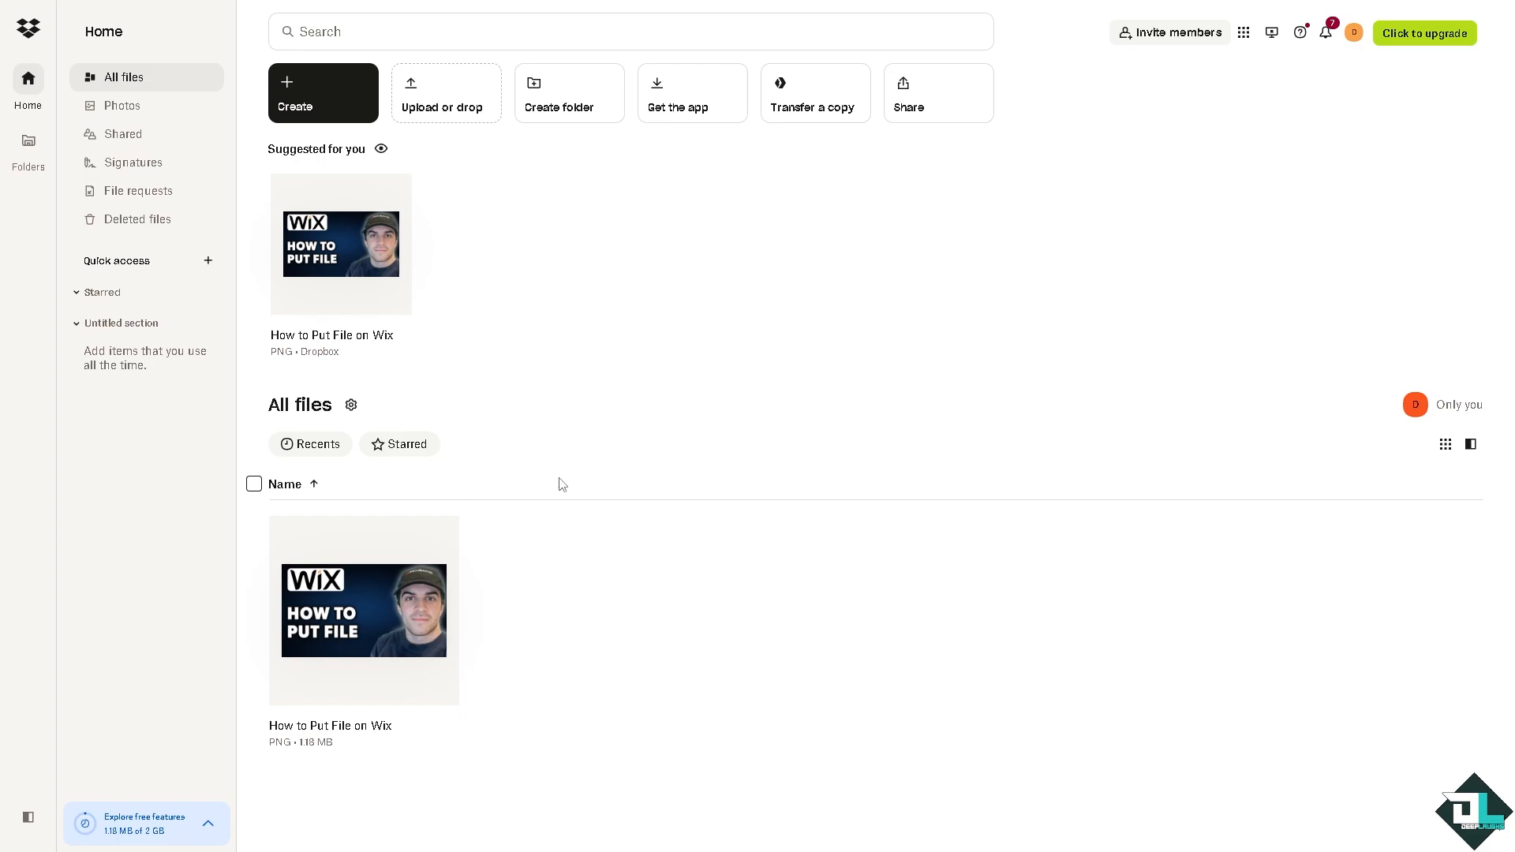
mouse_move(561, 490)
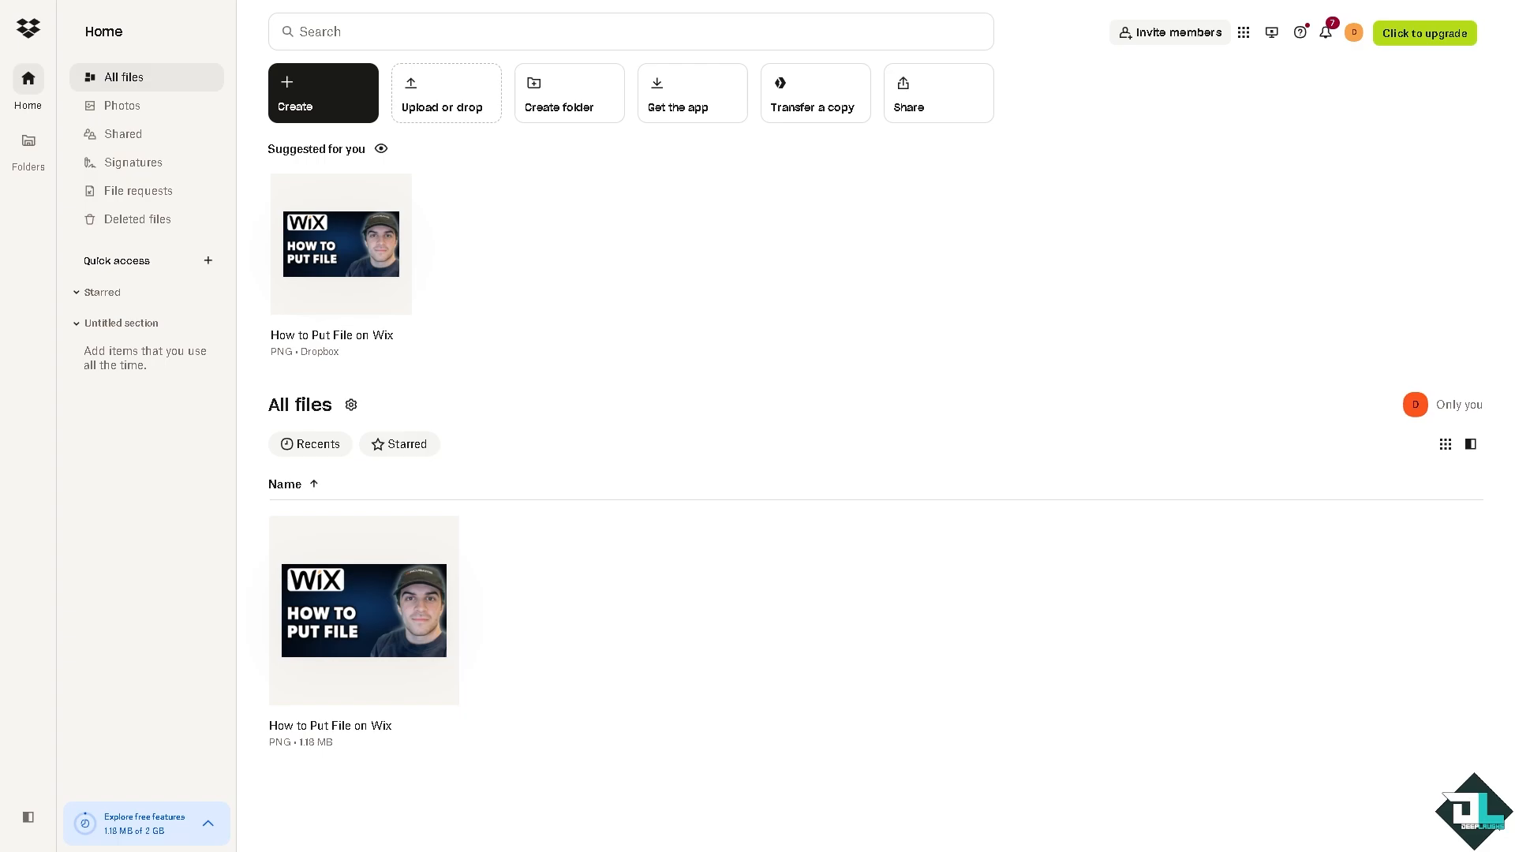
mouse_move(250, 302)
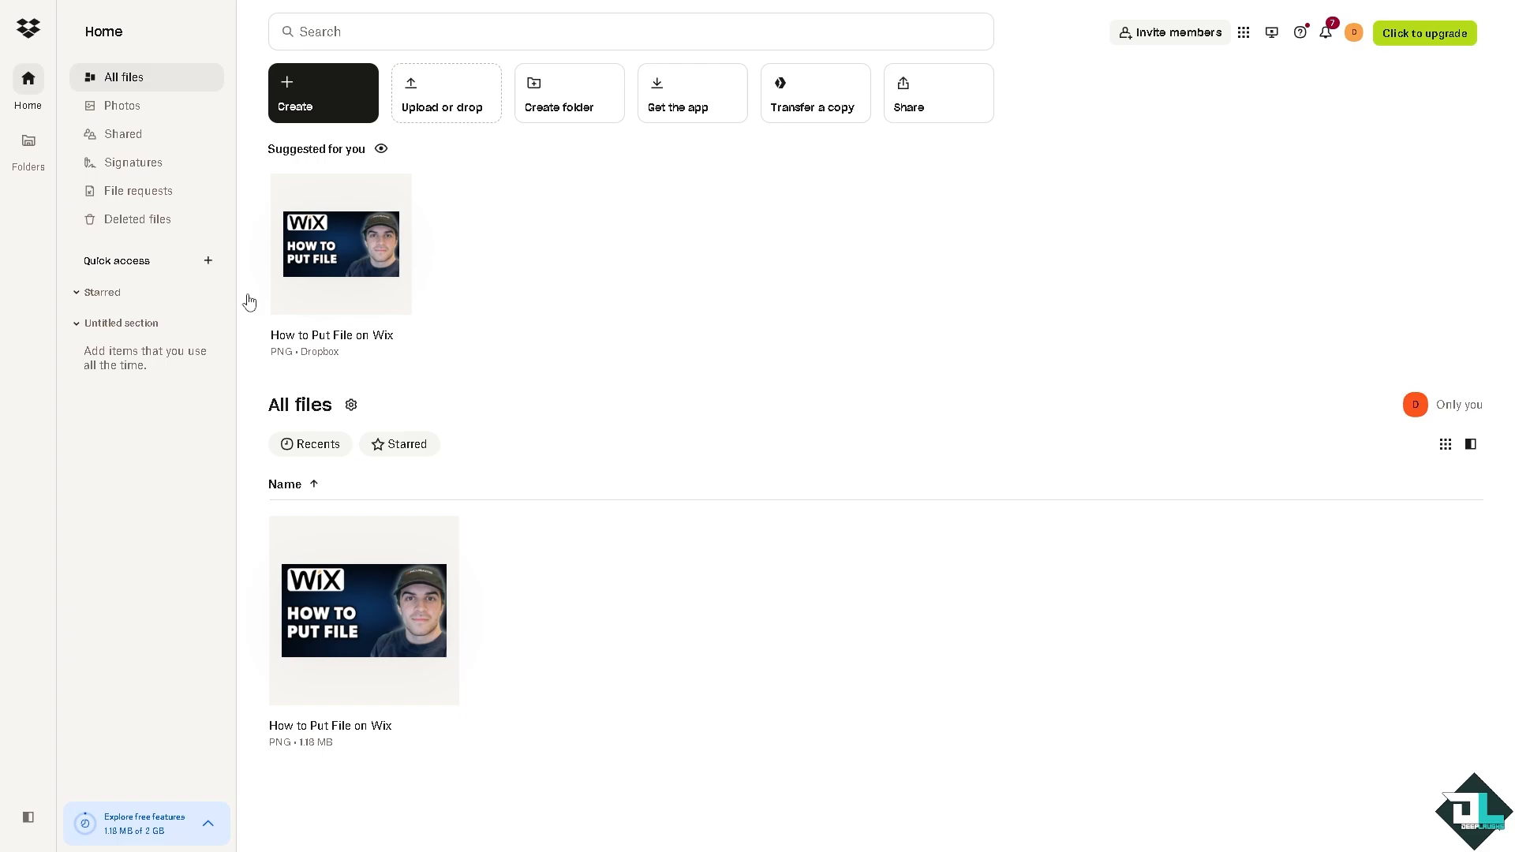
mouse_move(552, 328)
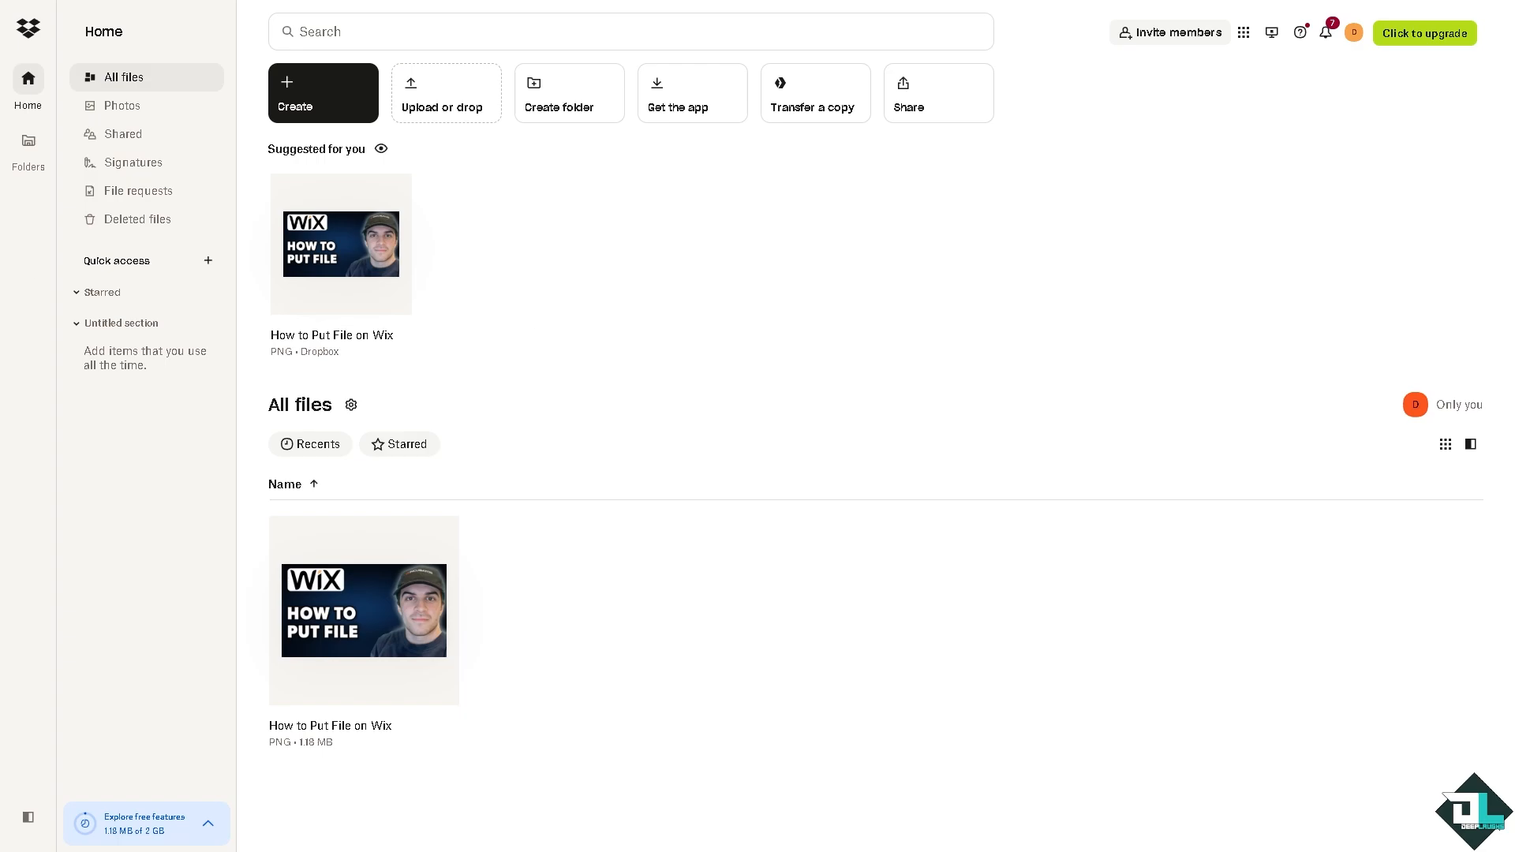
mouse_move(656, 321)
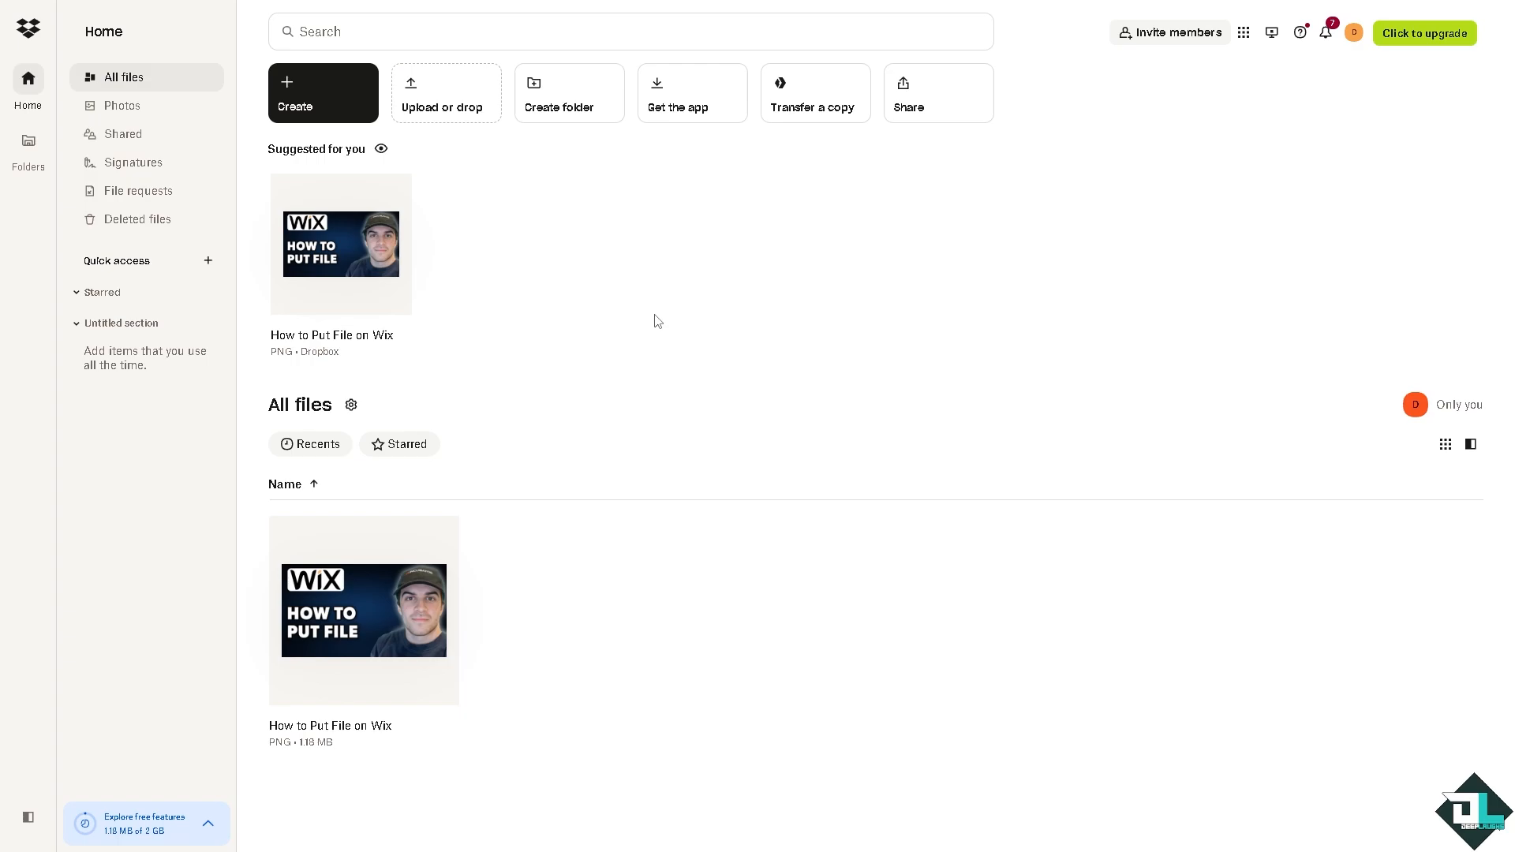
mouse_move(634, 337)
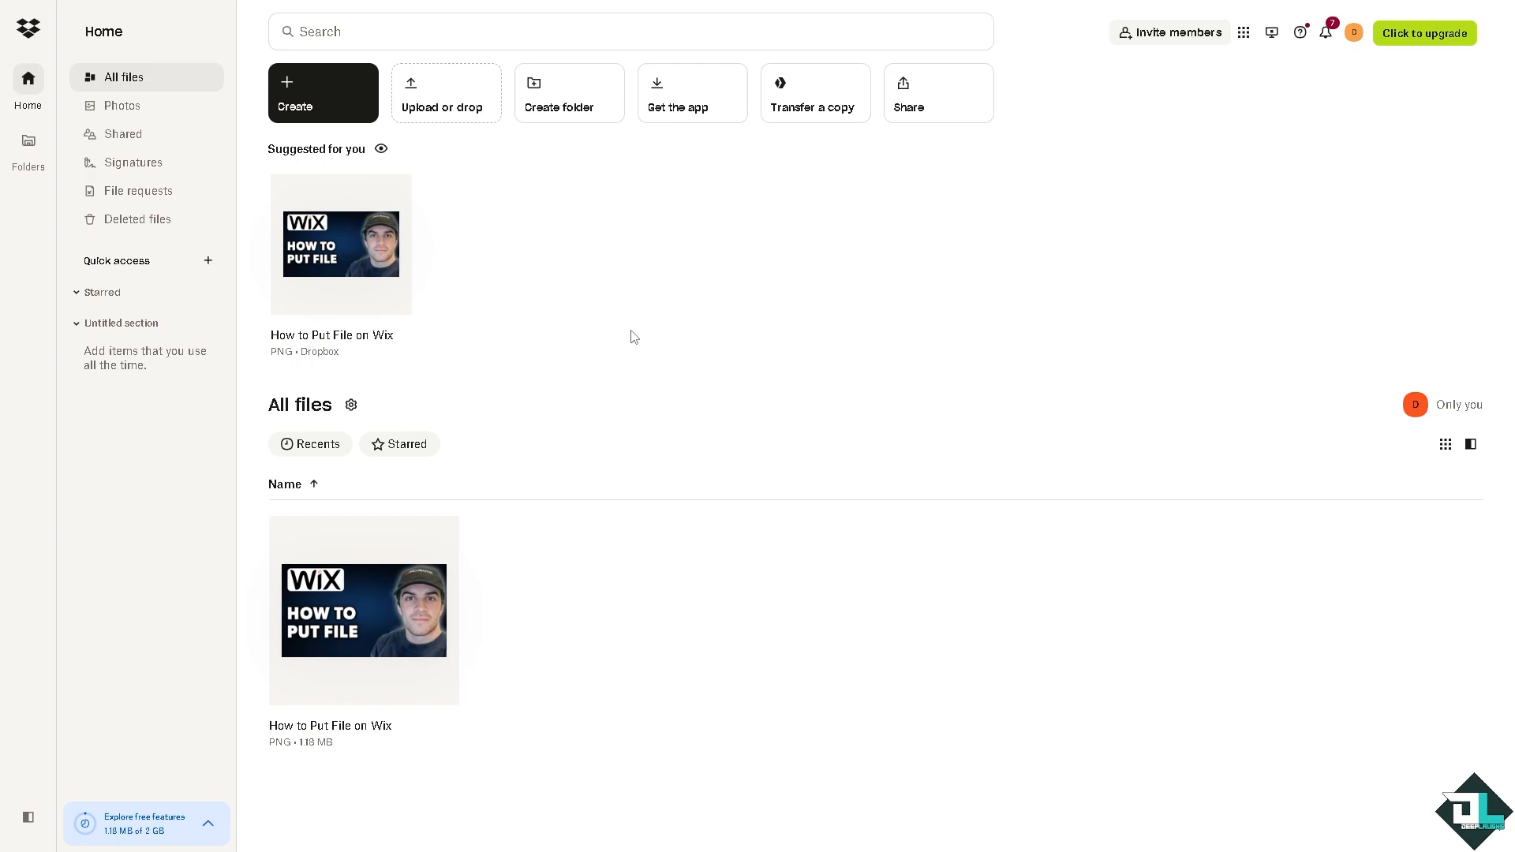
mouse_move(617, 327)
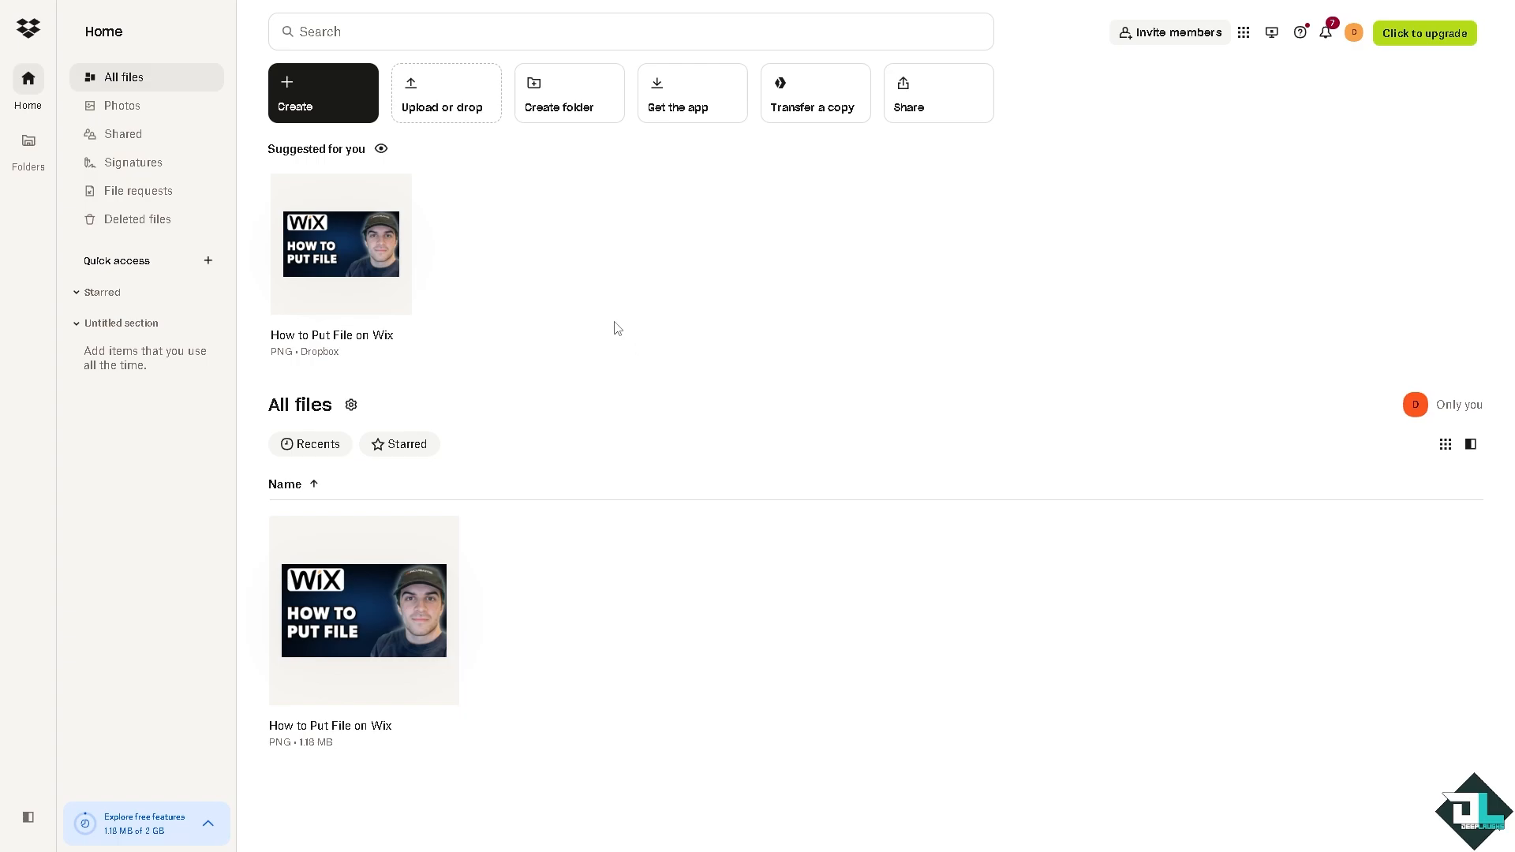